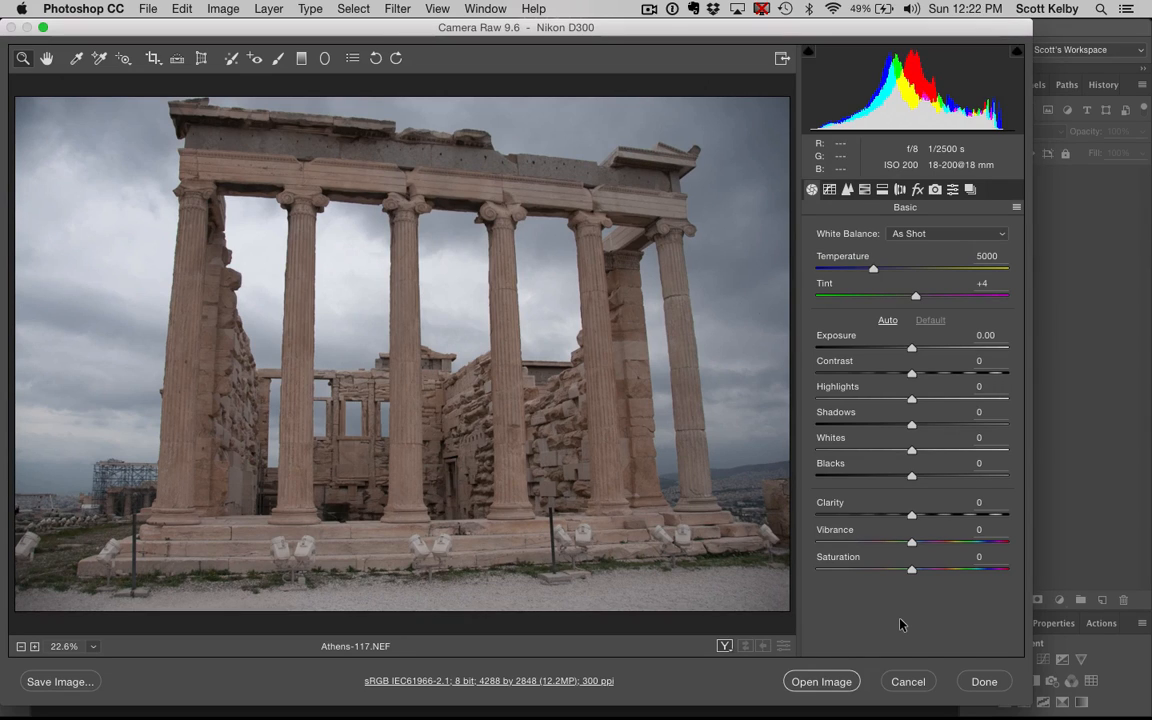
{"action": "mouse_move", "coordinate": [689, 417]}
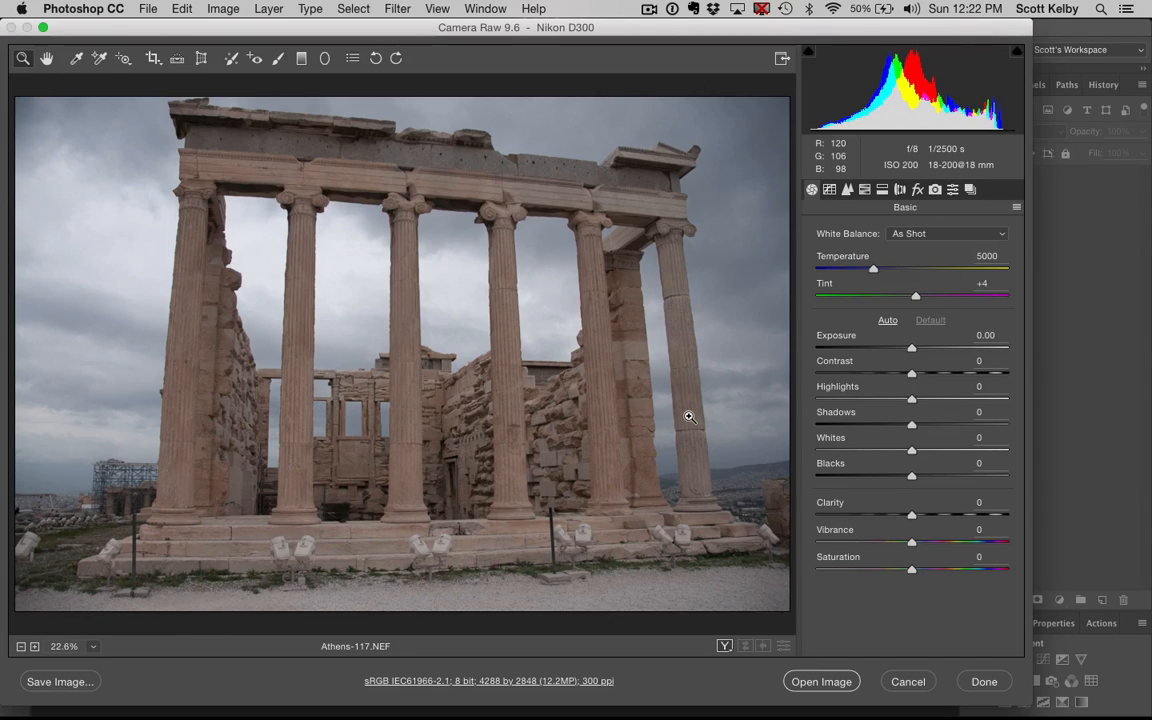
{"action": "mouse_move", "coordinate": [748, 221]}
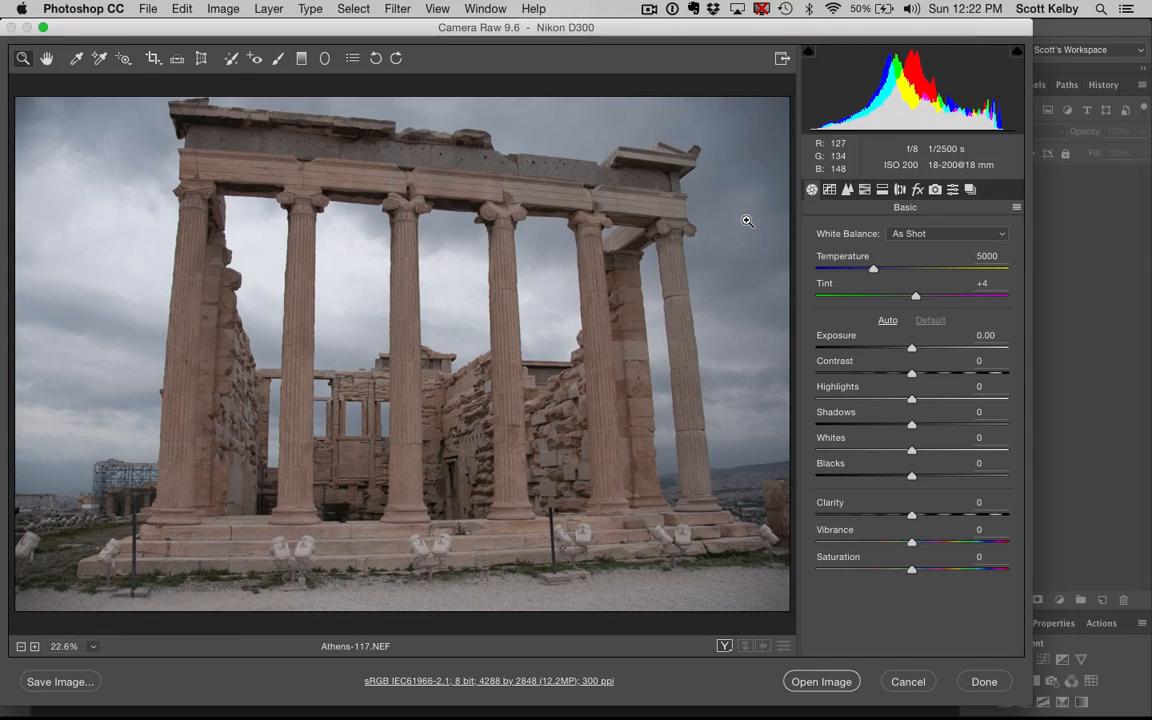
{"action": "mouse_move", "coordinate": [730, 376]}
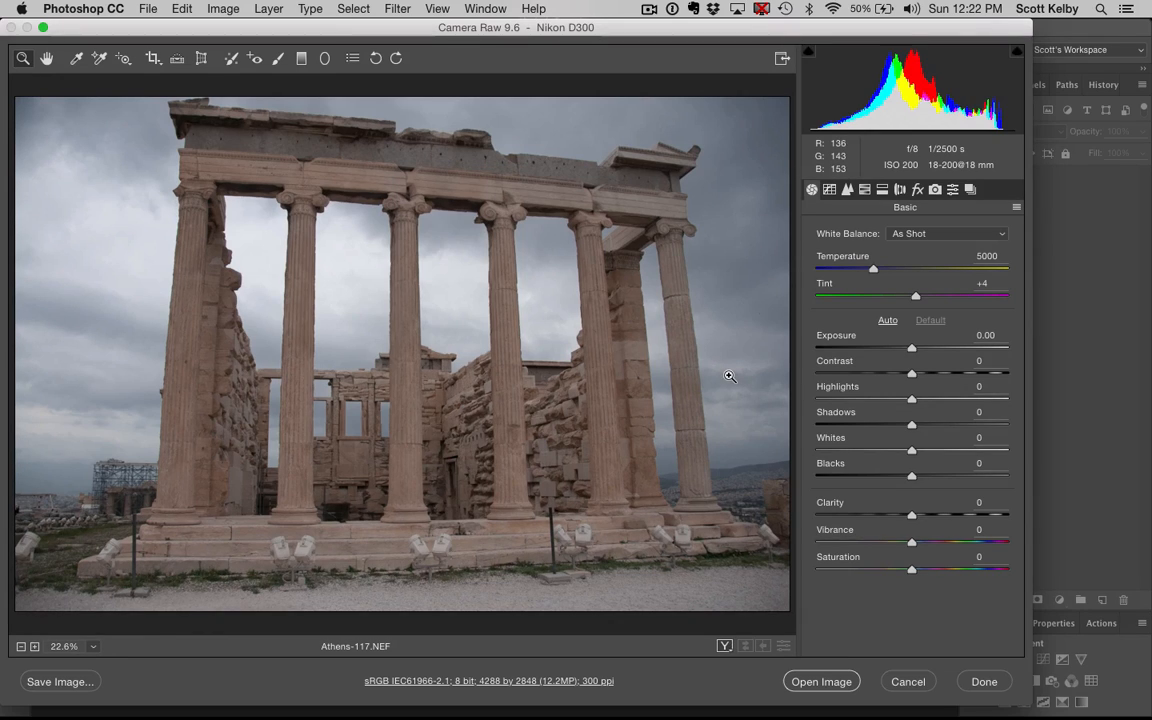
{"action": "mouse_move", "coordinate": [685, 310]}
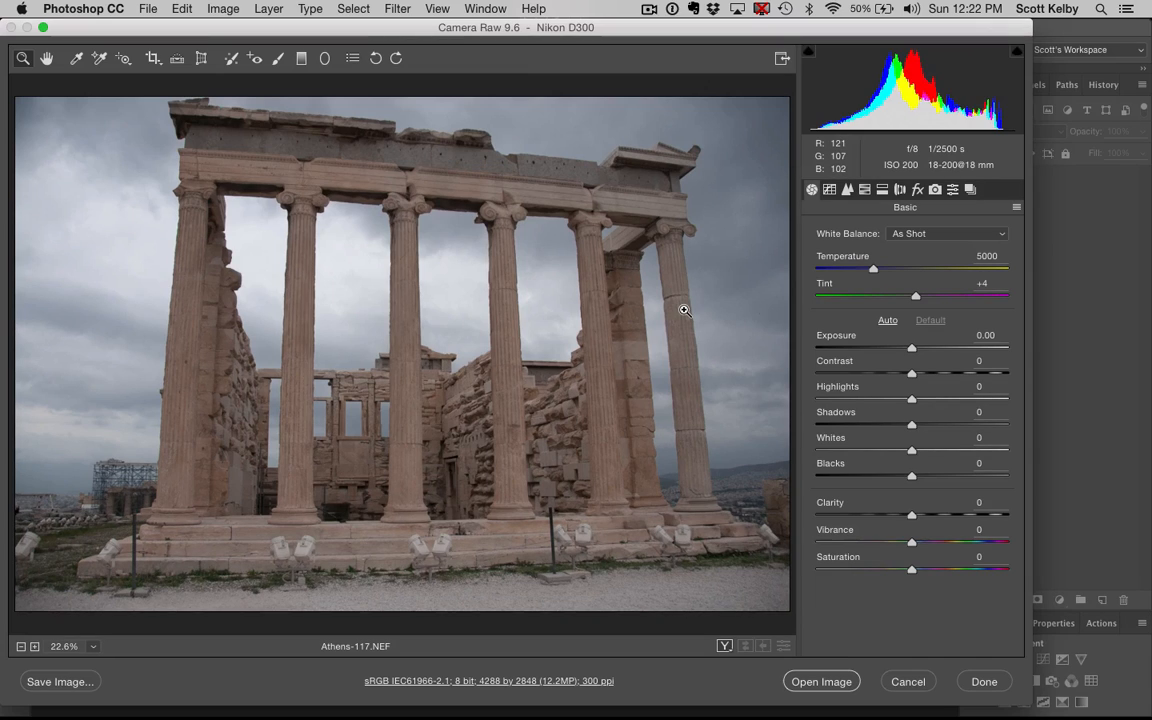
{"action": "mouse_move", "coordinate": [727, 357]}
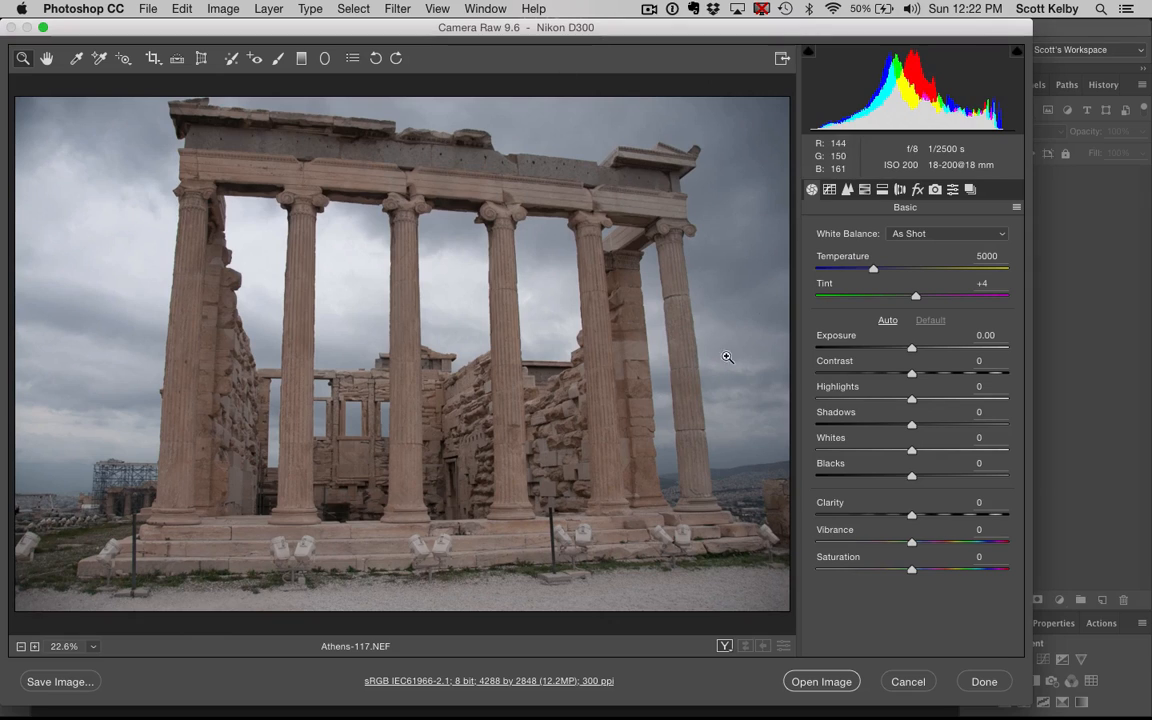
{"action": "mouse_move", "coordinate": [170, 502]}
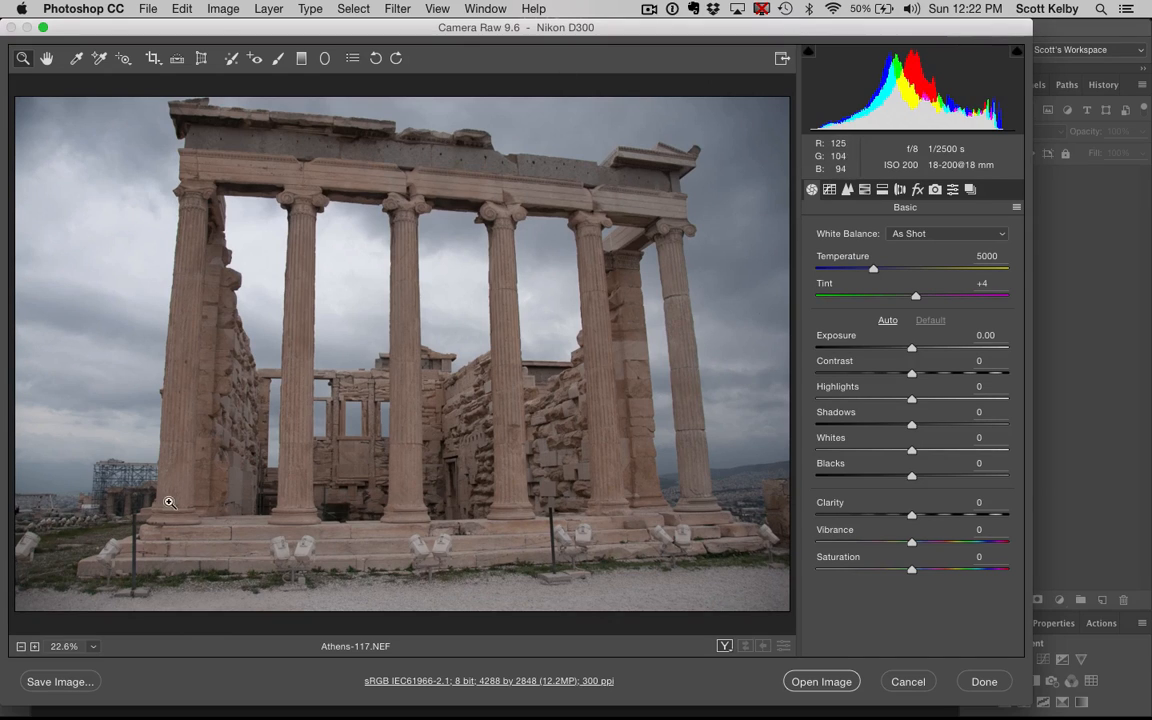
{"action": "mouse_move", "coordinate": [673, 576]}
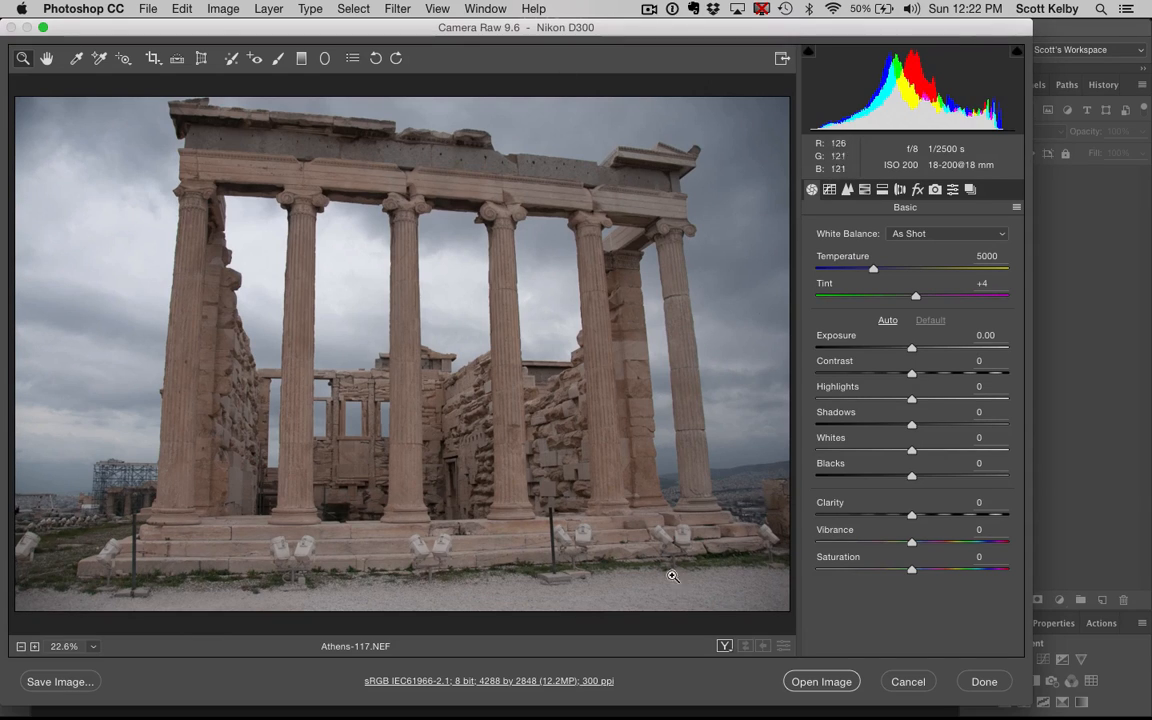
{"action": "mouse_move", "coordinate": [678, 563]}
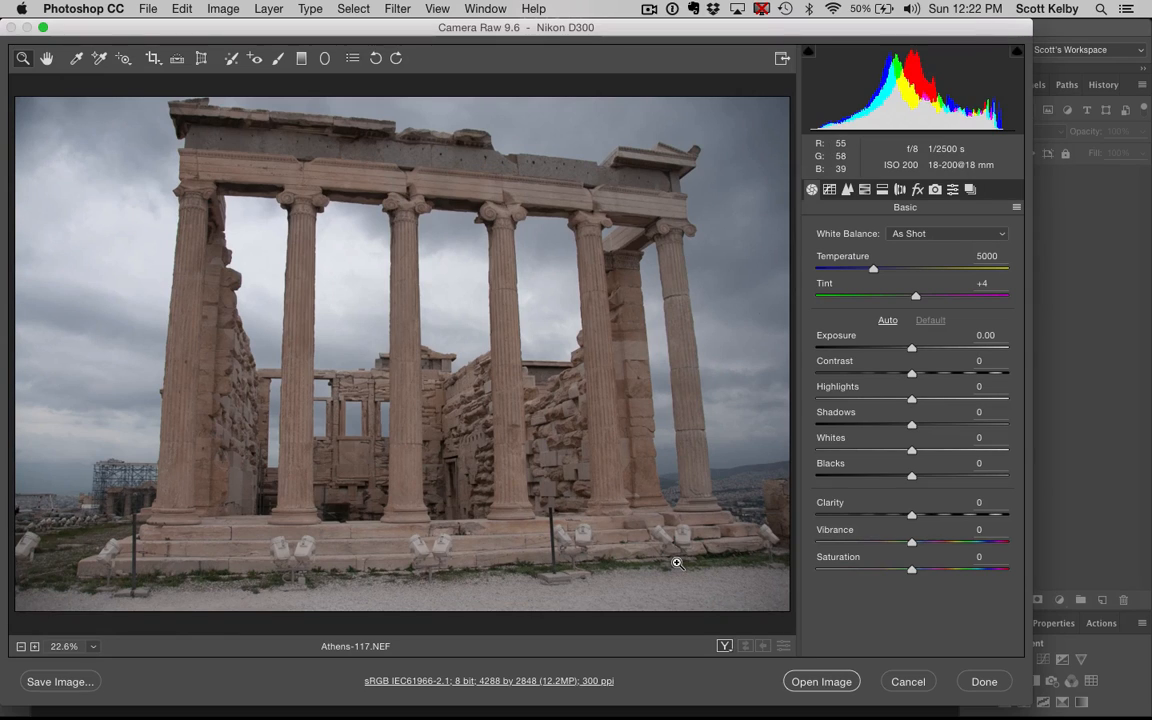
{"action": "mouse_move", "coordinate": [488, 204]}
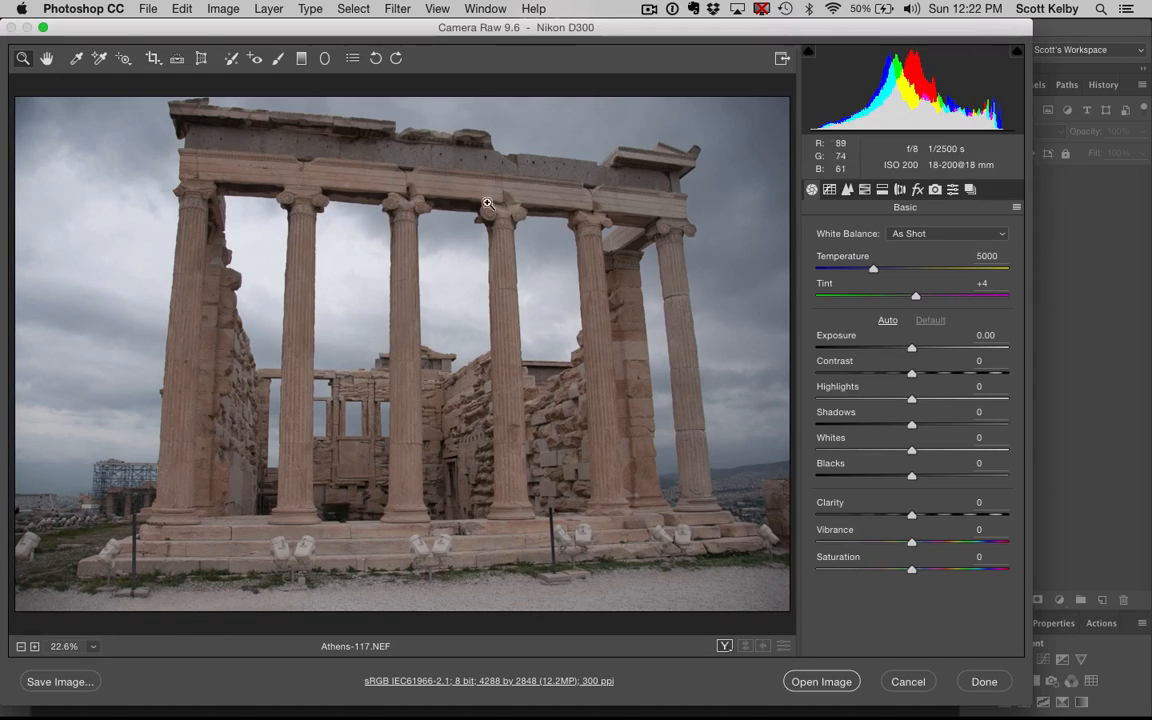
{"action": "mouse_move", "coordinate": [709, 531]}
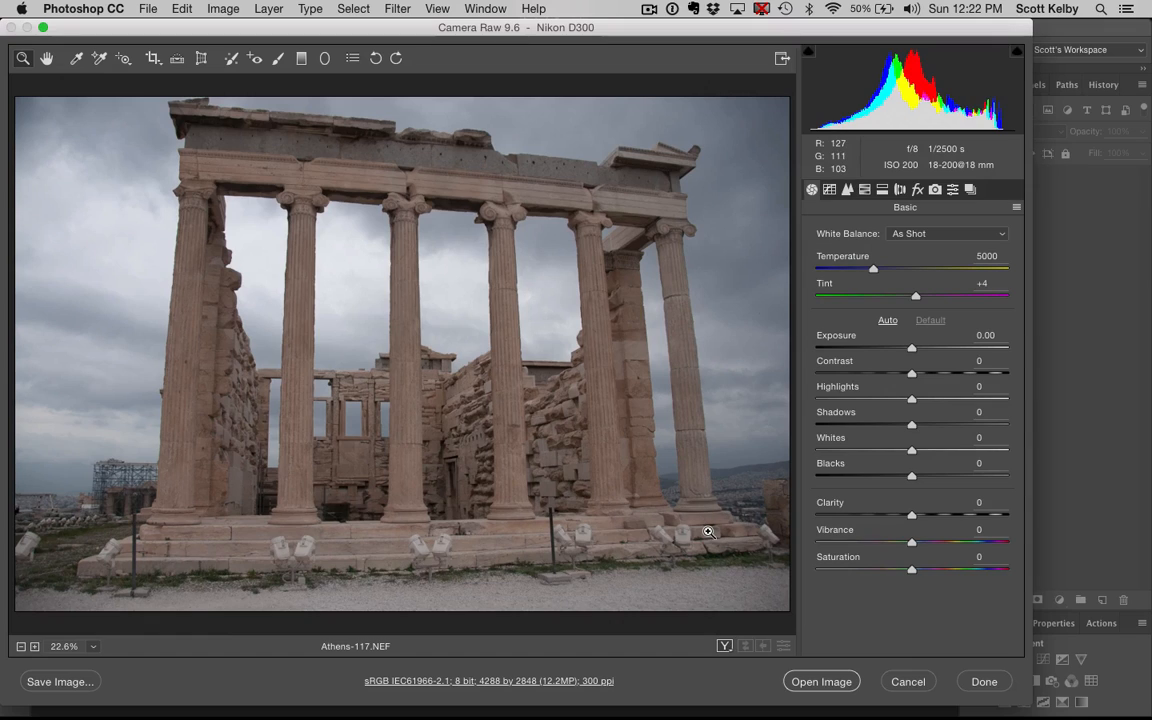
{"action": "mouse_move", "coordinate": [787, 265]}
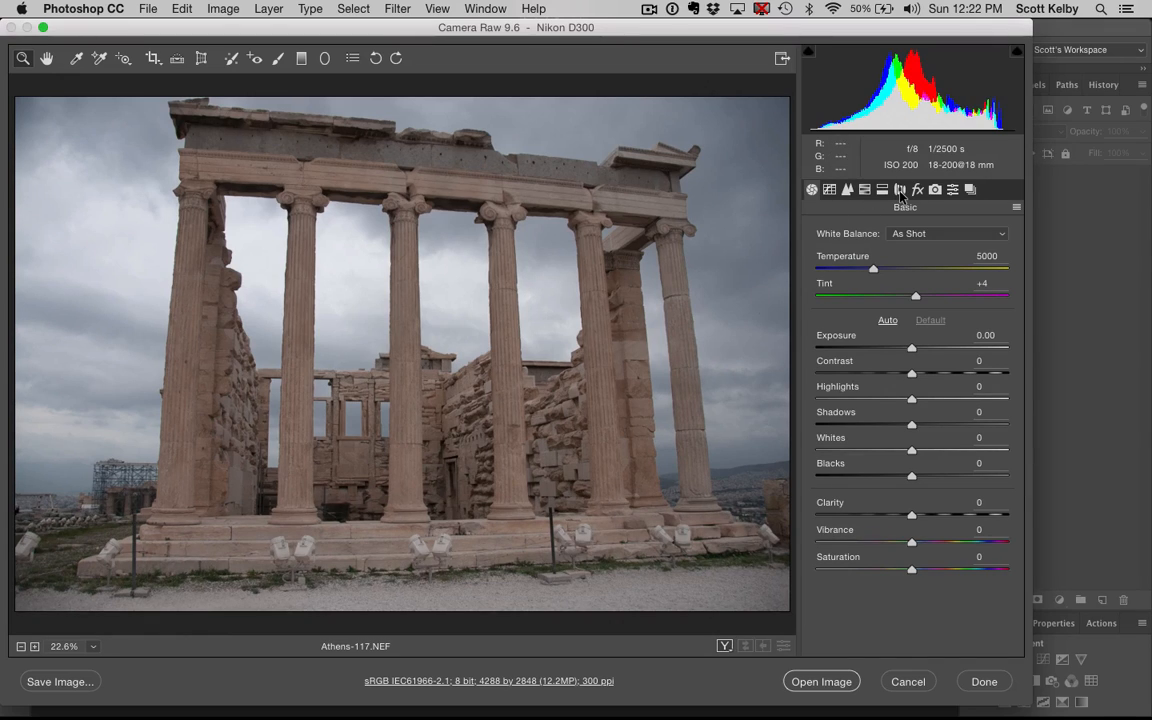
Enable Nikon lens profile corrections and toggle them repeatedly to compare before and after.
{"action": "left_click", "coordinate": [899, 190]}
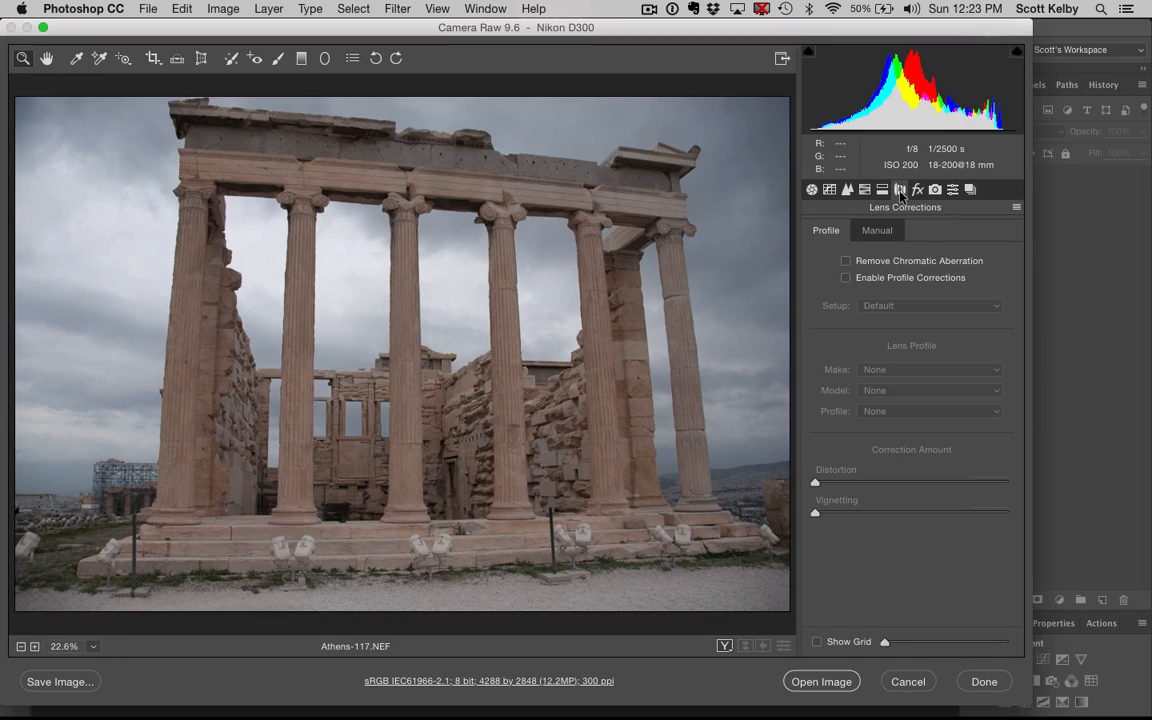
{"action": "mouse_move", "coordinate": [867, 289]}
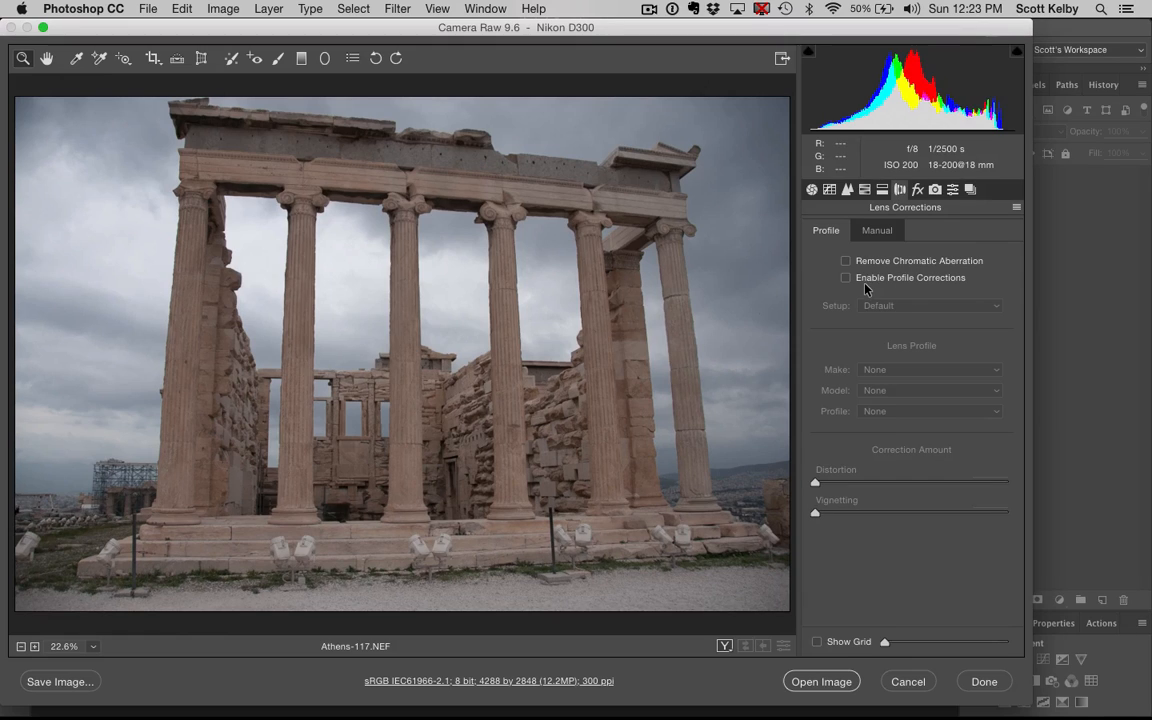
{"action": "mouse_move", "coordinate": [947, 285]}
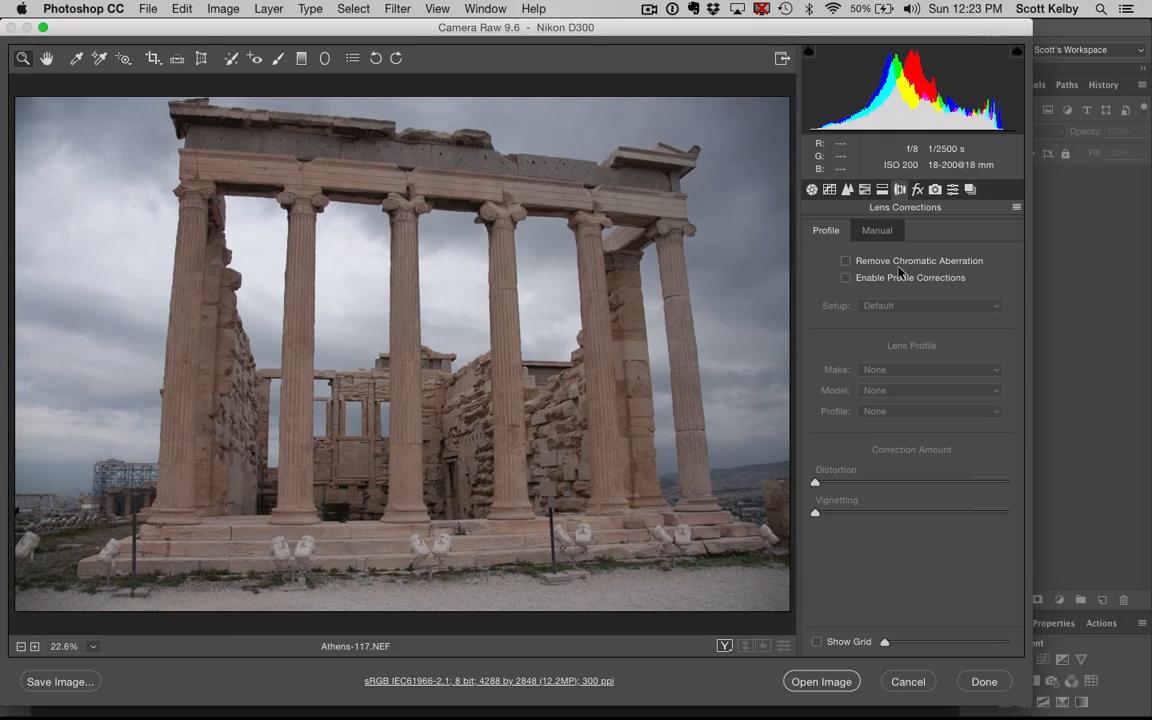
{"action": "mouse_move", "coordinate": [881, 285]}
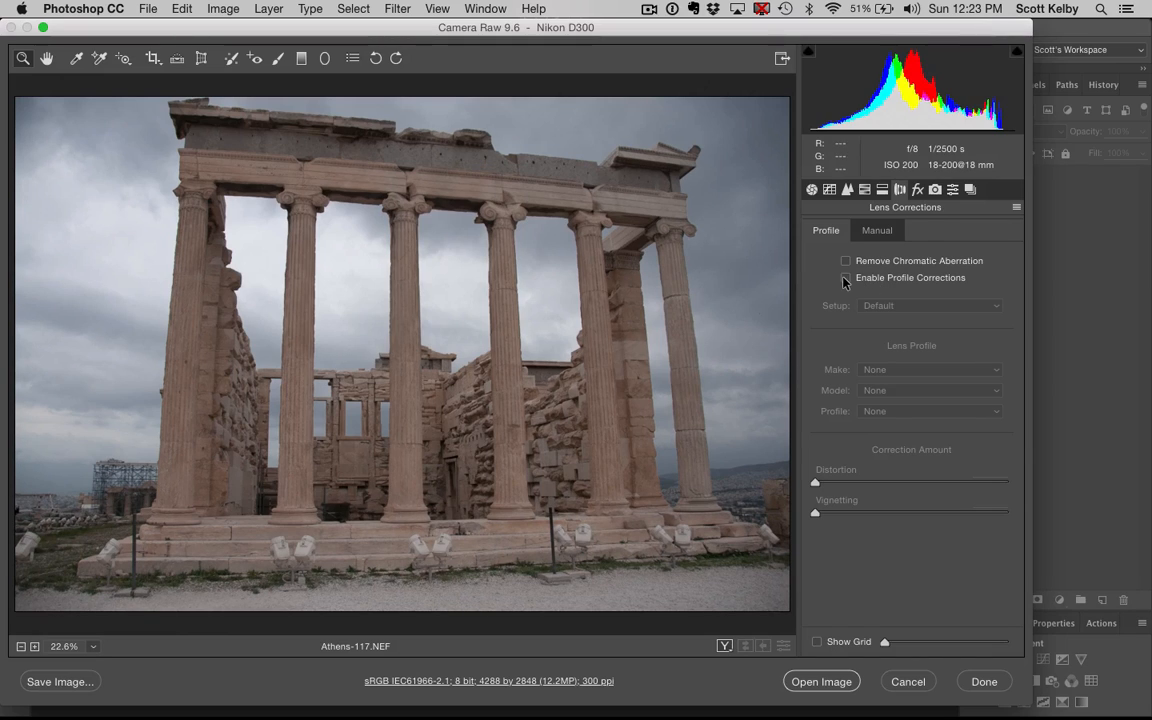
{"action": "left_click", "coordinate": [845, 277]}
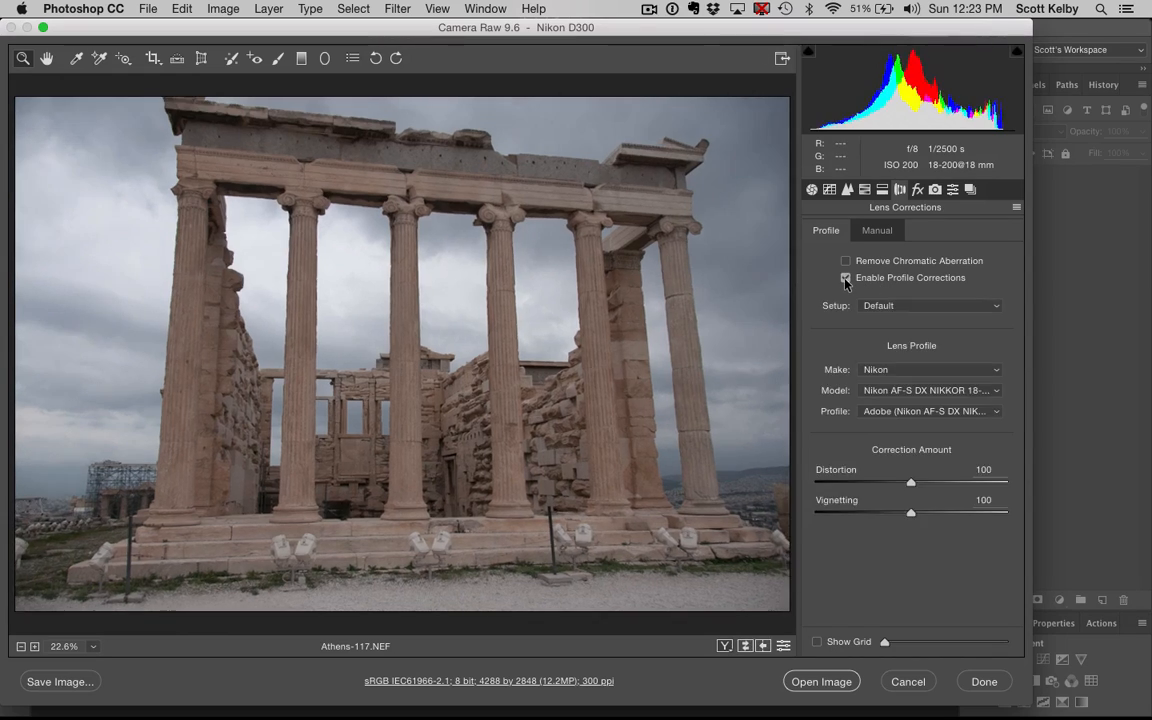
{"action": "left_click", "coordinate": [846, 277]}
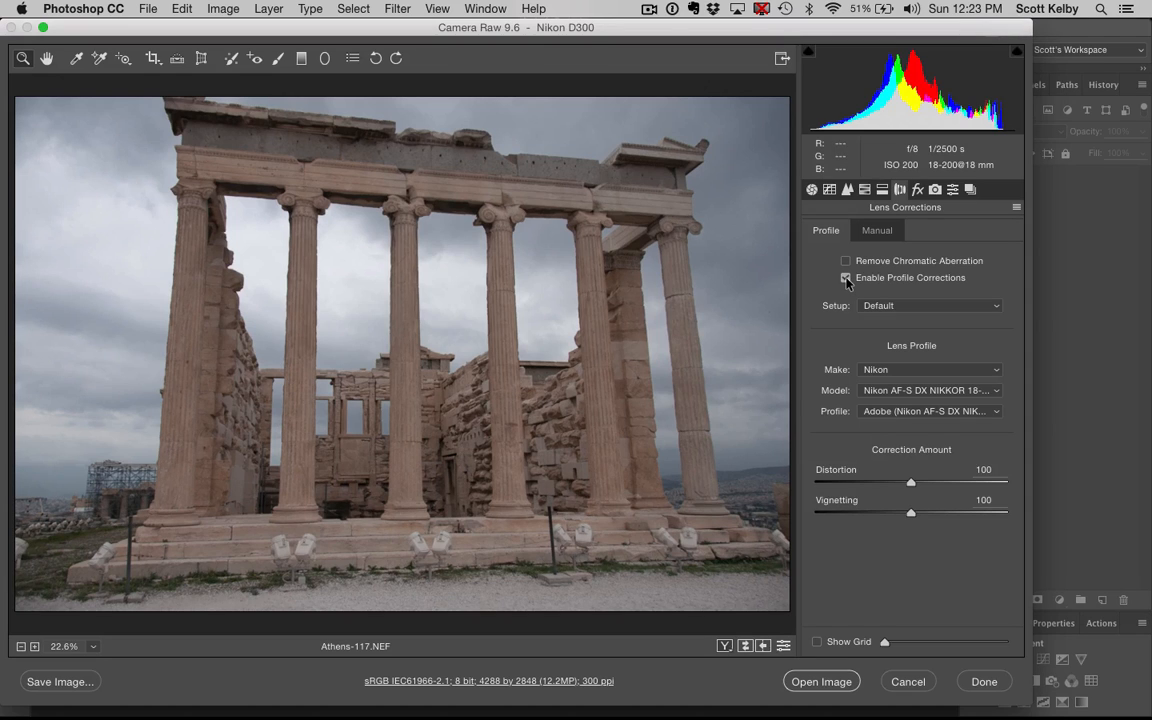
{"action": "left_click", "coordinate": [845, 277]}
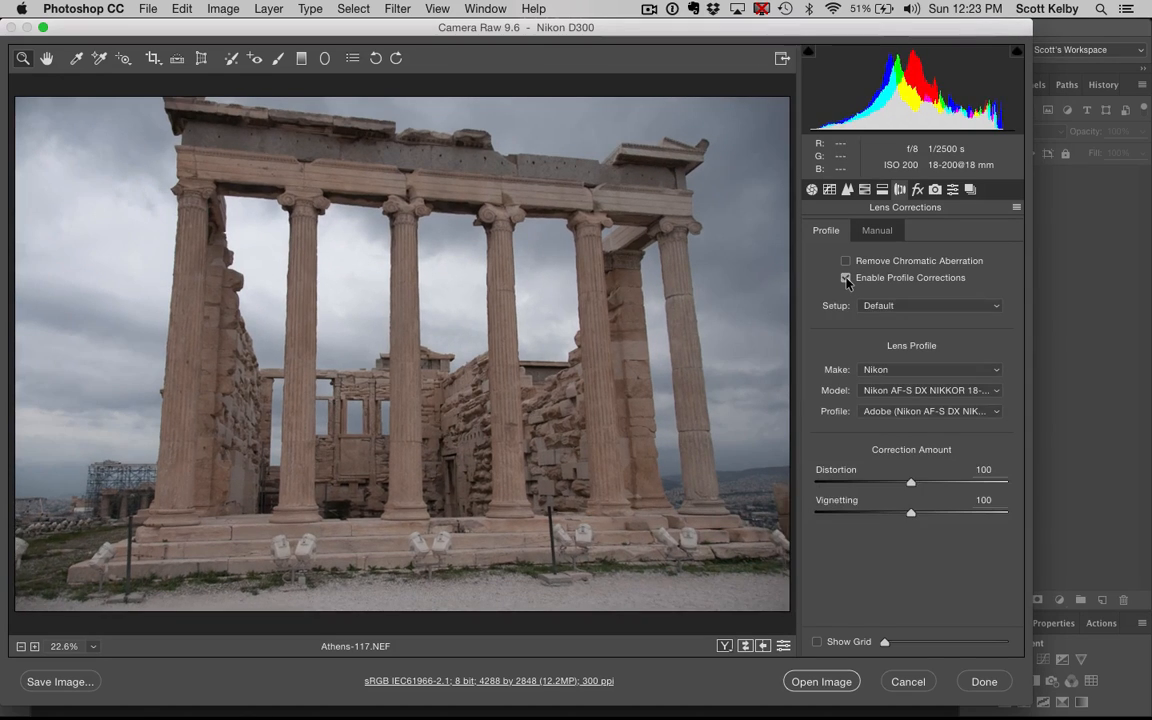
{"action": "left_click", "coordinate": [846, 277]}
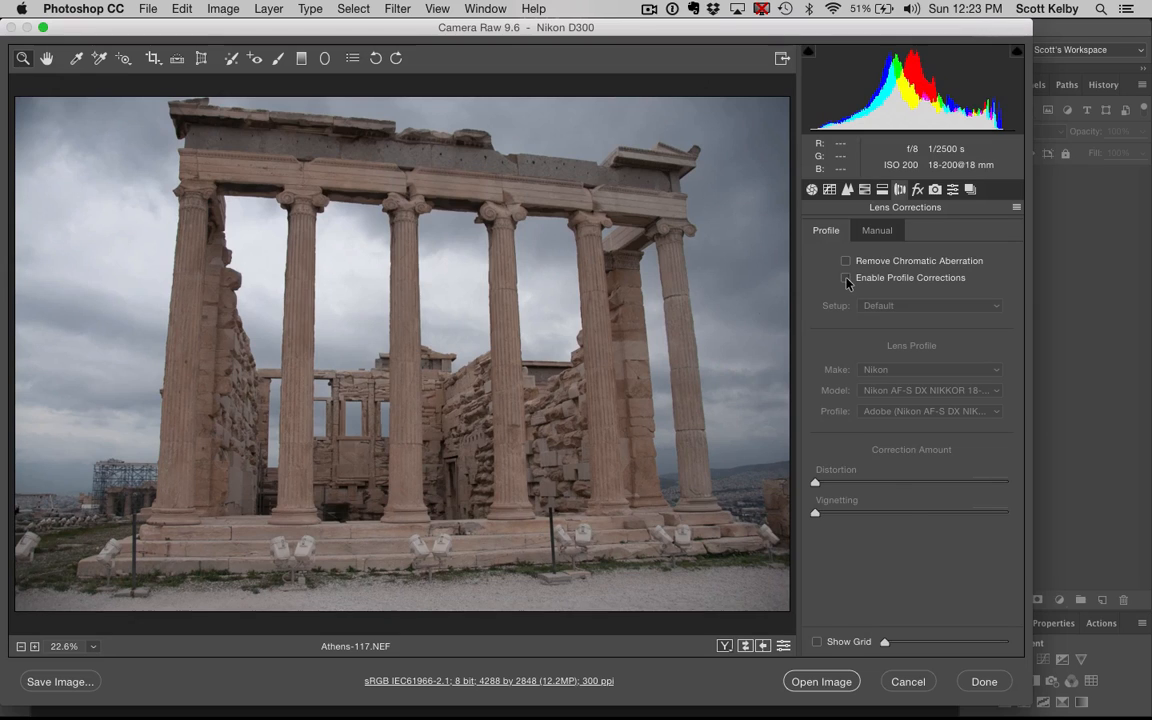
{"action": "left_click", "coordinate": [846, 277]}
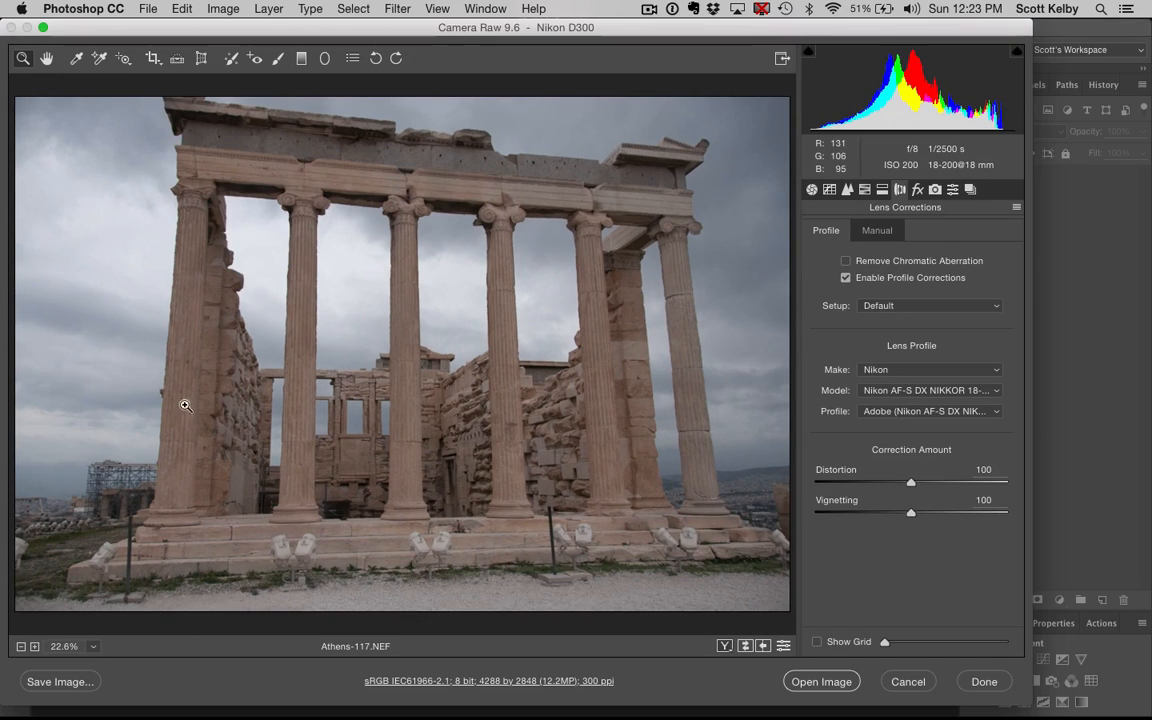
{"action": "mouse_move", "coordinate": [847, 287]}
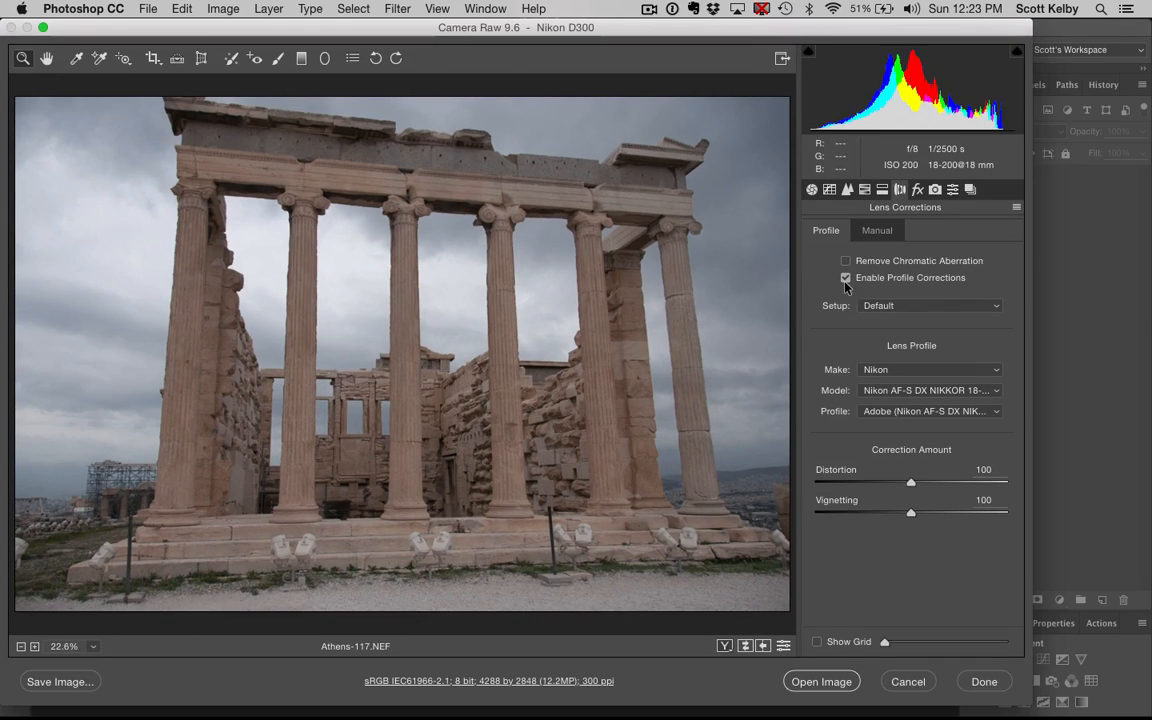
{"action": "left_click", "coordinate": [846, 278]}
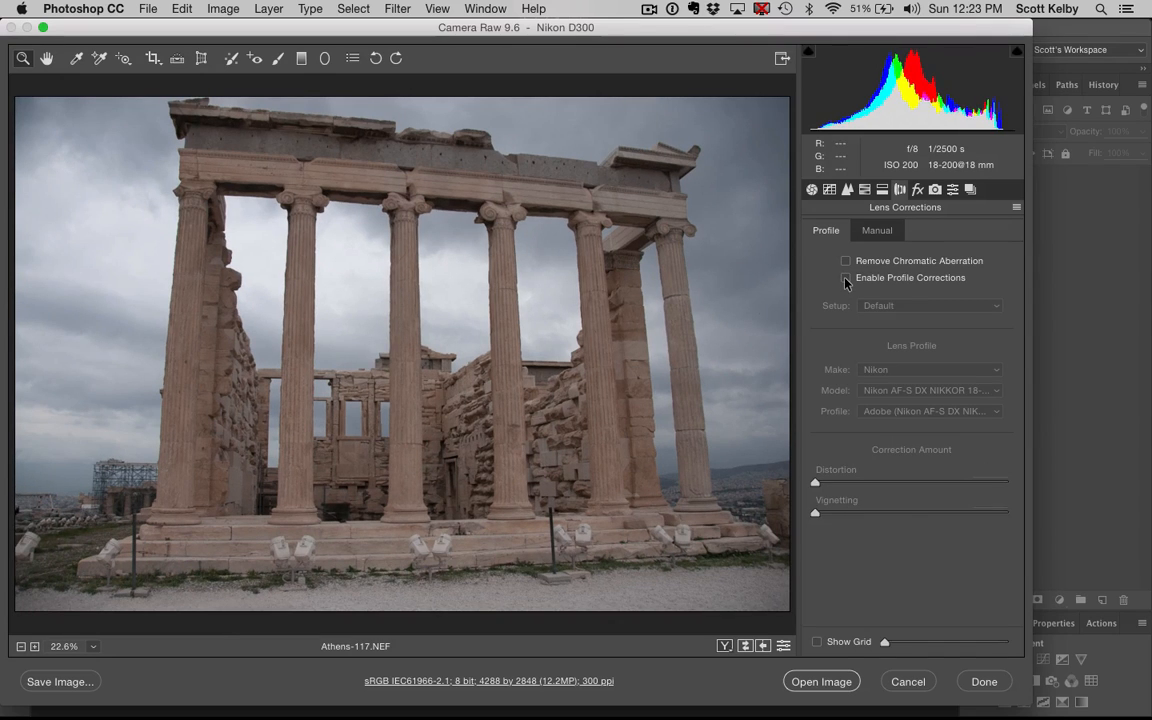
{"action": "left_click", "coordinate": [845, 277]}
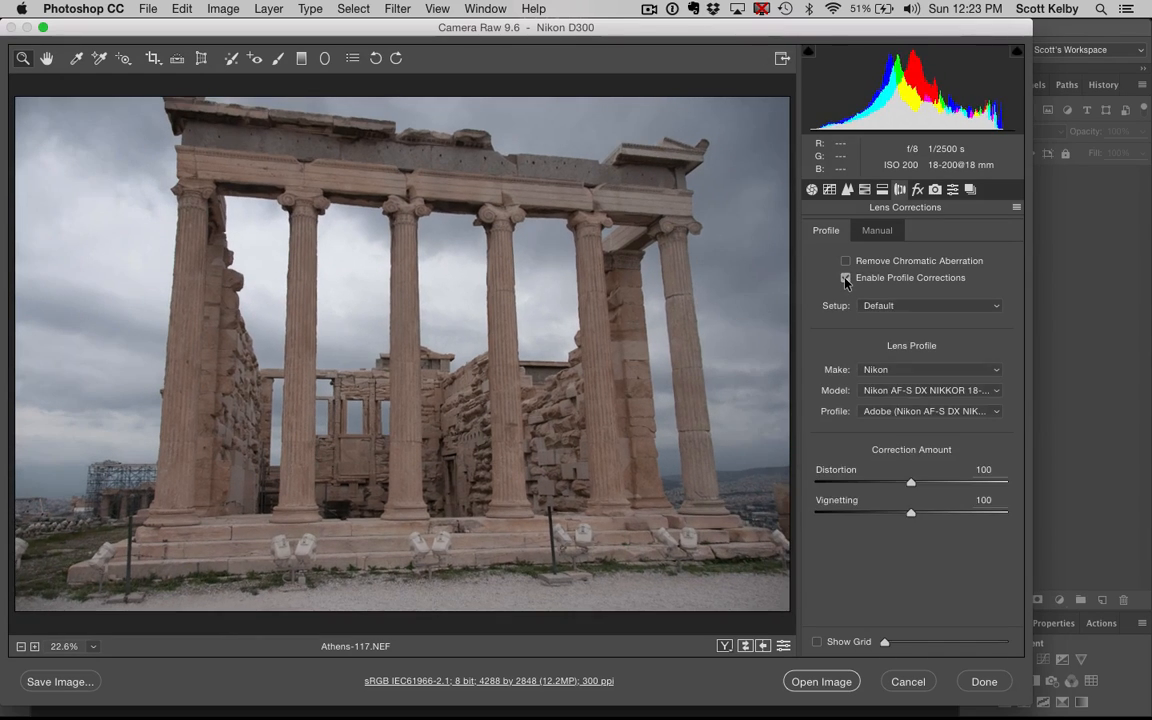
{"action": "left_click", "coordinate": [846, 277]}
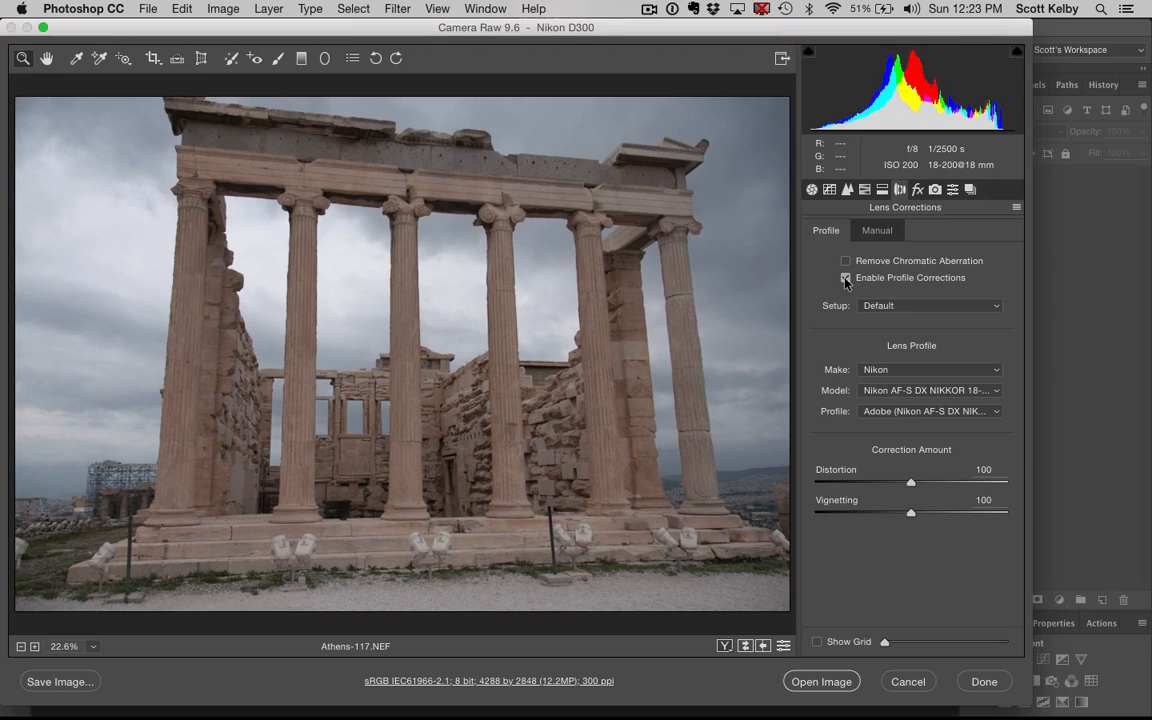
{"action": "left_click", "coordinate": [846, 278]}
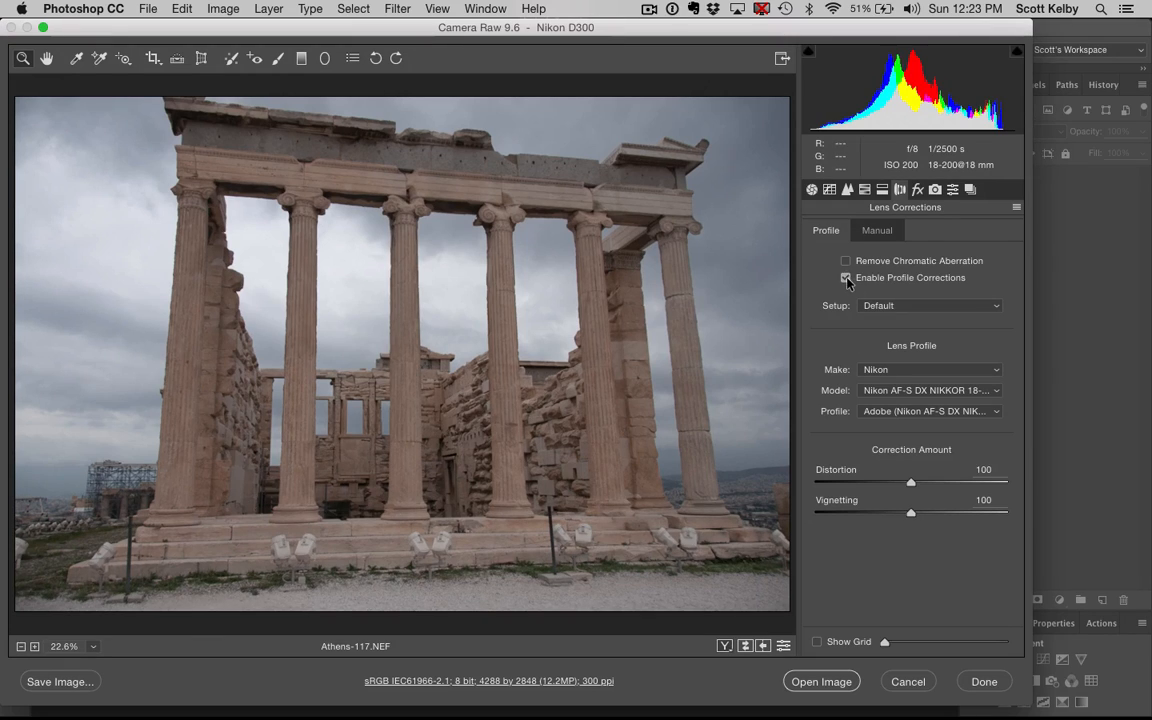
{"action": "left_click", "coordinate": [845, 277]}
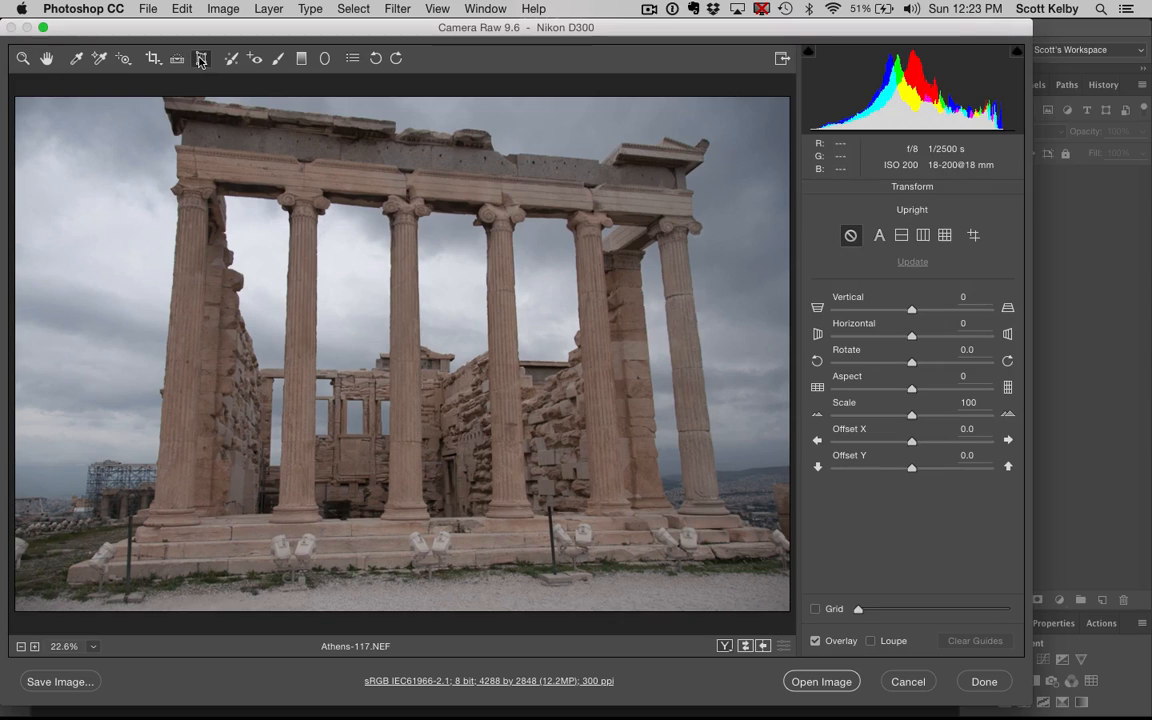
Switch to Guided Upright and draw a straightening guide along the temple's top beam.
{"action": "left_click", "coordinate": [973, 234]}
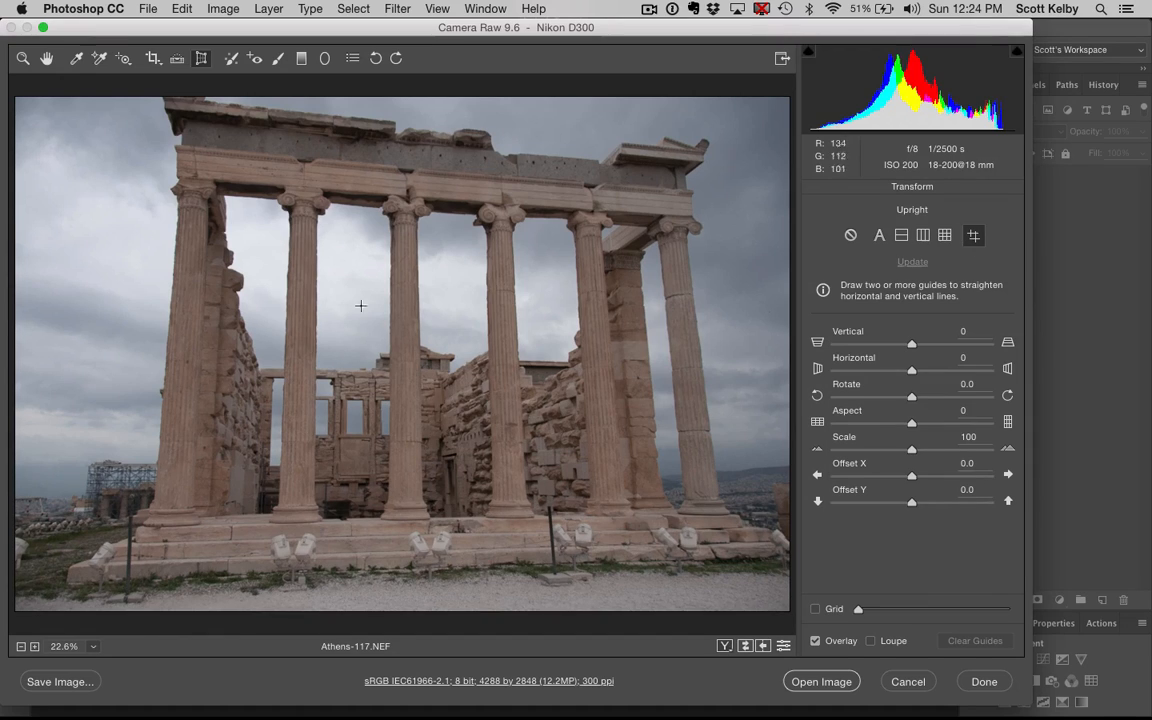
{"action": "mouse_move", "coordinate": [446, 338]}
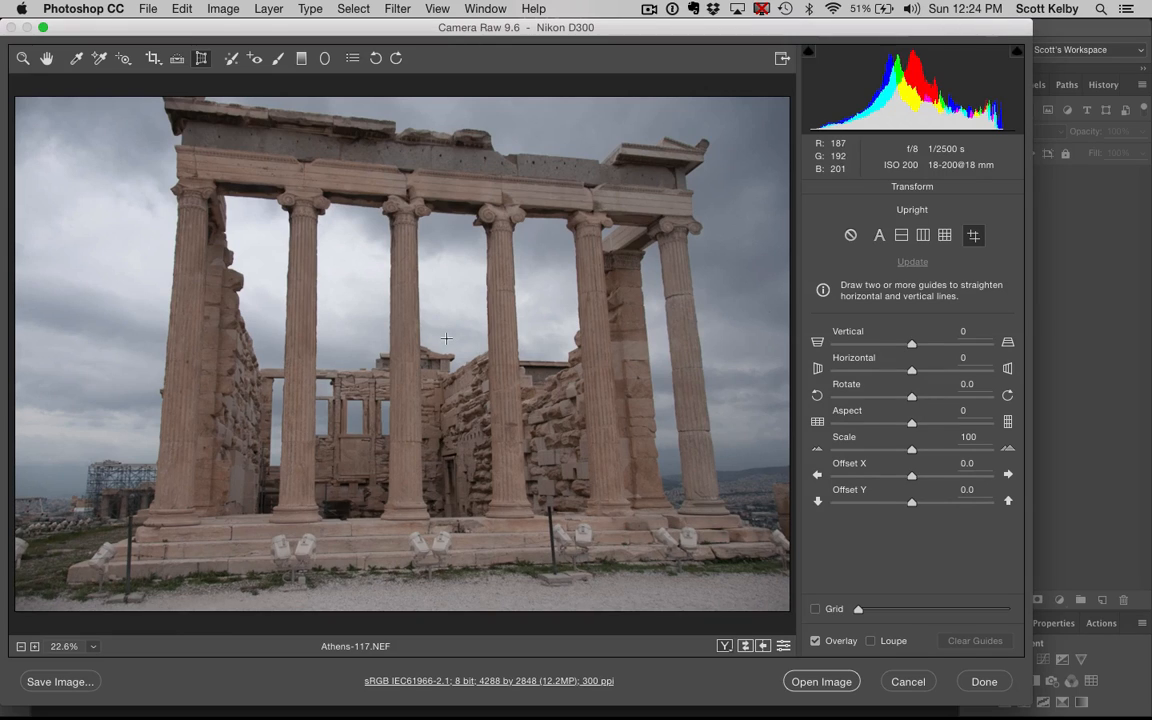
{"action": "mouse_move", "coordinate": [176, 145]}
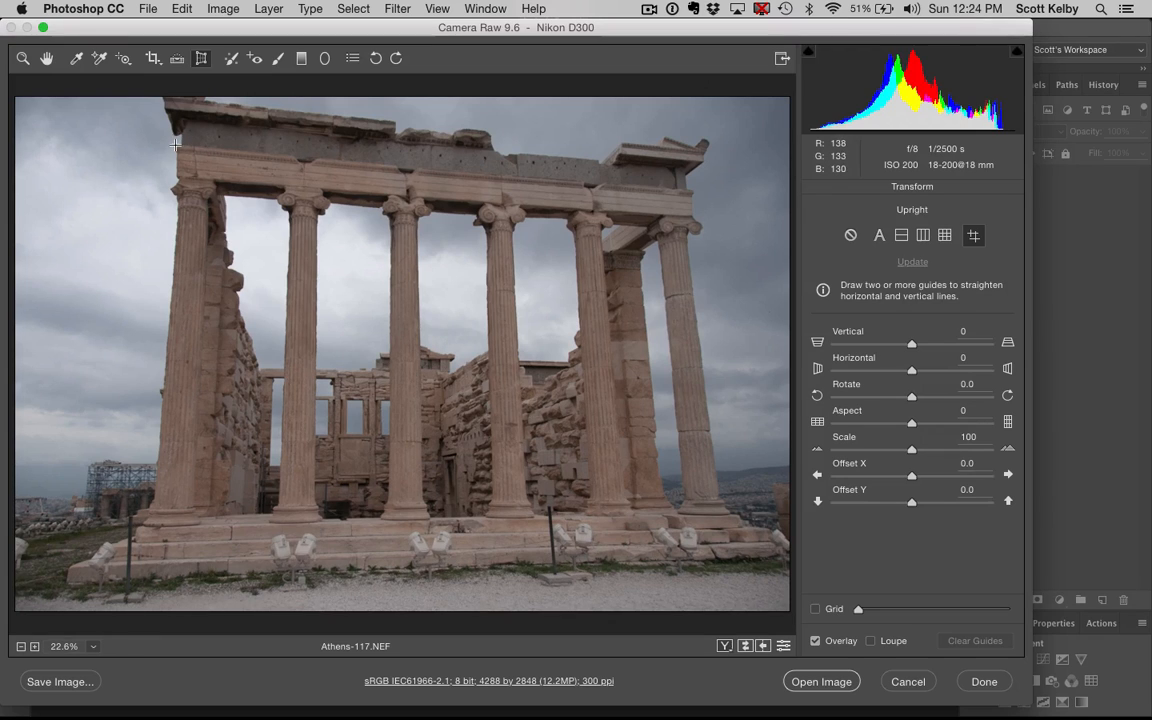
{"action": "left_click_drag", "start_coordinate": [177, 146], "coordinate": [510, 183]}
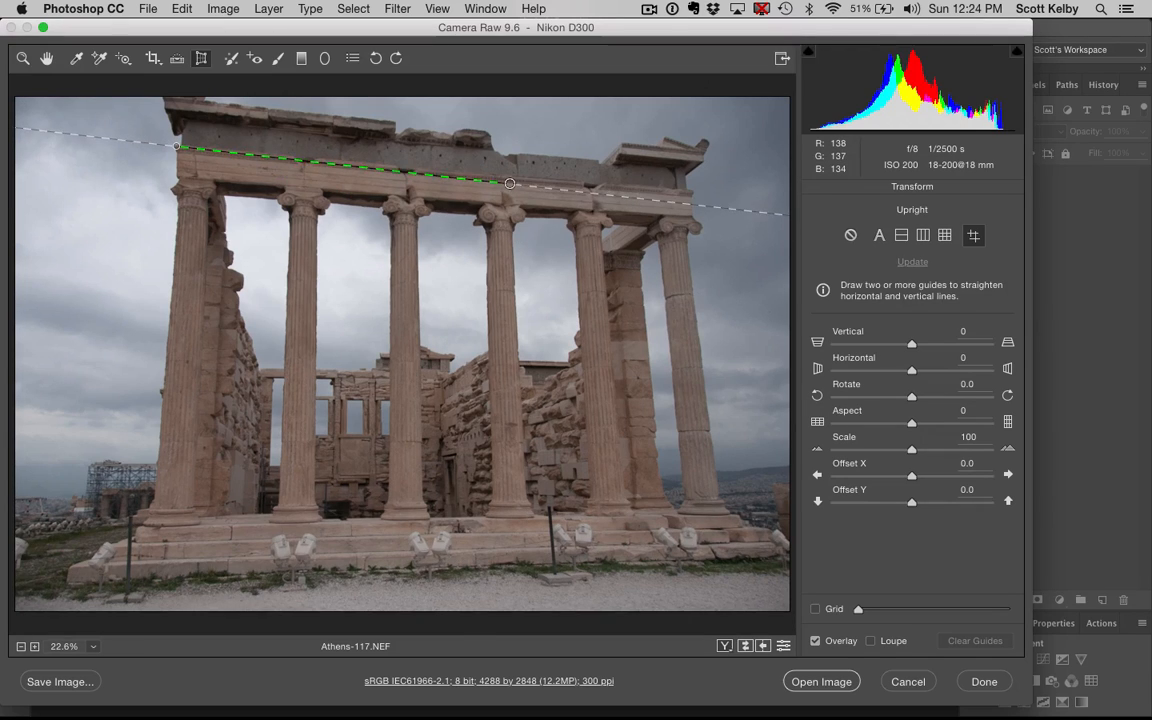
{"action": "left_click_drag", "start_coordinate": [510, 183], "coordinate": [700, 190]}
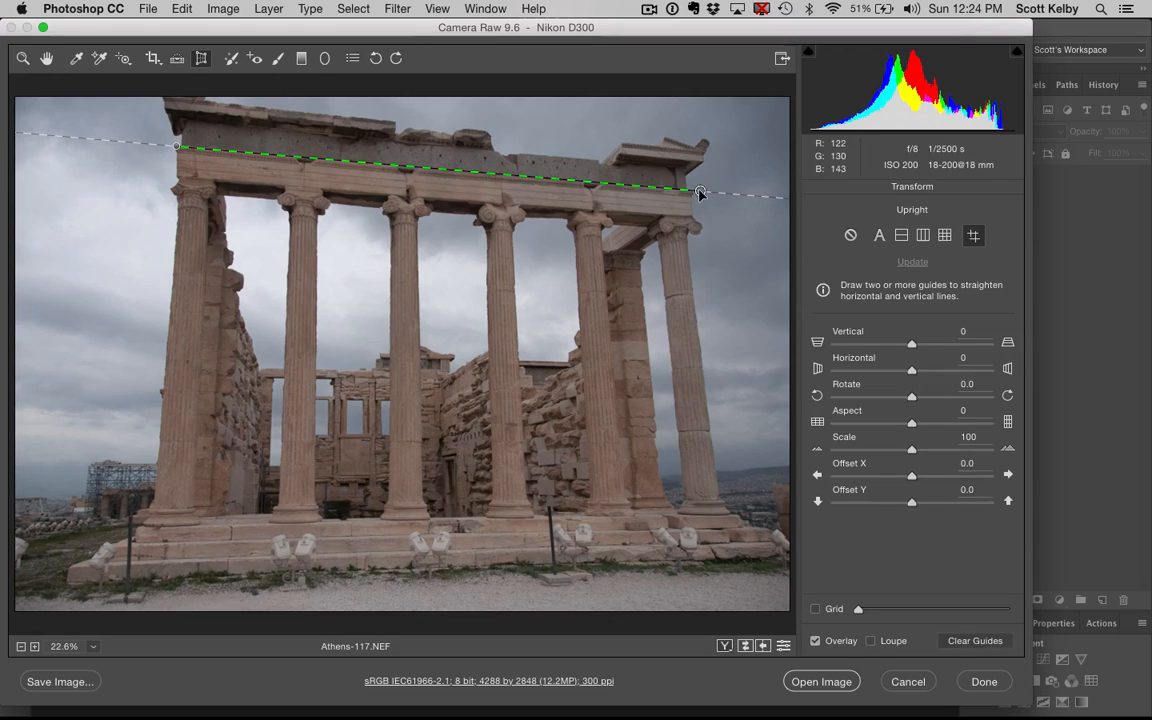
{"action": "mouse_move", "coordinate": [720, 497]}
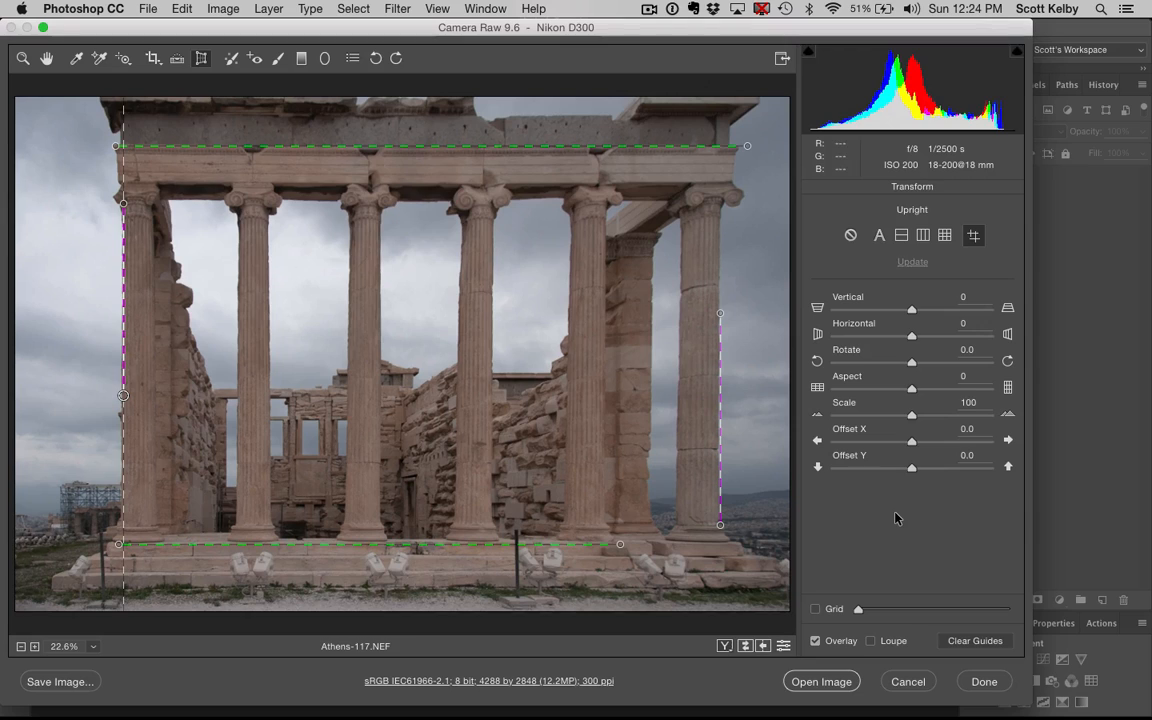
{"action": "mouse_move", "coordinate": [189, 104]}
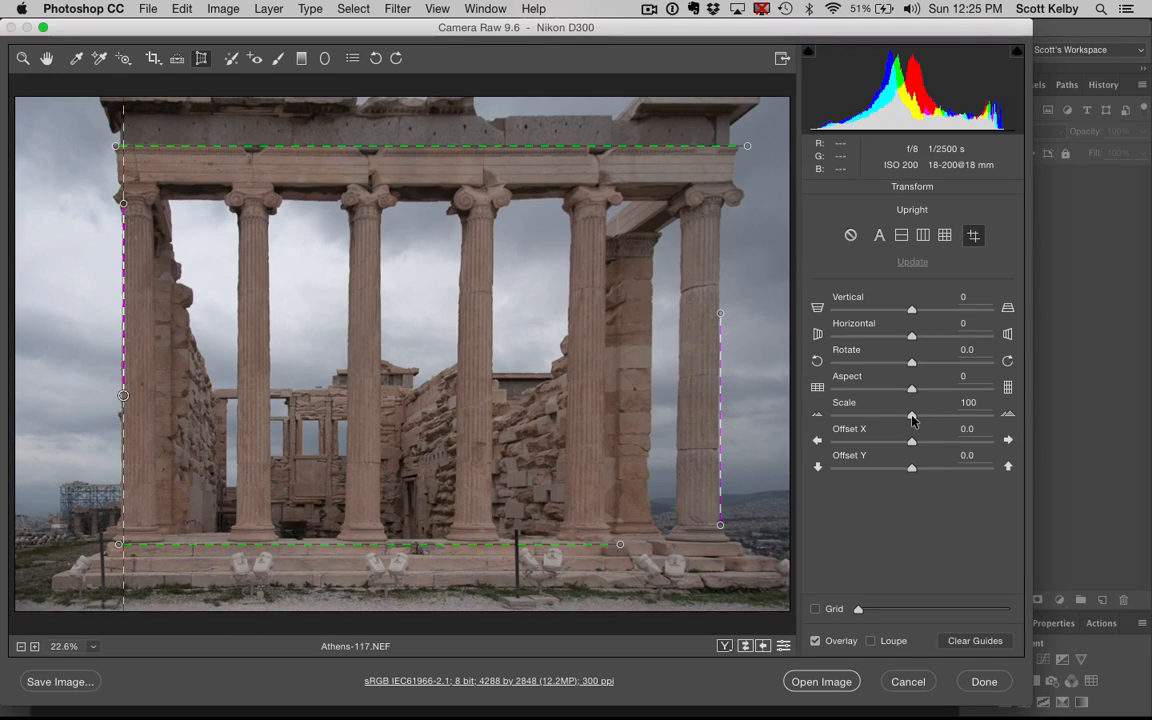
Lower the Transform Scale slider to 85 and select its value field.
{"action": "left_click_drag", "start_coordinate": [911, 415], "coordinate": [898, 415]}
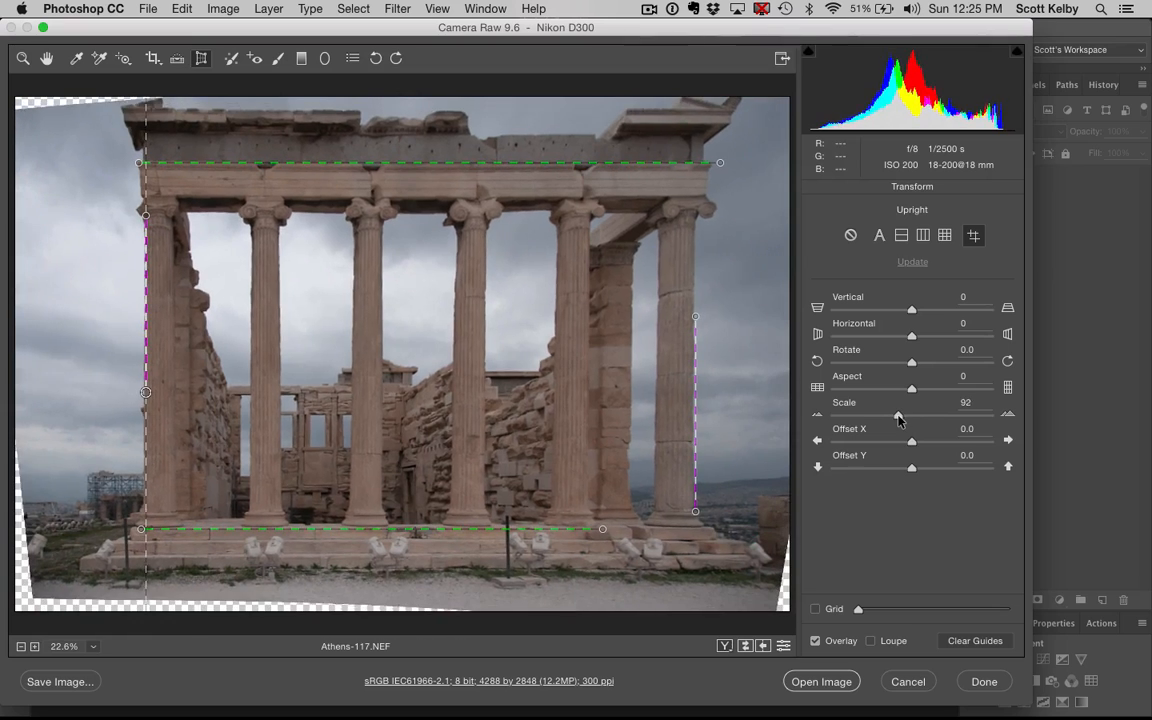
{"action": "left_click_drag", "start_coordinate": [911, 415], "coordinate": [888, 415]}
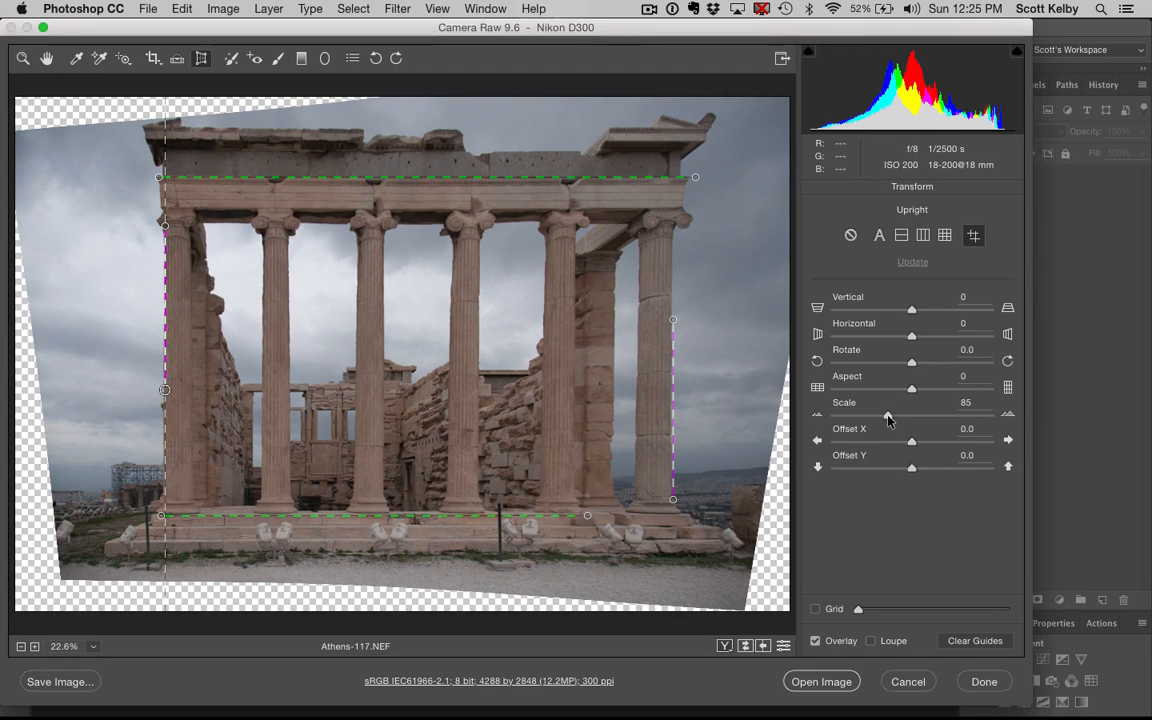
{"action": "double_click", "coordinate": [965, 402]}
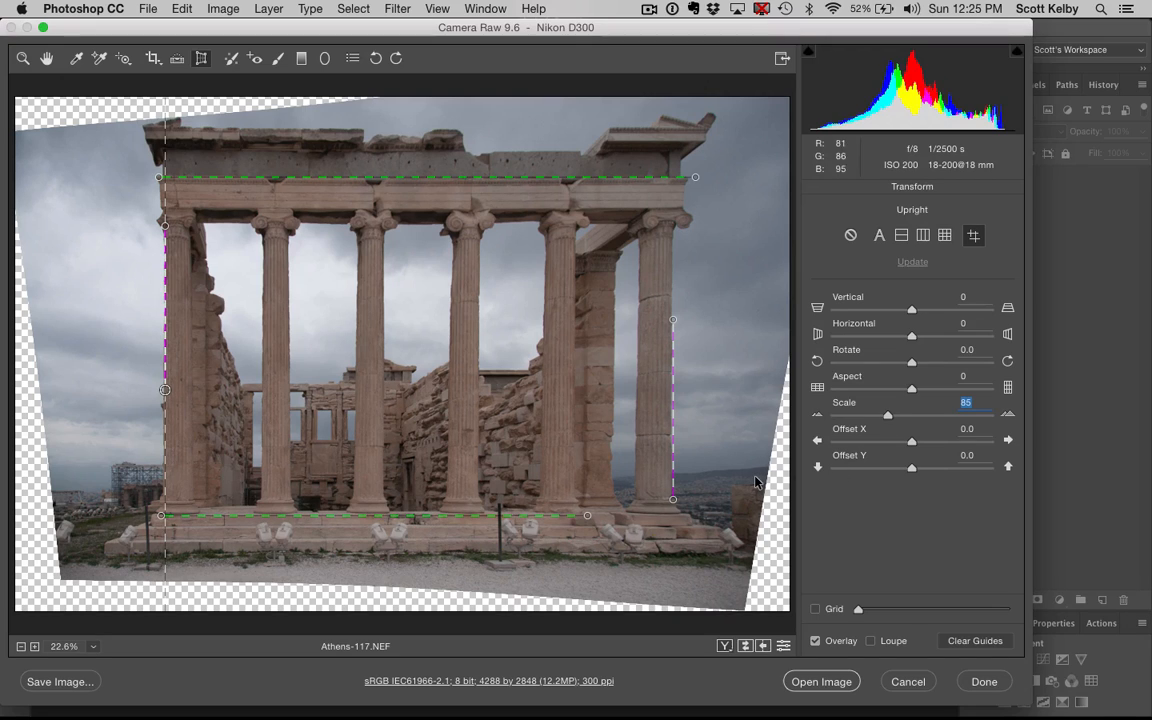
{"action": "mouse_move", "coordinate": [148, 117]}
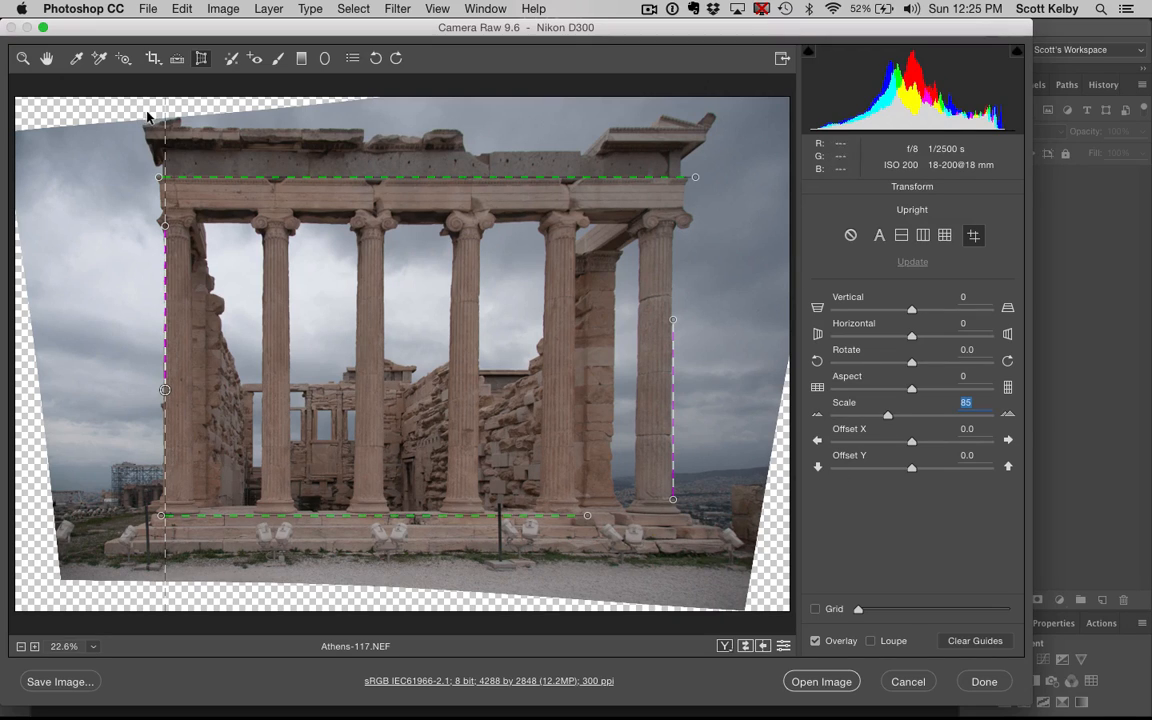
{"action": "mouse_move", "coordinate": [394, 173]}
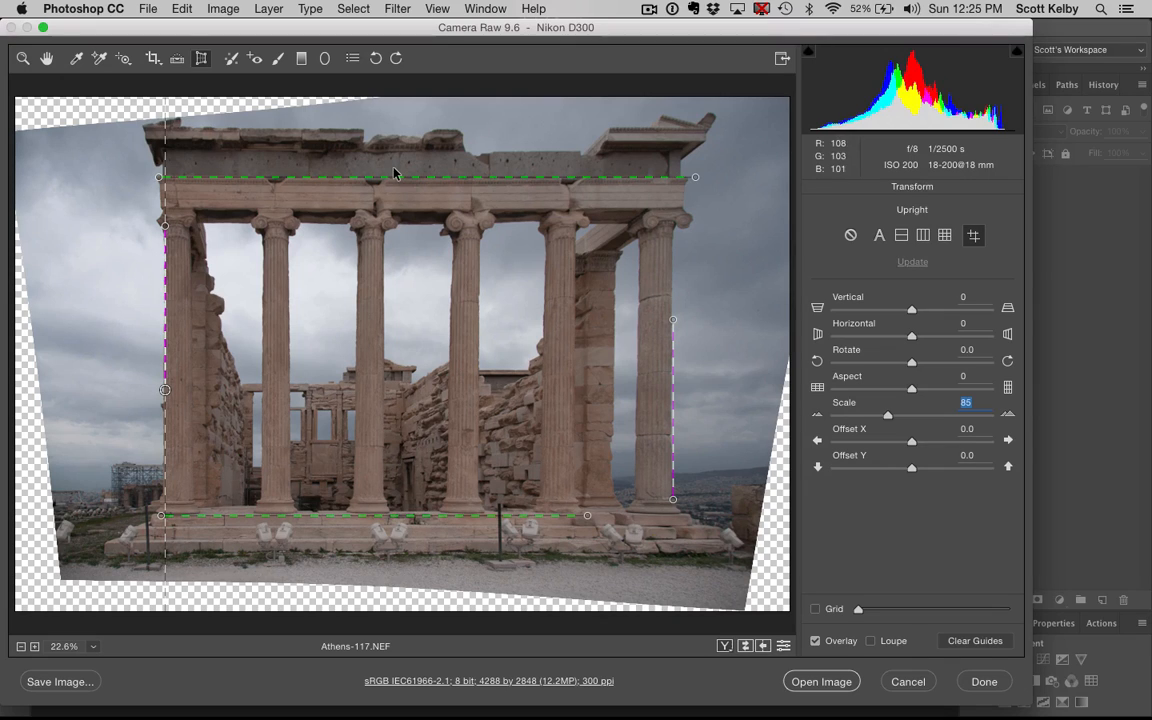
{"action": "mouse_move", "coordinate": [490, 291]}
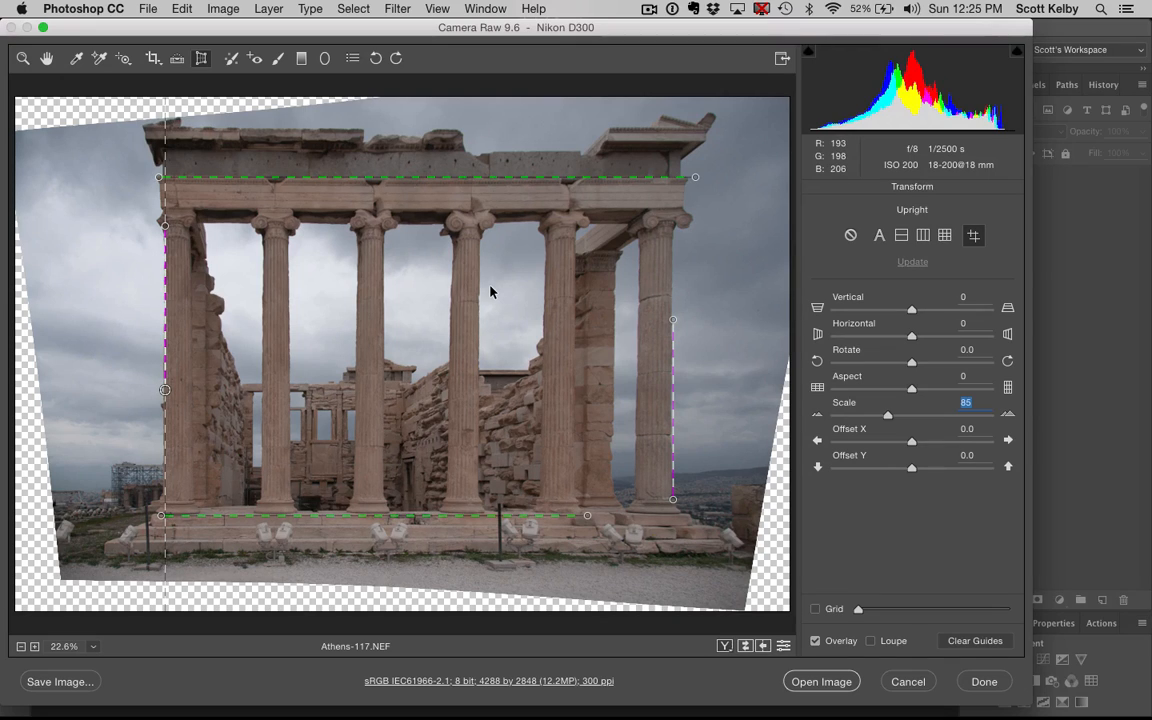
{"action": "mouse_move", "coordinate": [210, 118]}
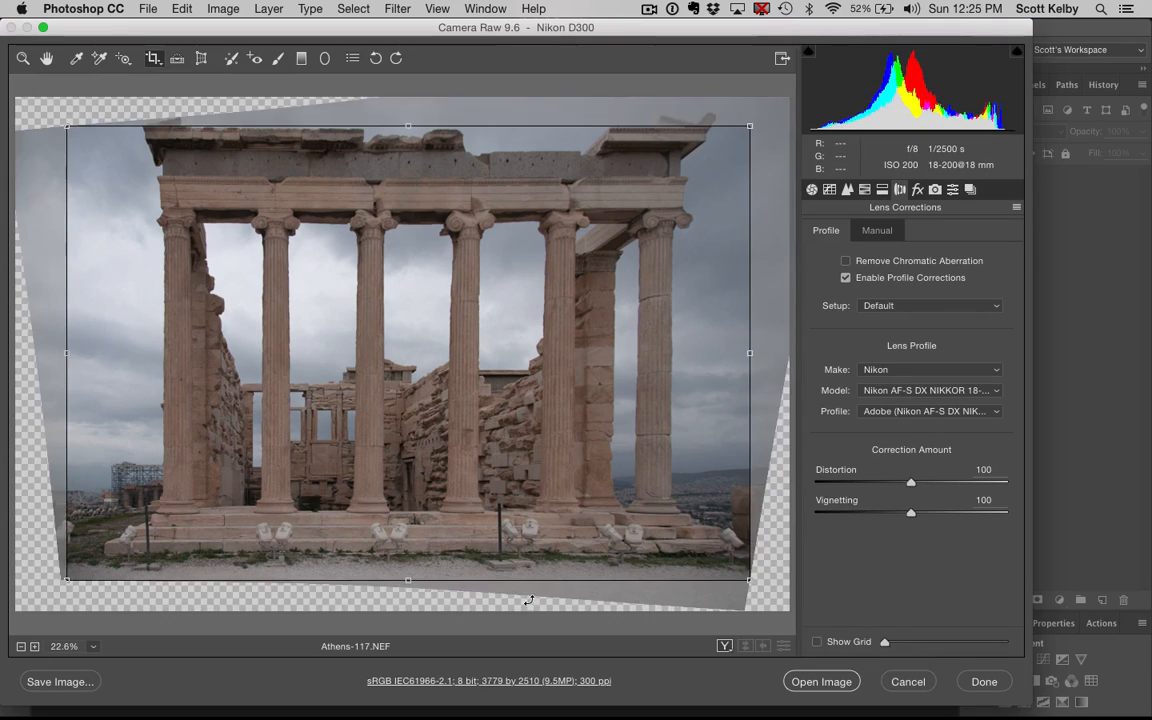
{"action": "mouse_move", "coordinate": [305, 167]}
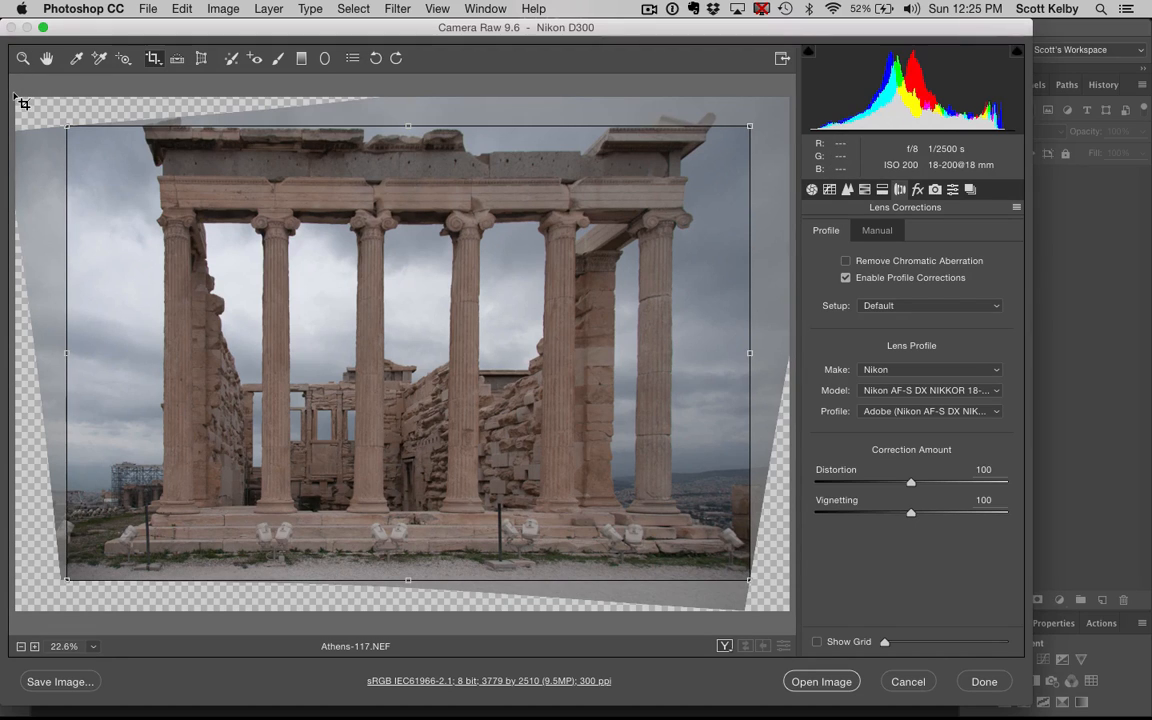
{"action": "mouse_move", "coordinate": [620, 517]}
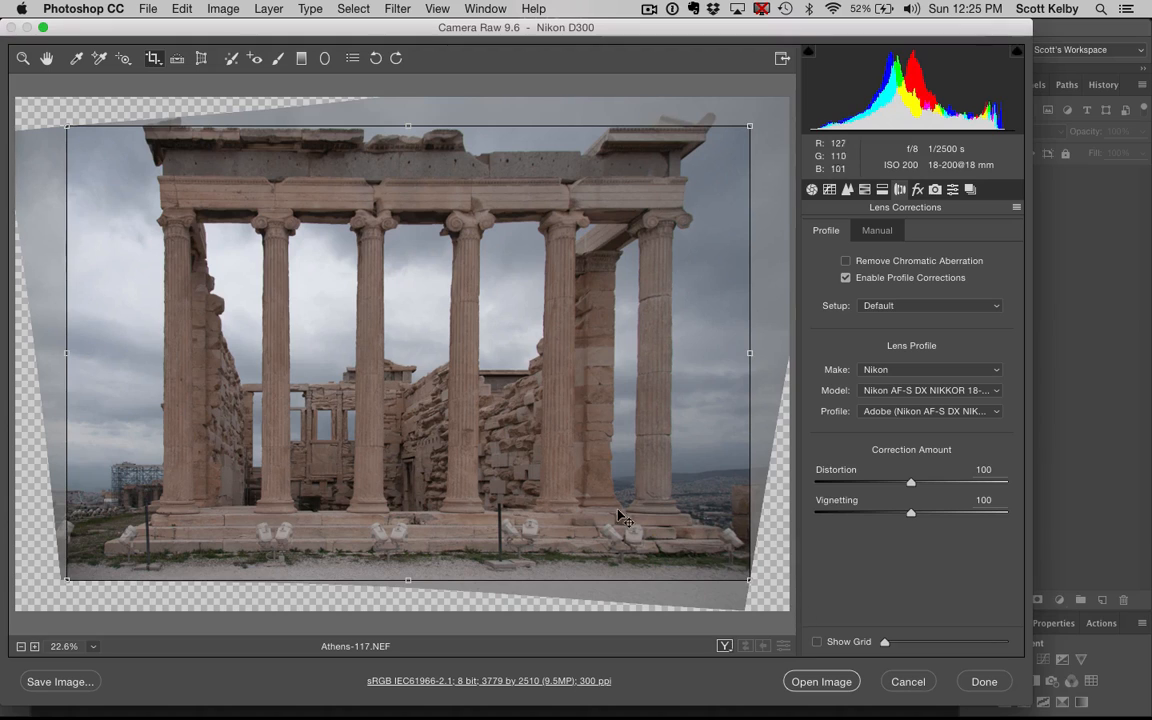
{"action": "mouse_move", "coordinate": [727, 446]}
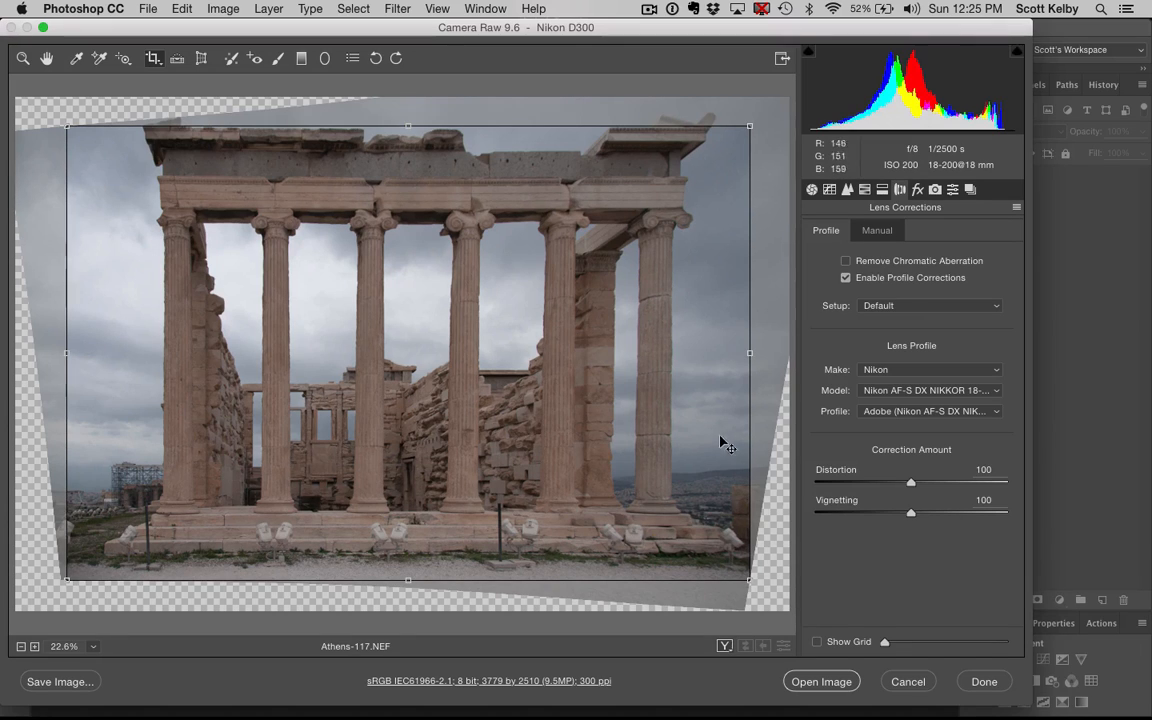
{"action": "mouse_move", "coordinate": [164, 58]}
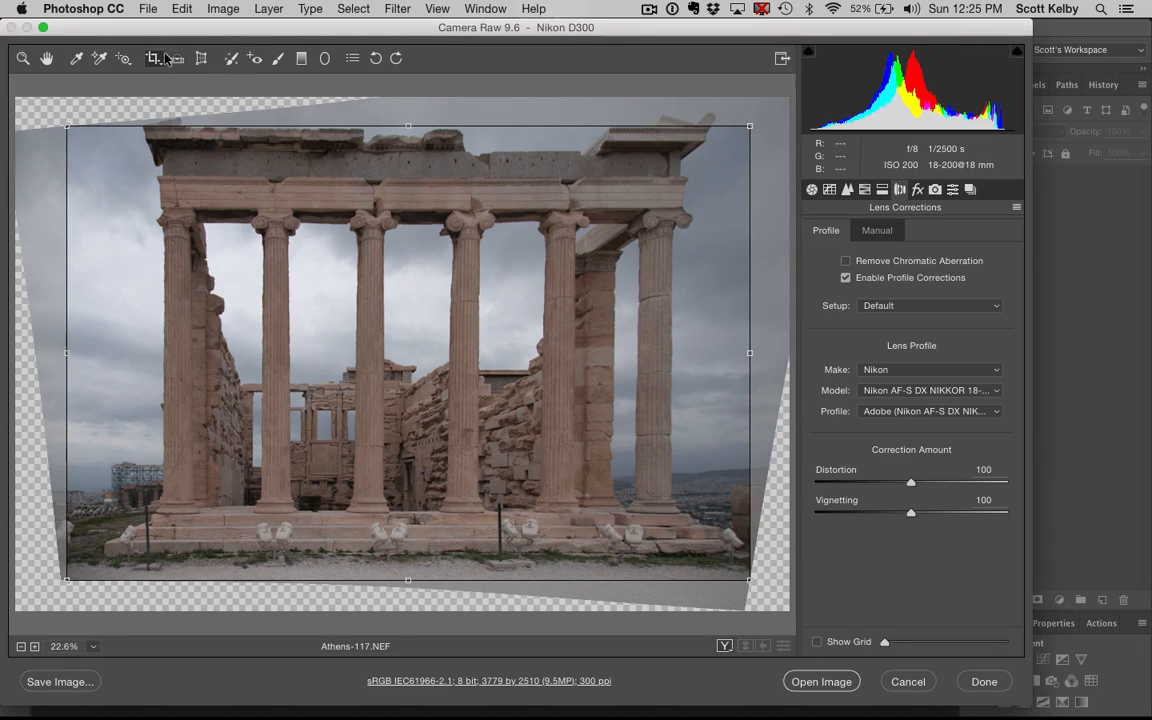
Turn off Constrain to Image and extend the crop below the ground and into the sky.
{"action": "left_click", "coordinate": [155, 58]}
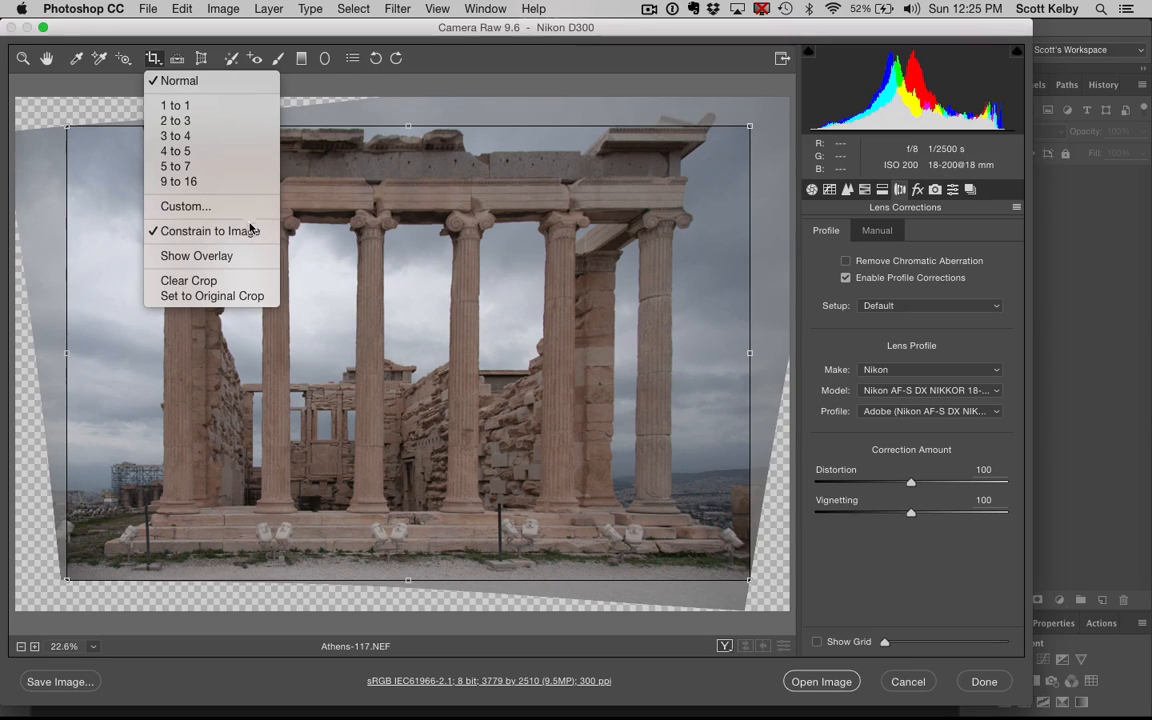
{"action": "mouse_move", "coordinate": [210, 231]}
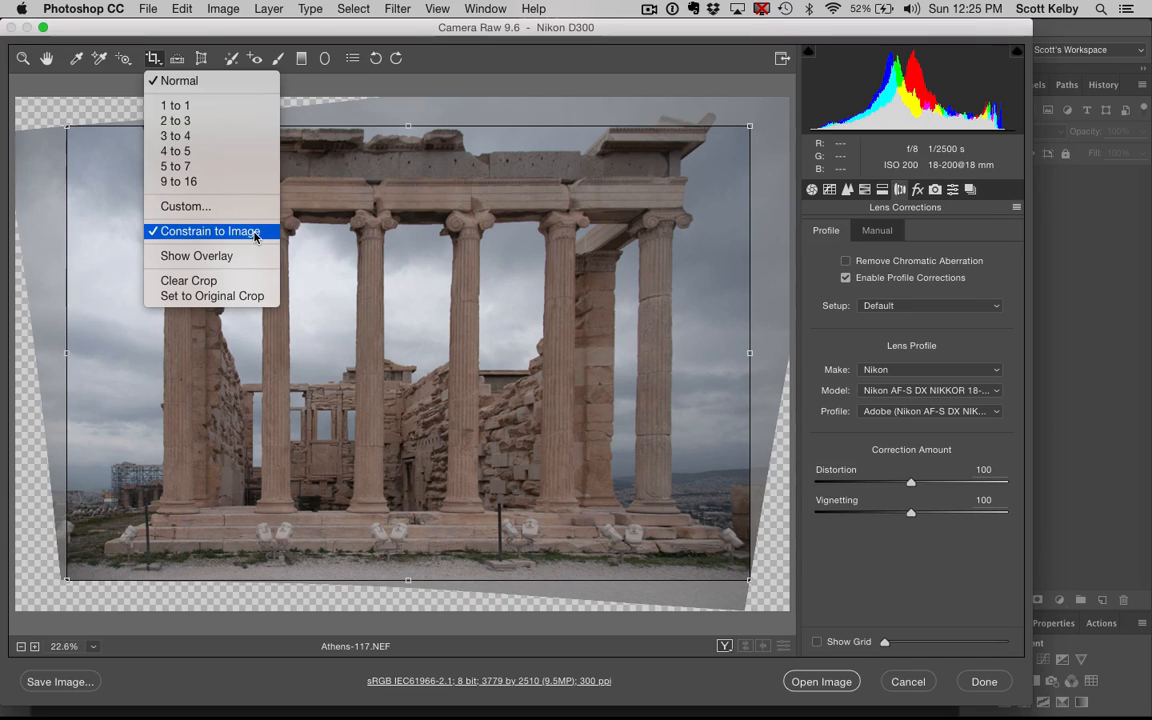
{"action": "left_click", "coordinate": [210, 231]}
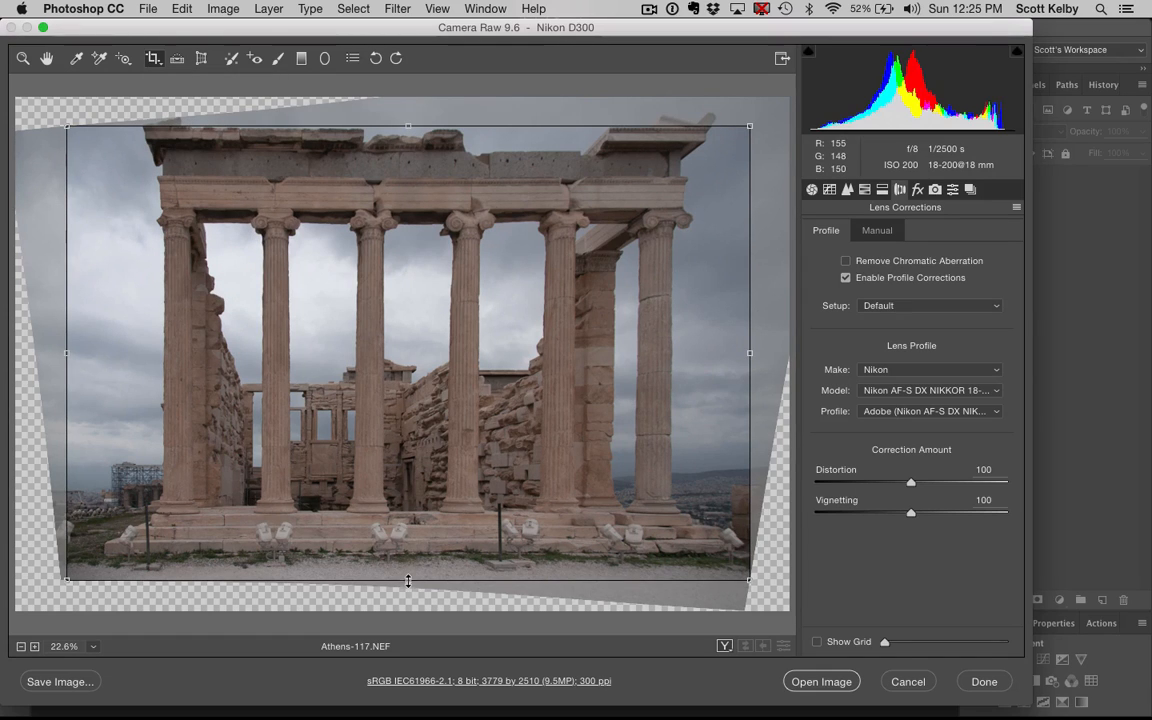
{"action": "left_click_drag", "start_coordinate": [407, 580], "coordinate": [407, 590]}
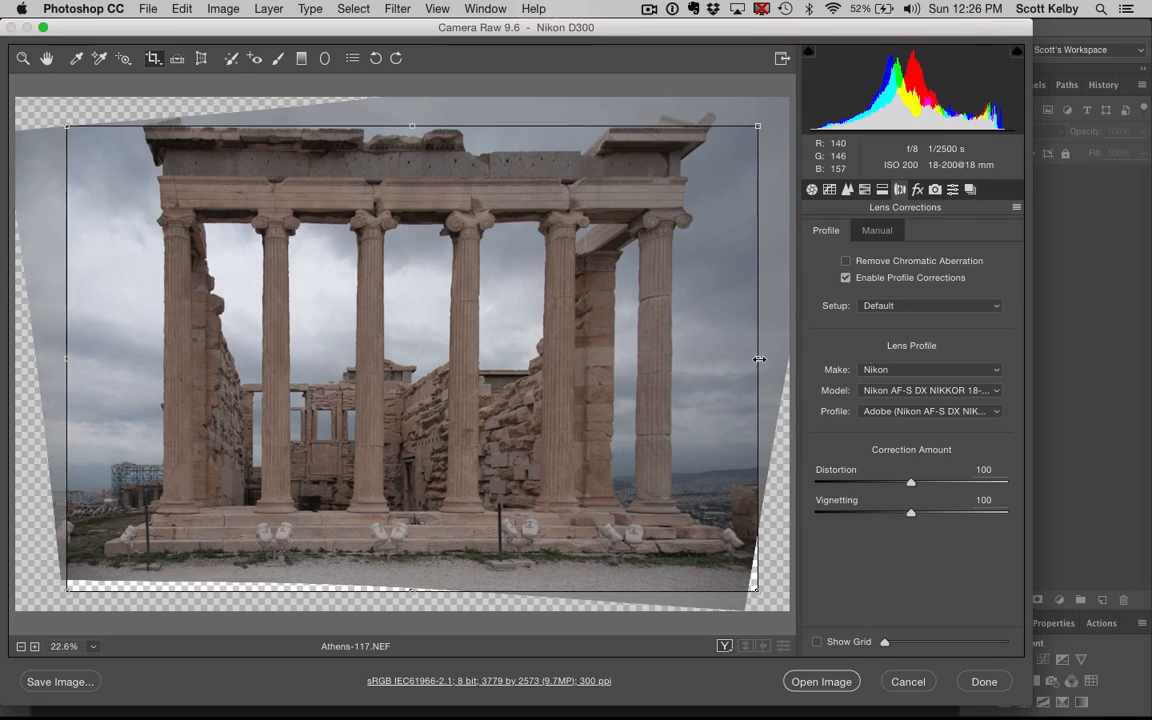
{"action": "left_click_drag", "start_coordinate": [410, 126], "coordinate": [410, 113]}
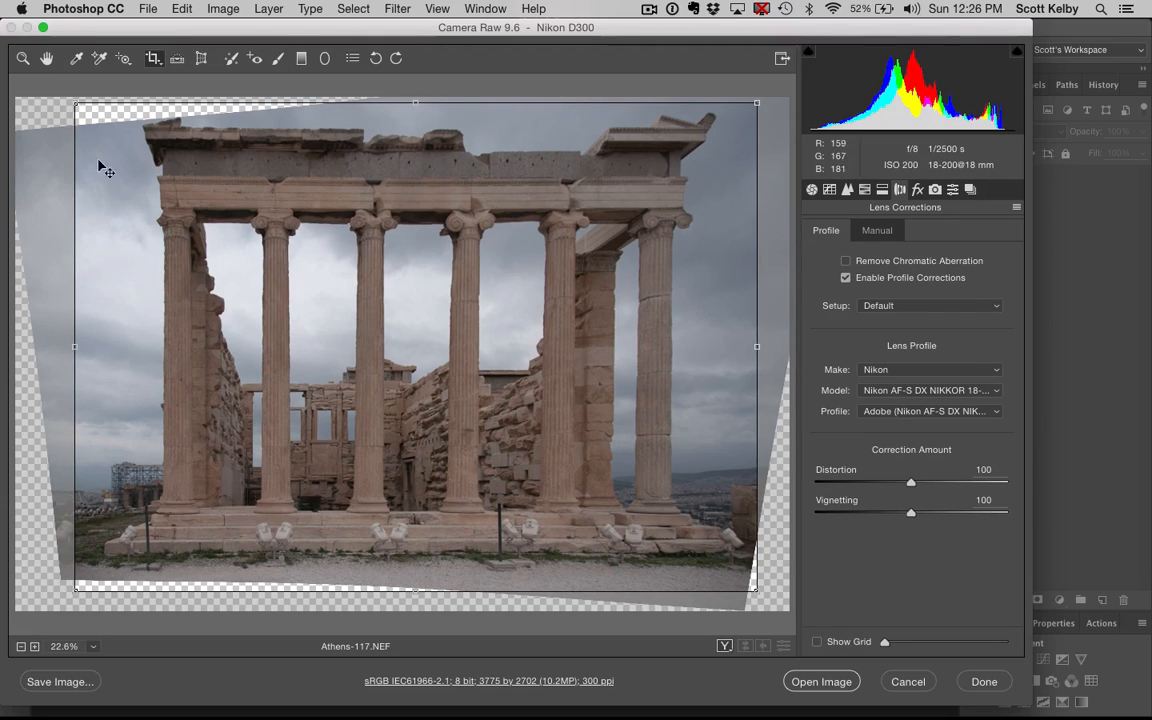
{"action": "mouse_move", "coordinate": [750, 580]}
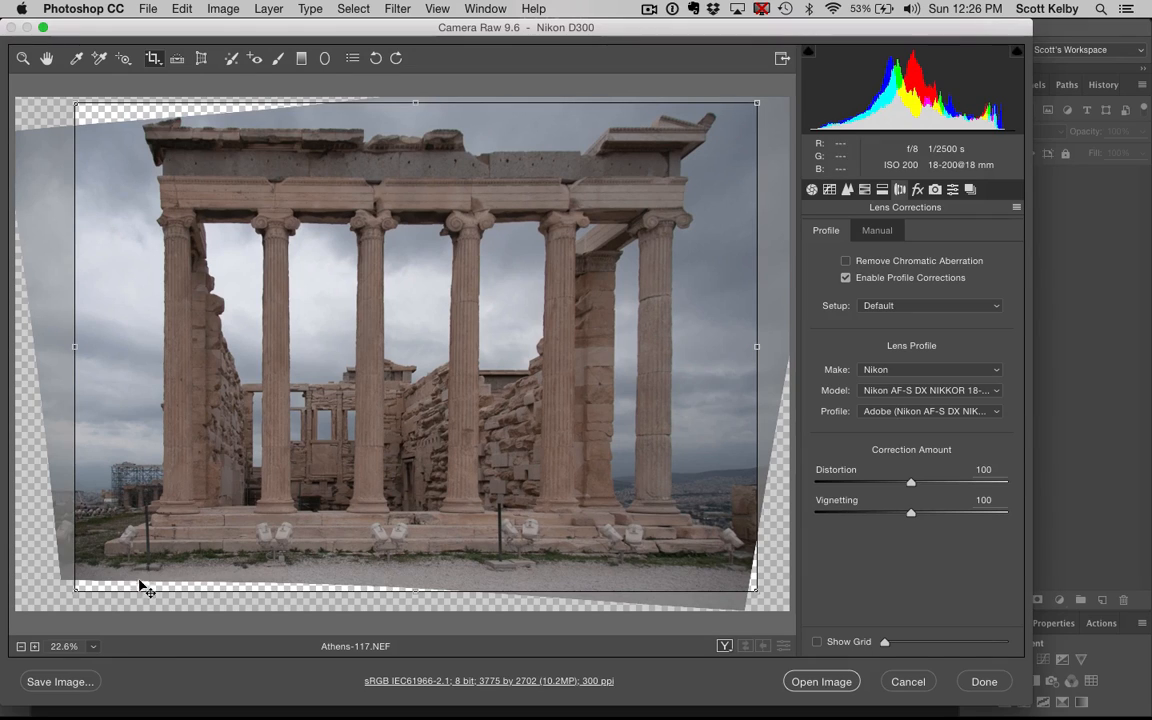
{"action": "mouse_move", "coordinate": [131, 187]}
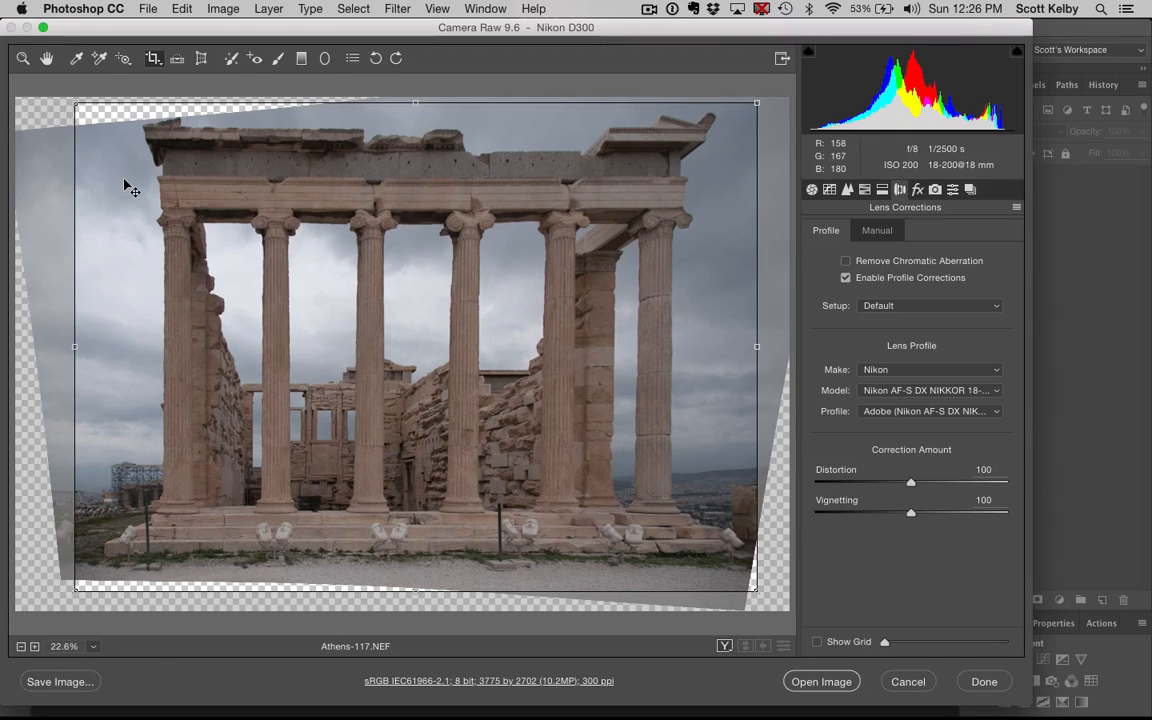
{"action": "mouse_move", "coordinate": [300, 375]}
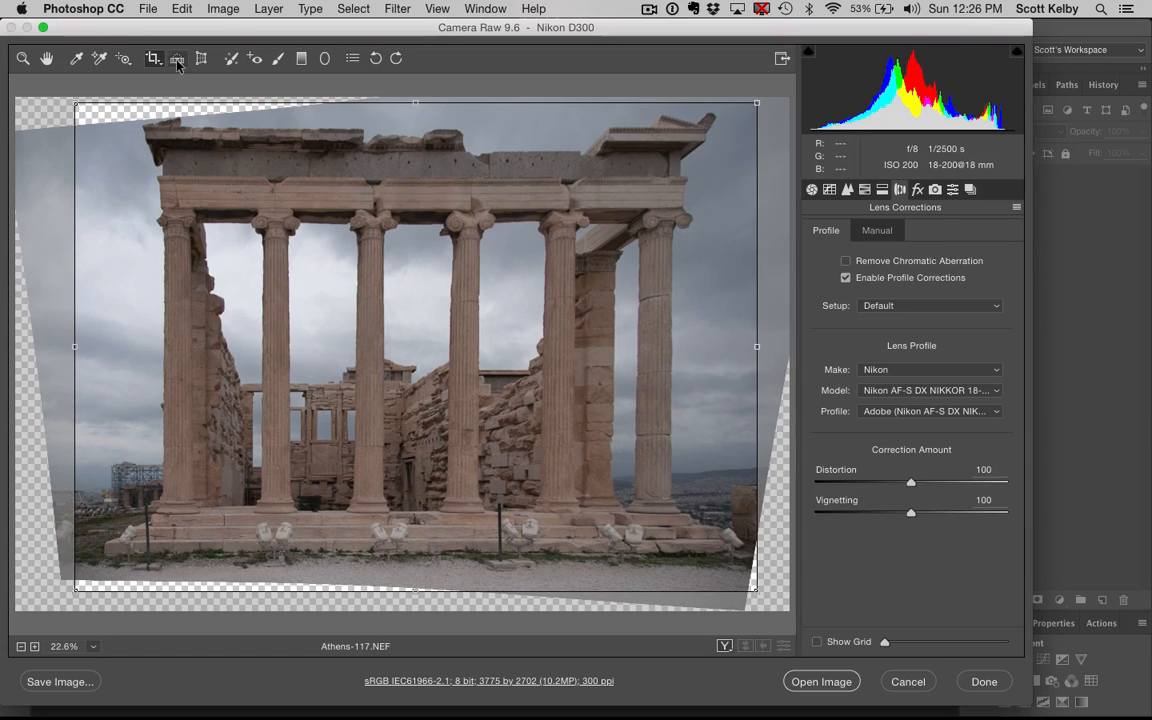
{"action": "left_click", "coordinate": [155, 58]}
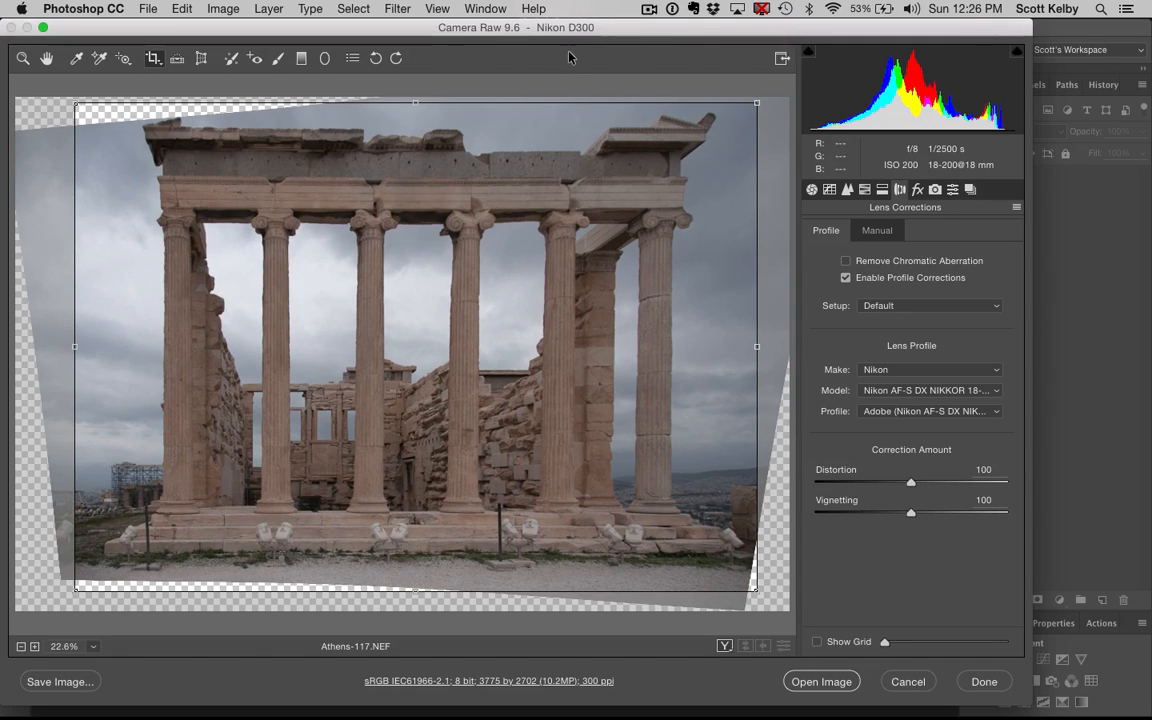
{"action": "mouse_move", "coordinate": [845, 526]}
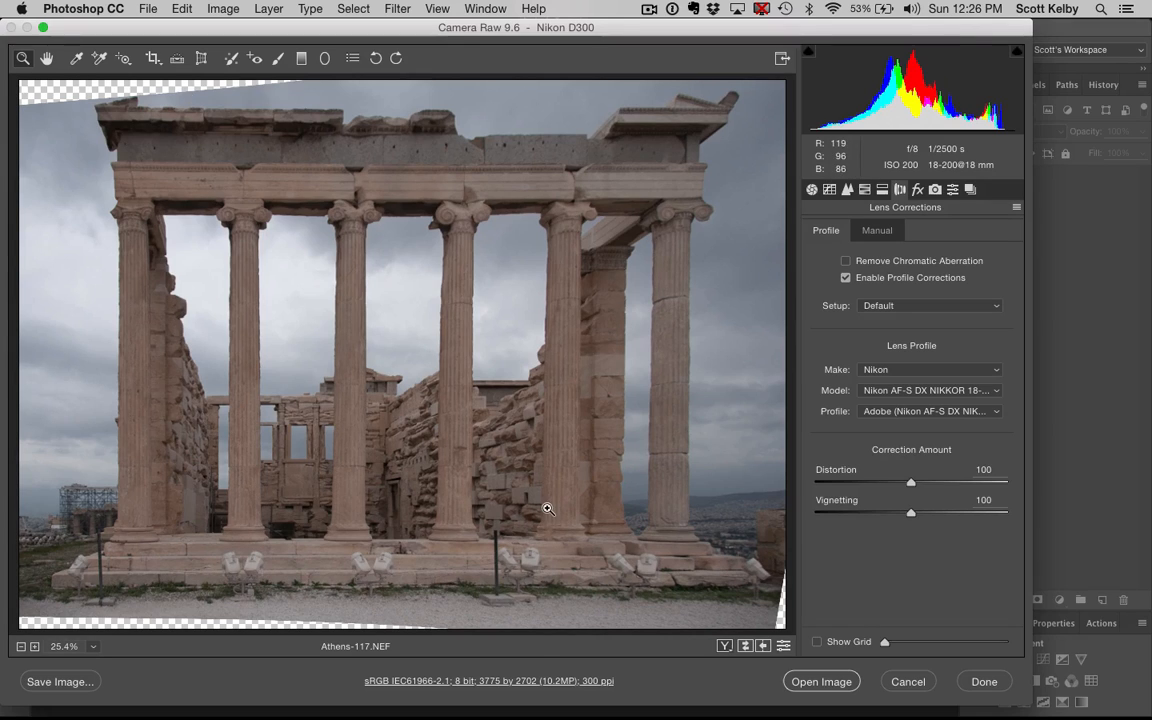
{"action": "mouse_move", "coordinate": [805, 247]}
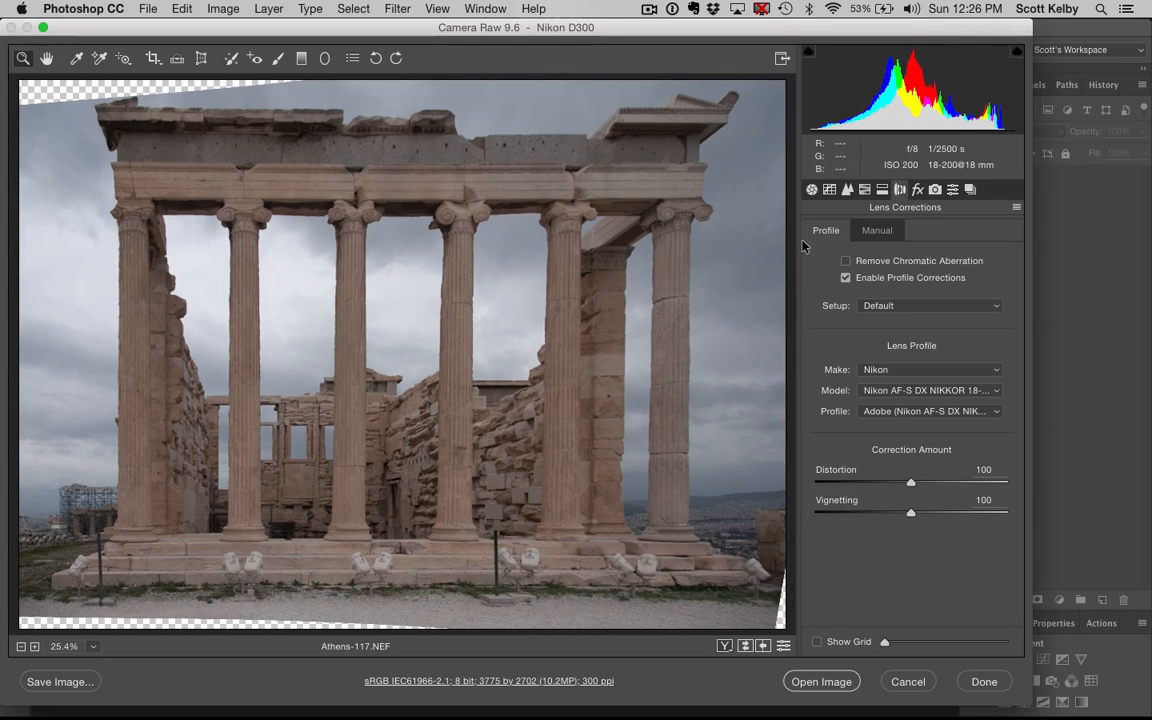
Switch to the Basic tone adjustments panel.
{"action": "left_click", "coordinate": [811, 189]}
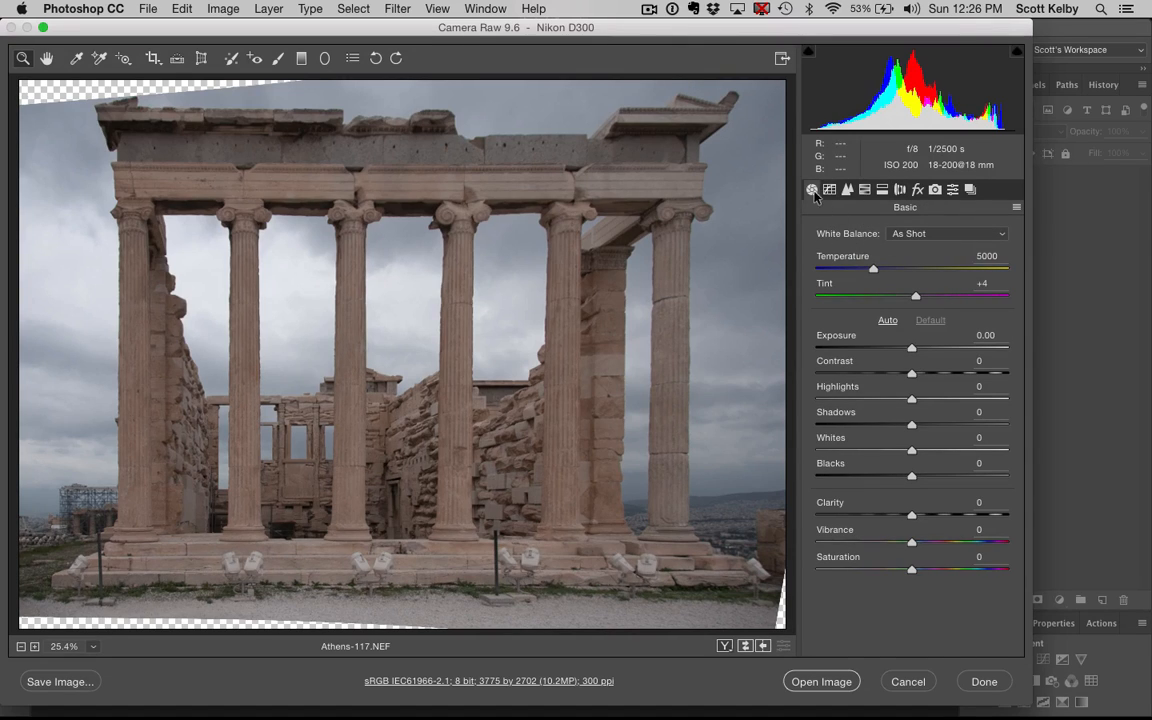
{"action": "mouse_move", "coordinate": [950, 448]}
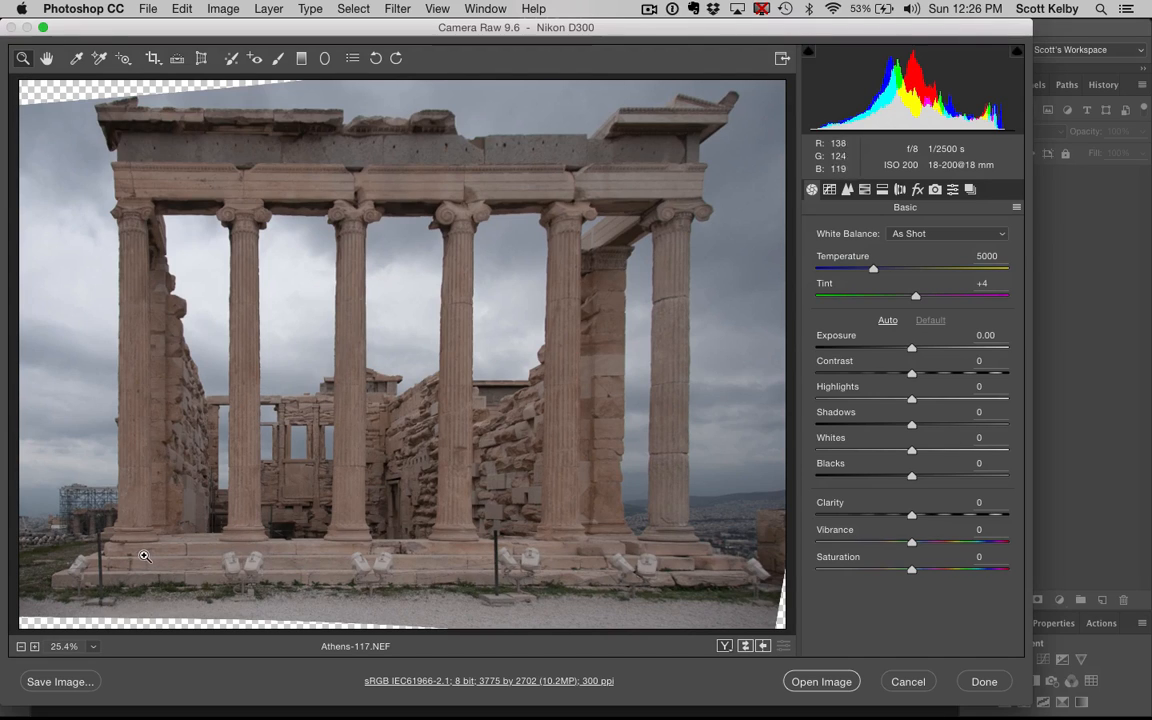
{"action": "mouse_move", "coordinate": [120, 482]}
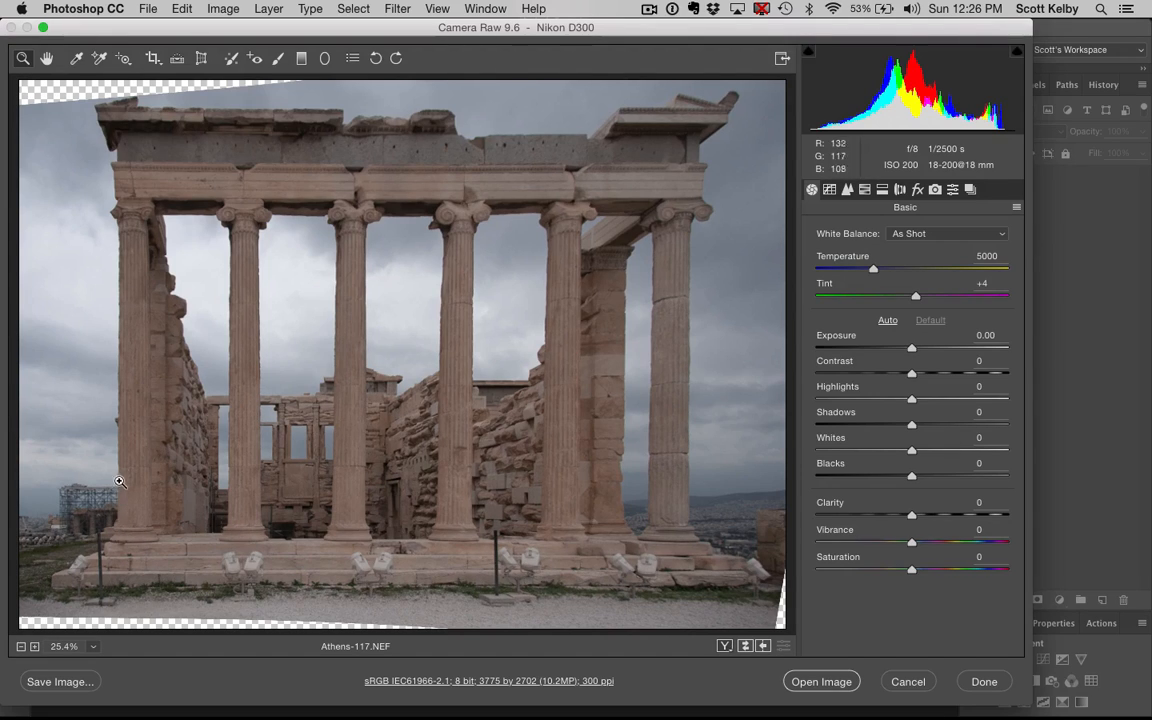
{"action": "mouse_move", "coordinate": [113, 515]}
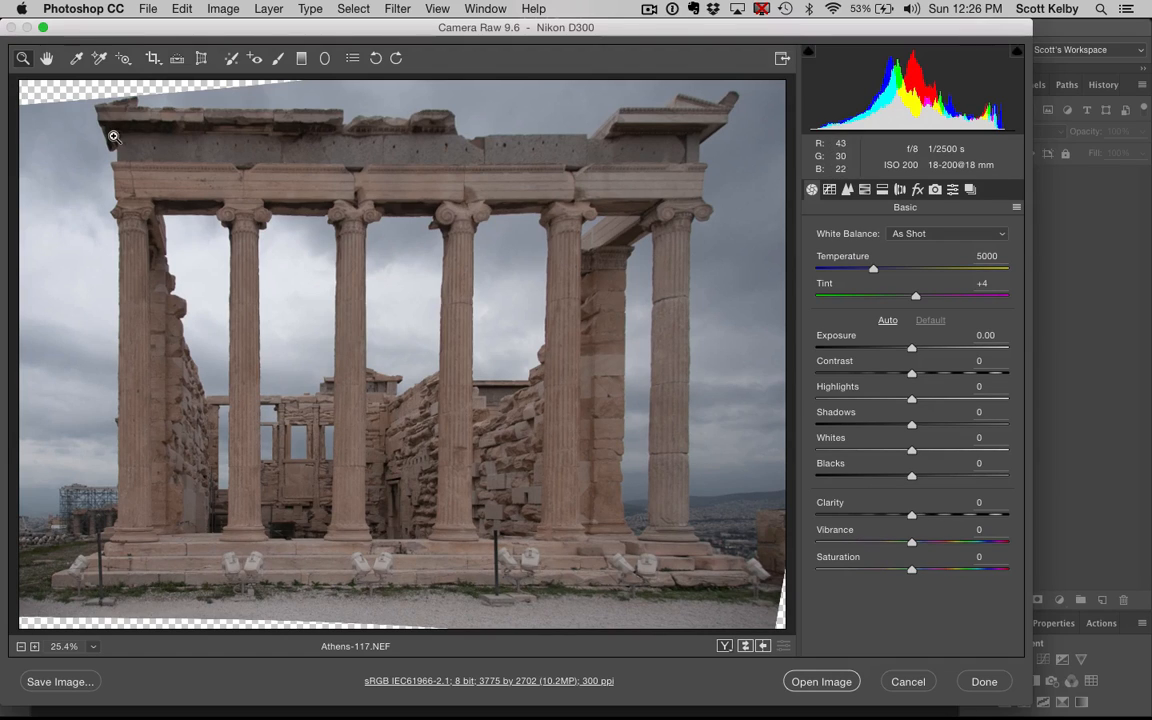
{"action": "mouse_move", "coordinate": [180, 581]}
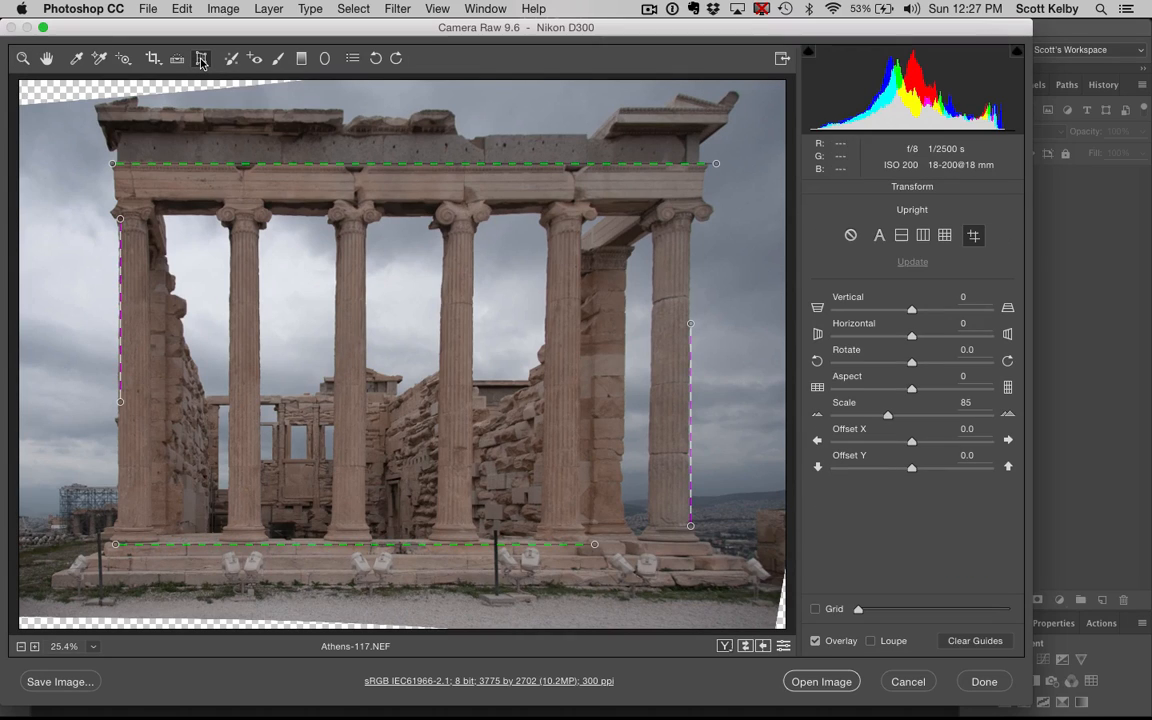
{"action": "mouse_move", "coordinate": [905, 428]}
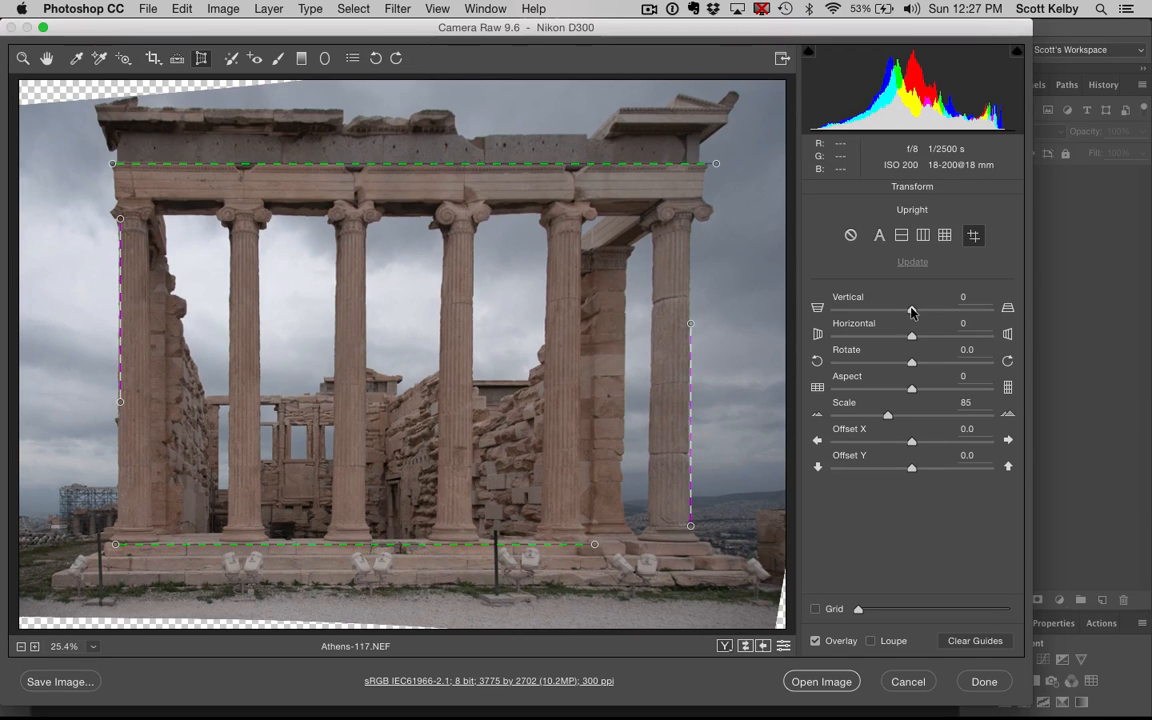
Set Vertical perspective to +6, then compare against the uncorrected original and restore.
{"action": "left_click_drag", "start_coordinate": [909, 307], "coordinate": [915, 307]}
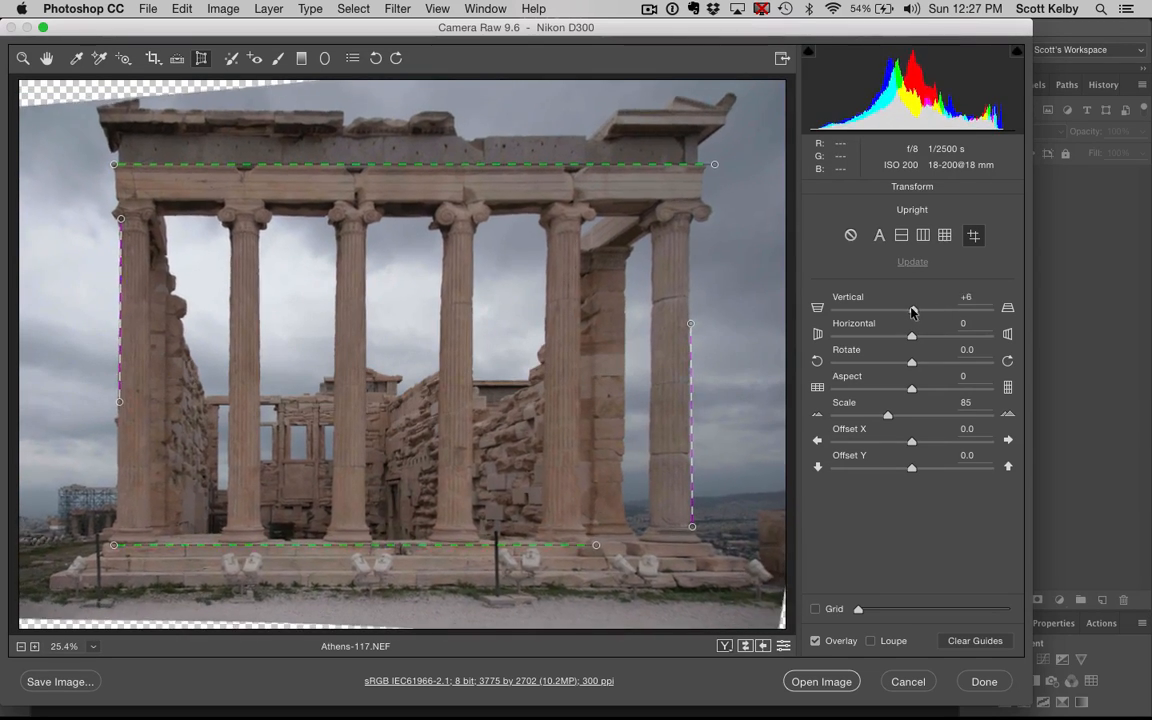
{"action": "left_click", "coordinate": [911, 308]}
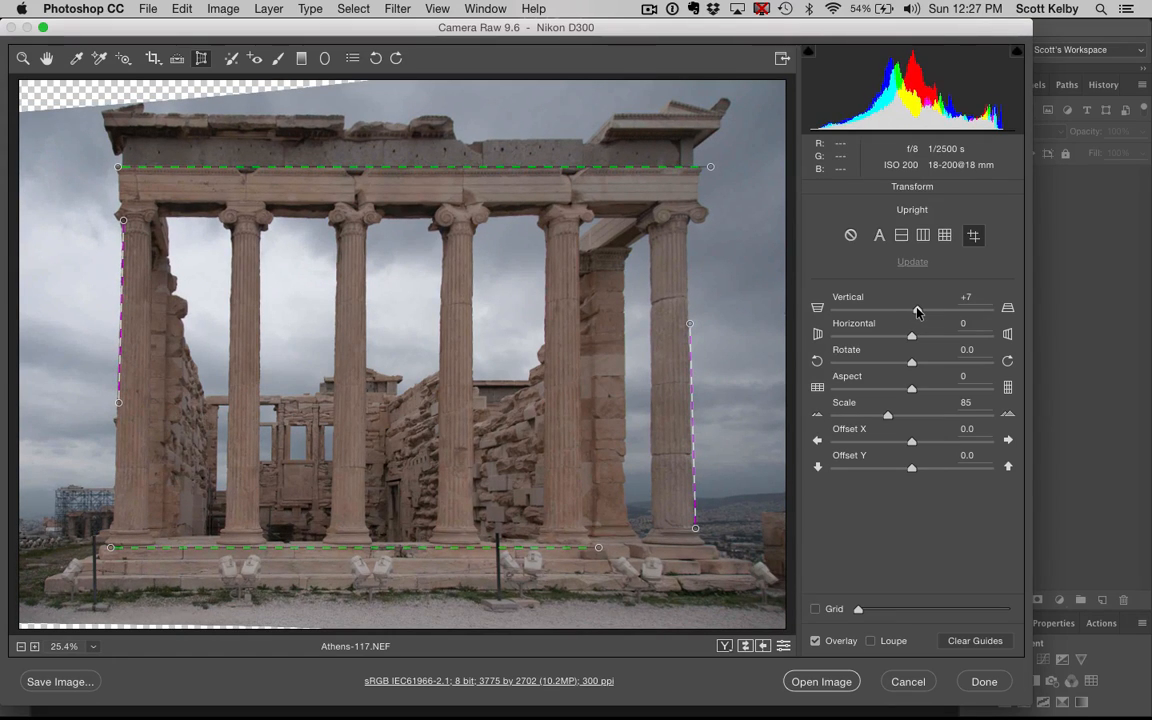
{"action": "left_click", "coordinate": [911, 307]}
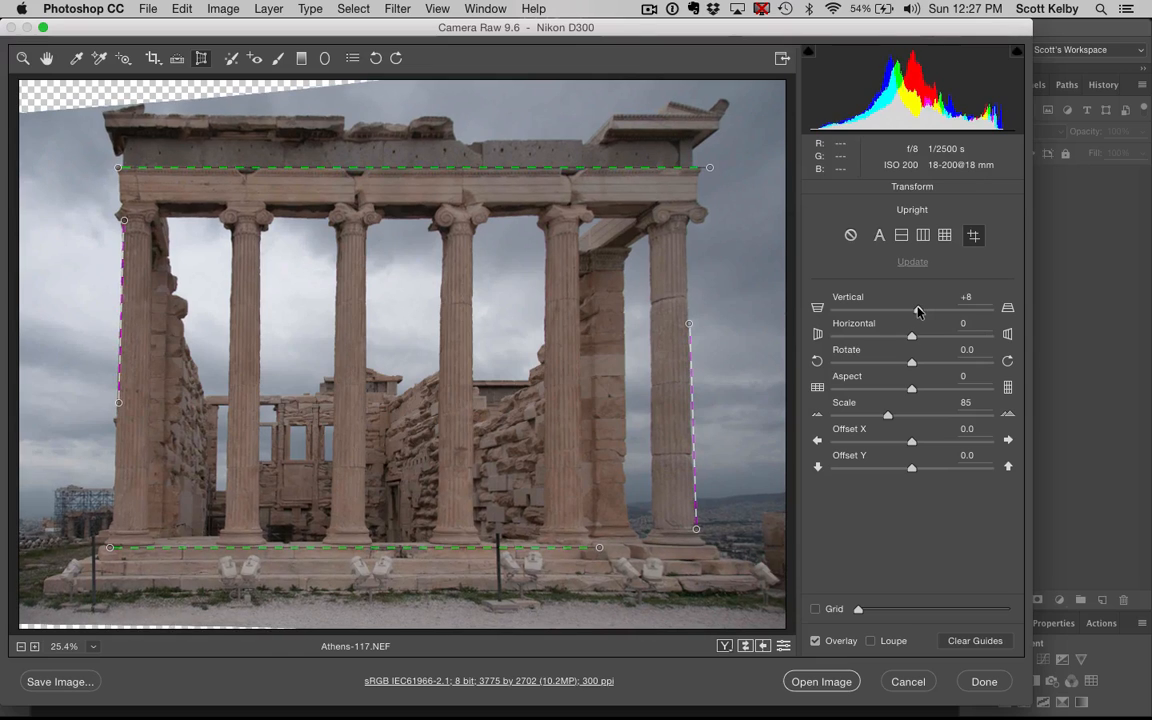
{"action": "left_click_drag", "start_coordinate": [920, 307], "coordinate": [910, 307]}
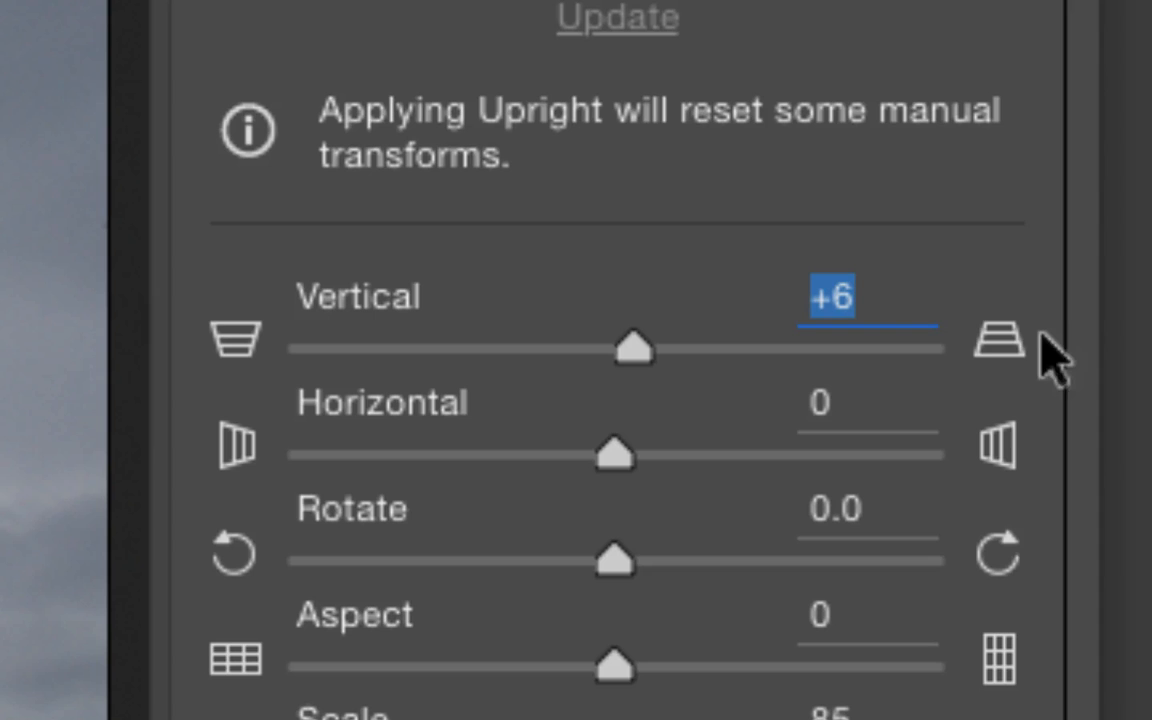
{"action": "mouse_move", "coordinate": [995, 345]}
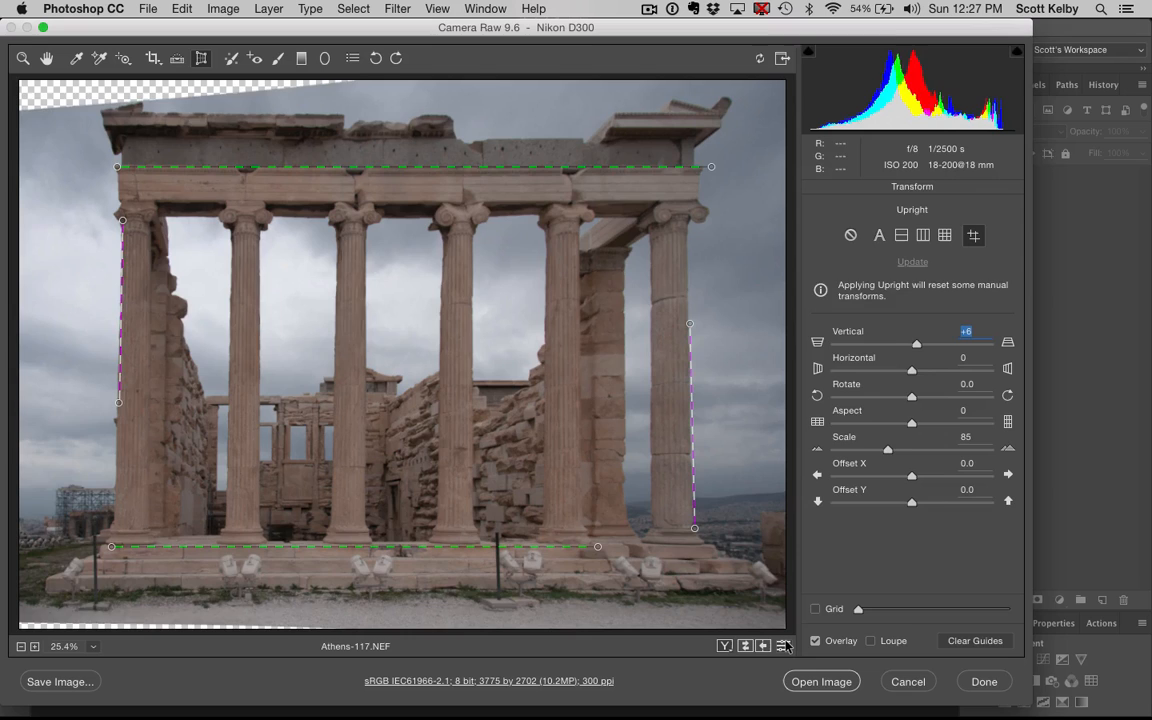
{"action": "left_click", "coordinate": [850, 235]}
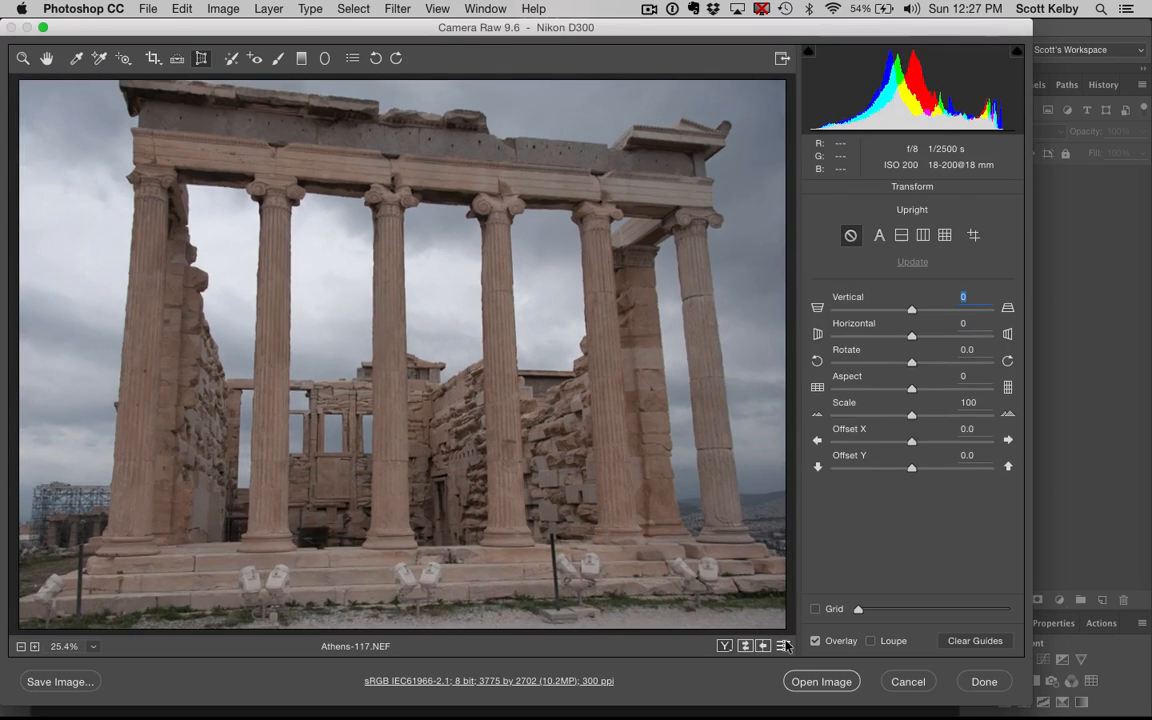
{"action": "left_click", "coordinate": [973, 234]}
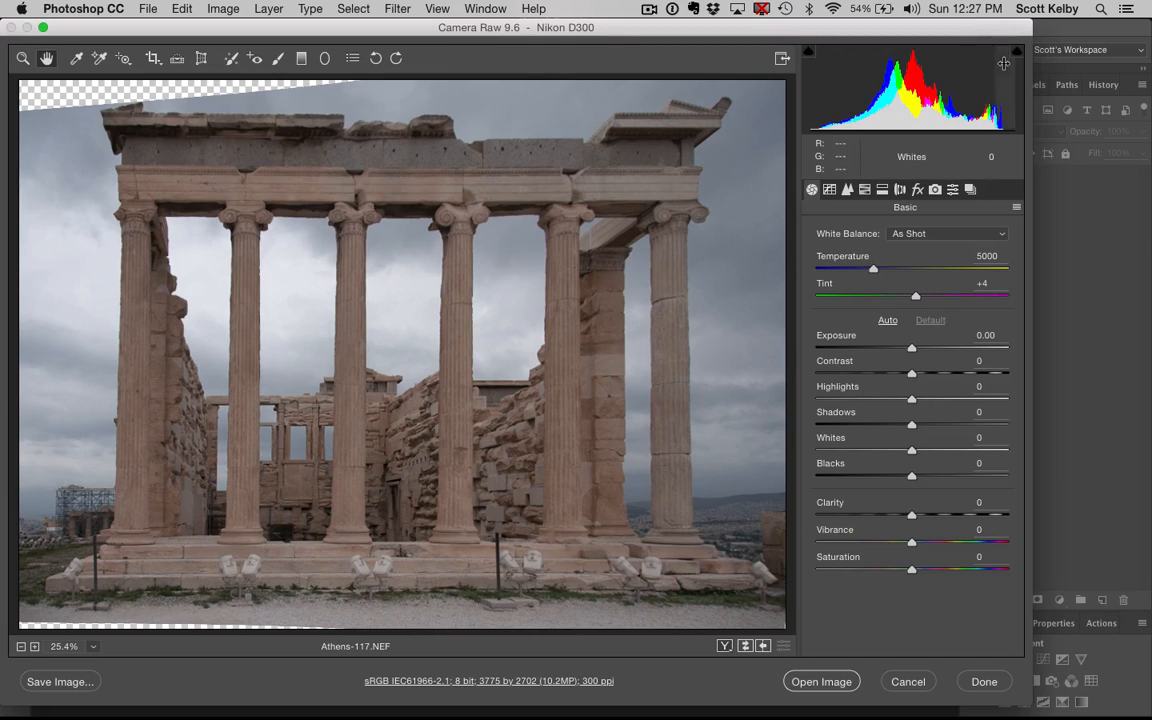
{"action": "mouse_move", "coordinate": [1013, 89]}
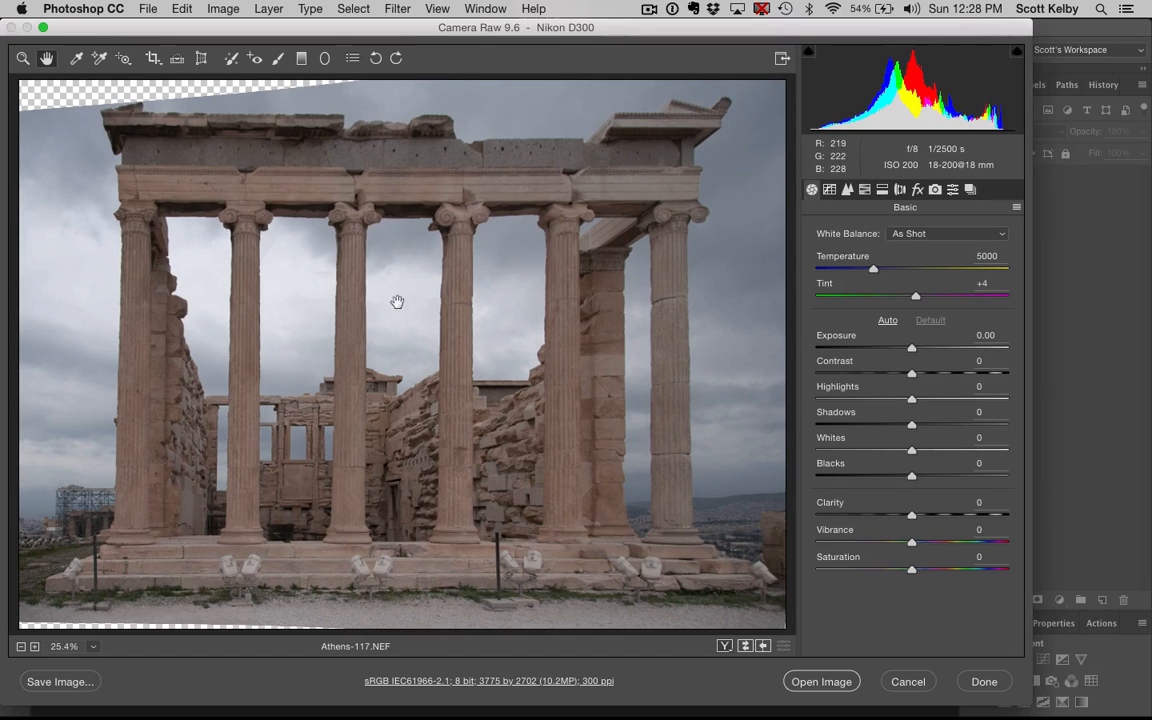
{"action": "mouse_move", "coordinate": [821, 321]}
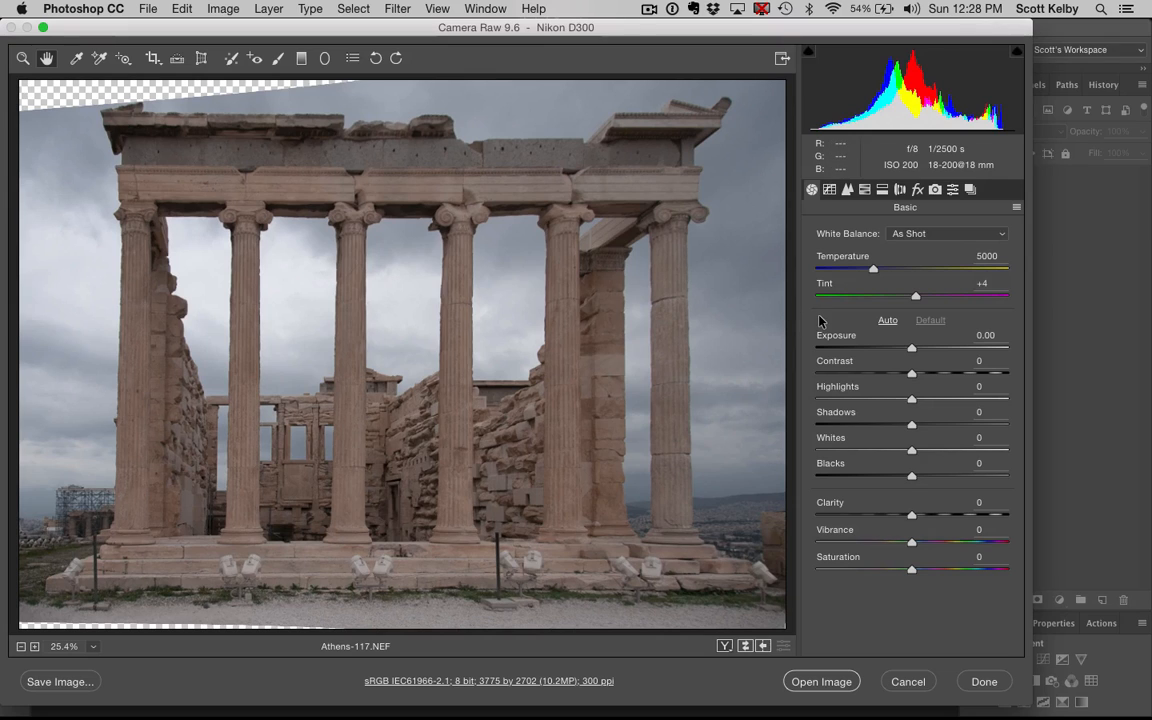
{"action": "mouse_move", "coordinate": [911, 404]}
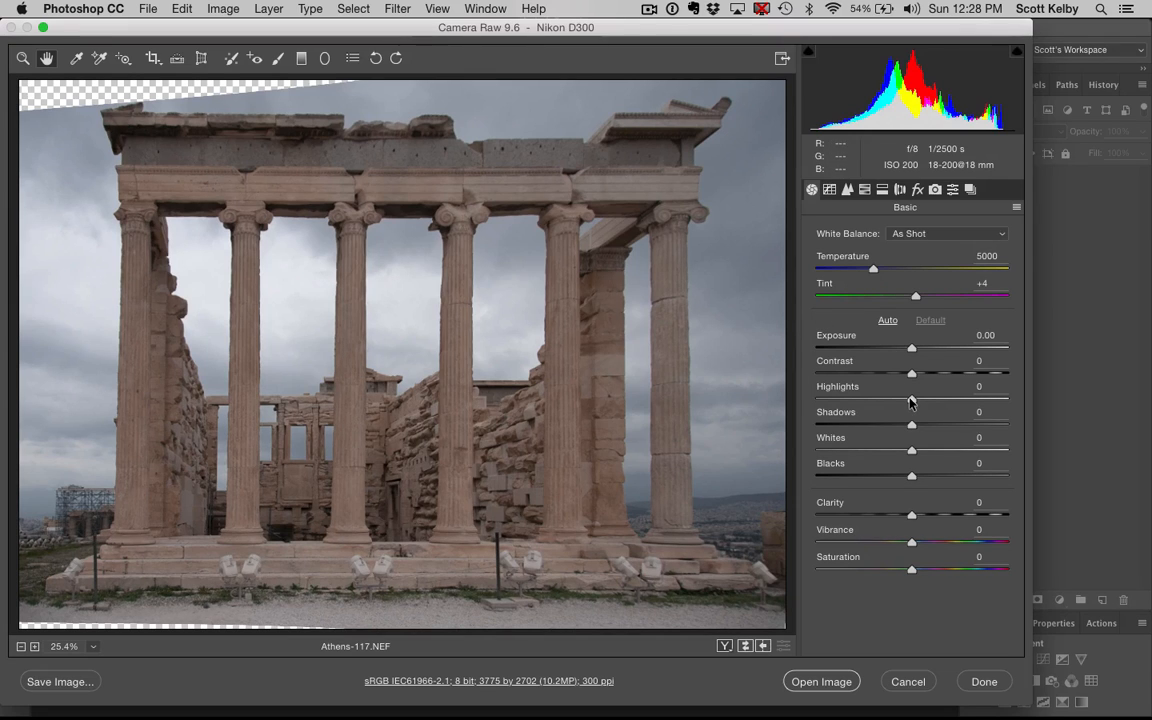
In the Basic panel, set Highlights -100, Contrast +50, Whites +58 and Blacks -11.
{"action": "left_click_drag", "start_coordinate": [911, 398], "coordinate": [856, 398]}
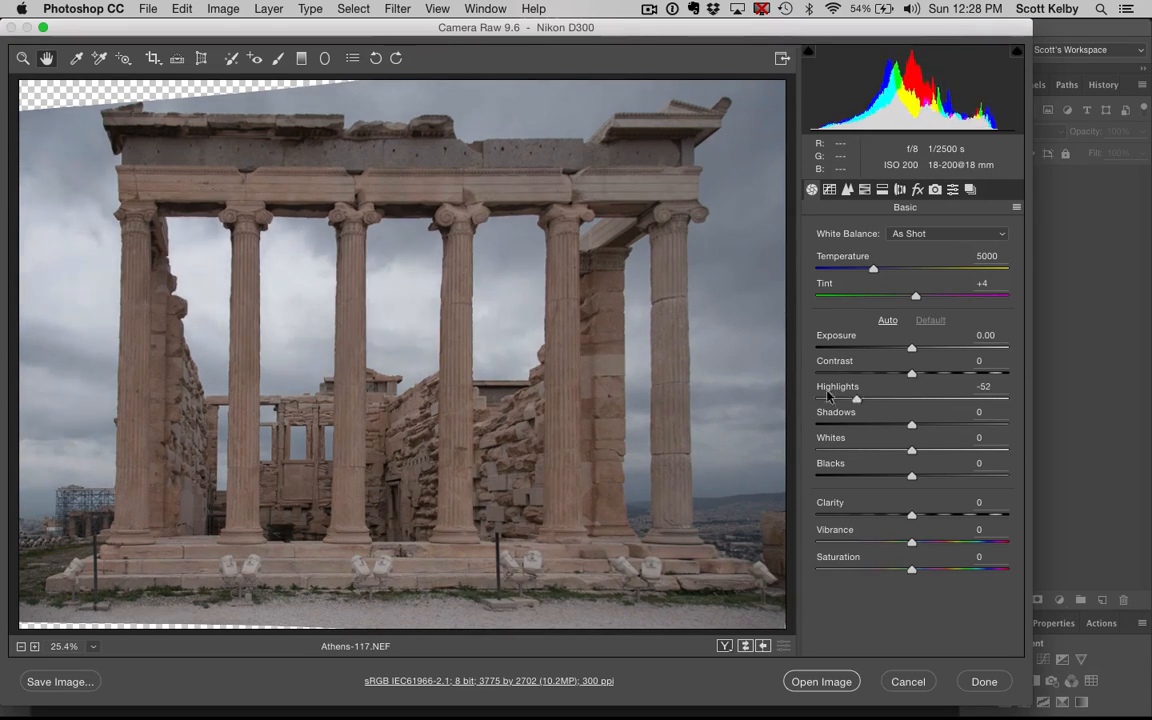
{"action": "left_click_drag", "start_coordinate": [856, 398], "coordinate": [815, 398]}
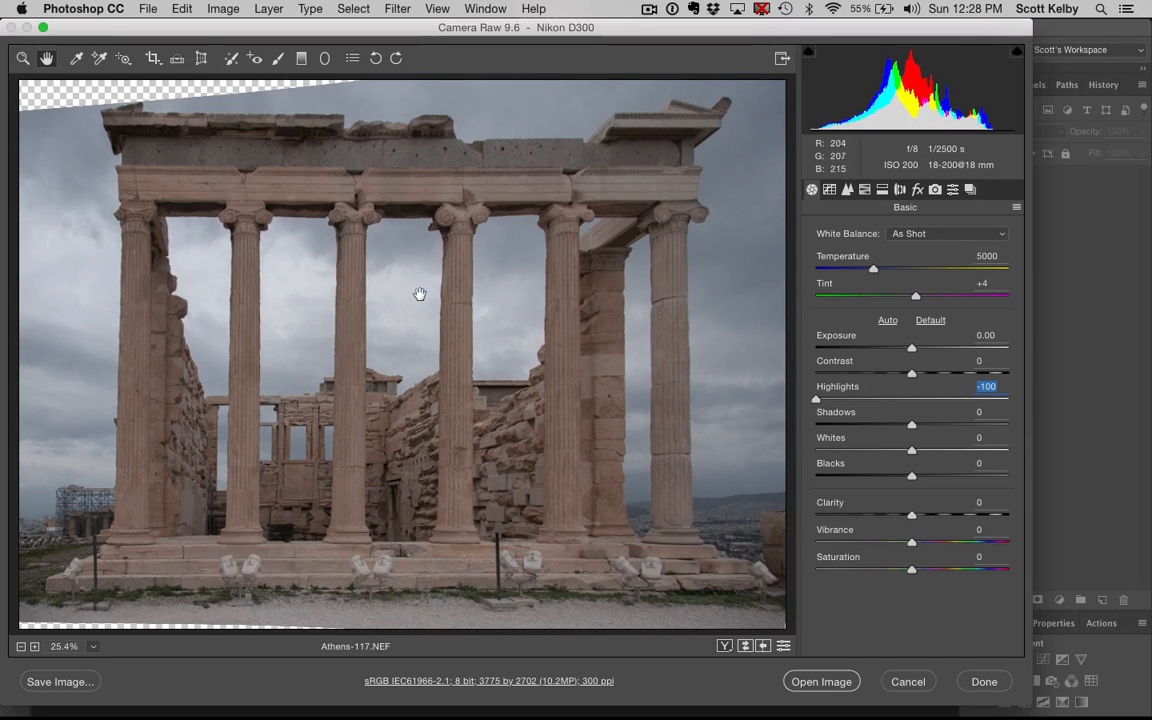
{"action": "mouse_move", "coordinate": [895, 385]}
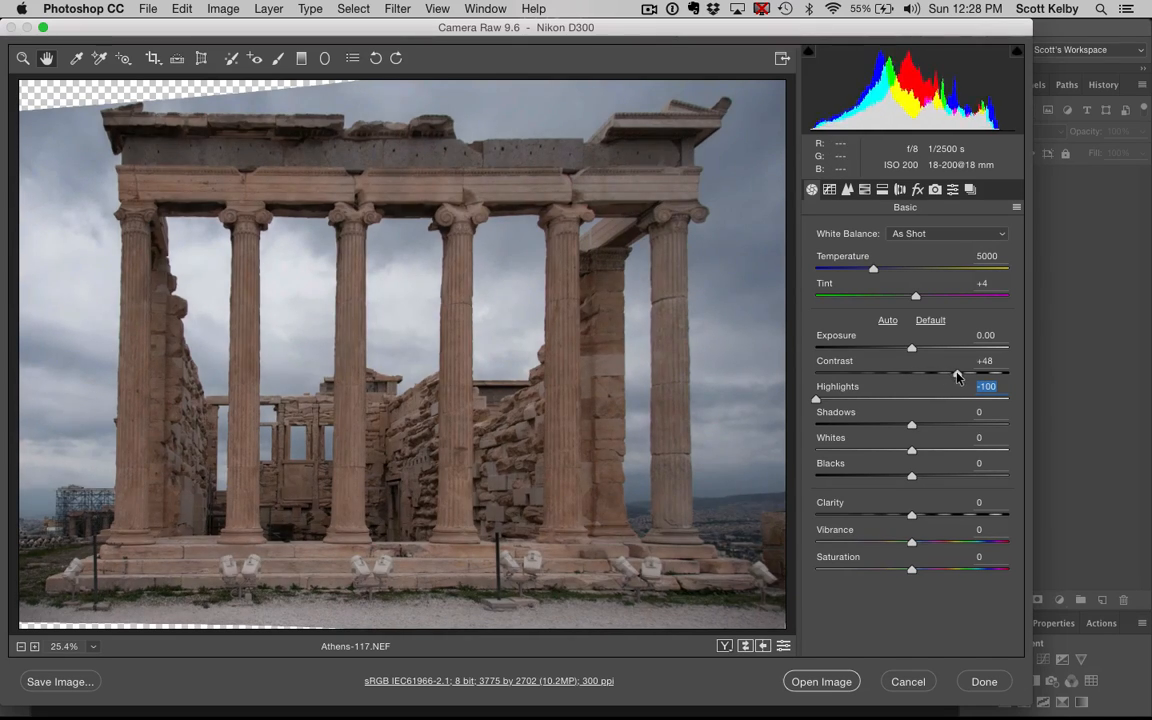
{"action": "left_click_drag", "start_coordinate": [935, 375], "coordinate": [963, 375]}
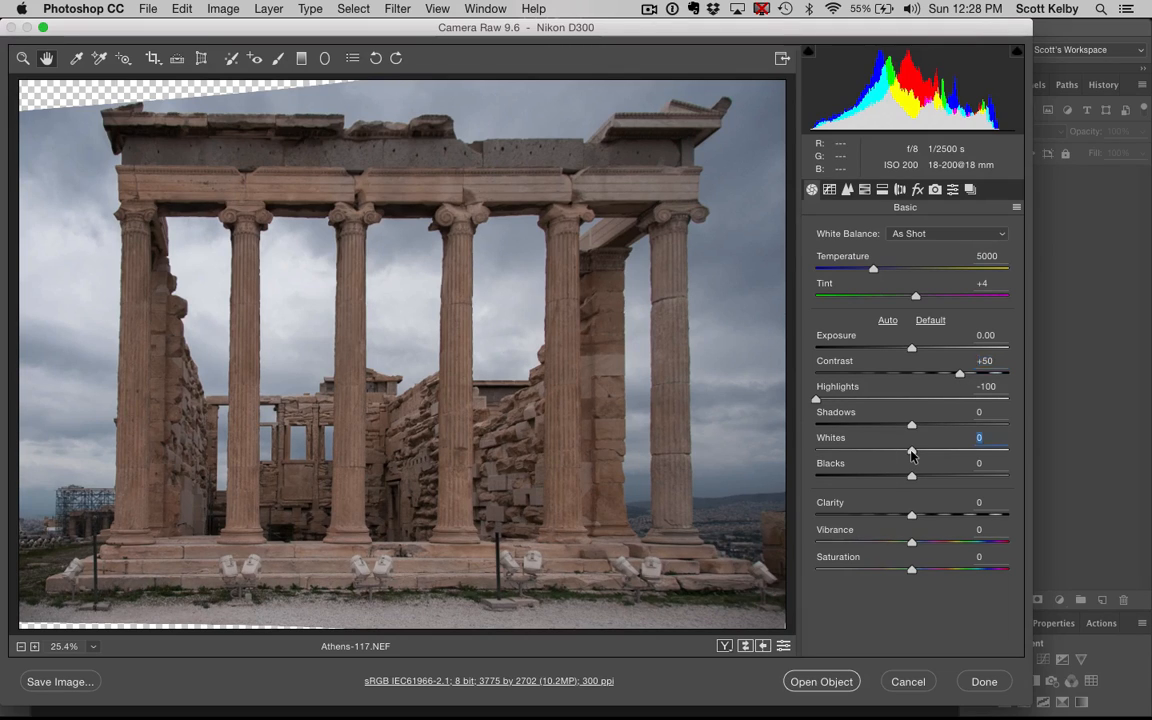
{"action": "left_click_drag", "start_coordinate": [911, 450], "coordinate": [967, 450]}
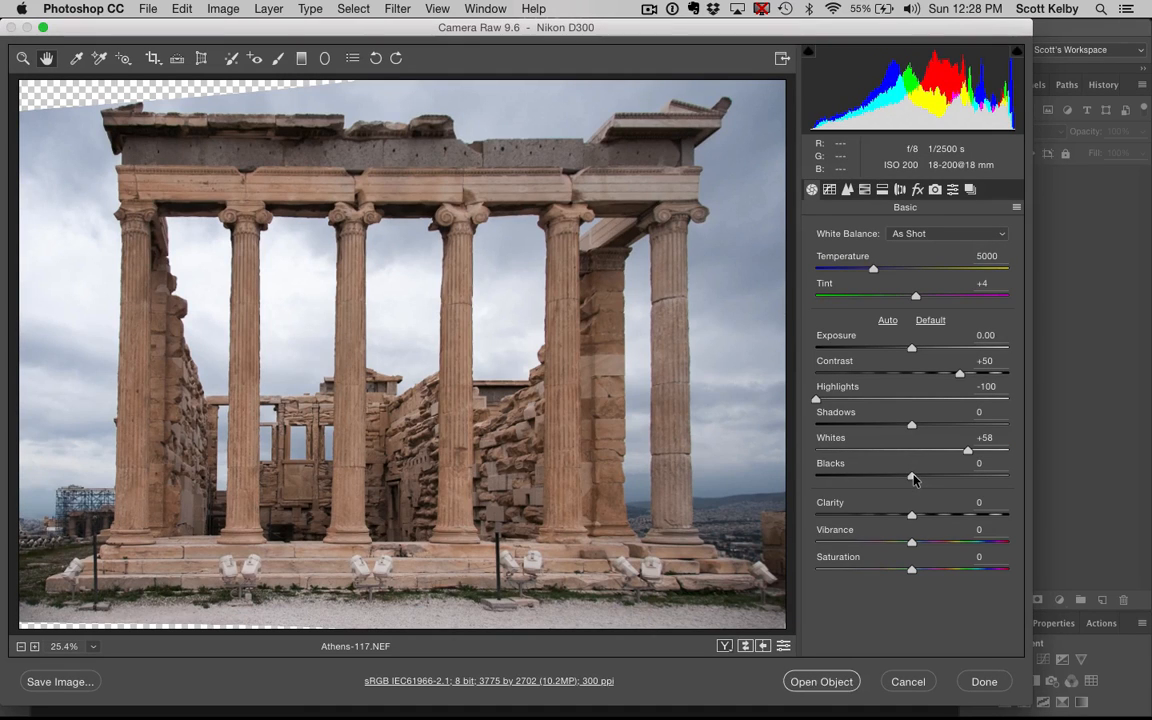
{"action": "left_click_drag", "start_coordinate": [911, 477], "coordinate": [901, 477]}
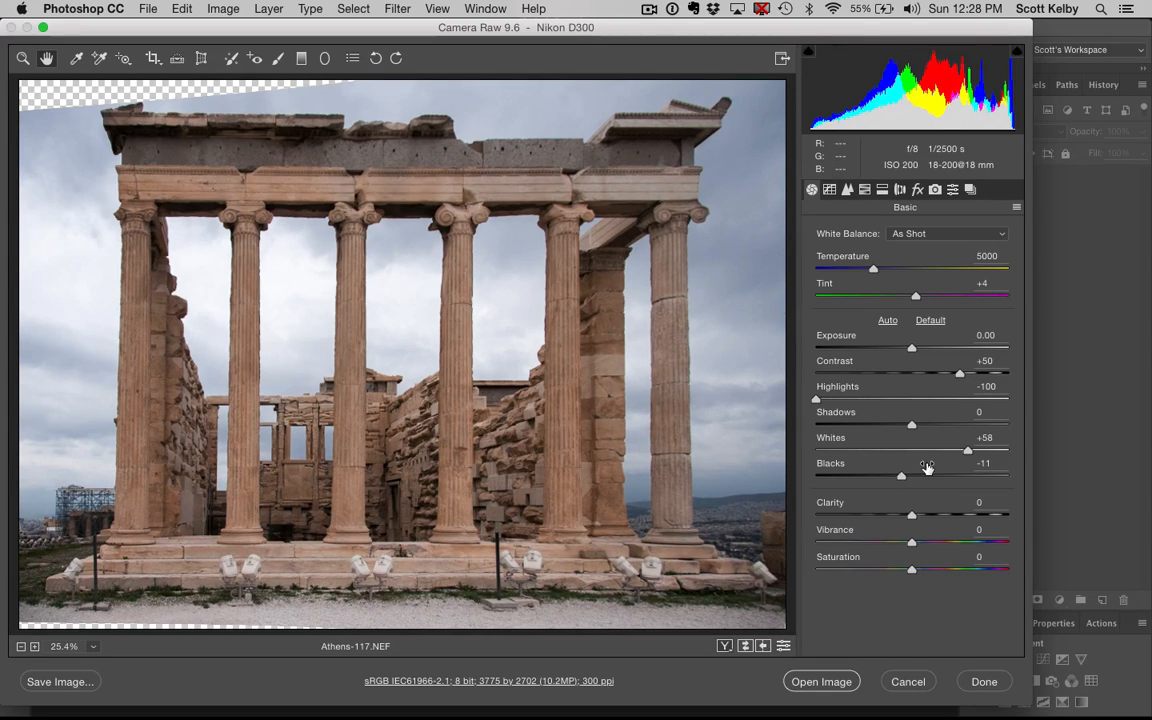
{"action": "mouse_move", "coordinate": [860, 440]}
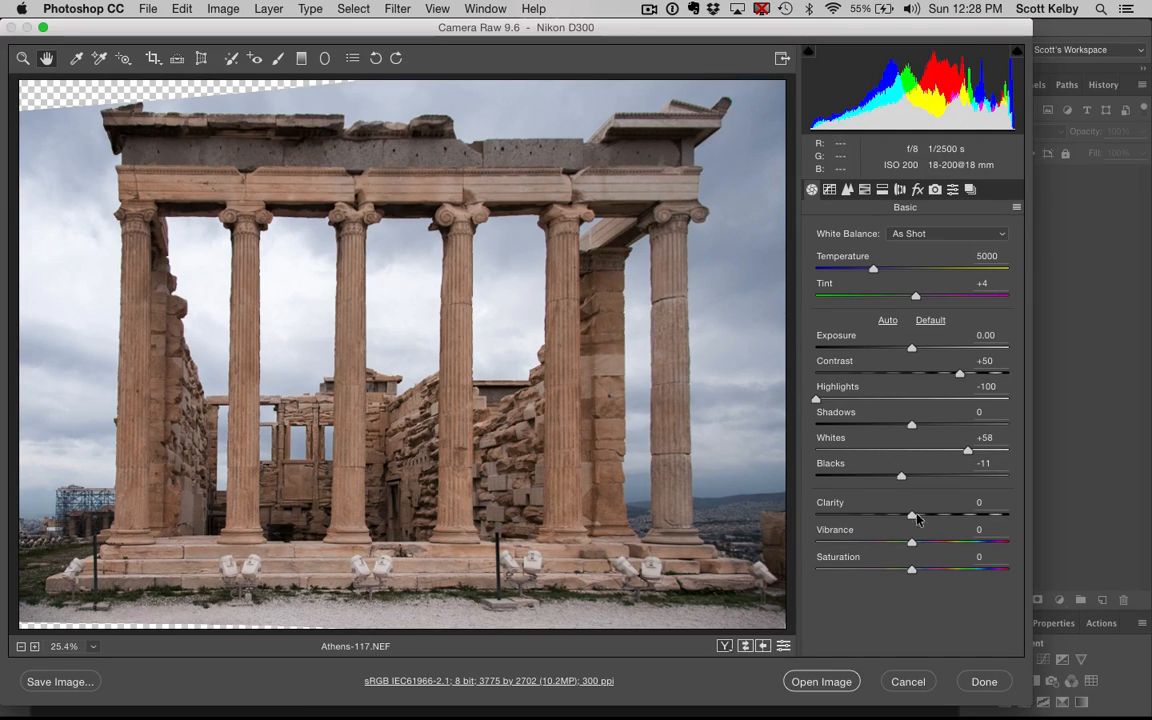
{"action": "mouse_move", "coordinate": [912, 518]}
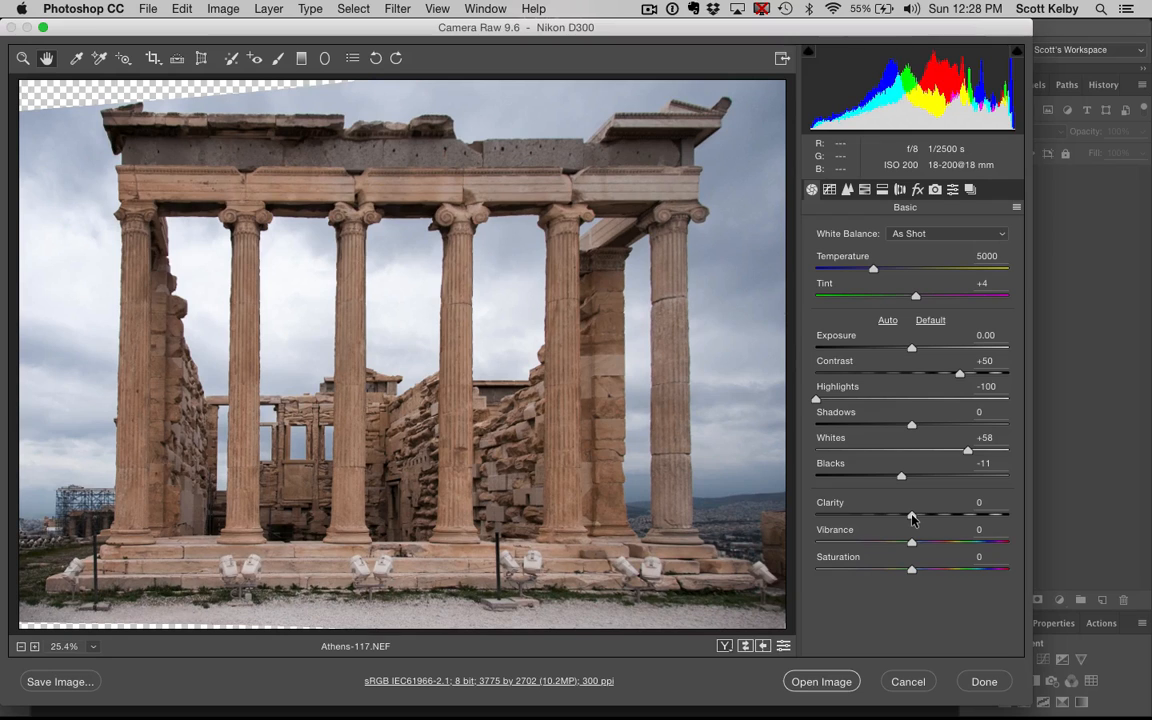
Push Clarity up to its +100 maximum to preview, then settle at +29.
{"action": "left_click_drag", "start_coordinate": [911, 515], "coordinate": [937, 515]}
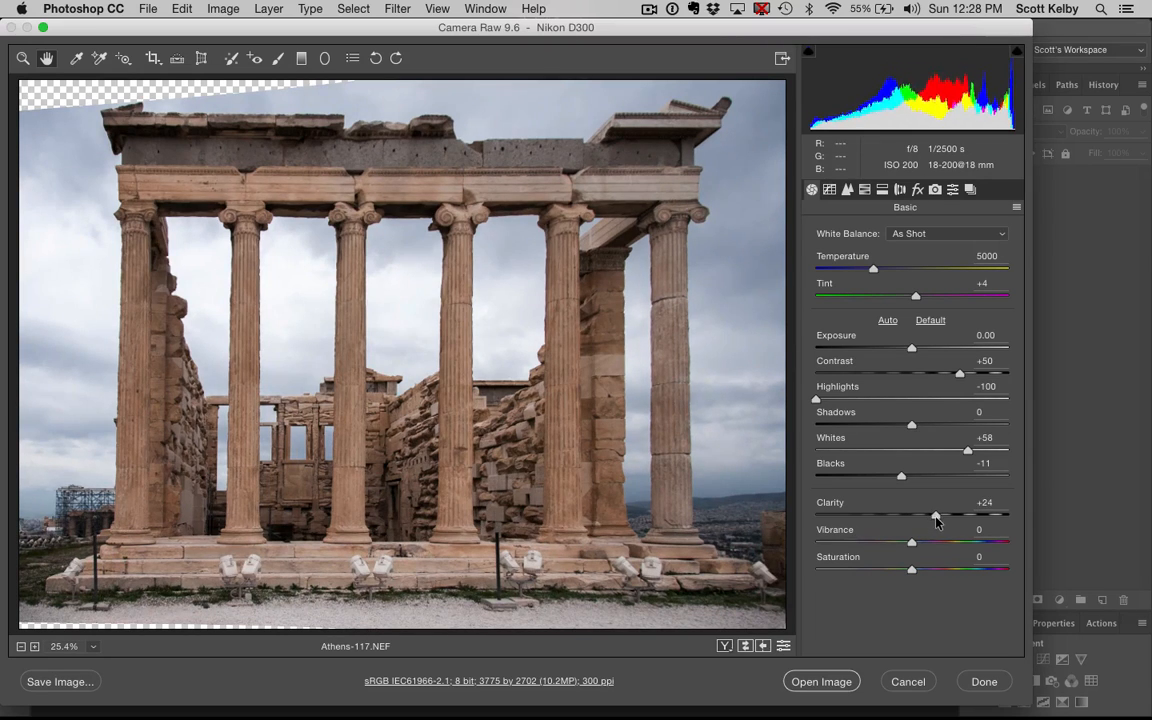
{"action": "left_click_drag", "start_coordinate": [935, 515], "coordinate": [950, 515]}
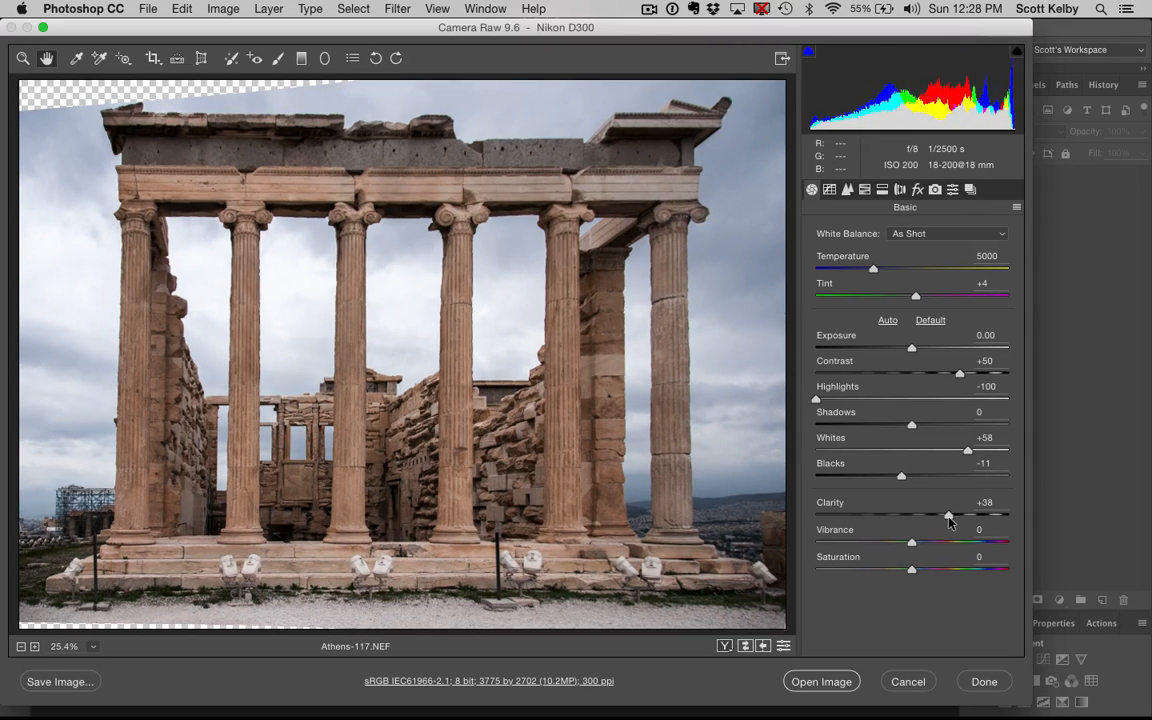
{"action": "left_click_drag", "start_coordinate": [950, 515], "coordinate": [1008, 515]}
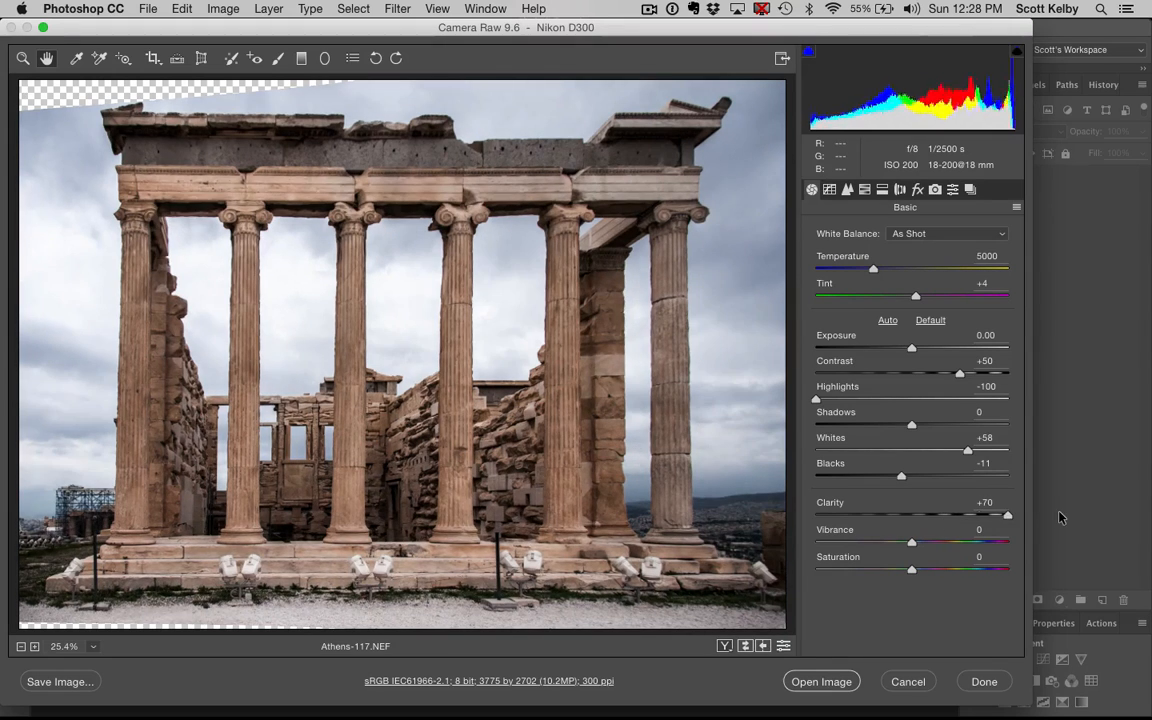
{"action": "left_click_drag", "start_coordinate": [990, 514], "coordinate": [1007, 514]}
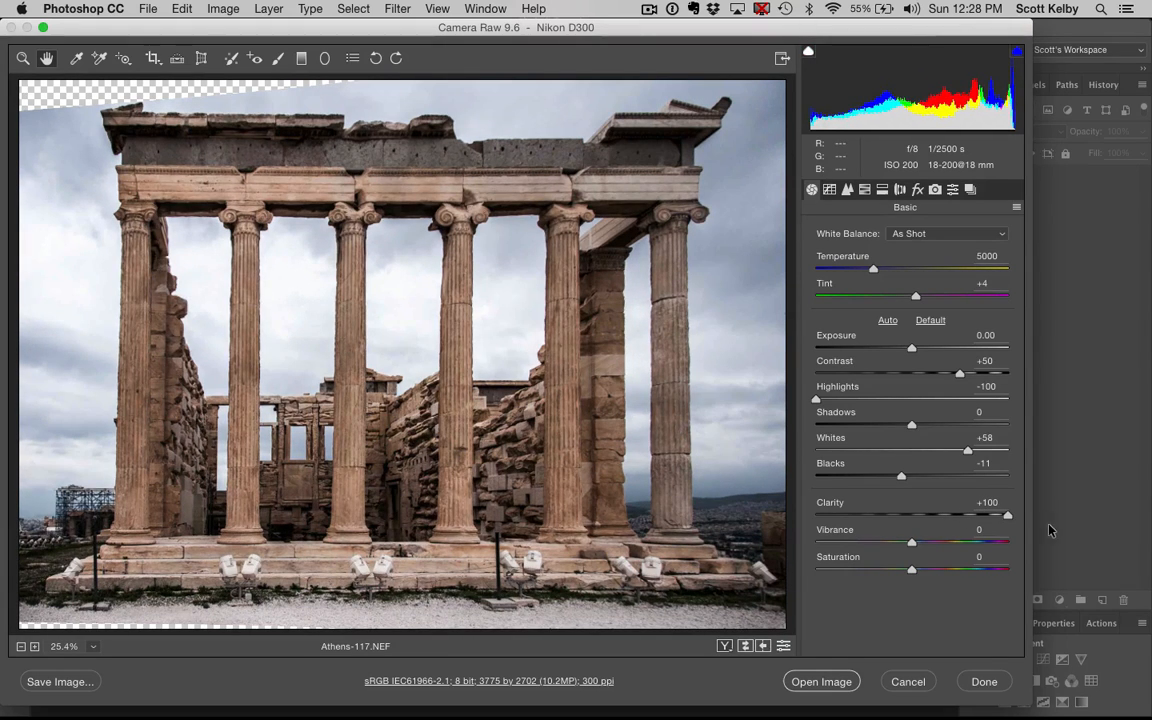
{"action": "left_click_drag", "start_coordinate": [1007, 517], "coordinate": [940, 517]}
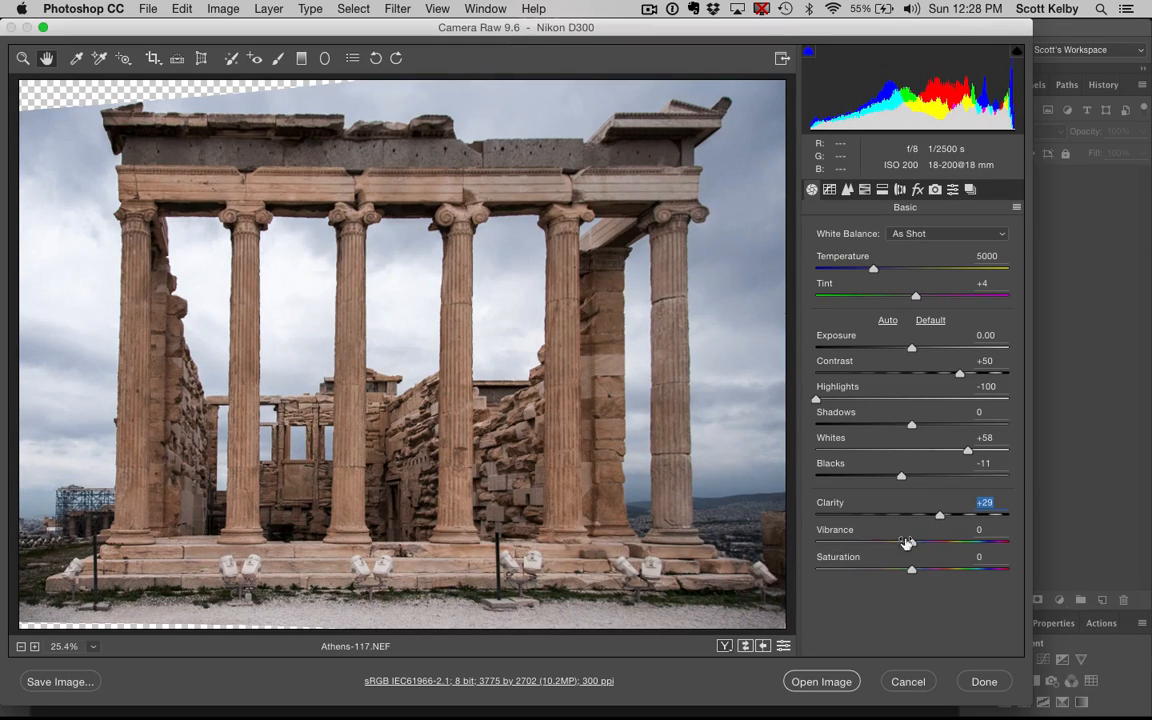
{"action": "mouse_move", "coordinate": [298, 418]}
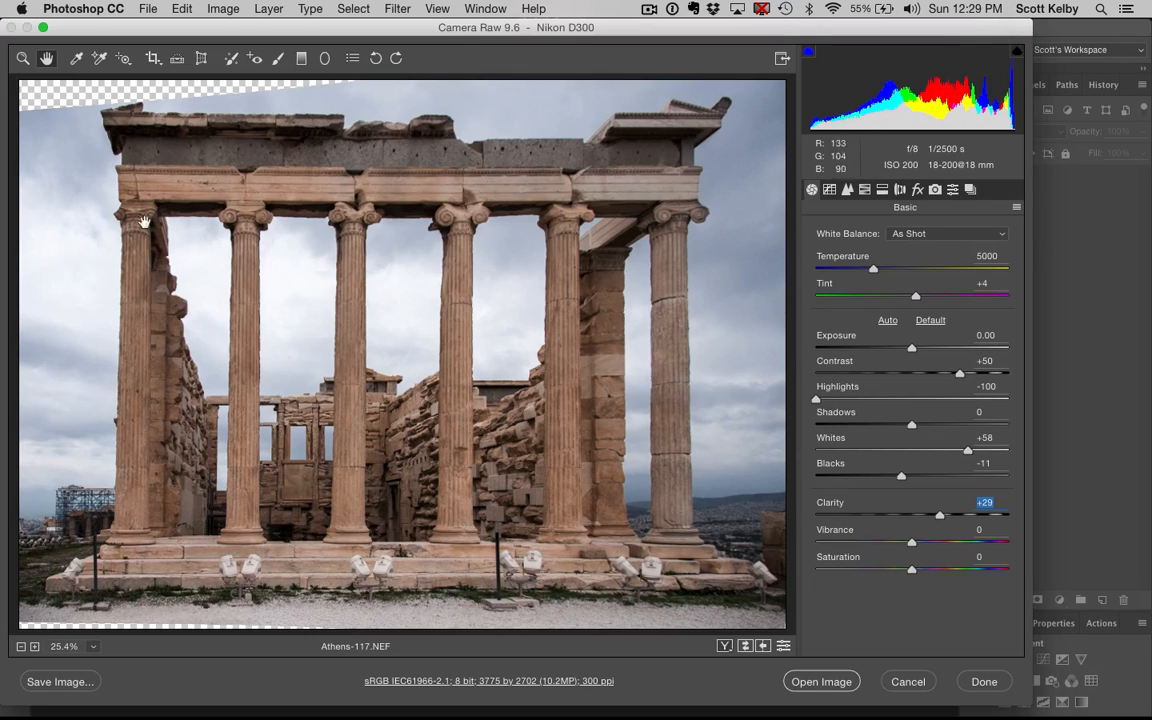
{"action": "mouse_move", "coordinate": [659, 383]}
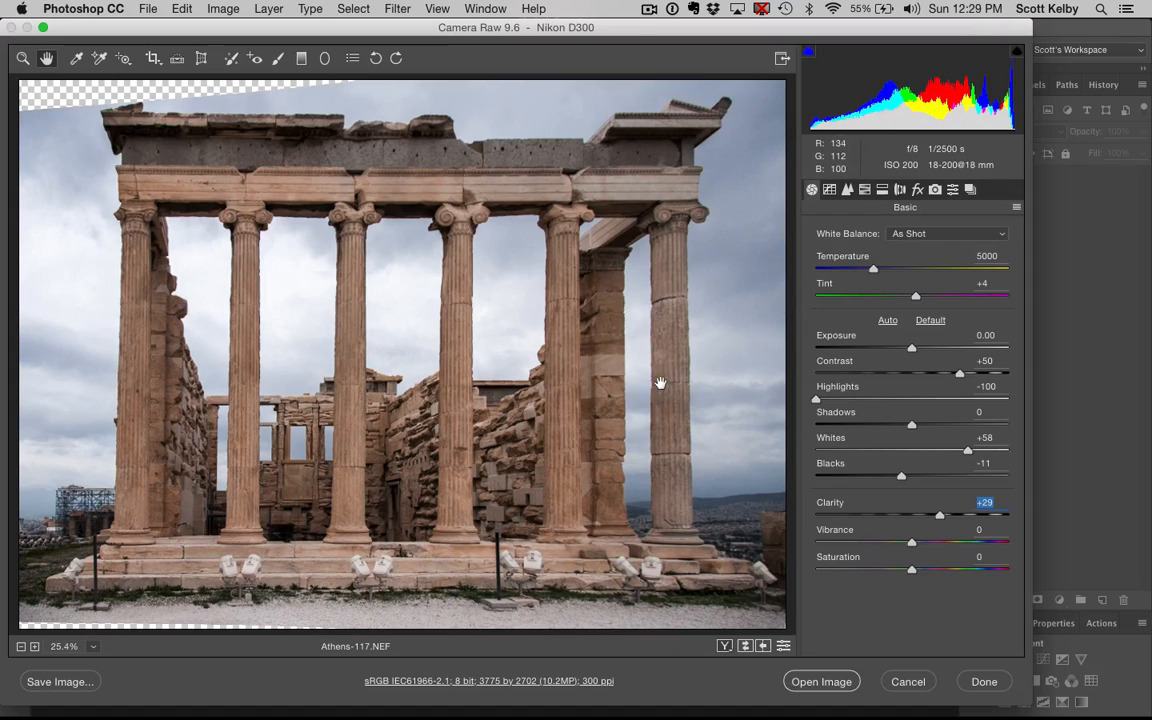
{"action": "mouse_move", "coordinate": [700, 372]}
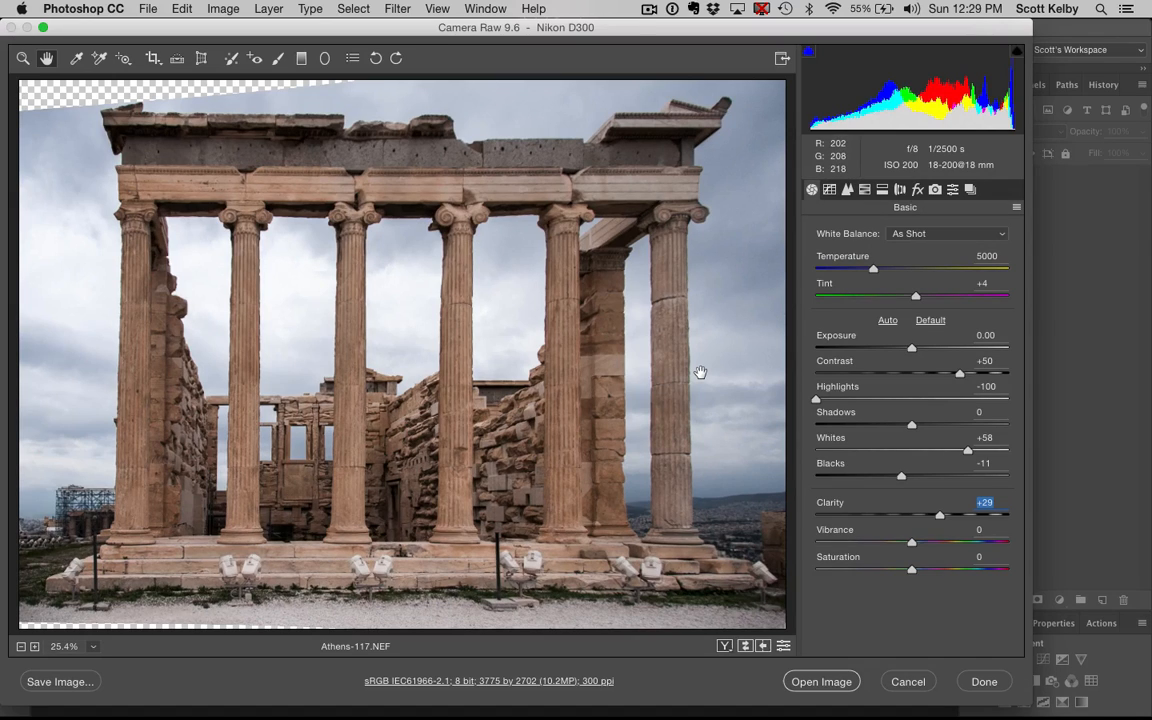
{"action": "mouse_move", "coordinate": [878, 270]}
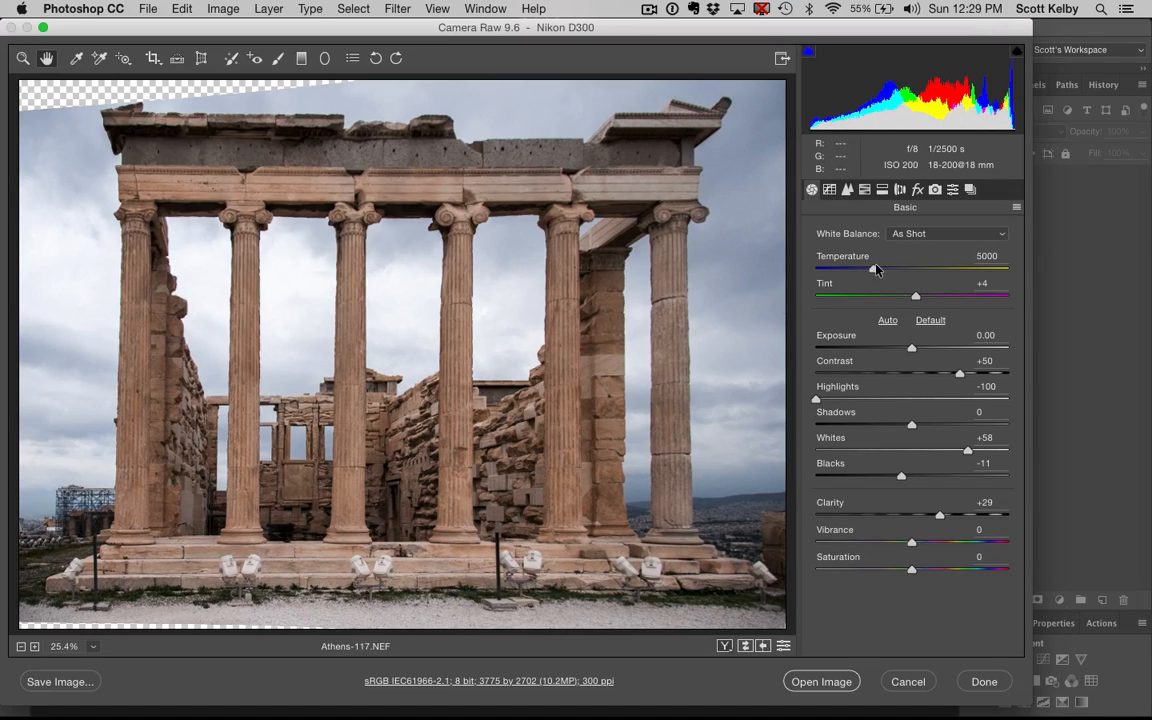
{"action": "mouse_move", "coordinate": [872, 272]}
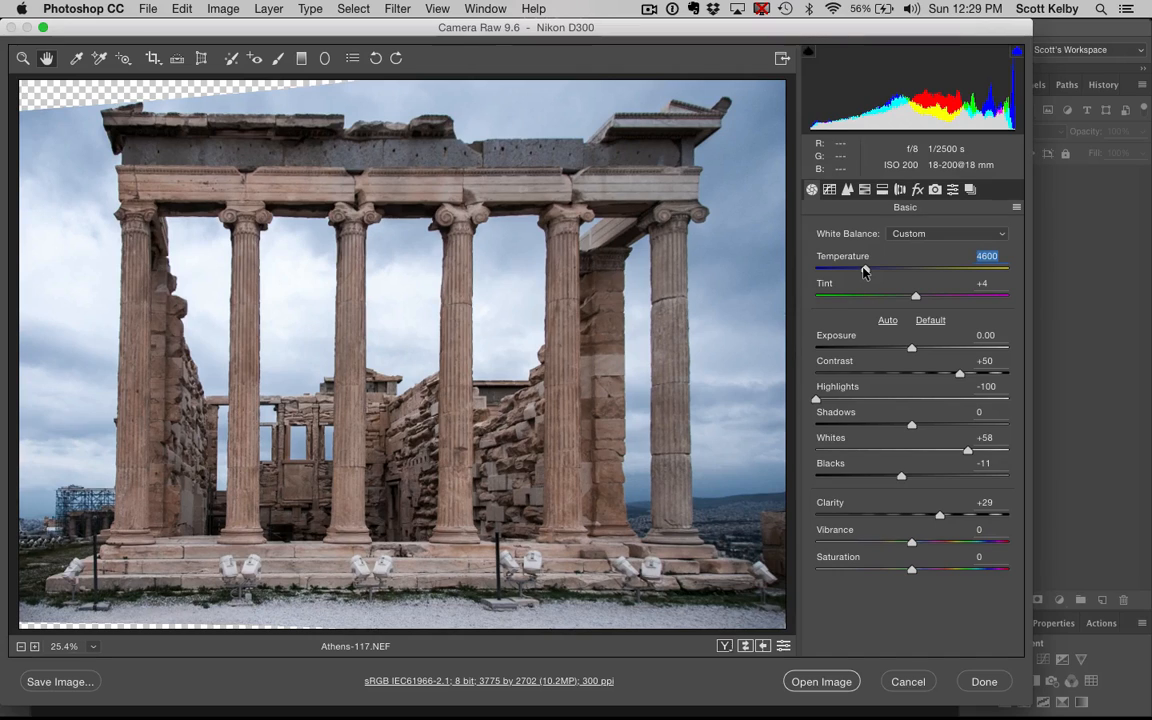
Try a cooler temperature and restore 5000, then set Vibrance -22 and Shadows +53.
{"action": "left_click_drag", "start_coordinate": [855, 269], "coordinate": [873, 269]}
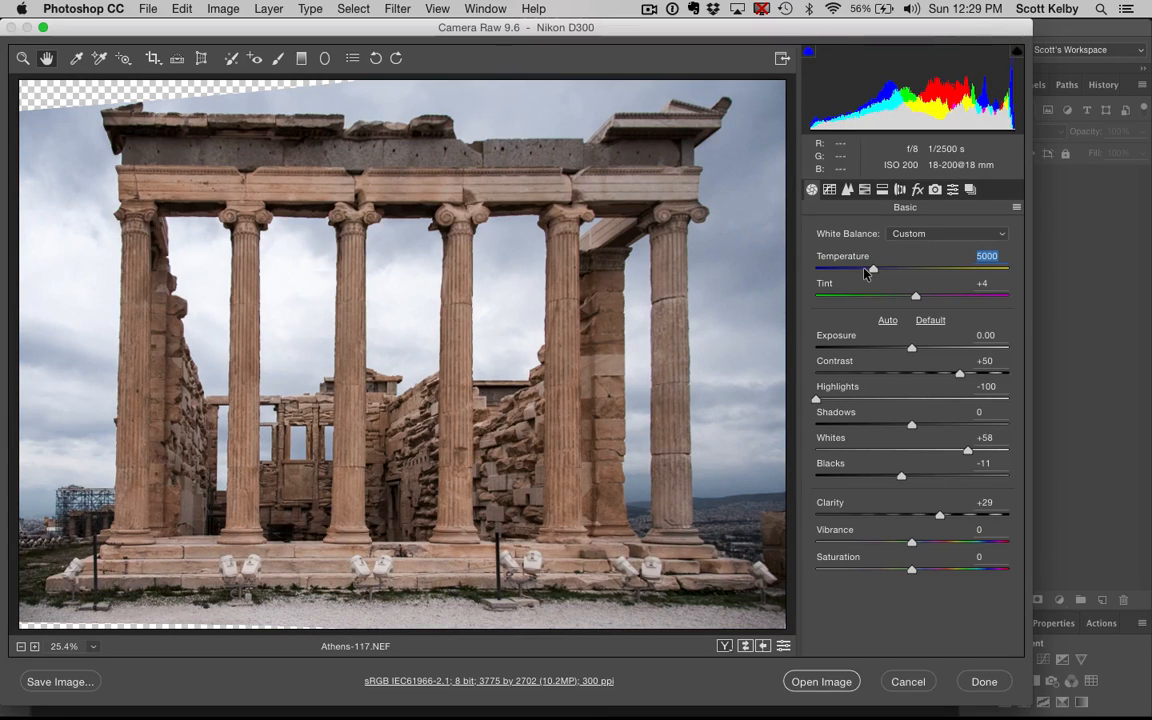
{"action": "mouse_move", "coordinate": [875, 305]}
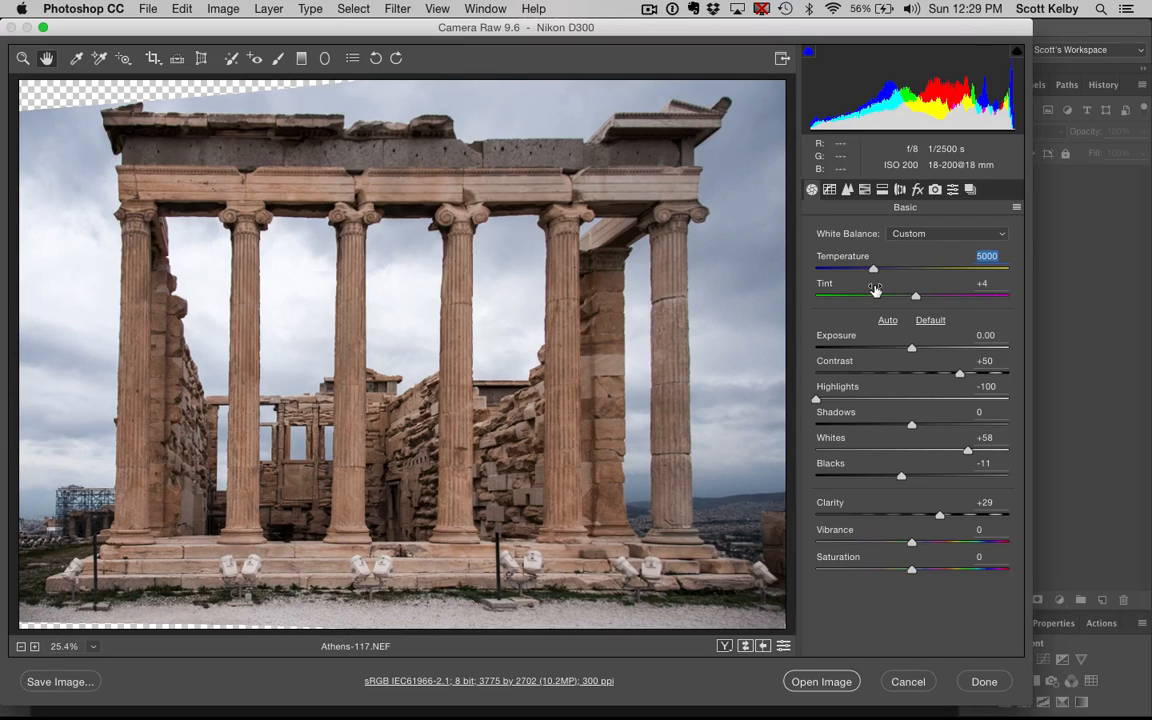
{"action": "mouse_move", "coordinate": [912, 546]}
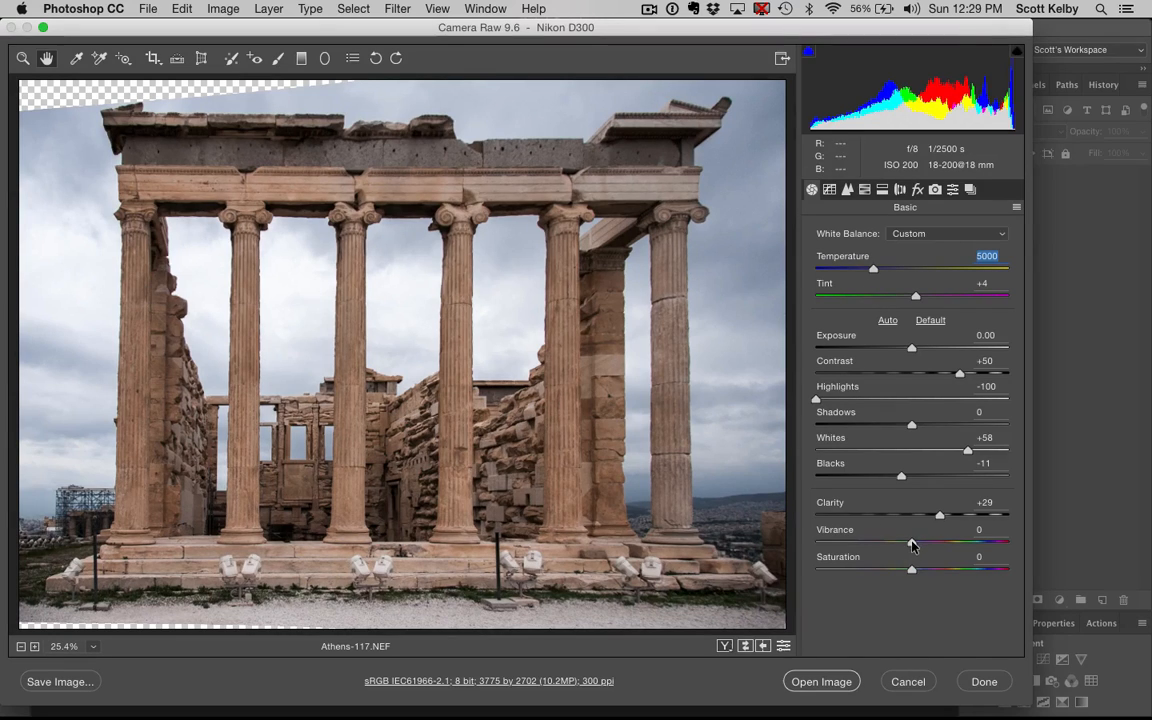
{"action": "left_click_drag", "start_coordinate": [911, 543], "coordinate": [891, 543]}
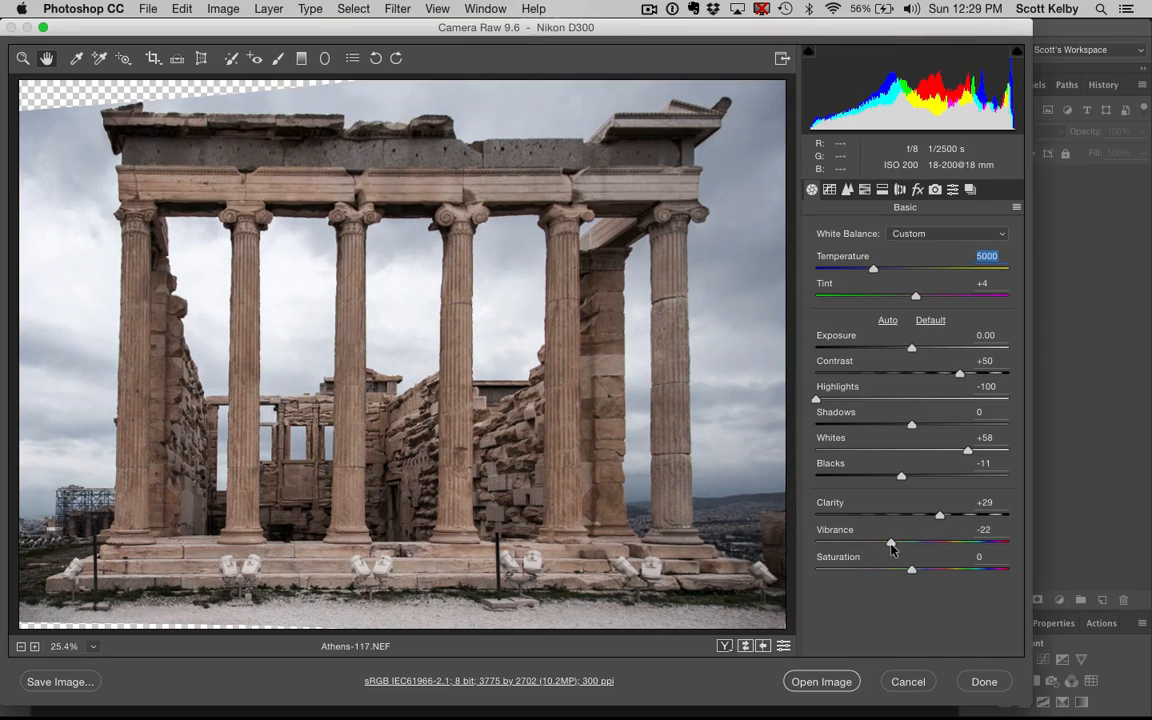
{"action": "left_click", "coordinate": [983, 529]}
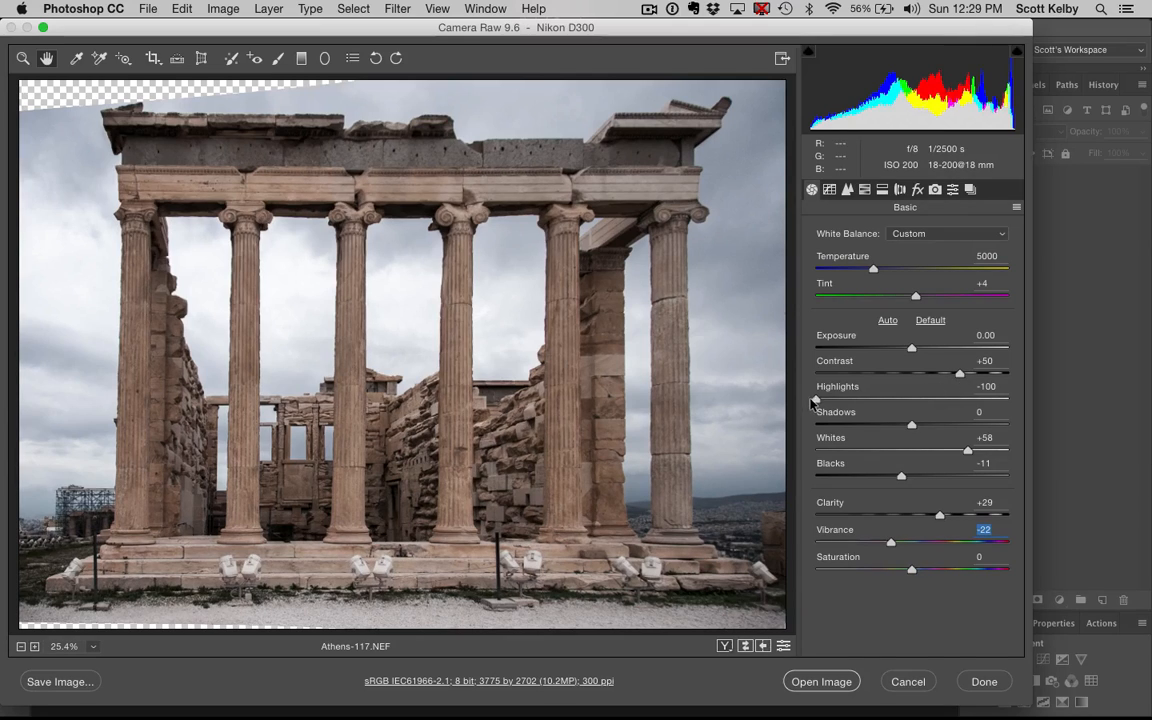
{"action": "mouse_move", "coordinate": [908, 485]}
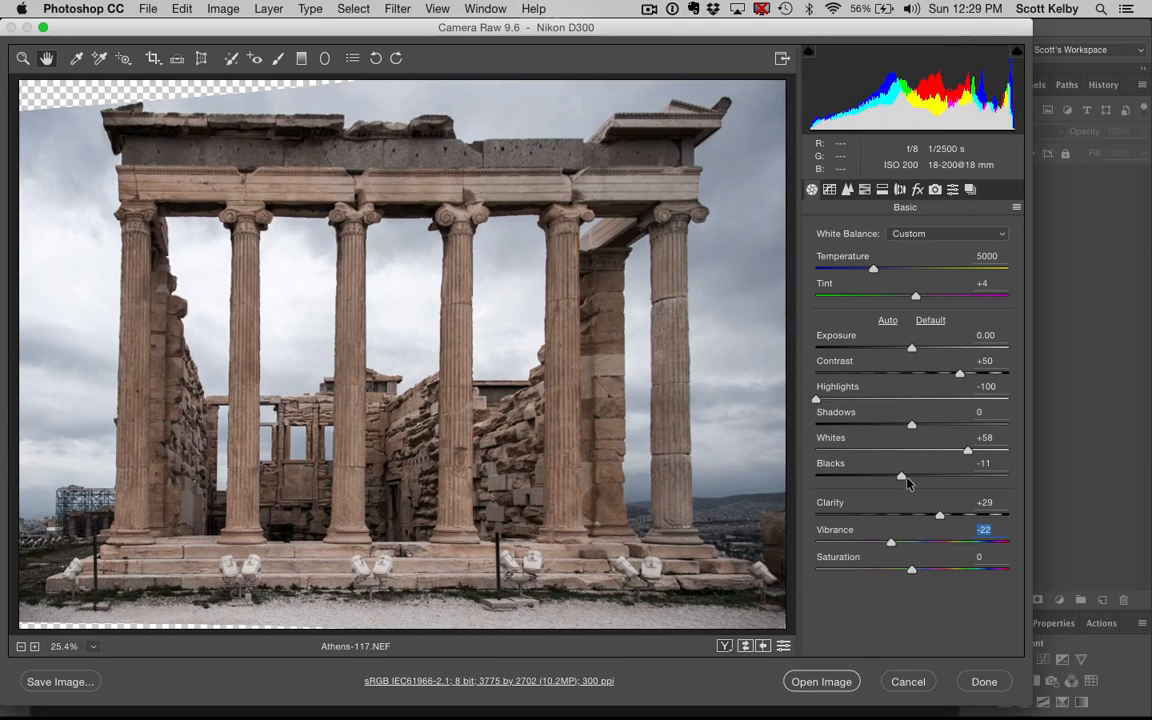
{"action": "mouse_move", "coordinate": [893, 481]}
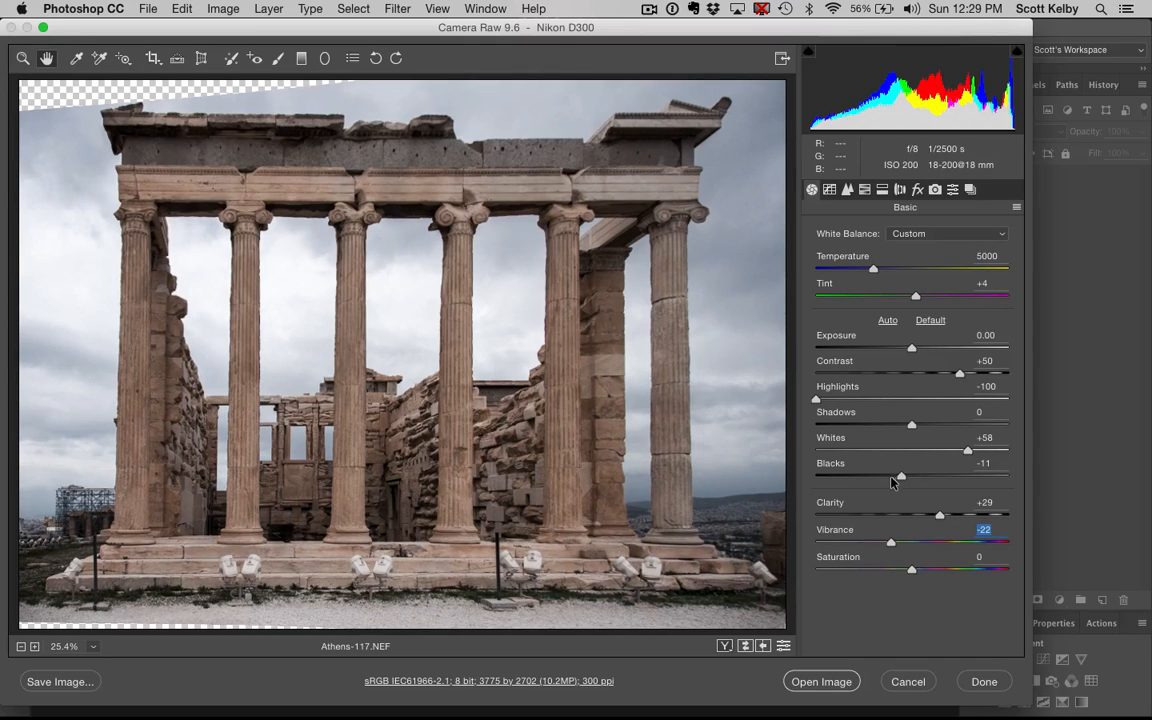
{"action": "mouse_move", "coordinate": [935, 463]}
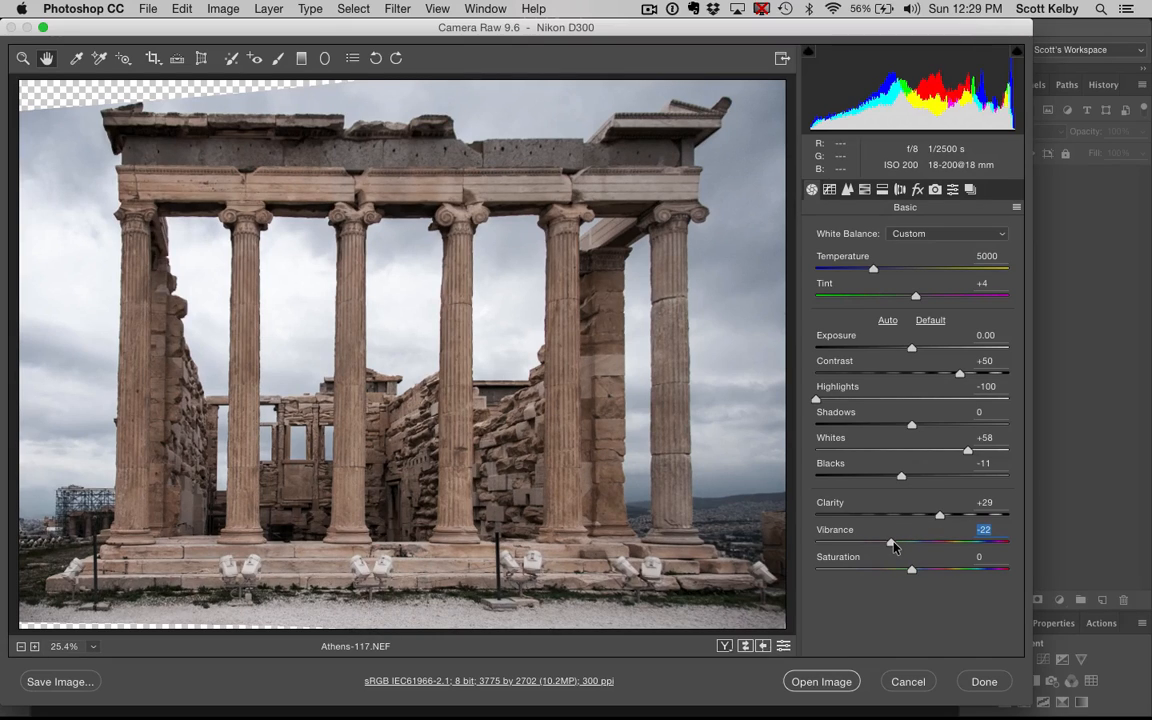
{"action": "mouse_move", "coordinate": [438, 465]}
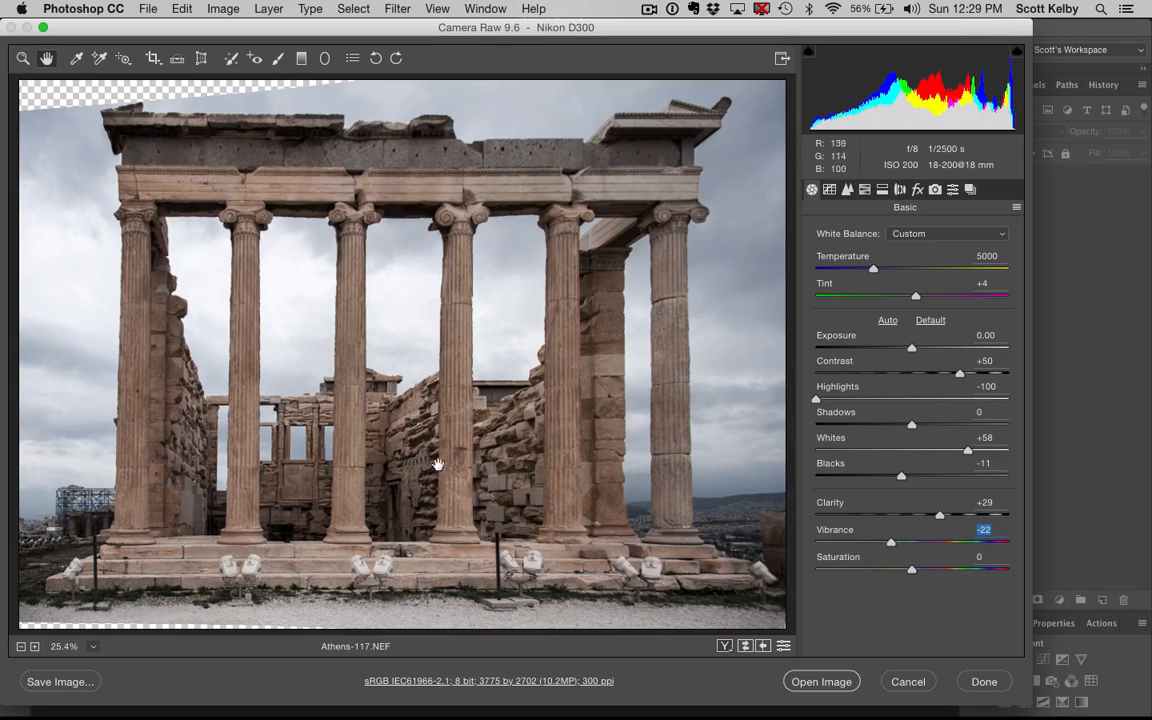
{"action": "mouse_move", "coordinate": [200, 441]}
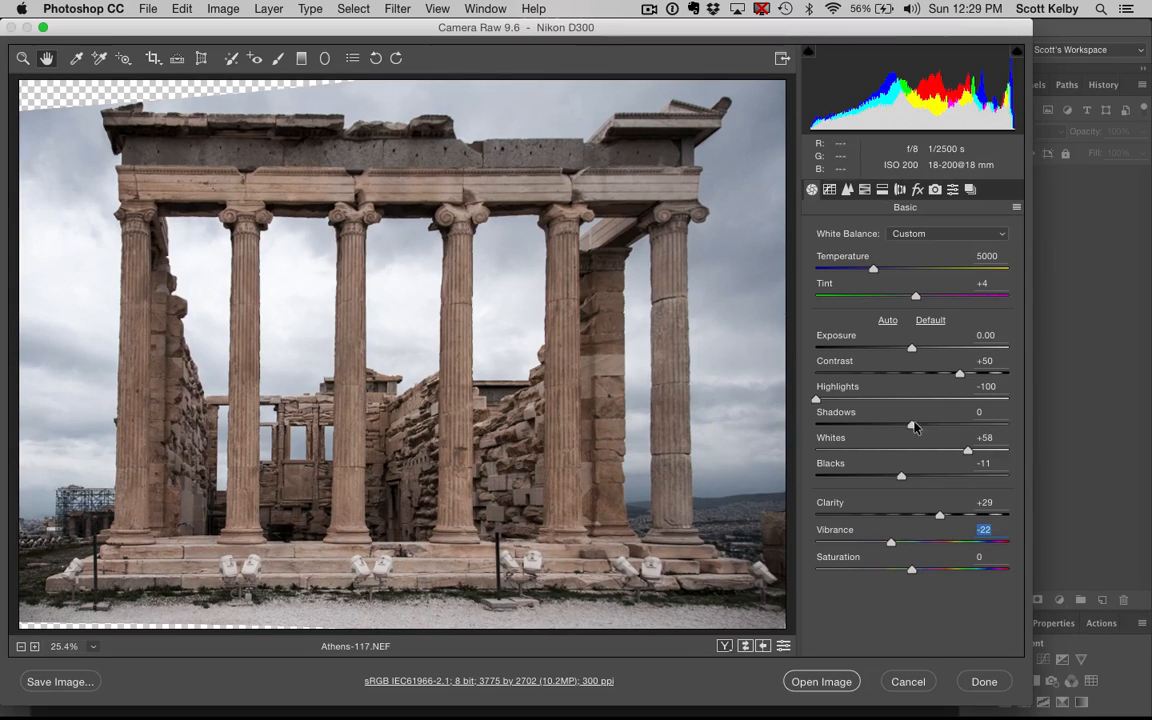
{"action": "left_click_drag", "start_coordinate": [912, 424], "coordinate": [970, 424]}
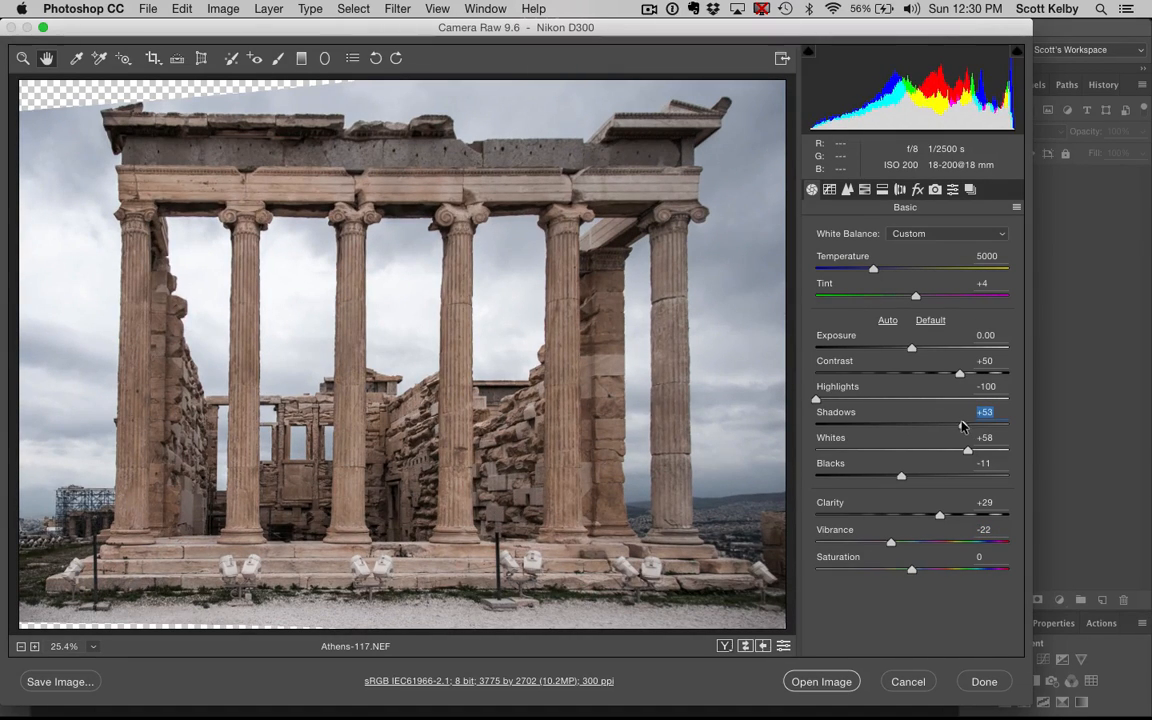
{"action": "left_click_drag", "start_coordinate": [935, 425], "coordinate": [910, 425]}
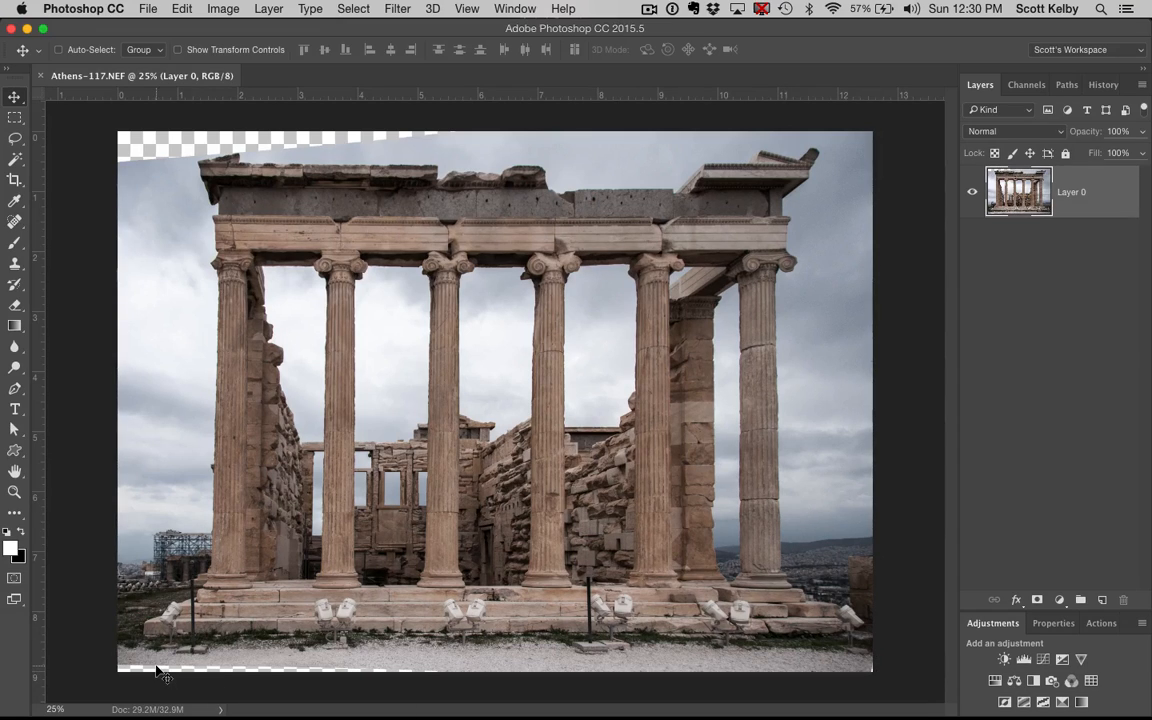
Flatten the image into a single Background layer from the Layers panel menu.
{"action": "left_click", "coordinate": [1142, 84]}
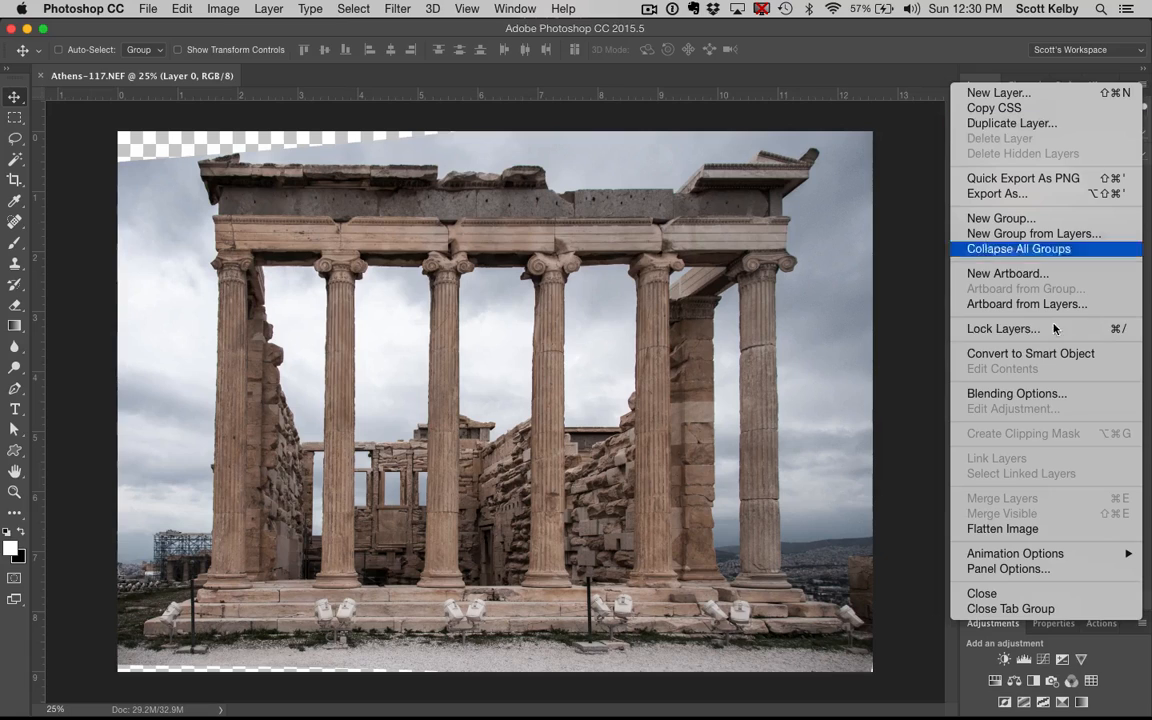
{"action": "left_click", "coordinate": [1002, 528]}
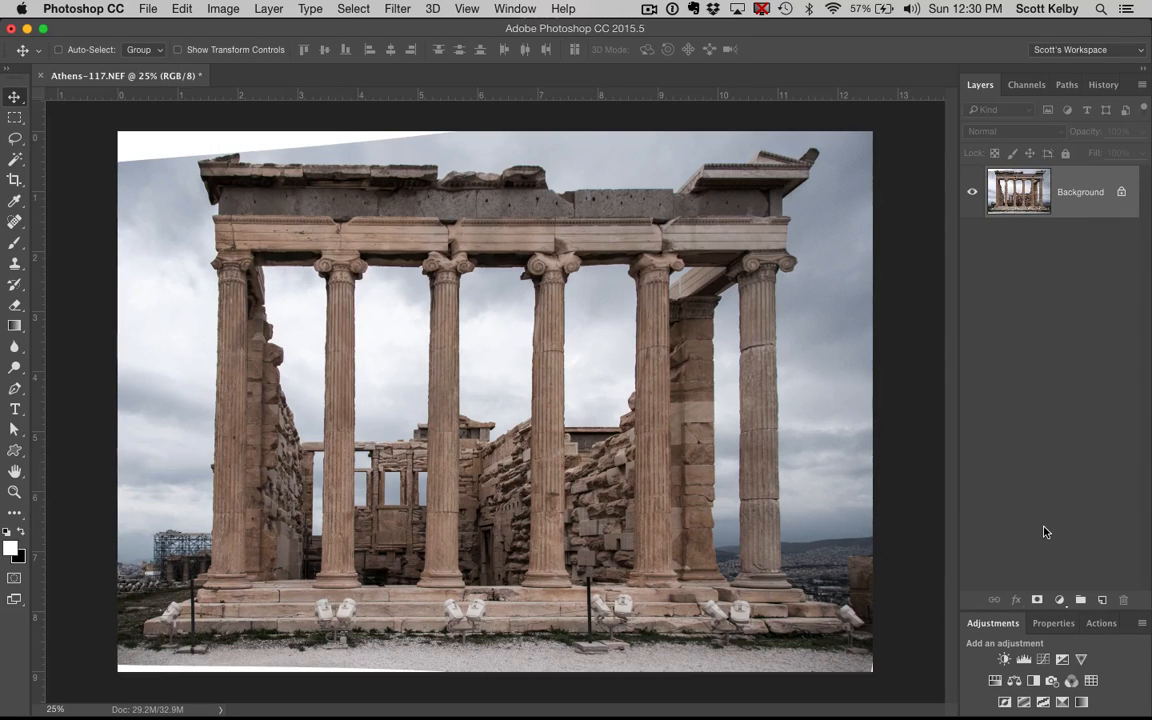
{"action": "left_click", "coordinate": [15, 160]}
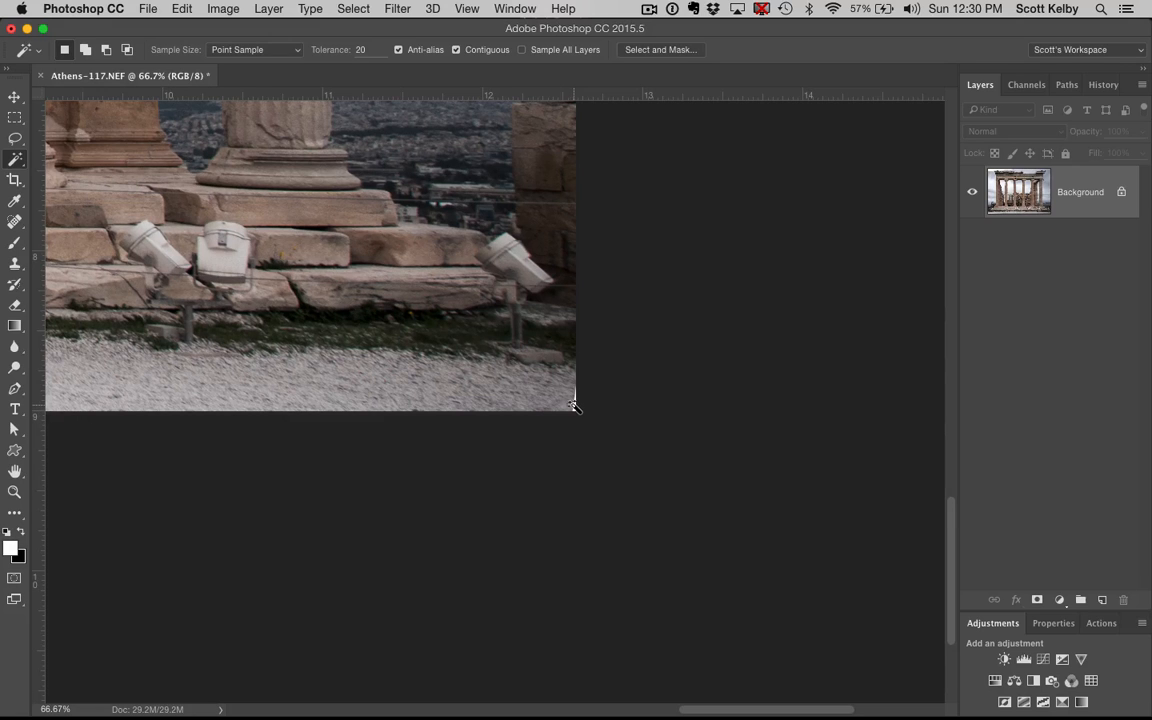
{"action": "mouse_move", "coordinate": [645, 368]}
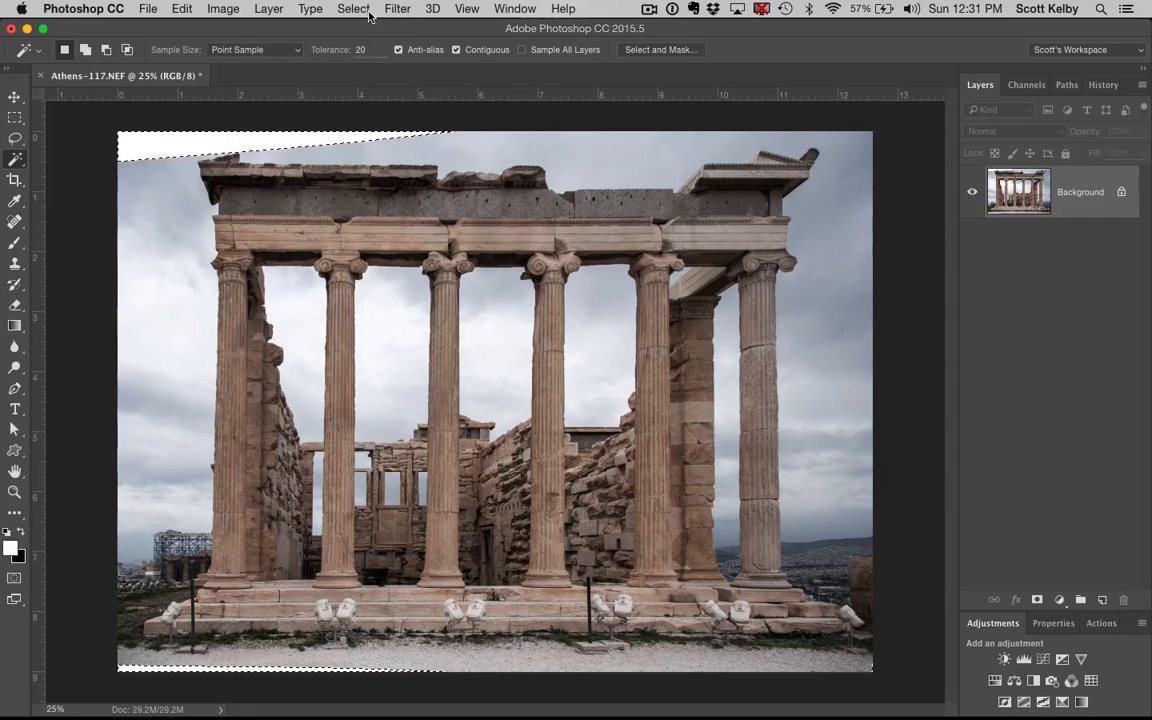
Expand the white-corner selection by 4 px and Content-Aware fill the gaps.
{"action": "left_click", "coordinate": [353, 8]}
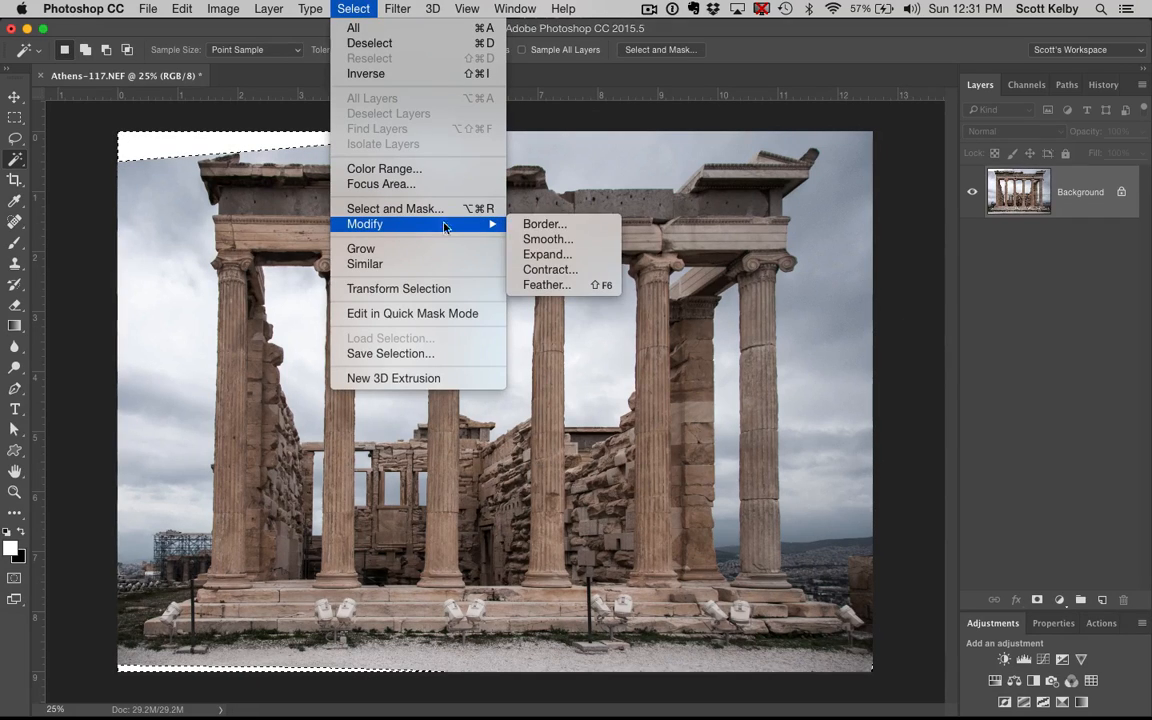
{"action": "mouse_move", "coordinate": [547, 254]}
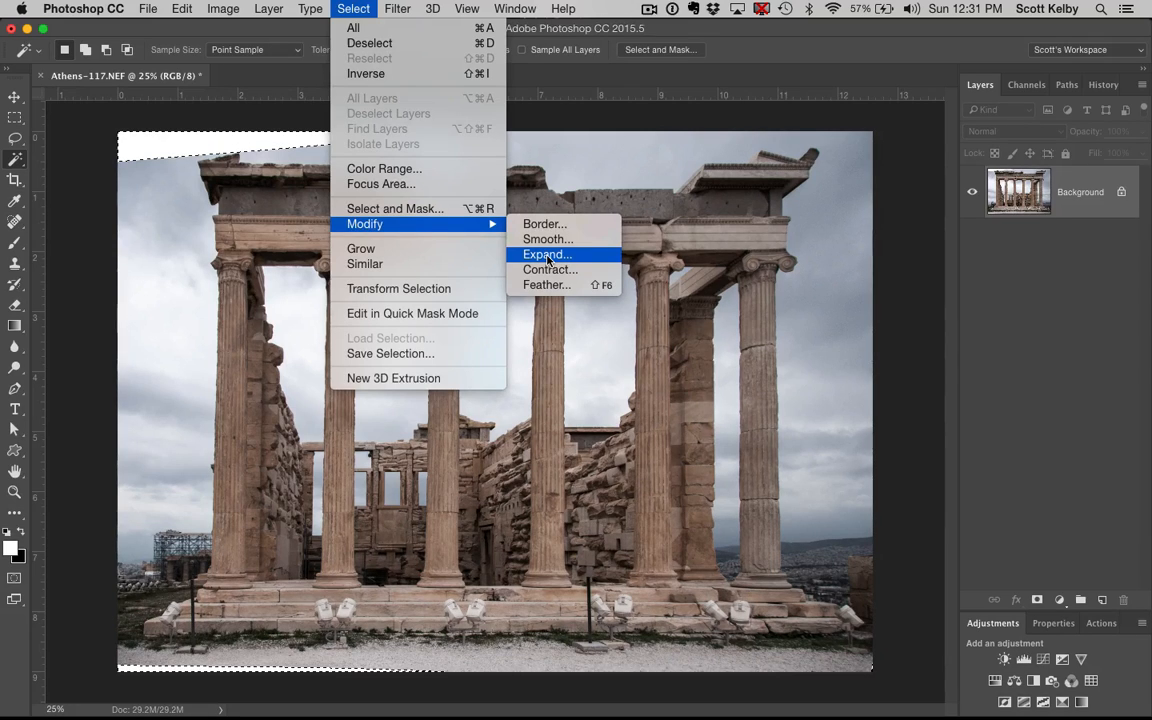
{"action": "left_click", "coordinate": [546, 253]}
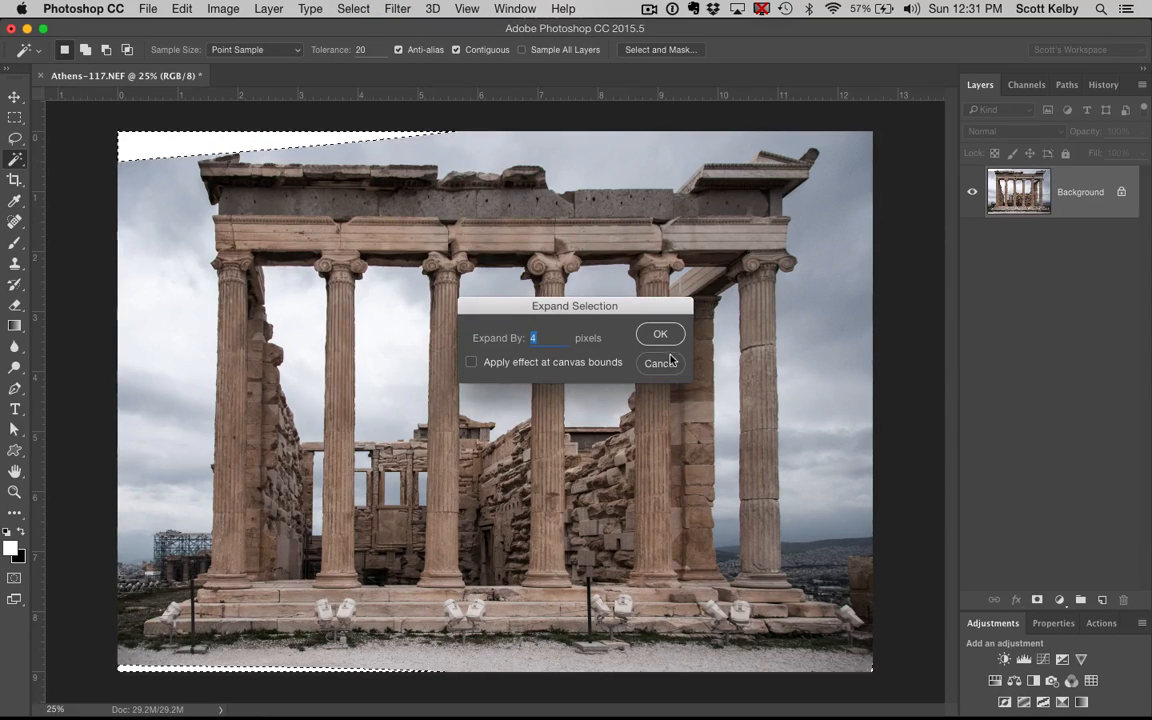
{"action": "left_click", "coordinate": [660, 333]}
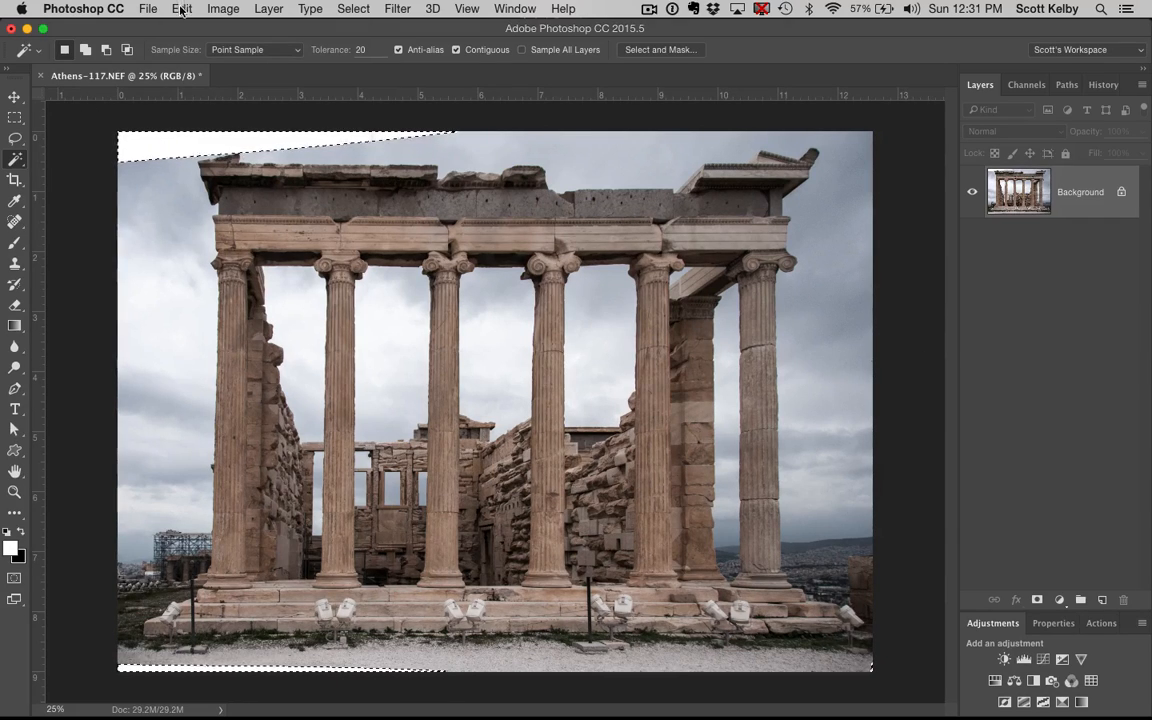
{"action": "left_click", "coordinate": [182, 8]}
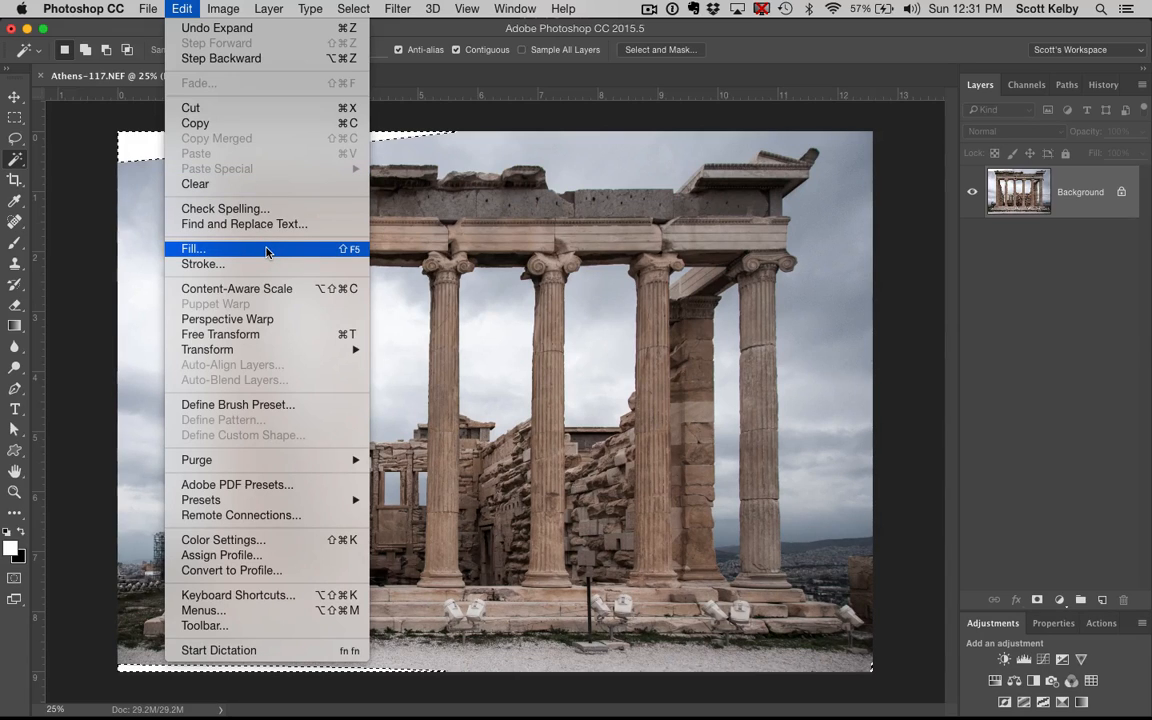
{"action": "left_click", "coordinate": [193, 248]}
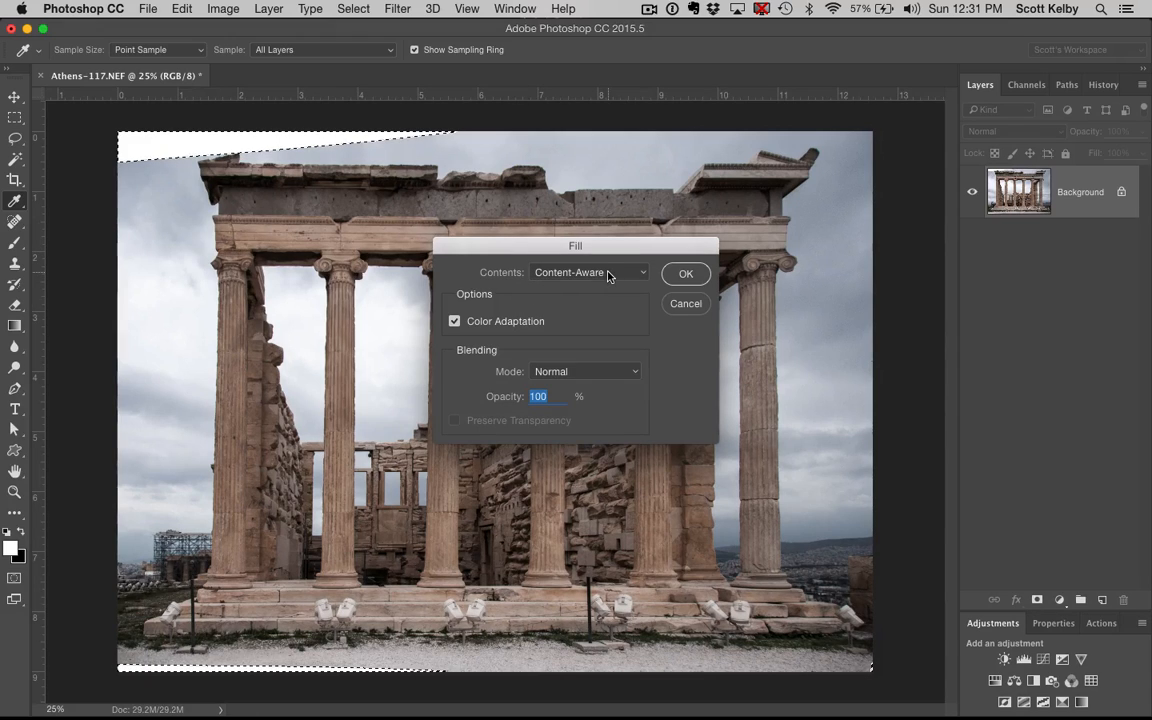
{"action": "mouse_move", "coordinate": [800, 545]}
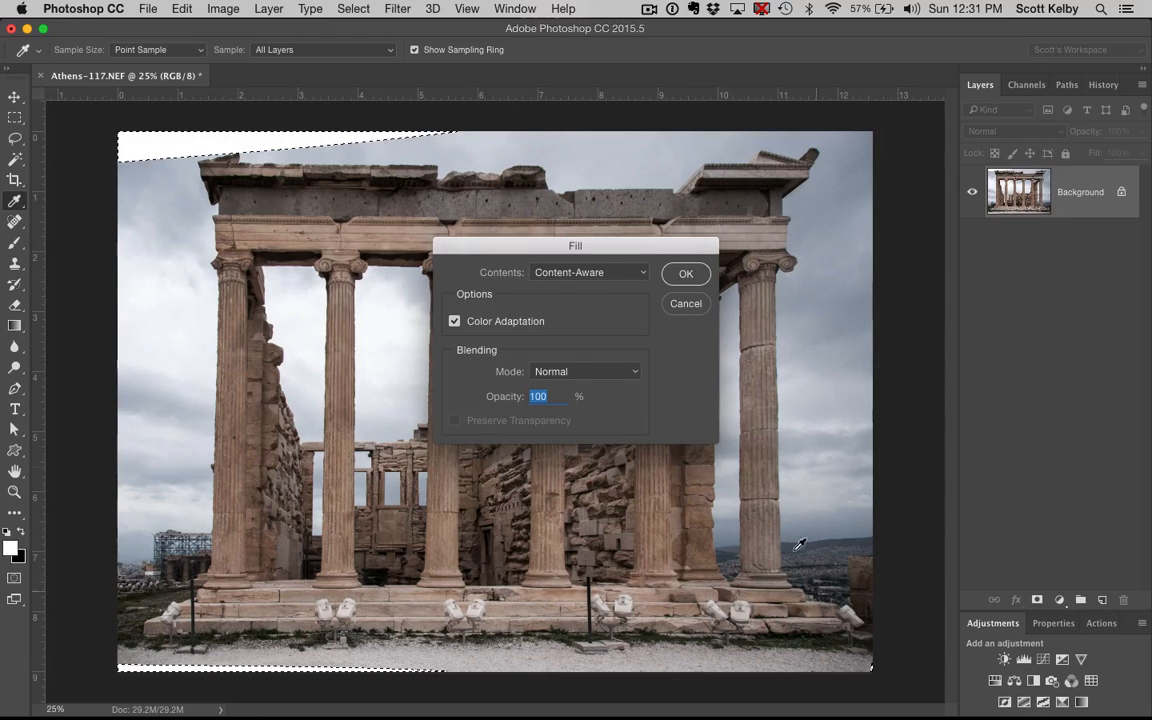
{"action": "mouse_move", "coordinate": [730, 318]}
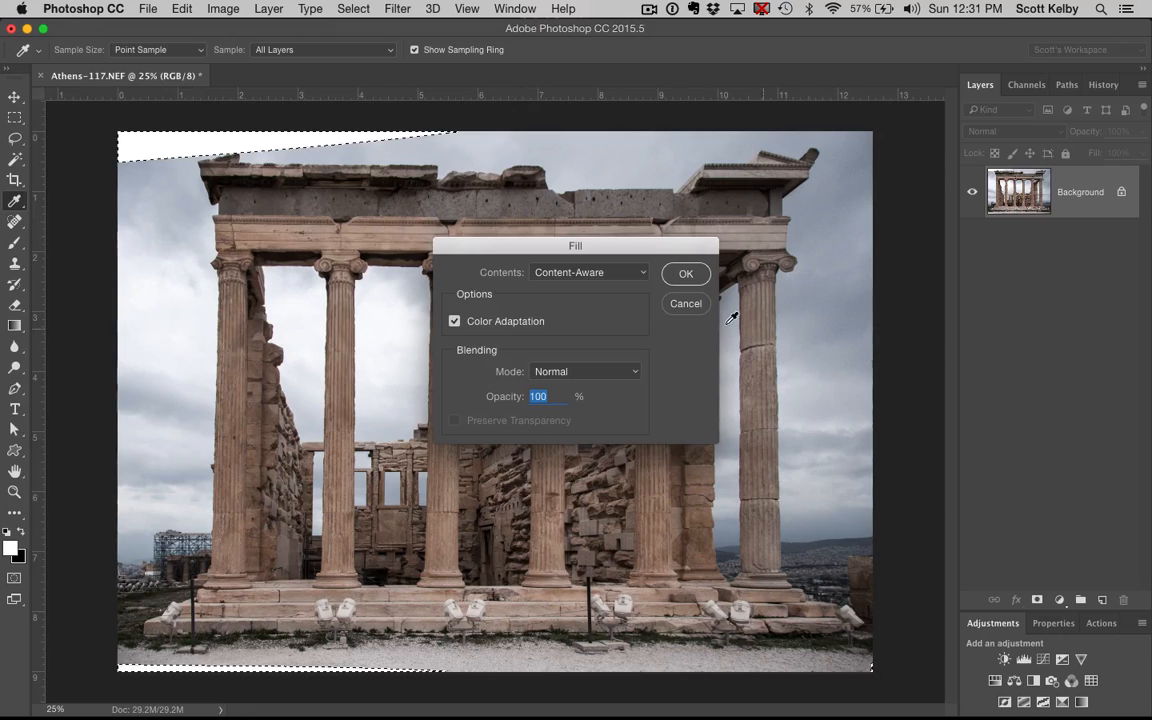
{"action": "mouse_move", "coordinate": [238, 152]}
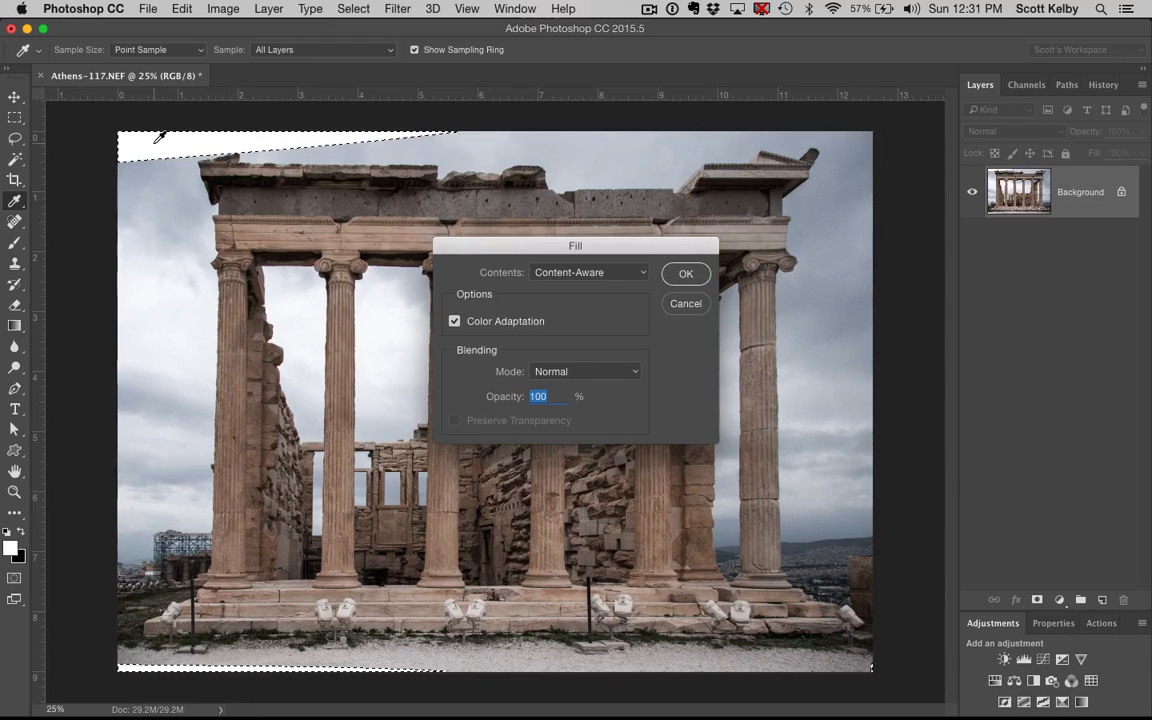
{"action": "mouse_move", "coordinate": [365, 197]}
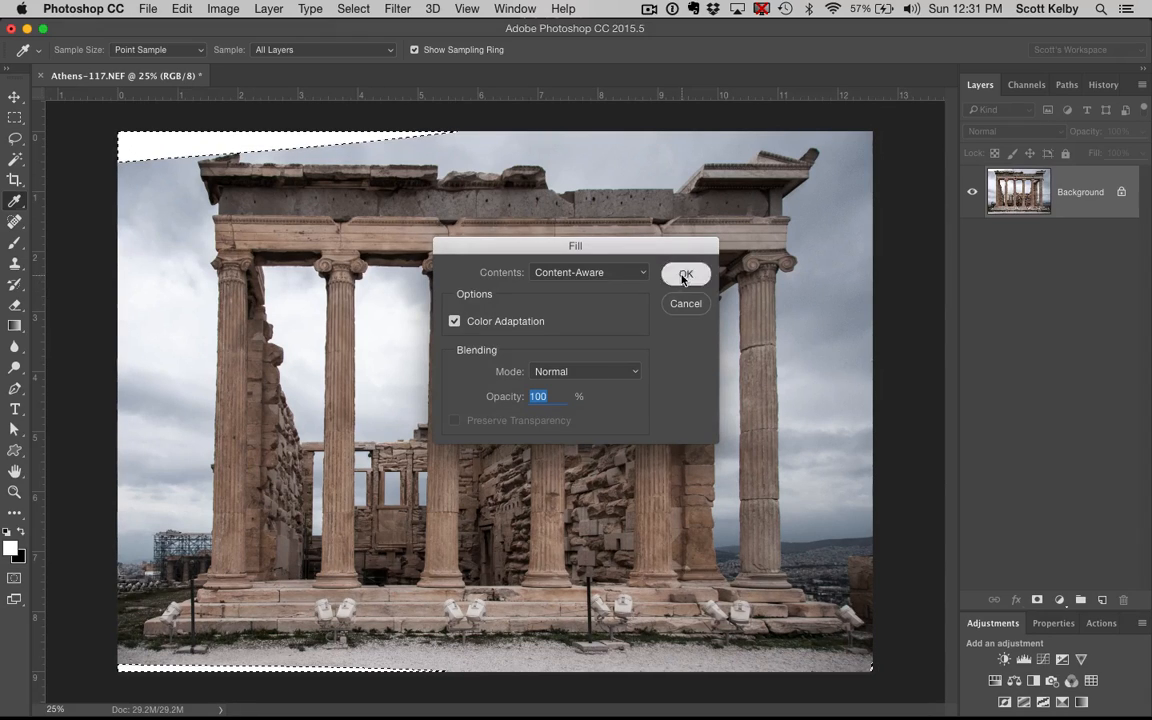
{"action": "left_click", "coordinate": [686, 274]}
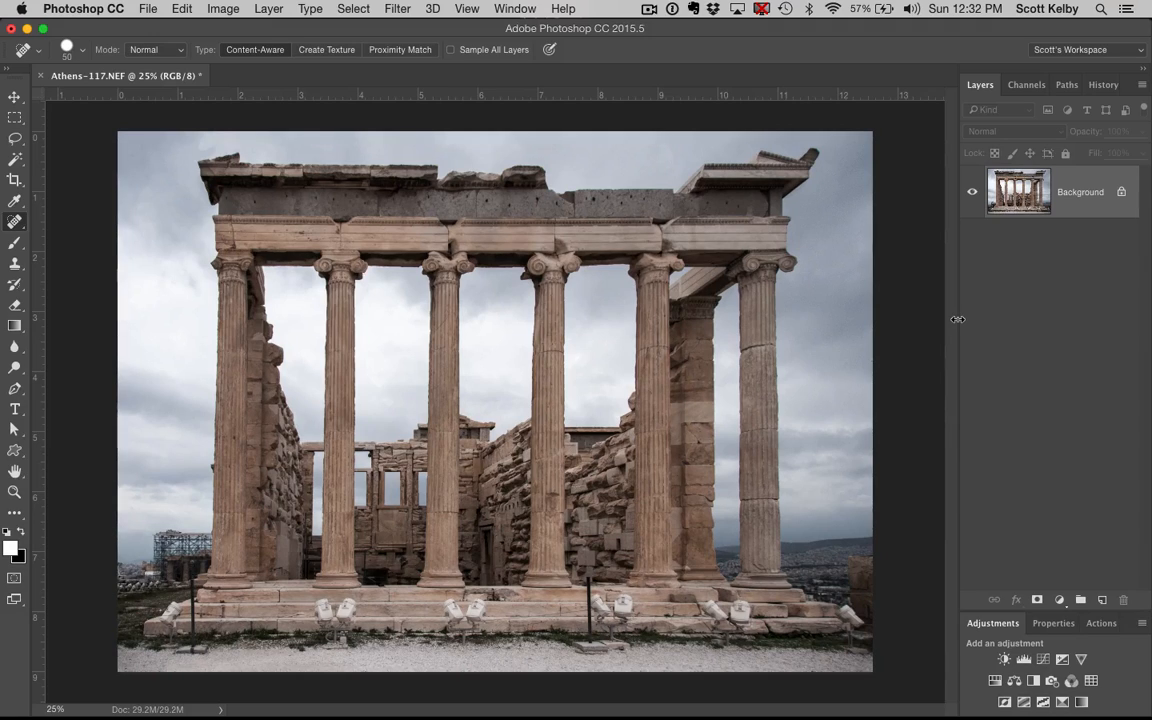
{"action": "mouse_move", "coordinate": [200, 646]}
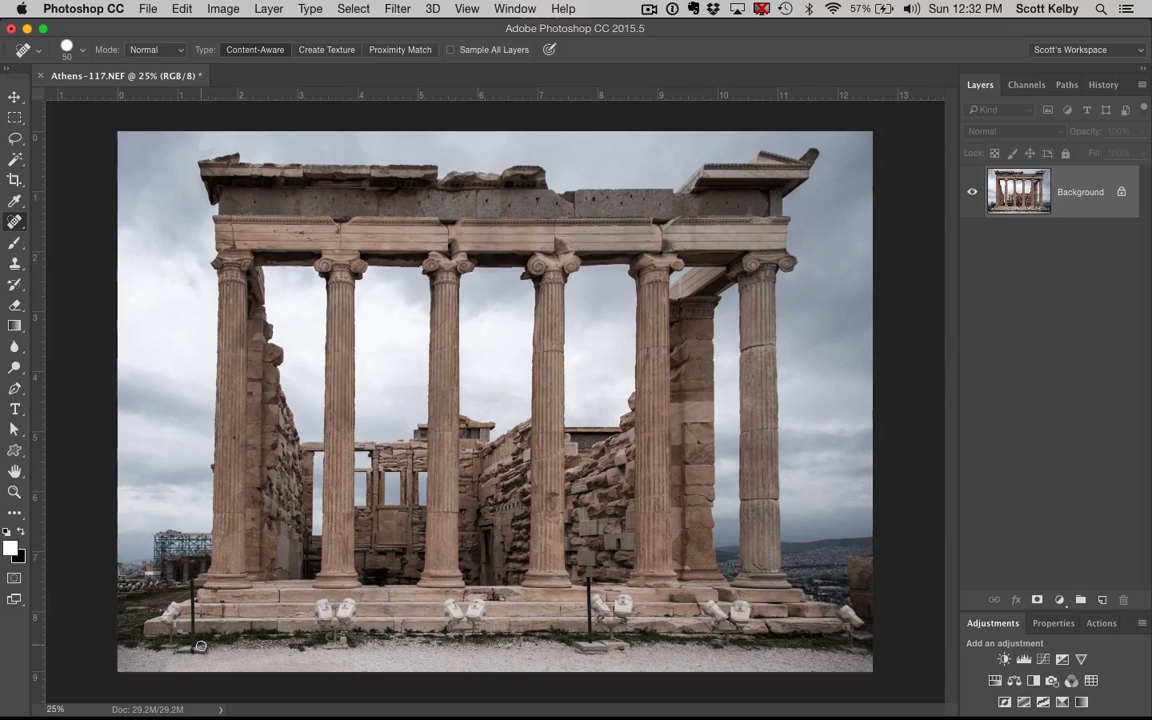
{"action": "mouse_move", "coordinate": [587, 606]}
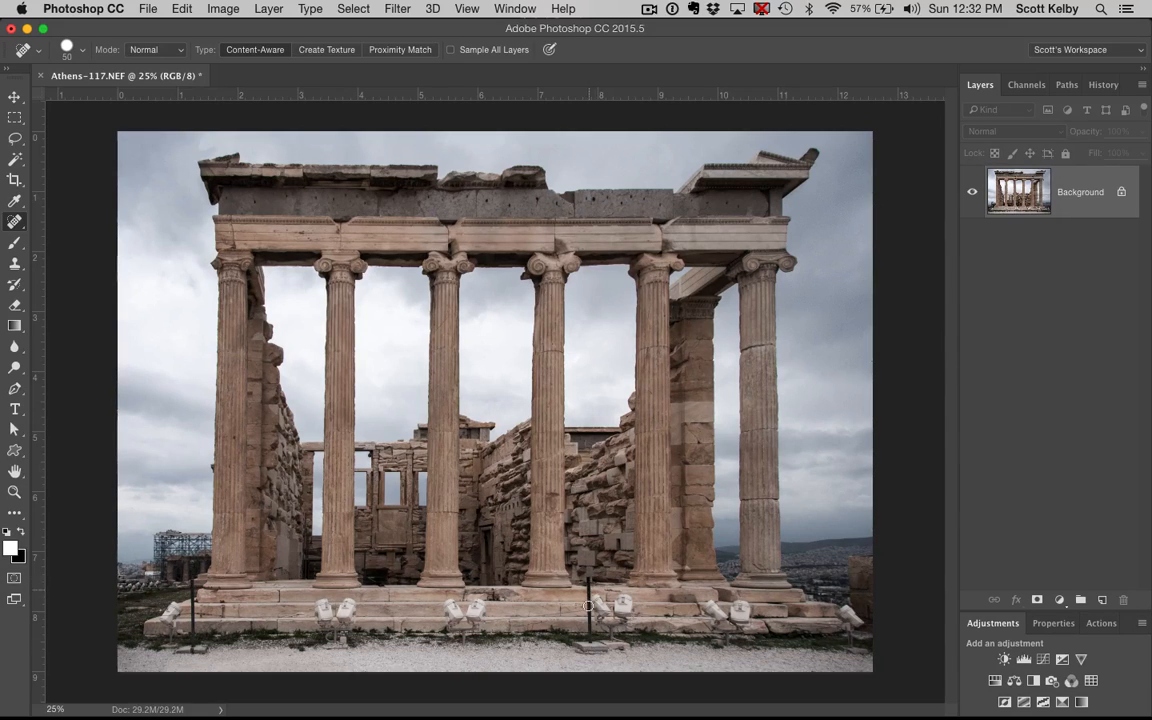
{"action": "mouse_move", "coordinate": [592, 640]}
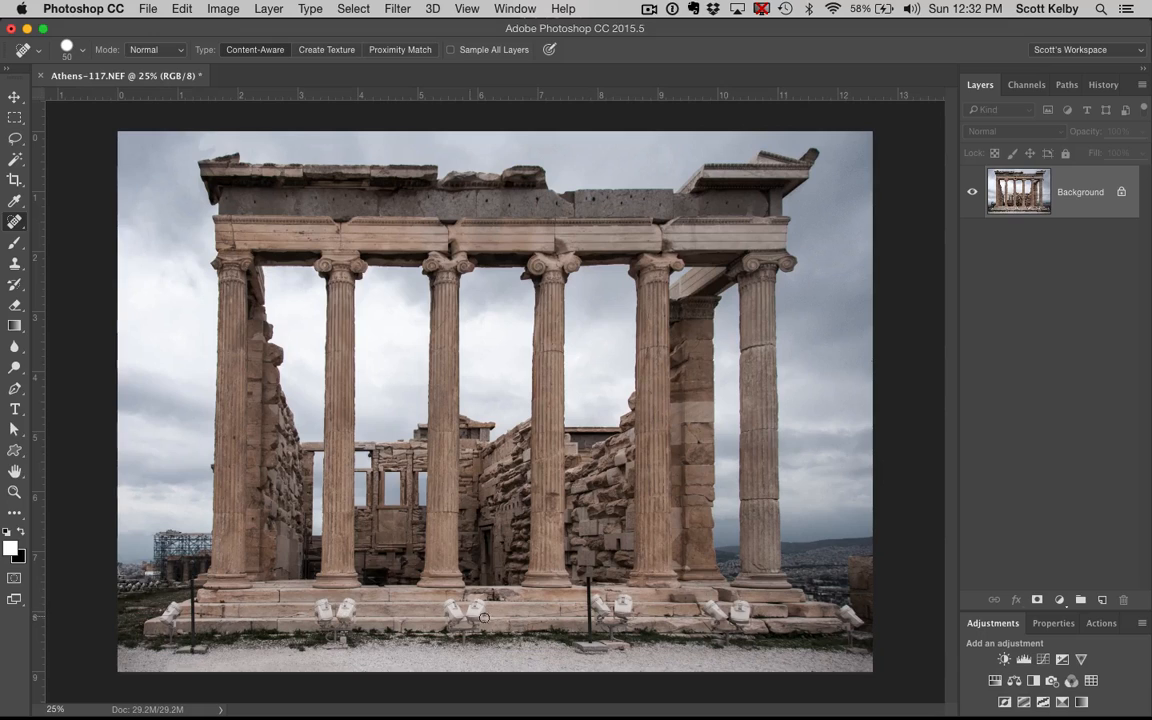
{"action": "mouse_move", "coordinate": [833, 625]}
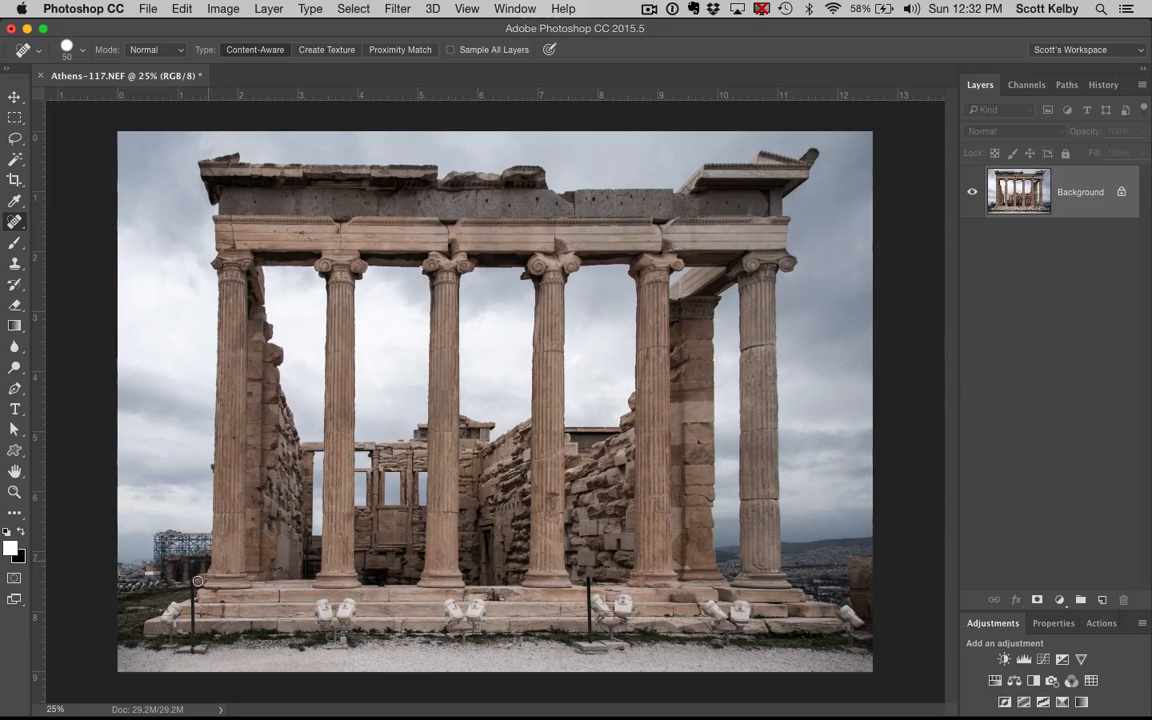
{"action": "mouse_move", "coordinate": [602, 600]}
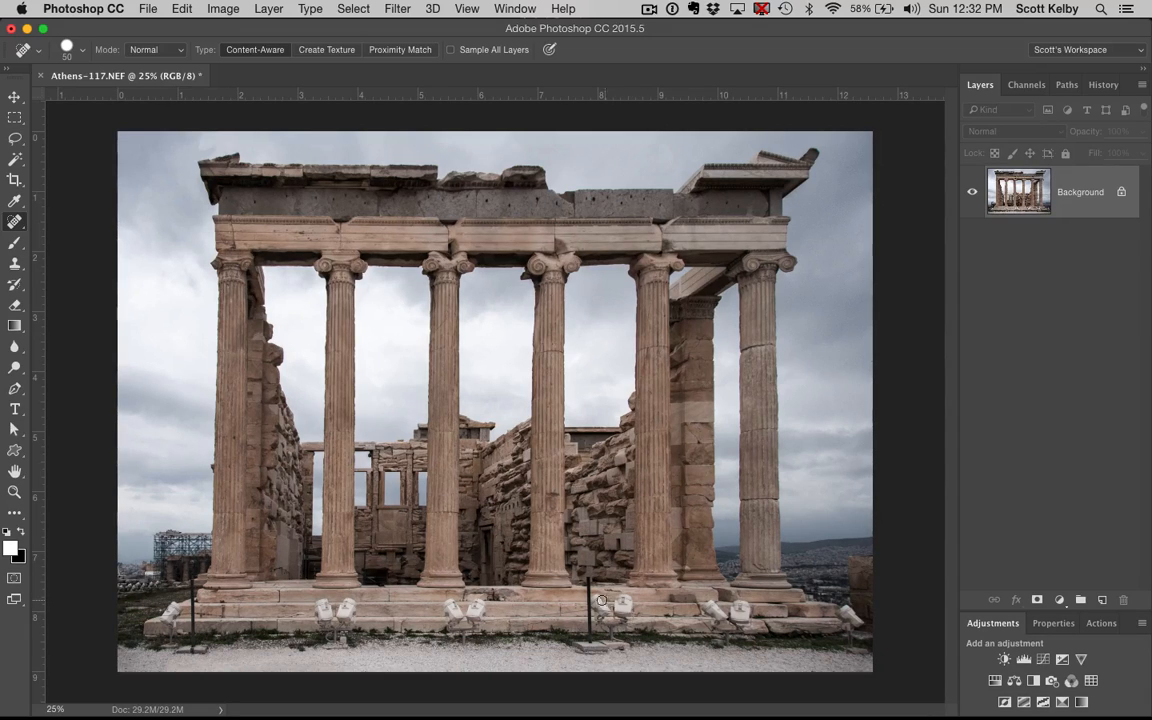
{"action": "mouse_move", "coordinate": [500, 565]}
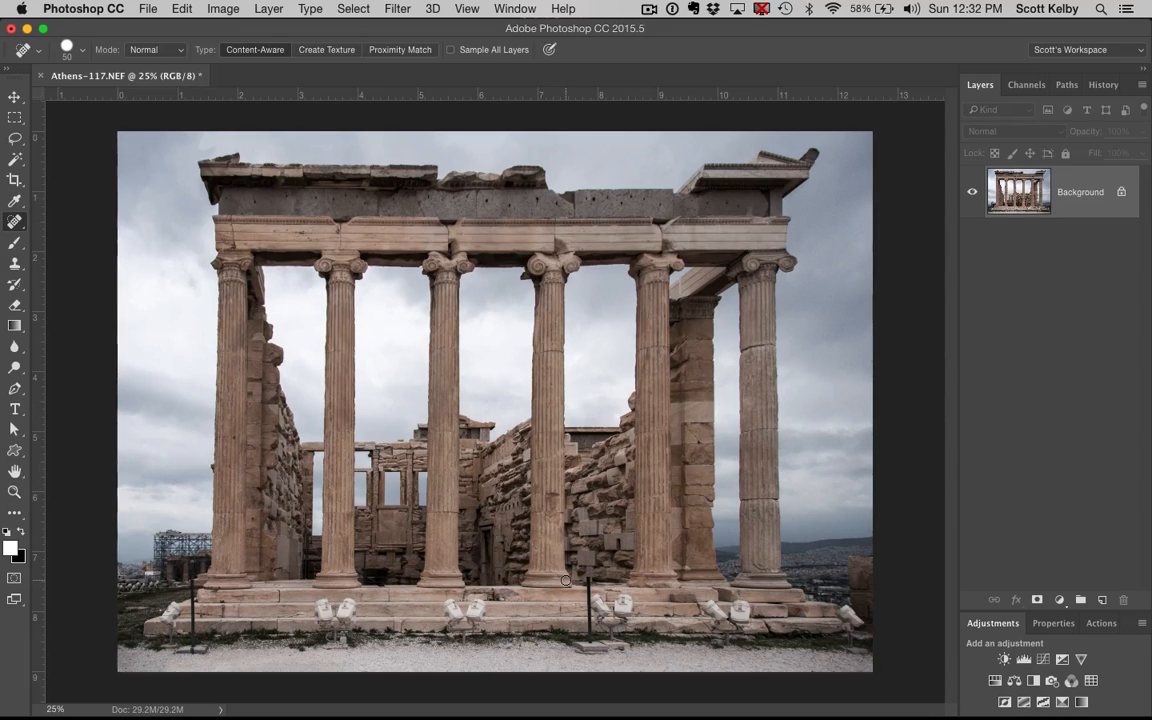
{"action": "mouse_move", "coordinate": [589, 576]}
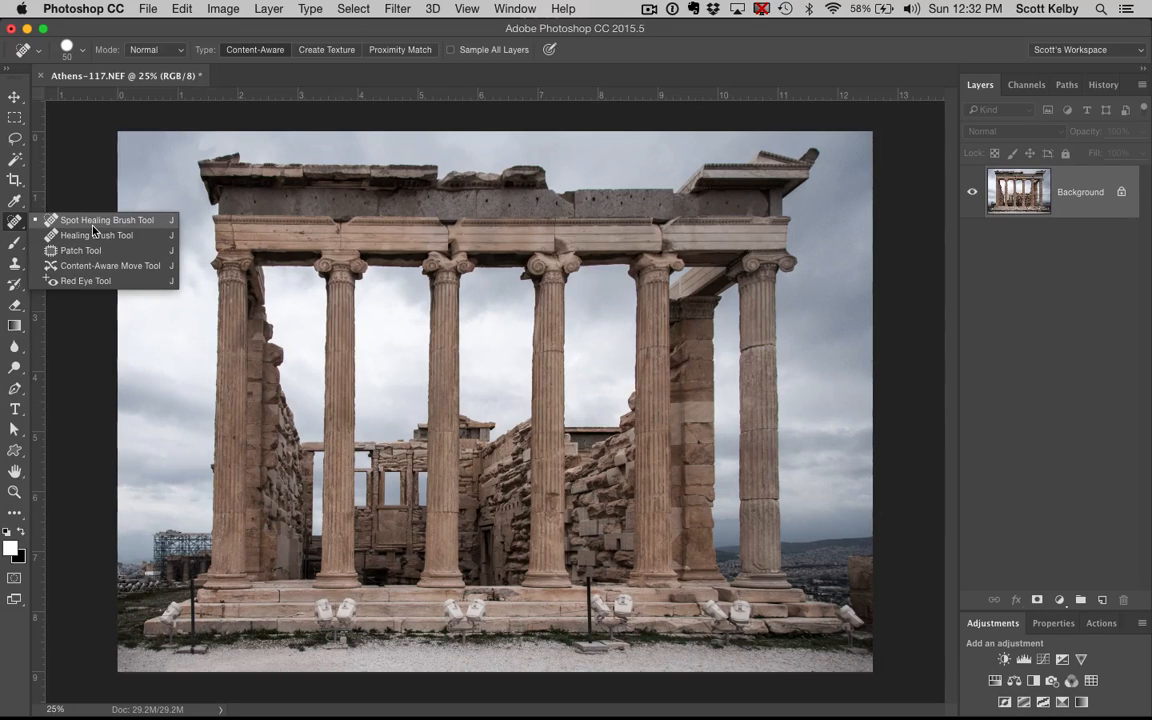
Spot-heal away the floodlight beside the middle pole on the temple's base.
{"action": "left_click", "coordinate": [106, 219]}
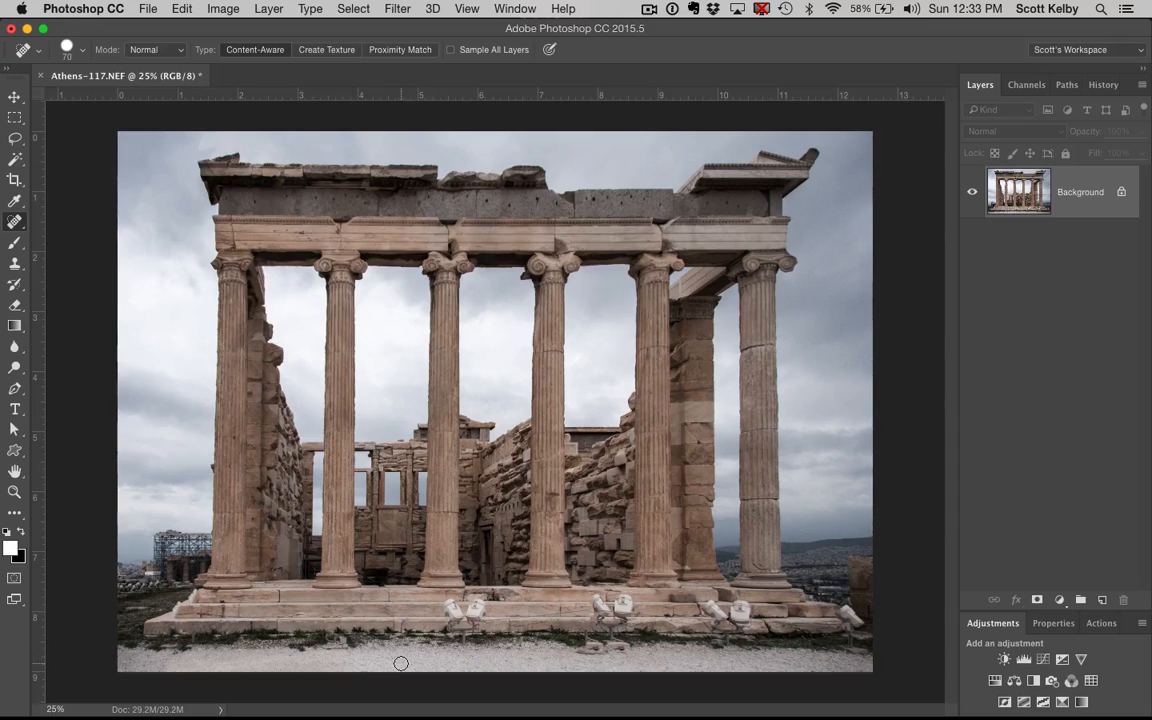
{"action": "mouse_move", "coordinate": [450, 604]}
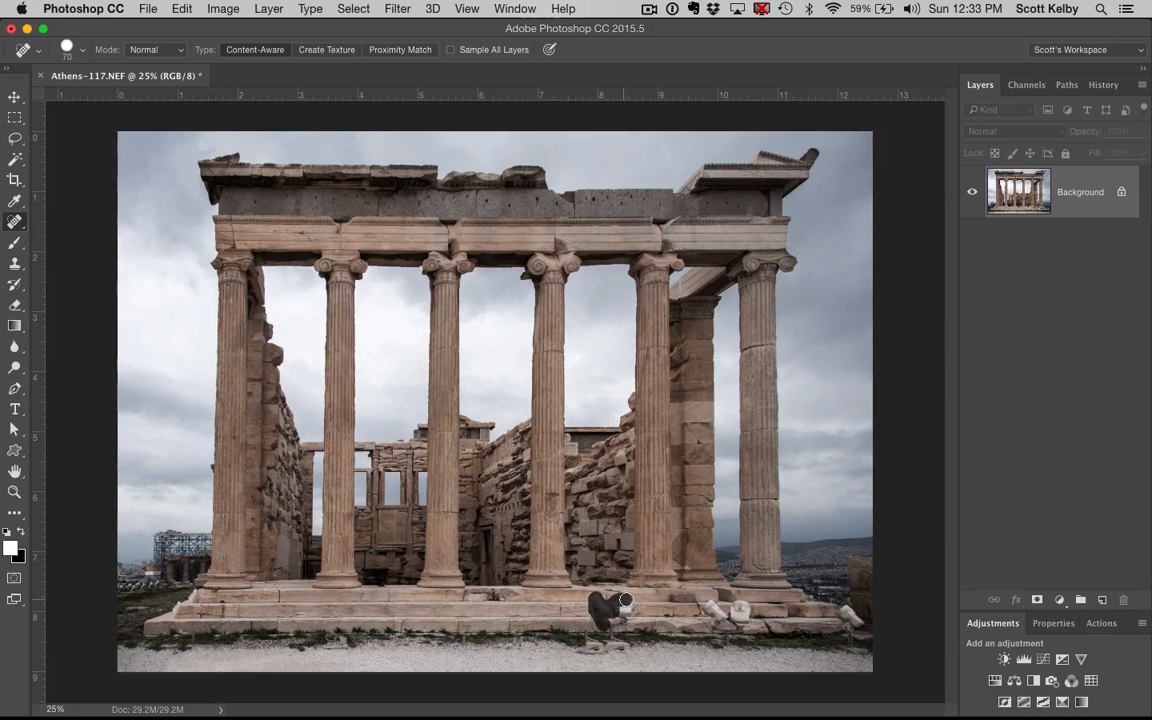
{"action": "left_click", "coordinate": [605, 600]}
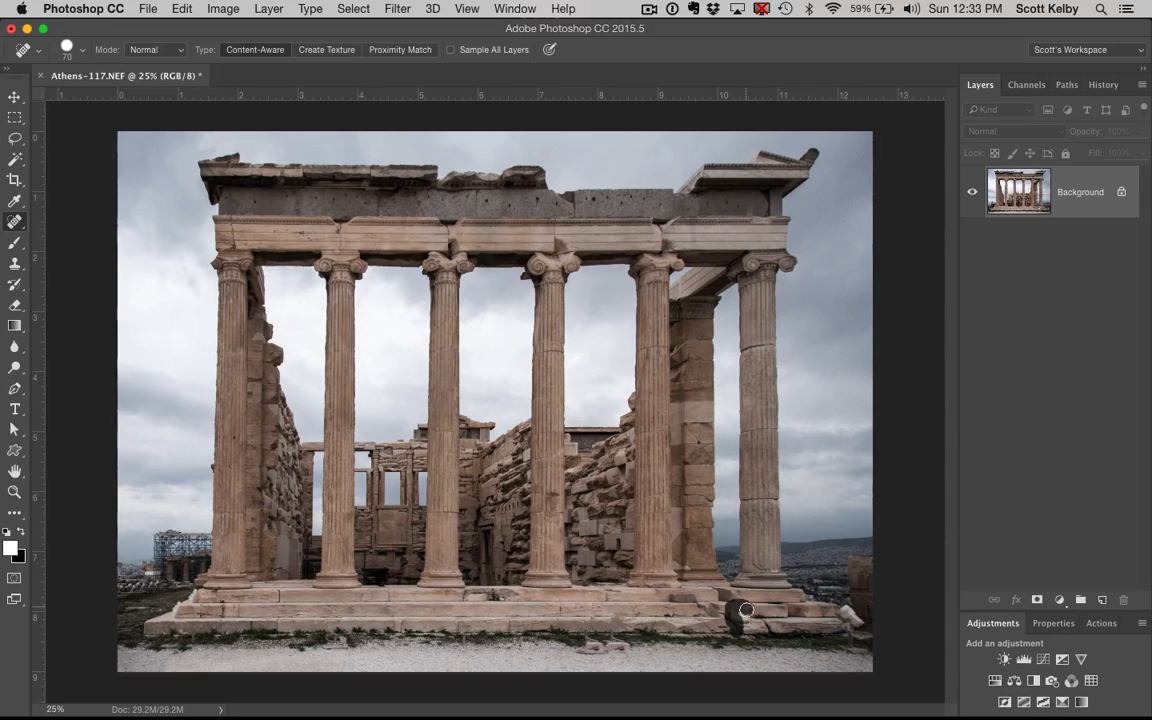
{"action": "mouse_move", "coordinate": [762, 638]}
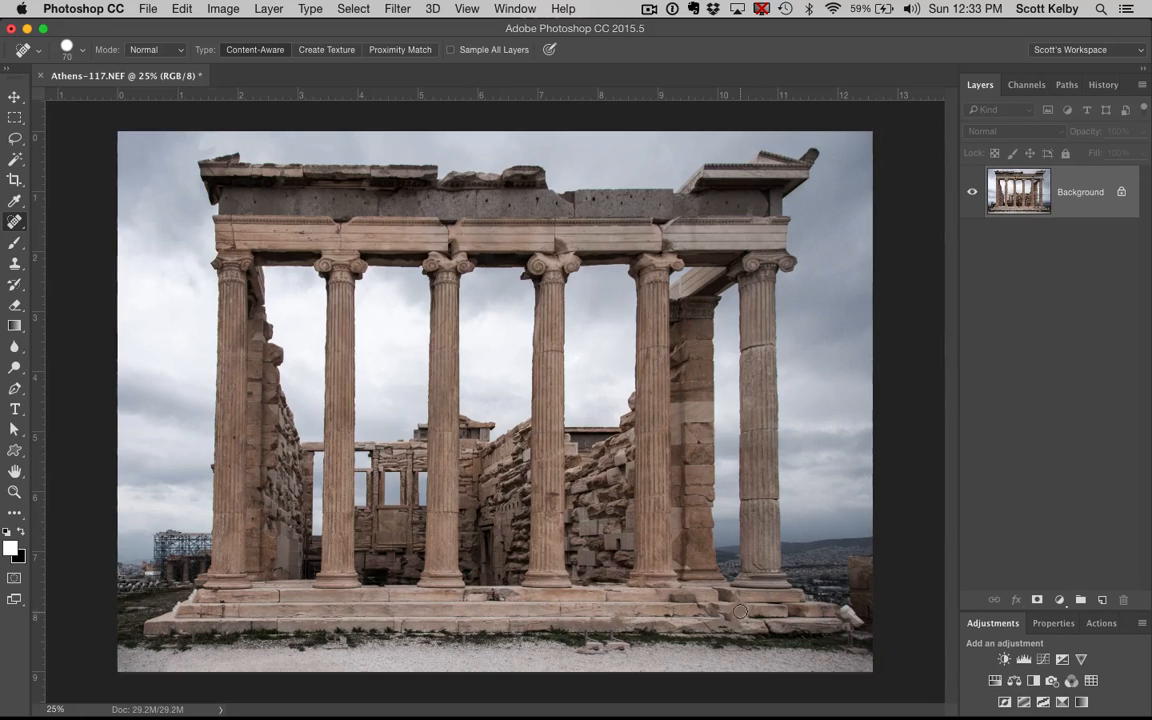
{"action": "mouse_move", "coordinate": [755, 622]}
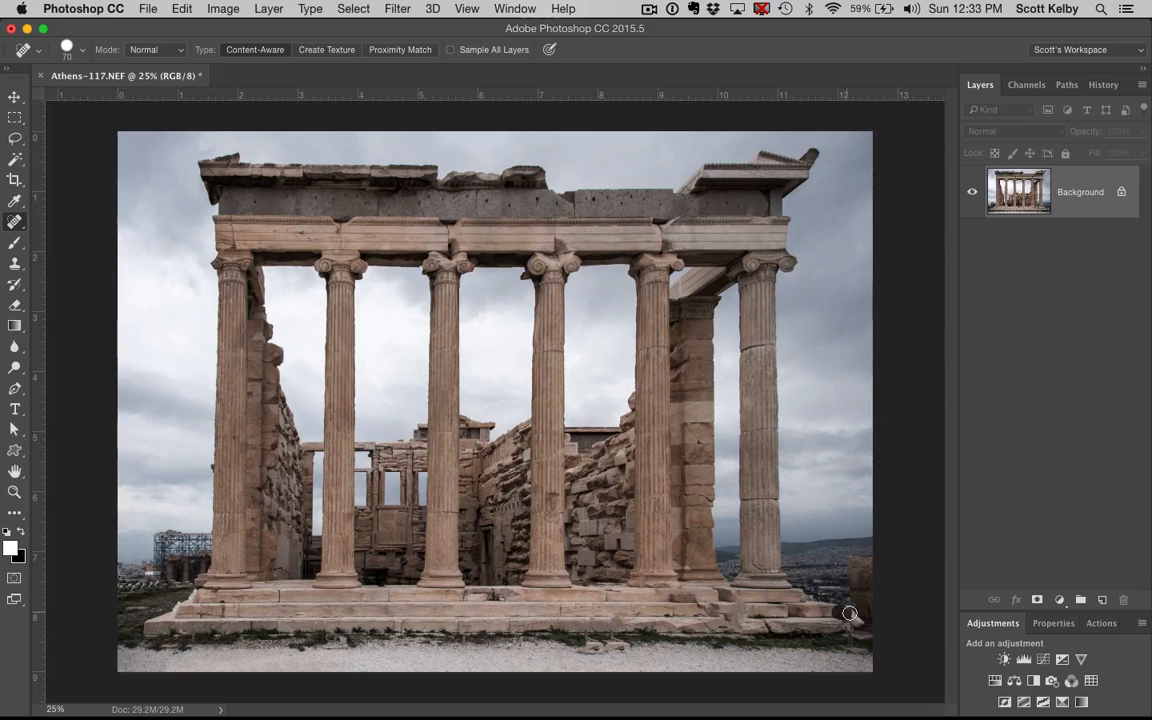
{"action": "mouse_move", "coordinate": [848, 634]}
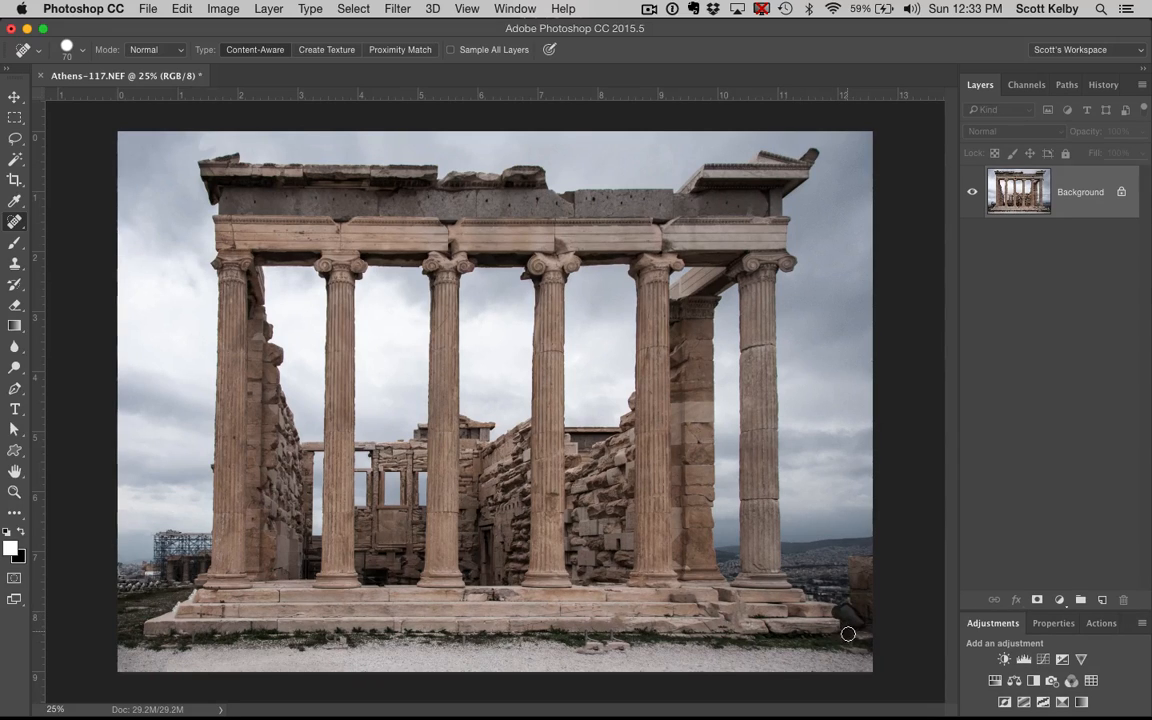
{"action": "mouse_move", "coordinate": [143, 380]}
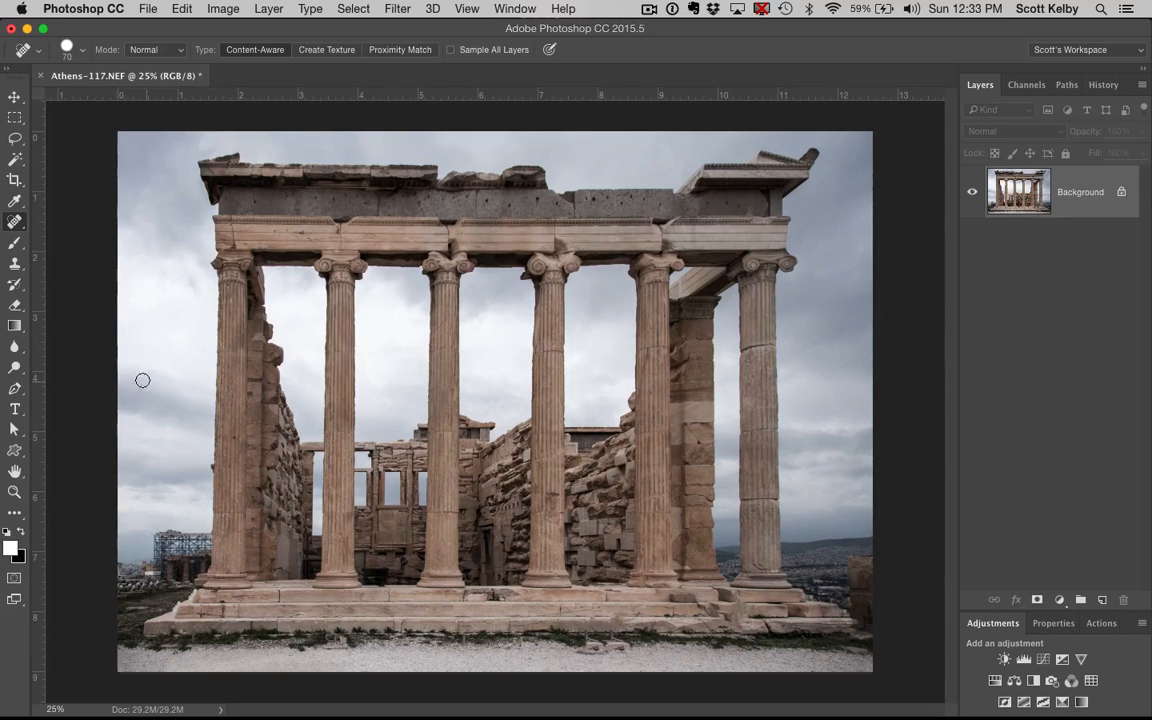
Clone-stamp over the floodlights and marks along the temple's base steps.
{"action": "left_click", "coordinate": [14, 263]}
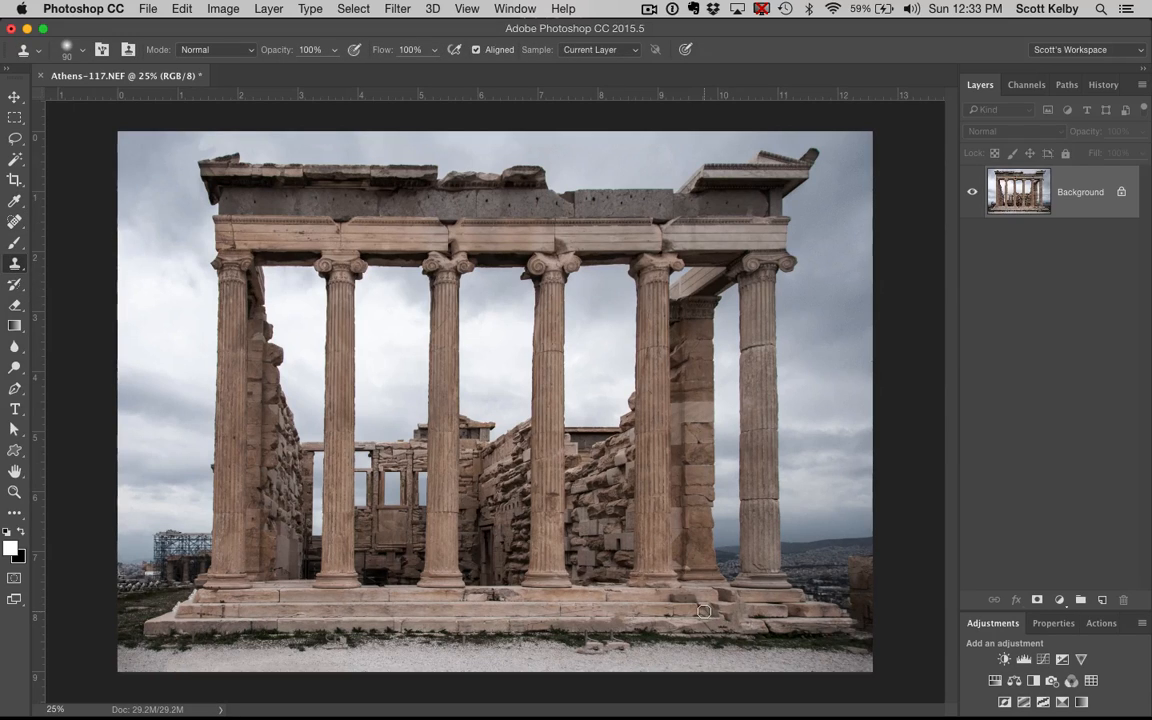
{"action": "mouse_move", "coordinate": [736, 640]}
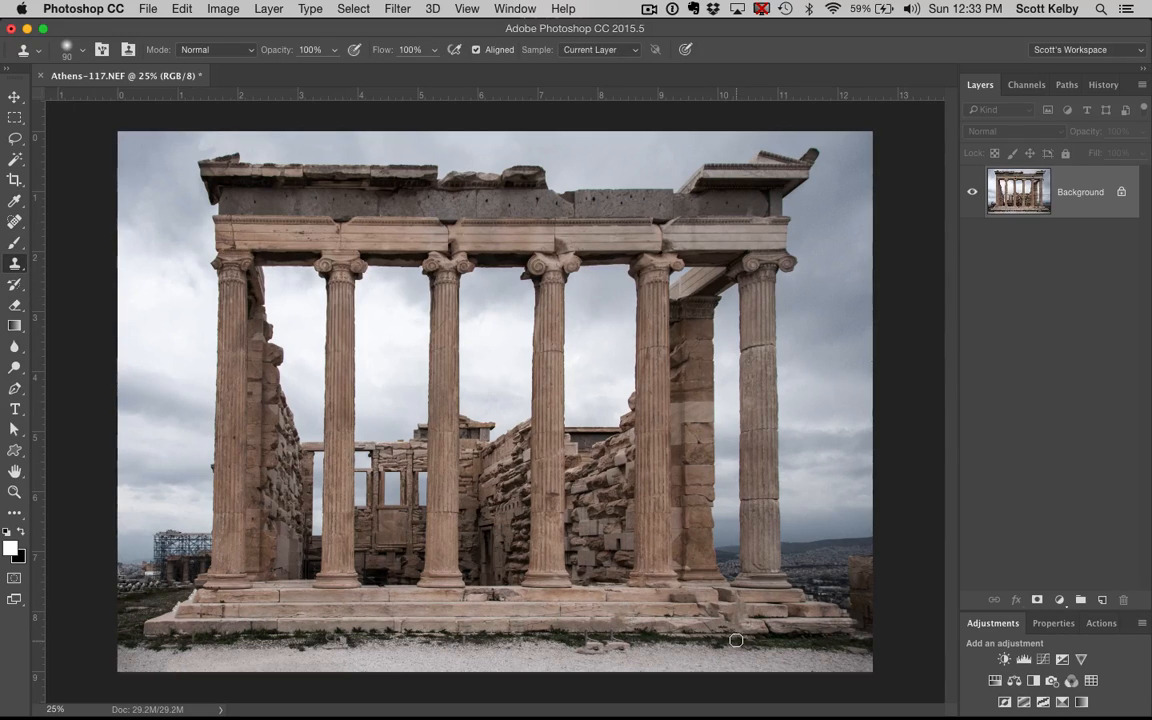
{"action": "mouse_move", "coordinate": [650, 622]}
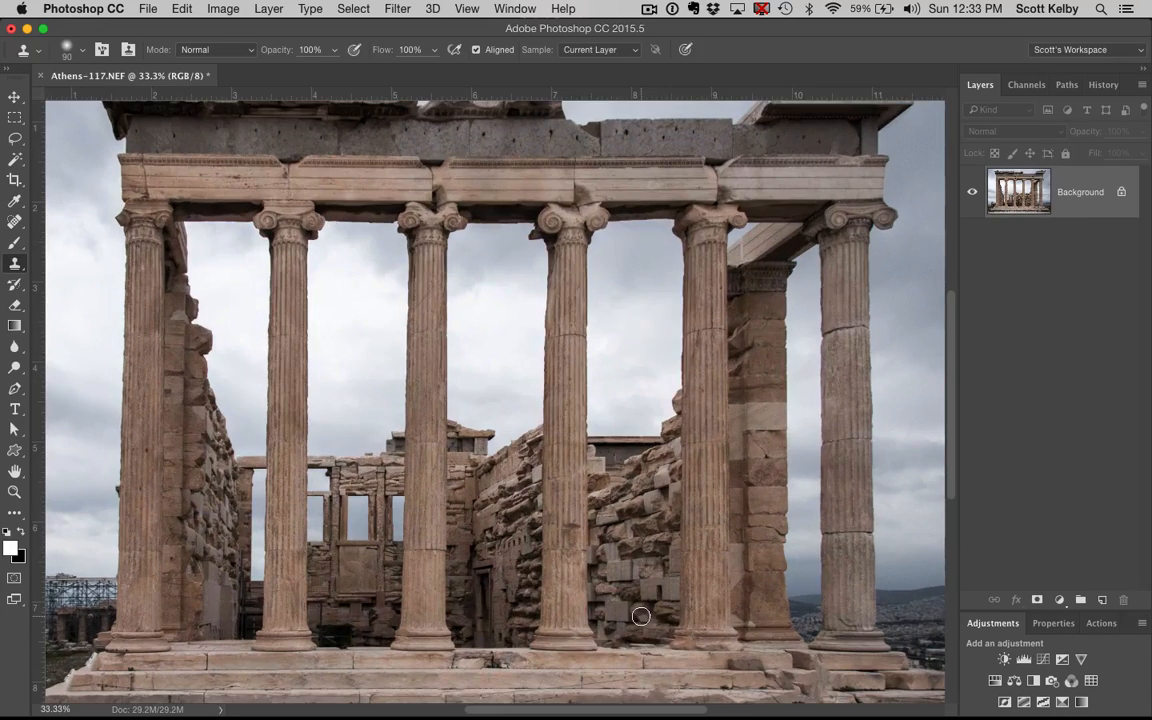
{"action": "scroll", "scroll_direction": "down", "scroll_amount": 3}
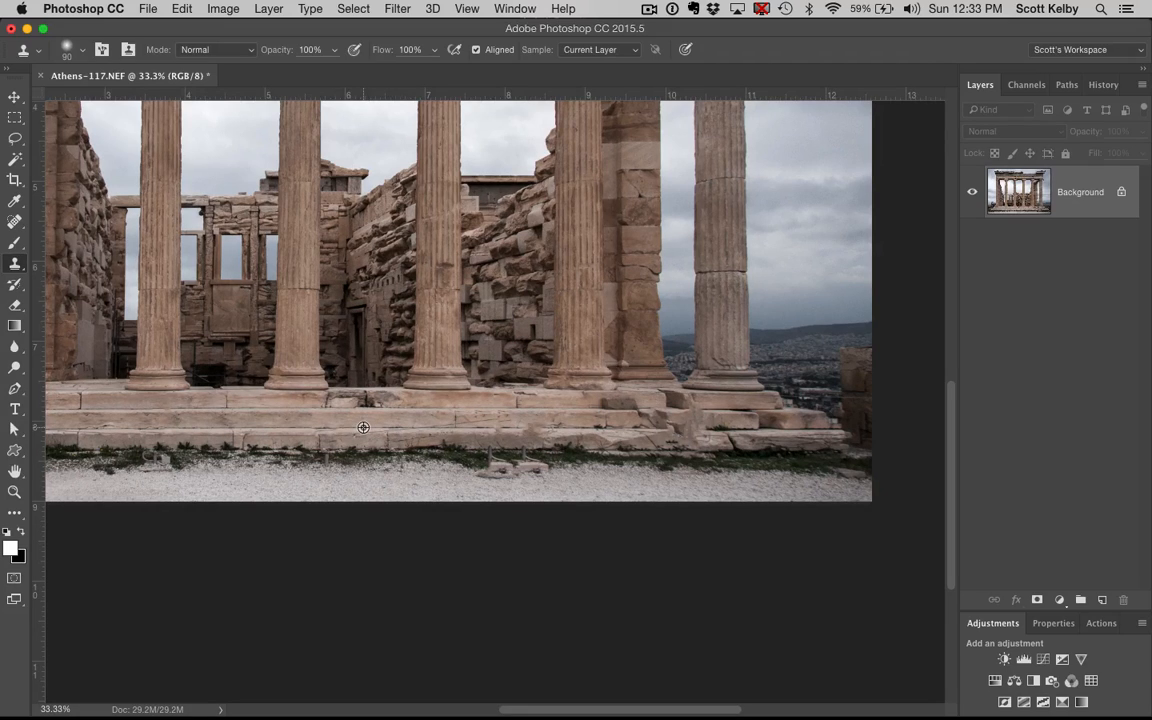
{"action": "mouse_move", "coordinate": [681, 448]}
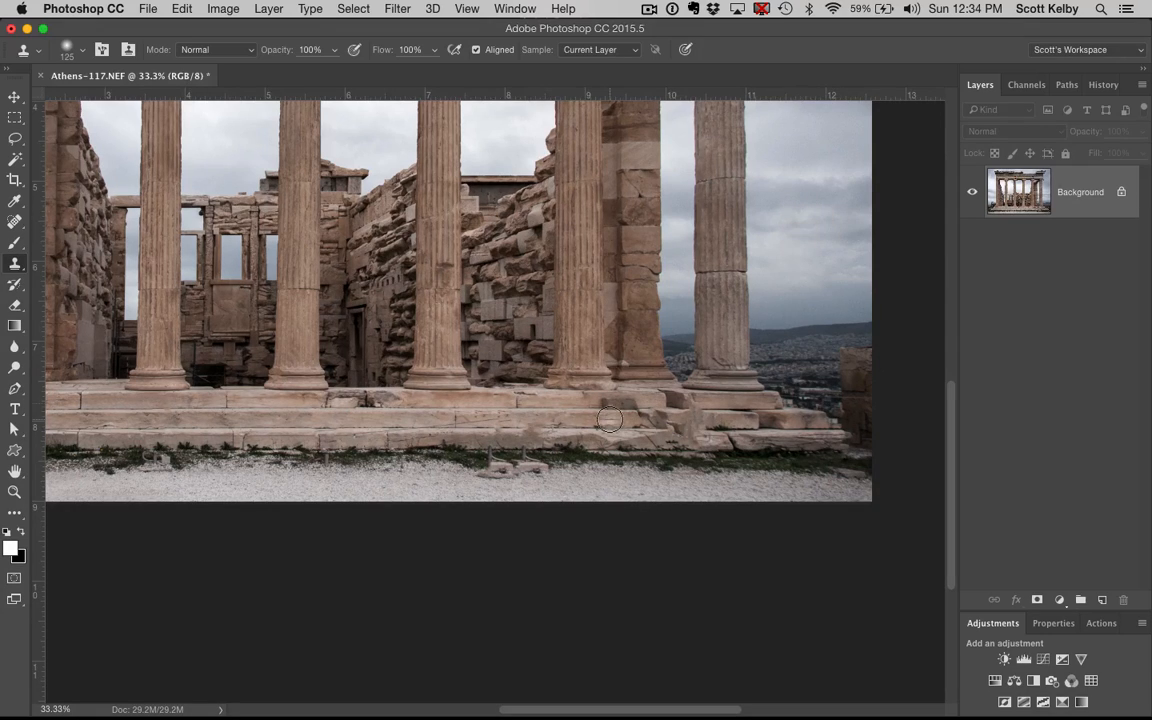
{"action": "mouse_move", "coordinate": [634, 431]}
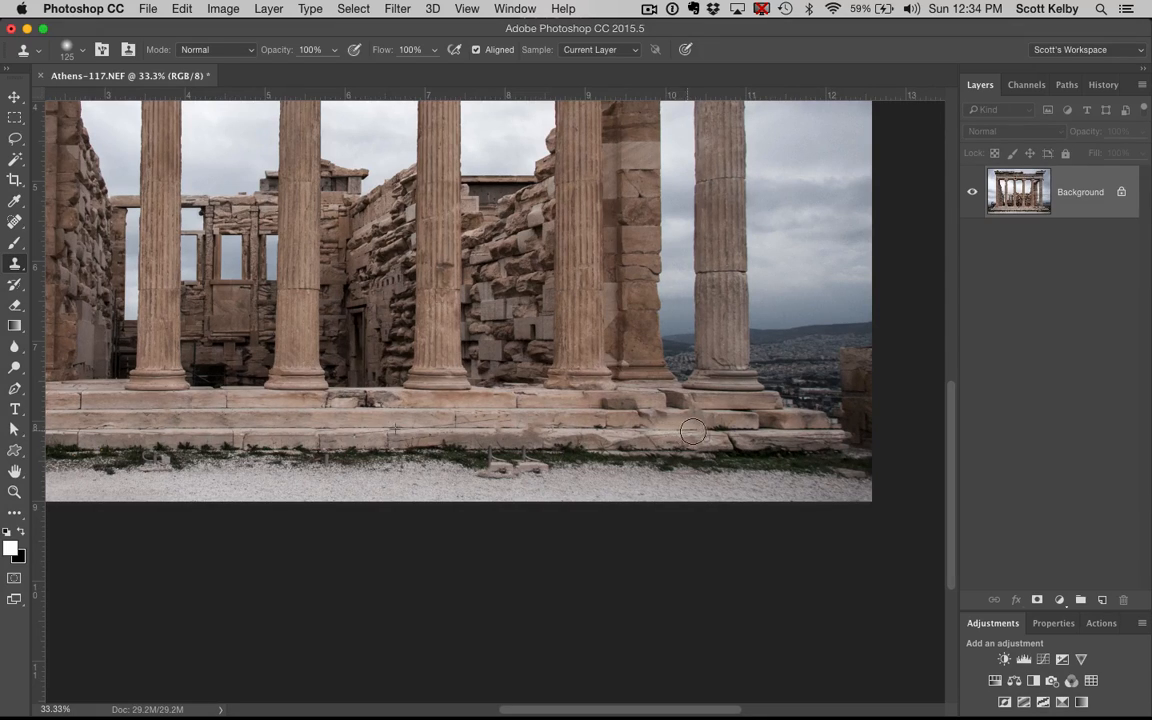
{"action": "mouse_move", "coordinate": [727, 568]}
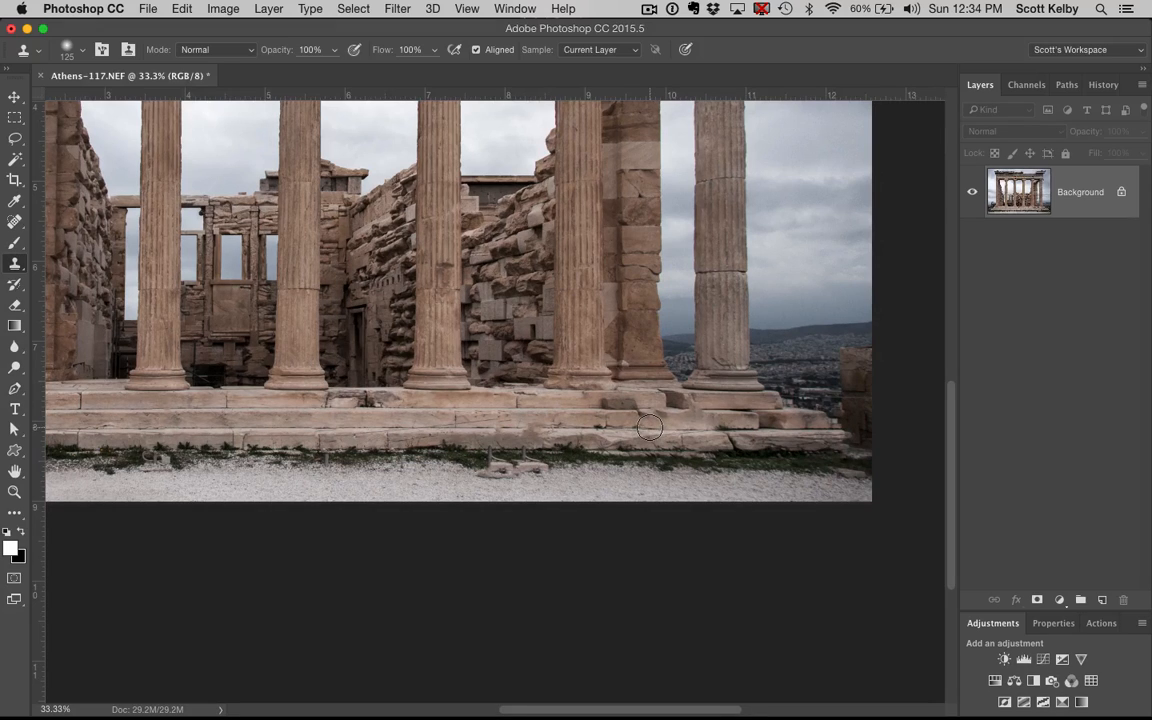
{"action": "mouse_move", "coordinate": [743, 428]}
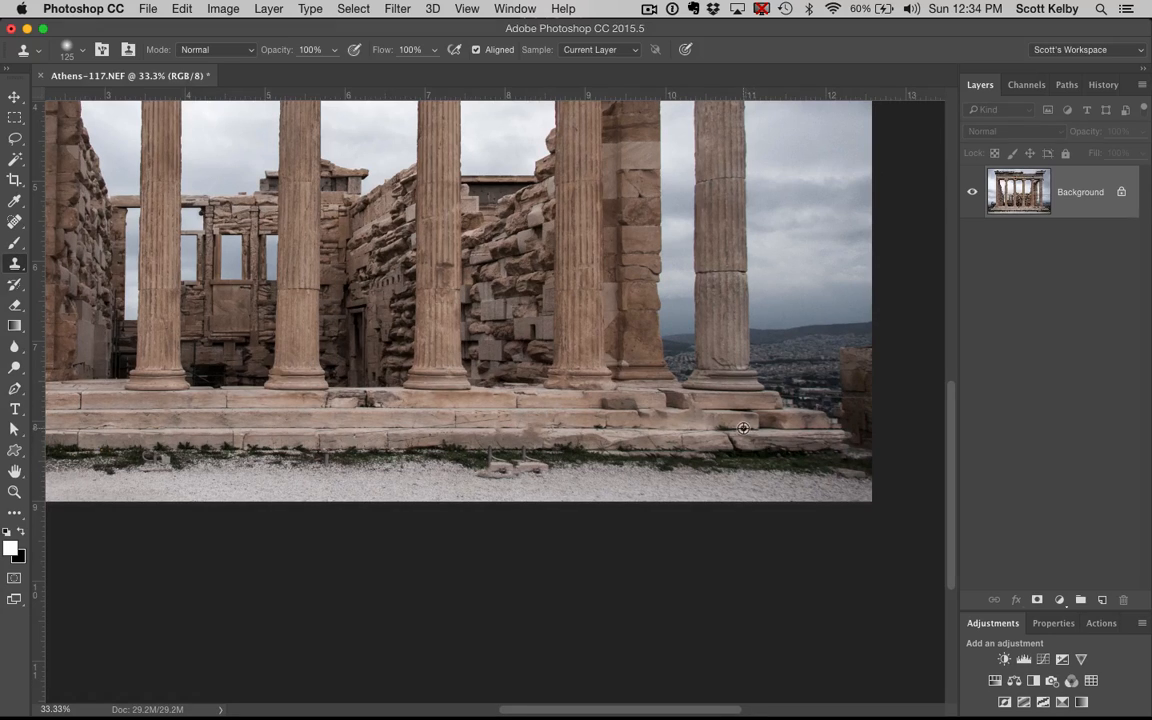
{"action": "mouse_move", "coordinate": [708, 428]}
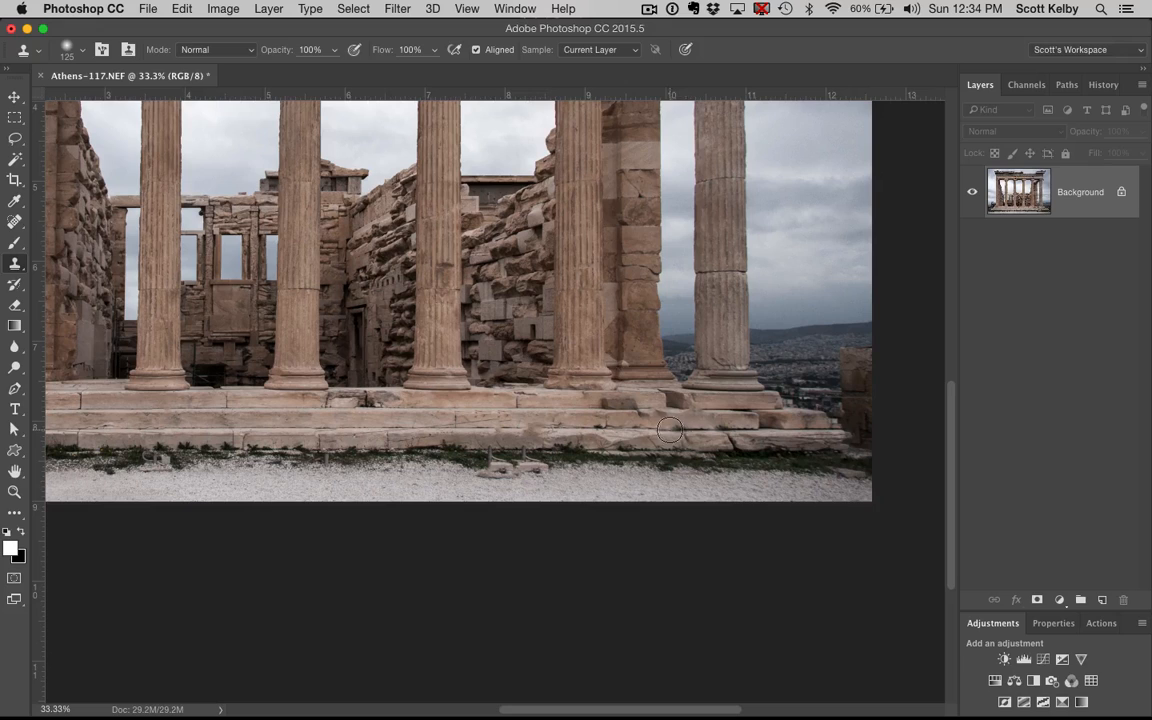
{"action": "mouse_move", "coordinate": [710, 497]}
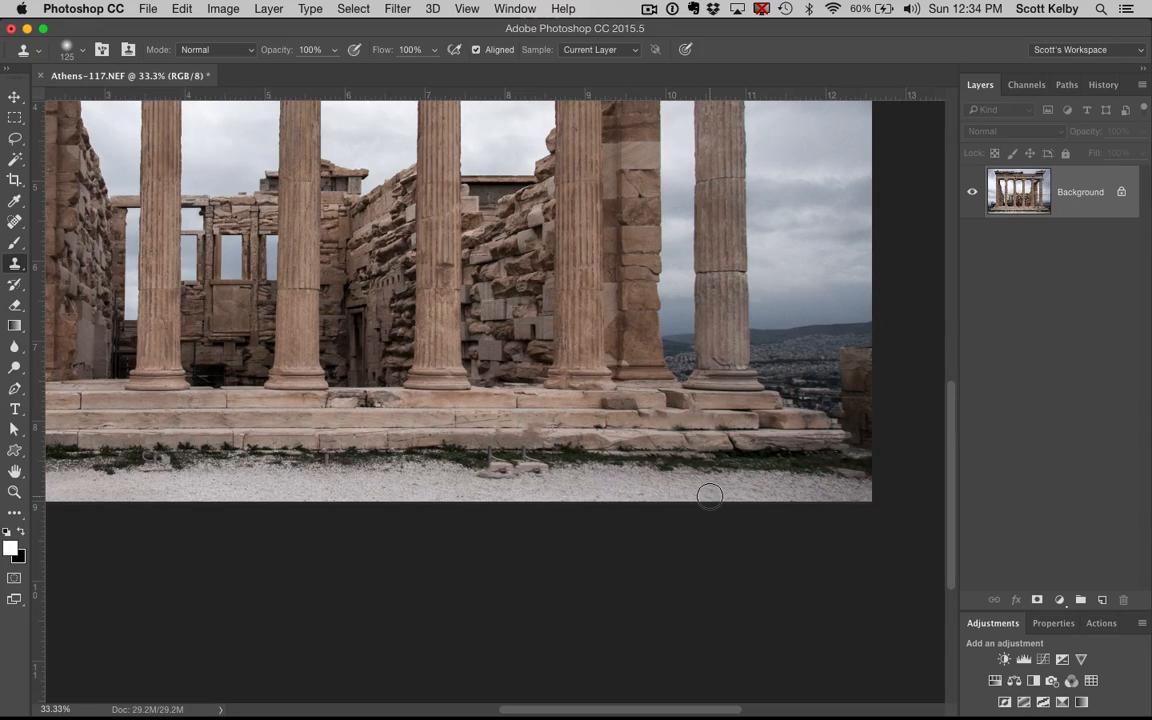
{"action": "mouse_move", "coordinate": [550, 412]}
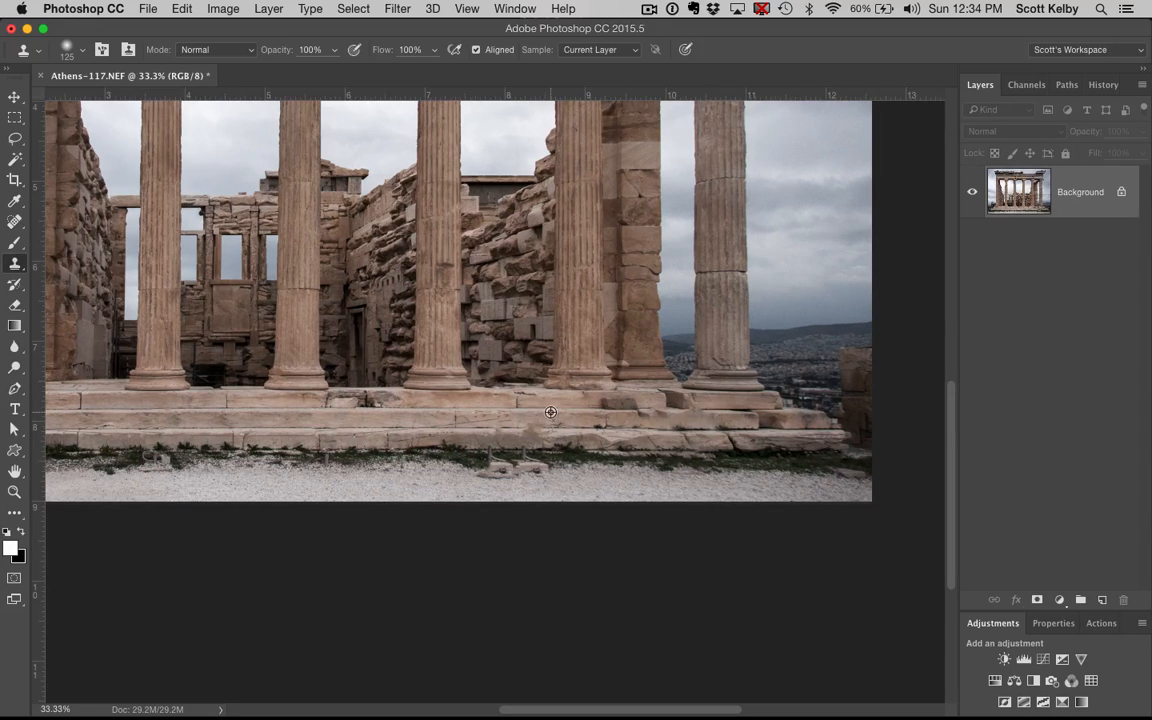
{"action": "mouse_move", "coordinate": [640, 414]}
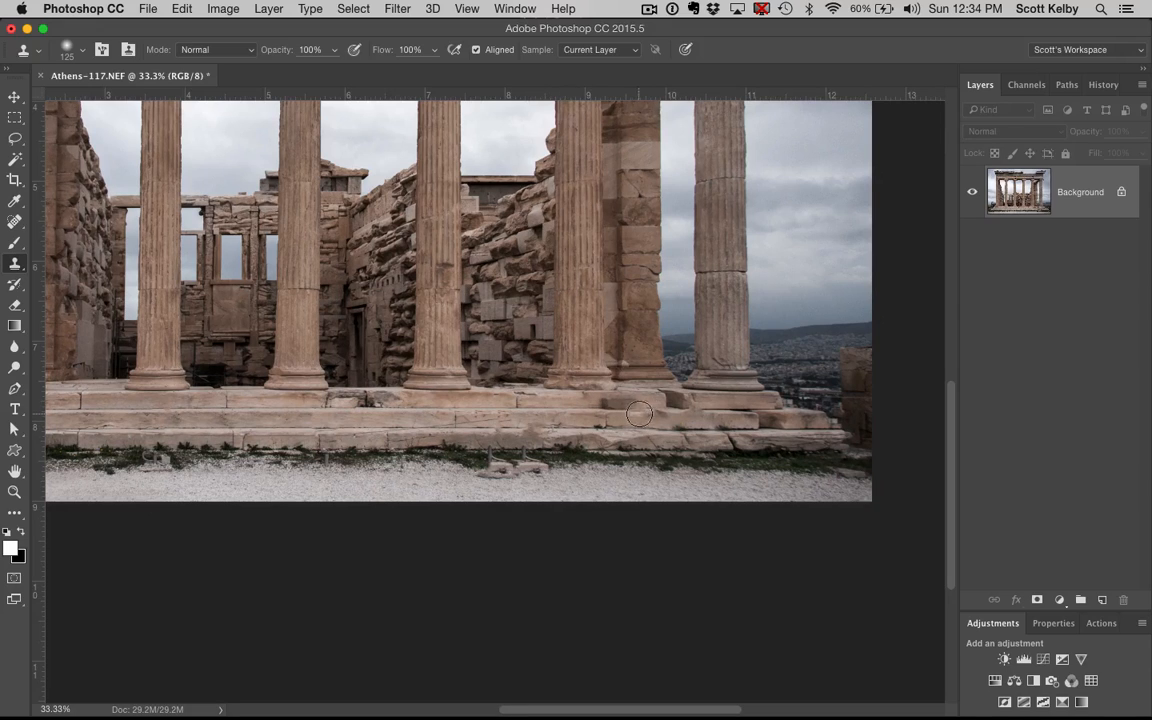
{"action": "mouse_move", "coordinate": [661, 414]}
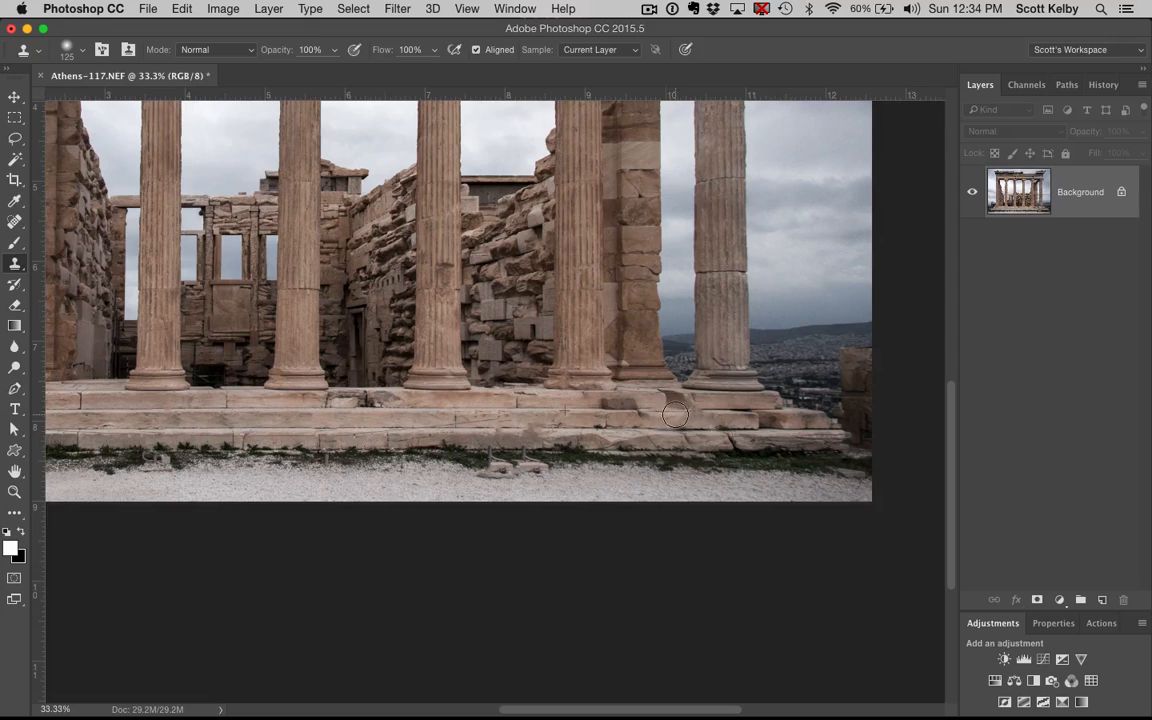
{"action": "mouse_move", "coordinate": [778, 500]}
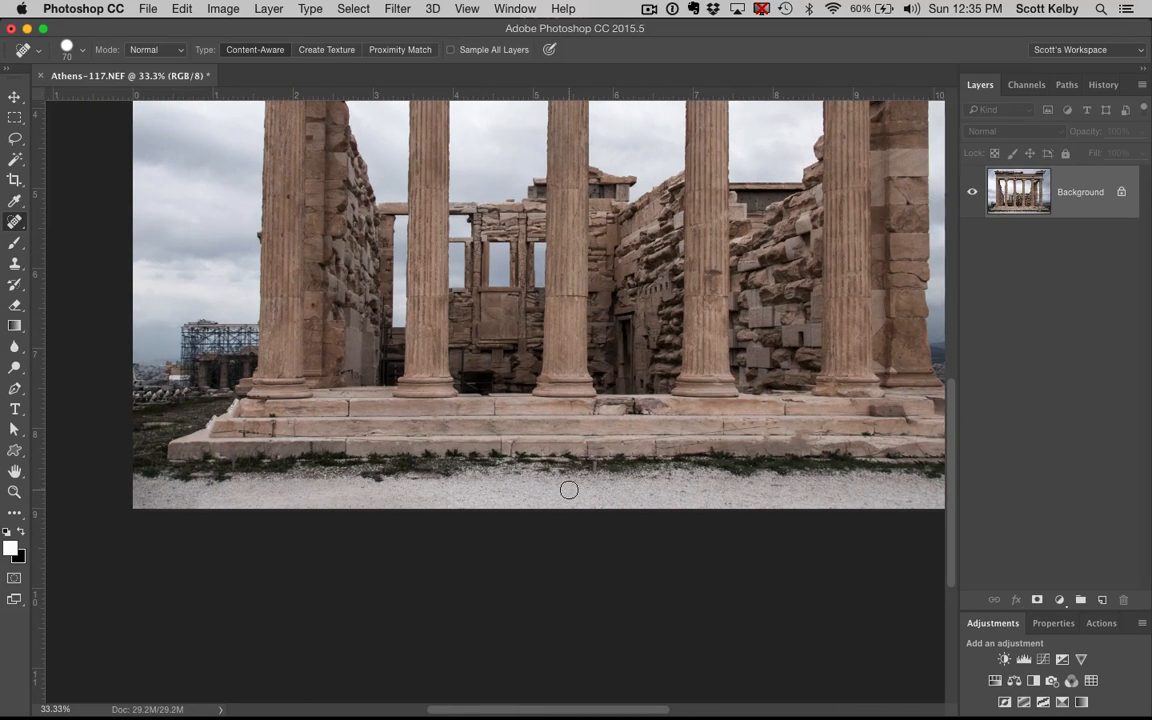
{"action": "mouse_move", "coordinate": [388, 502]}
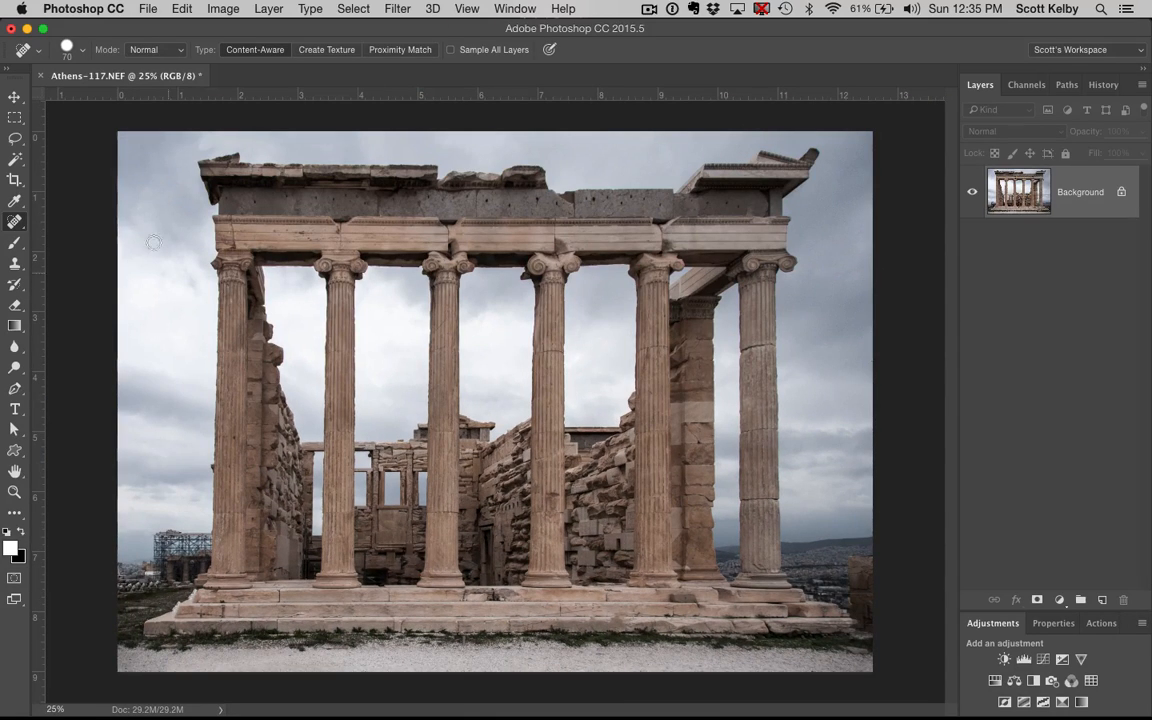
{"action": "left_click", "coordinate": [14, 97]}
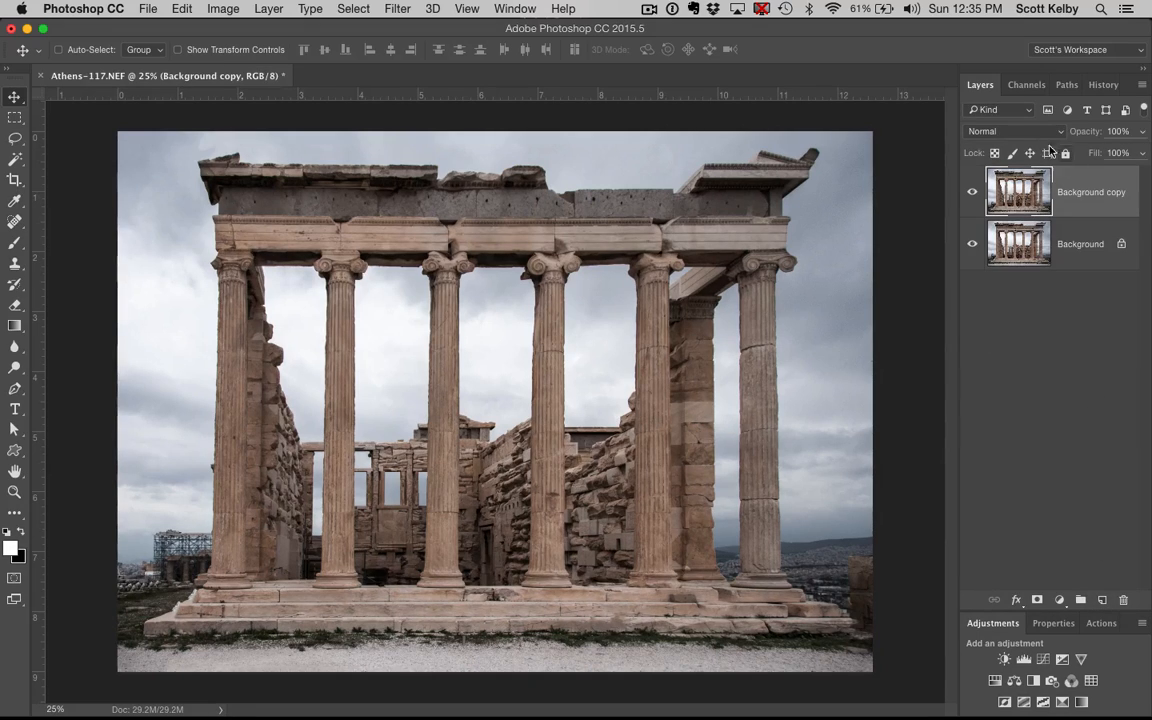
Set the Background copy layer to Soft Light and toggle its visibility to compare.
{"action": "left_click", "coordinate": [1013, 131]}
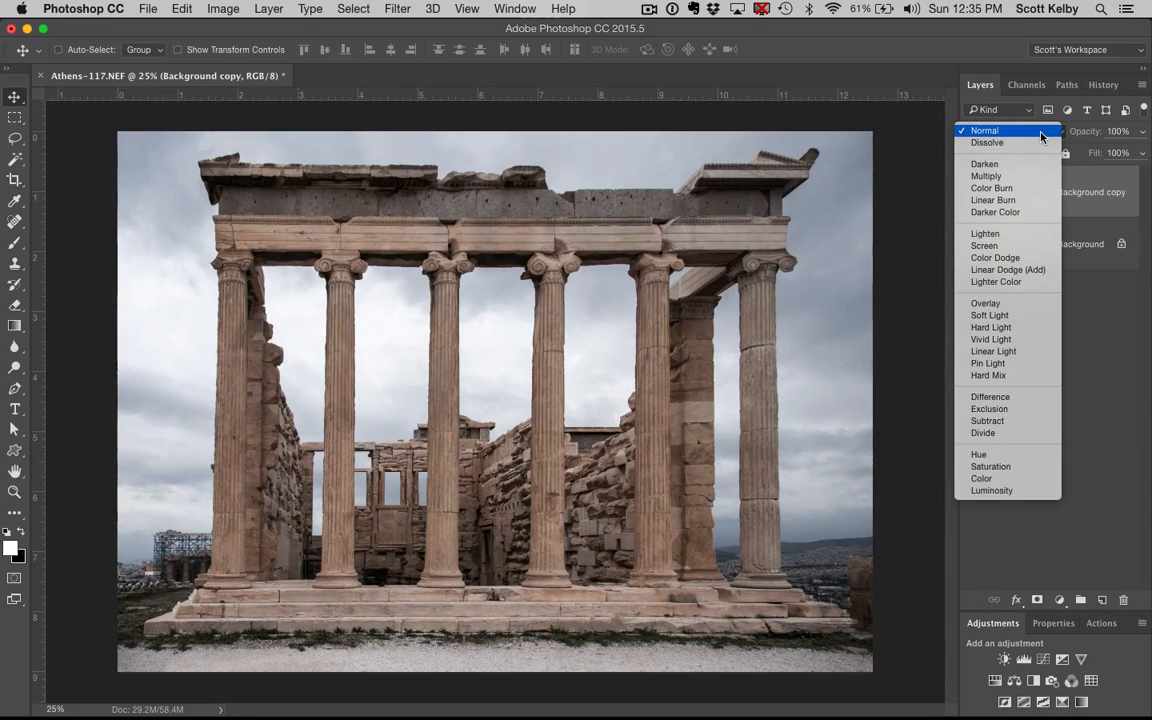
{"action": "mouse_move", "coordinate": [1010, 303]}
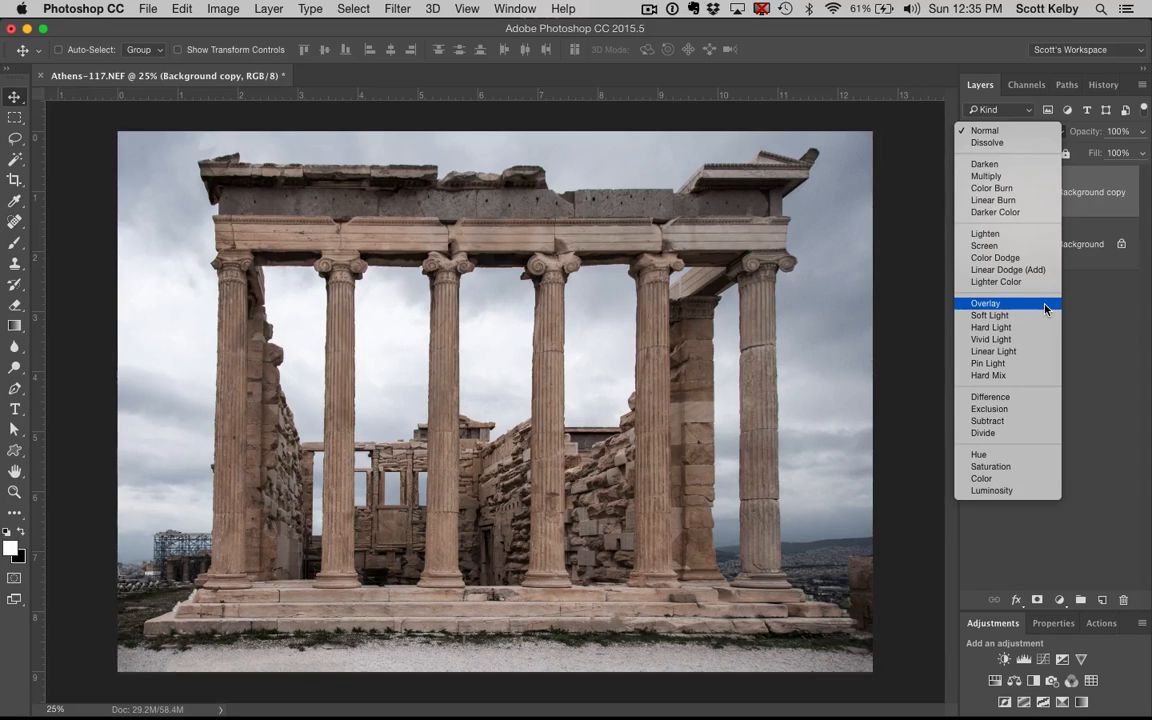
{"action": "mouse_move", "coordinate": [1038, 315]}
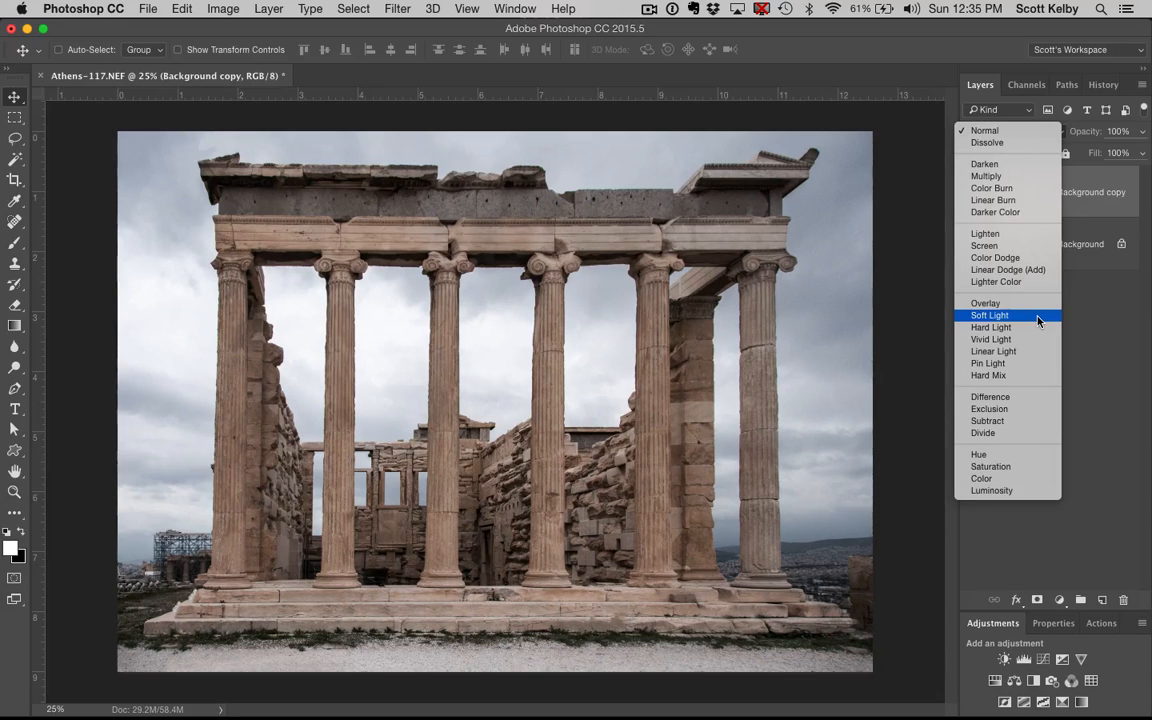
{"action": "left_click", "coordinate": [989, 315]}
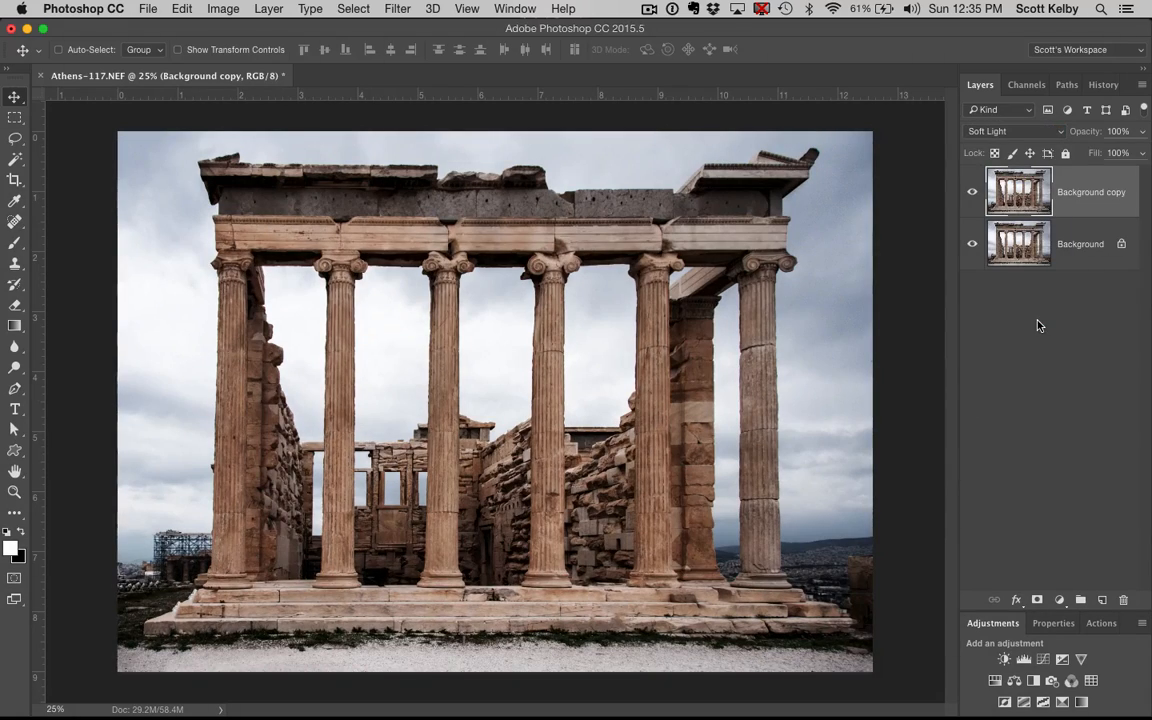
{"action": "left_click", "coordinate": [971, 192]}
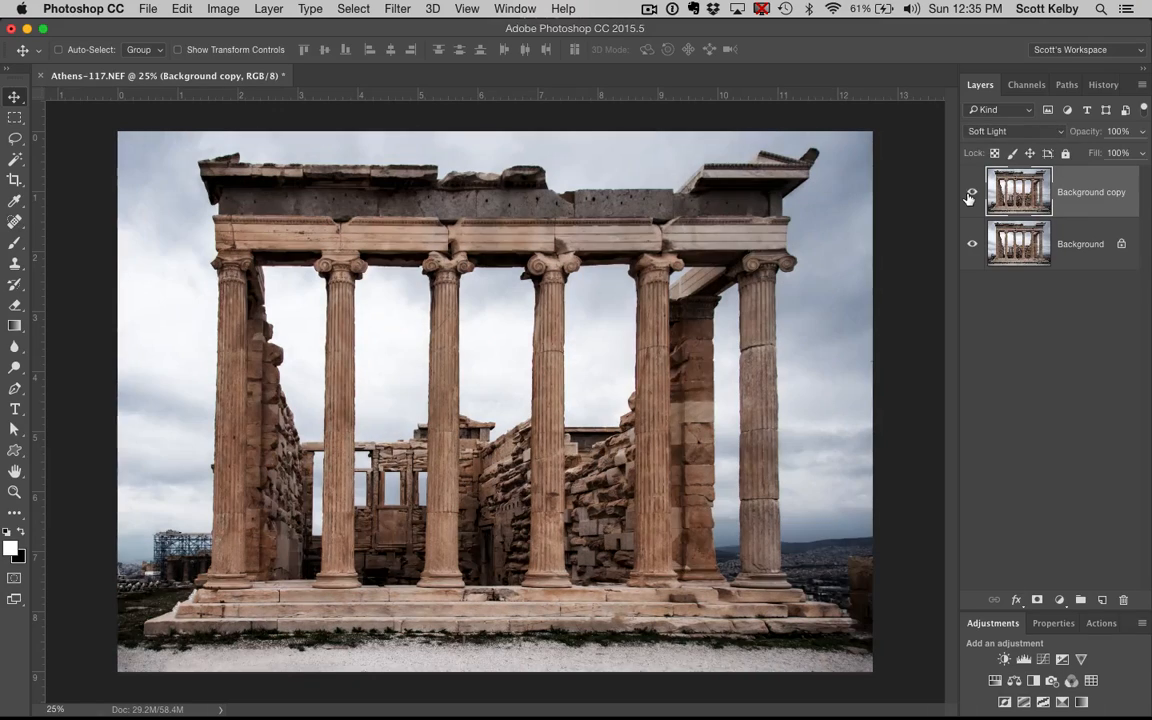
{"action": "left_click", "coordinate": [971, 192]}
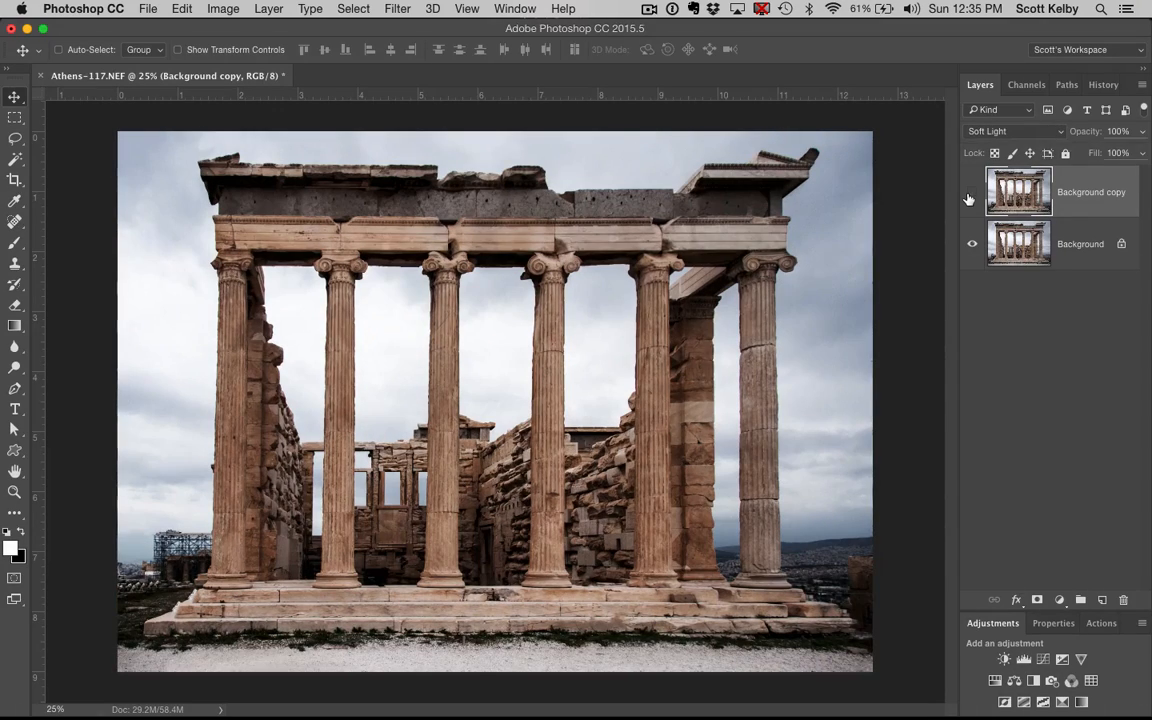
{"action": "left_click", "coordinate": [972, 191]}
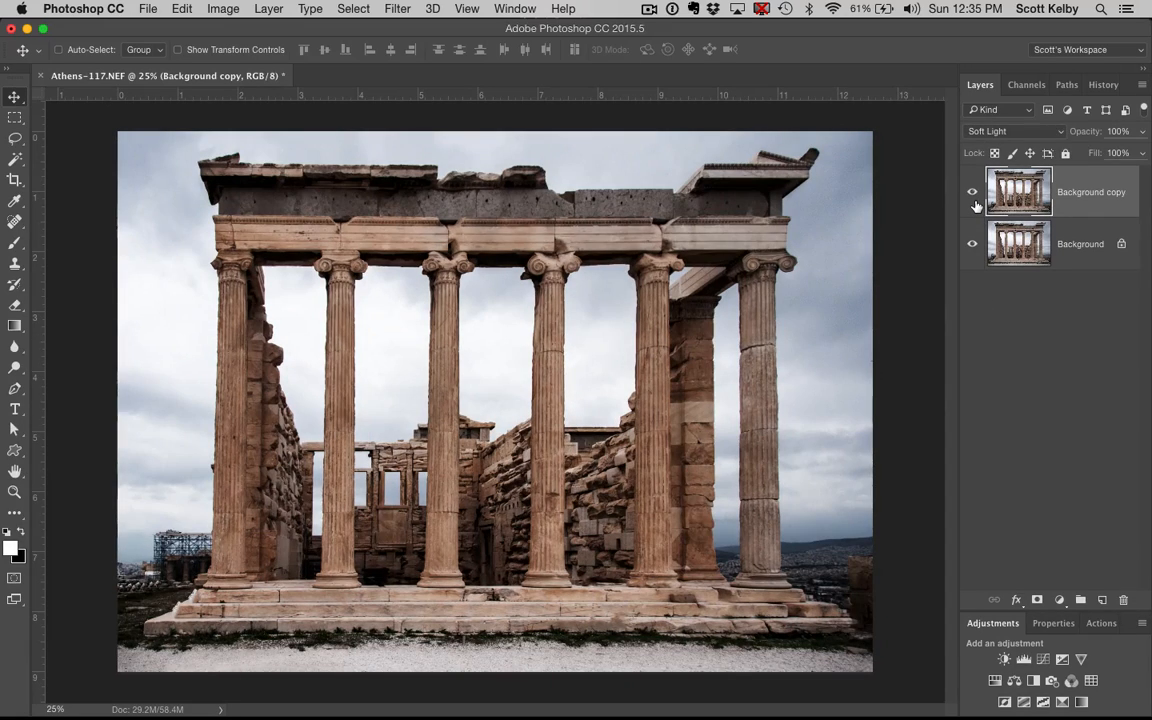
Desaturate the Soft Light Background copy layer.
{"action": "left_click", "coordinate": [223, 8]}
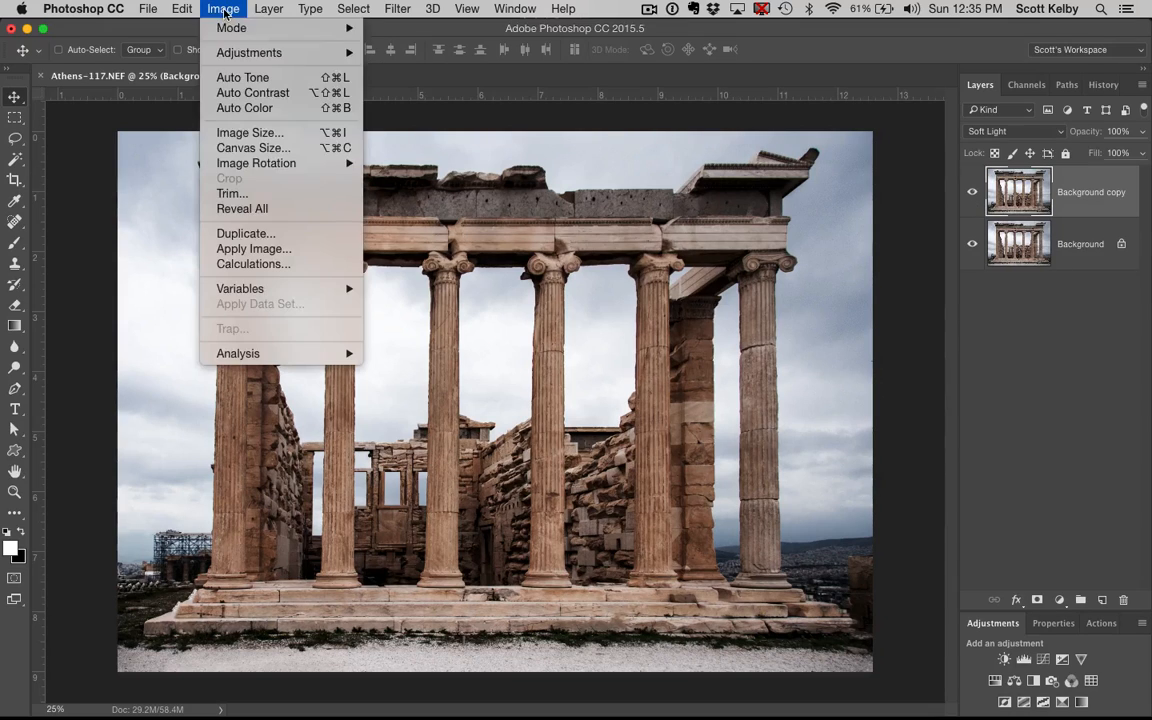
{"action": "mouse_move", "coordinate": [249, 52]}
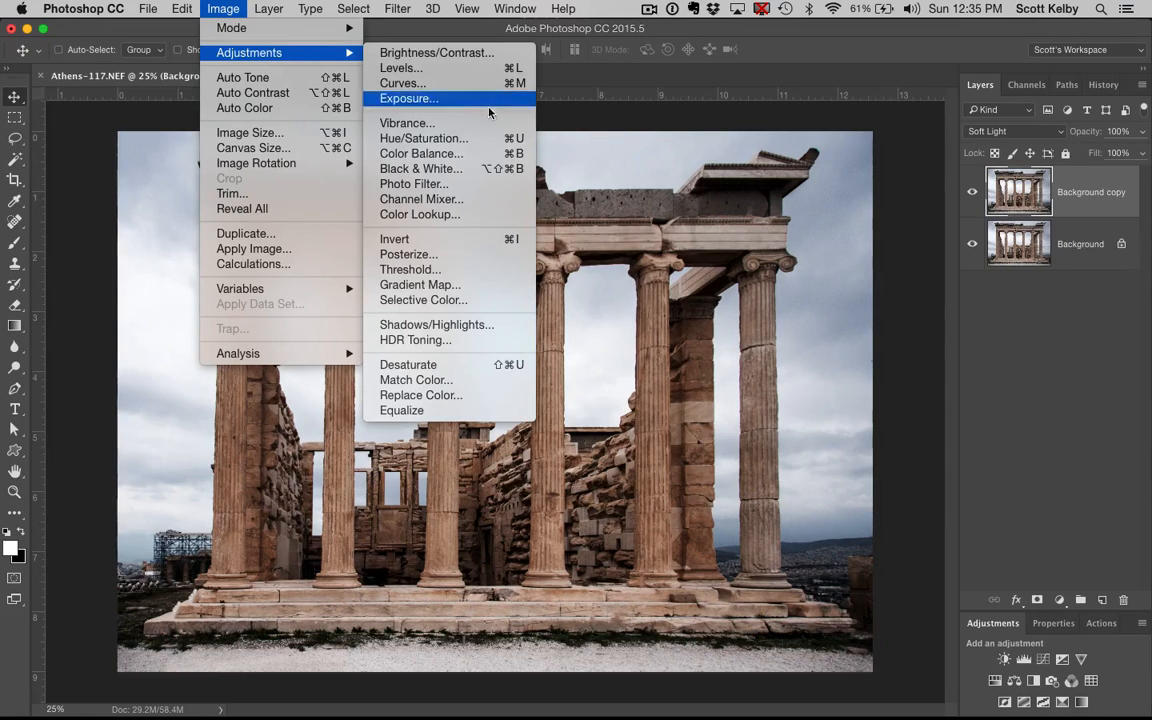
{"action": "mouse_move", "coordinate": [421, 153]}
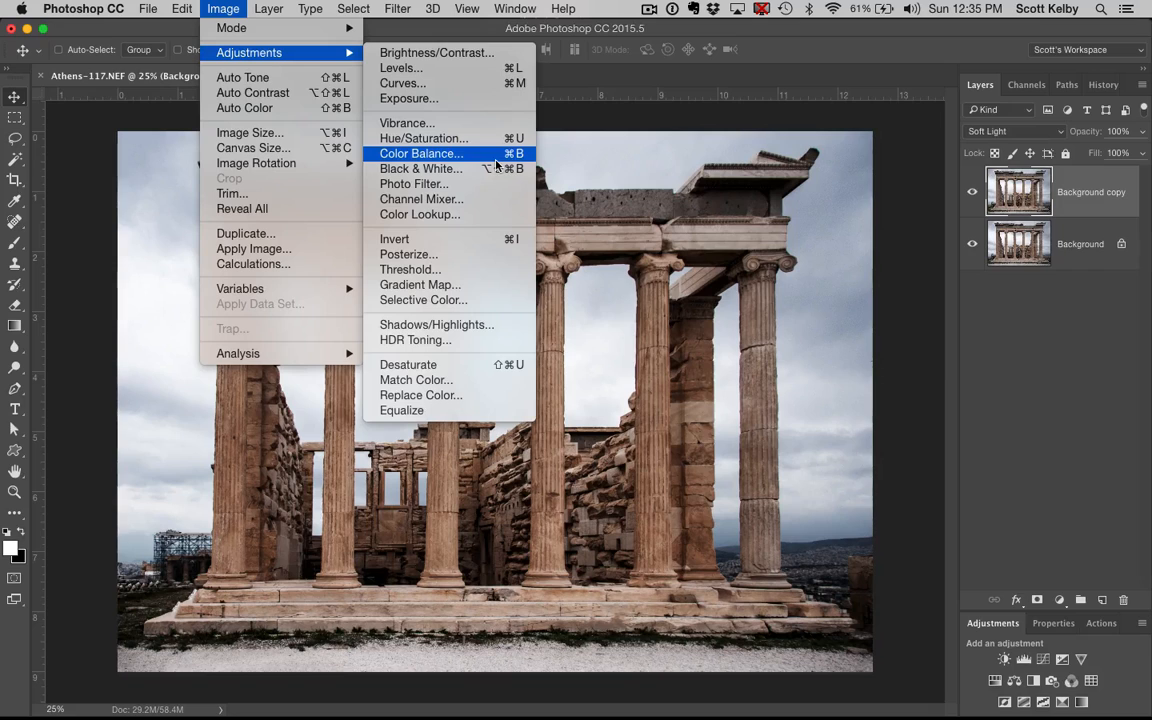
{"action": "mouse_move", "coordinate": [408, 364]}
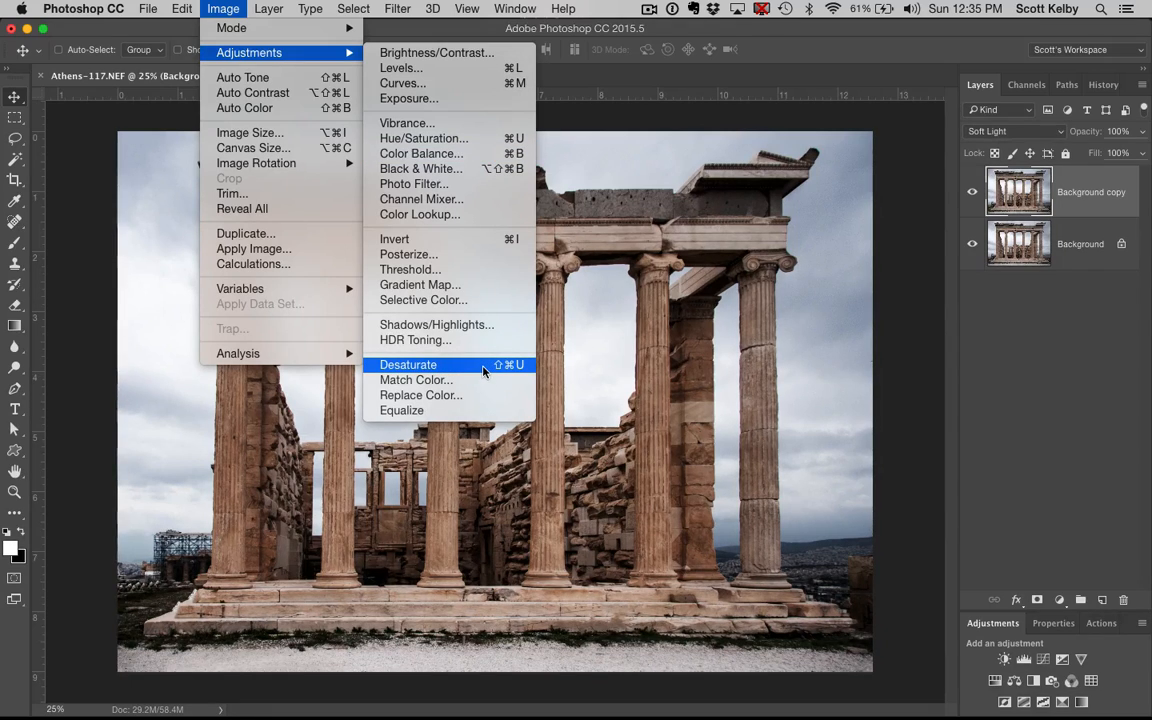
{"action": "left_click", "coordinate": [408, 364]}
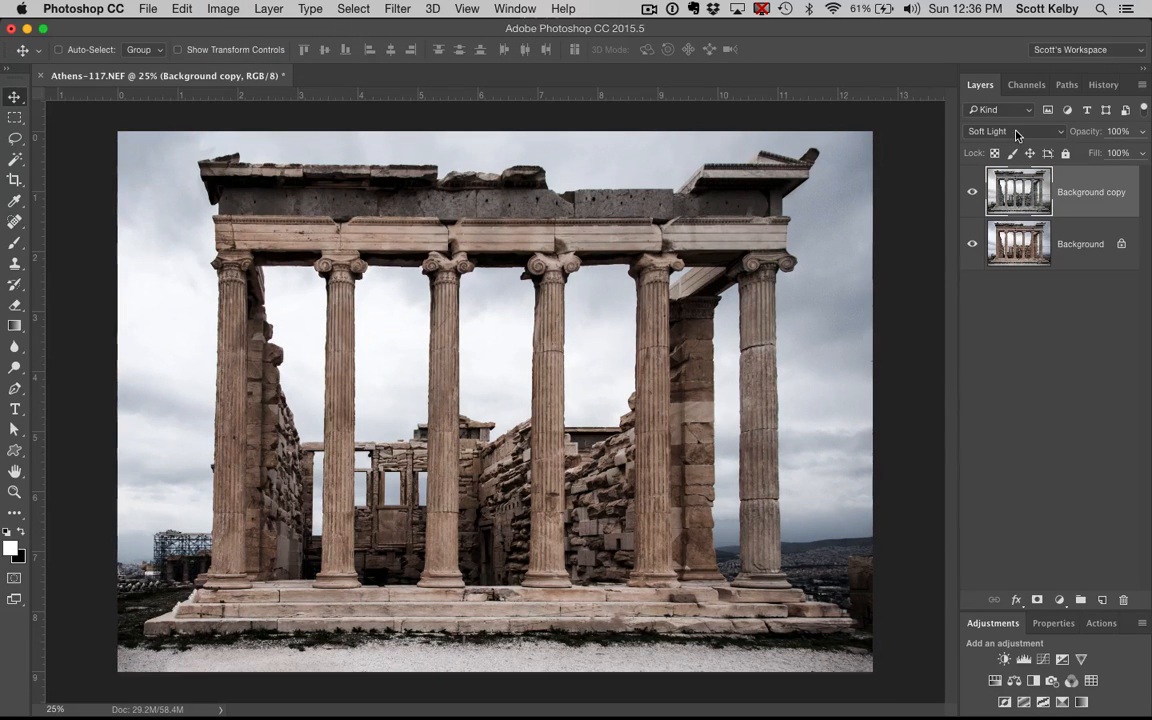
{"action": "left_click", "coordinate": [1010, 131]}
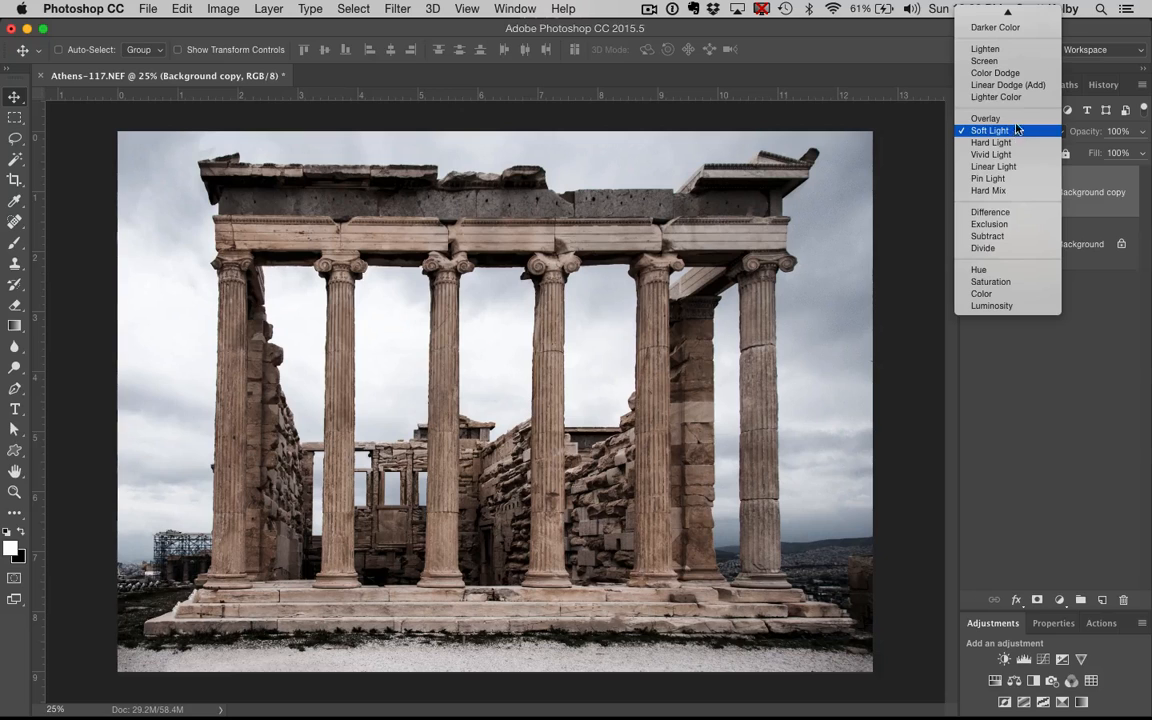
{"action": "left_click", "coordinate": [985, 118]}
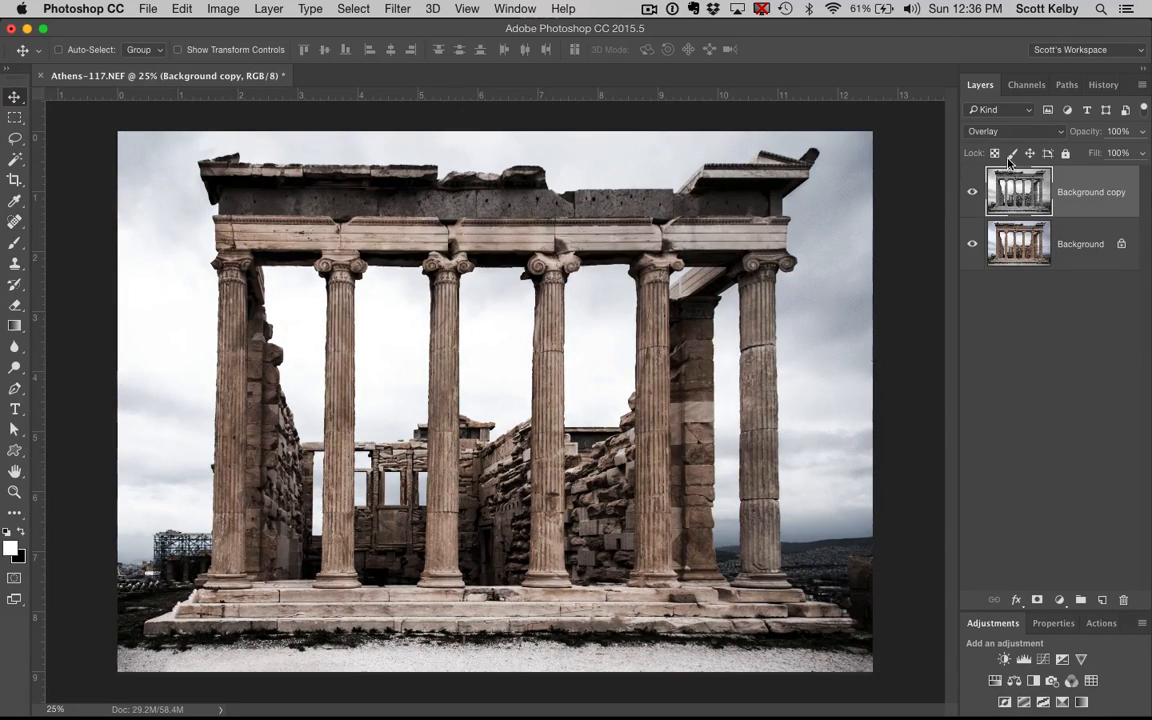
Blend the copy layer in Soft Light at 61% opacity and toggle it to compare.
{"action": "left_click", "coordinate": [1013, 131]}
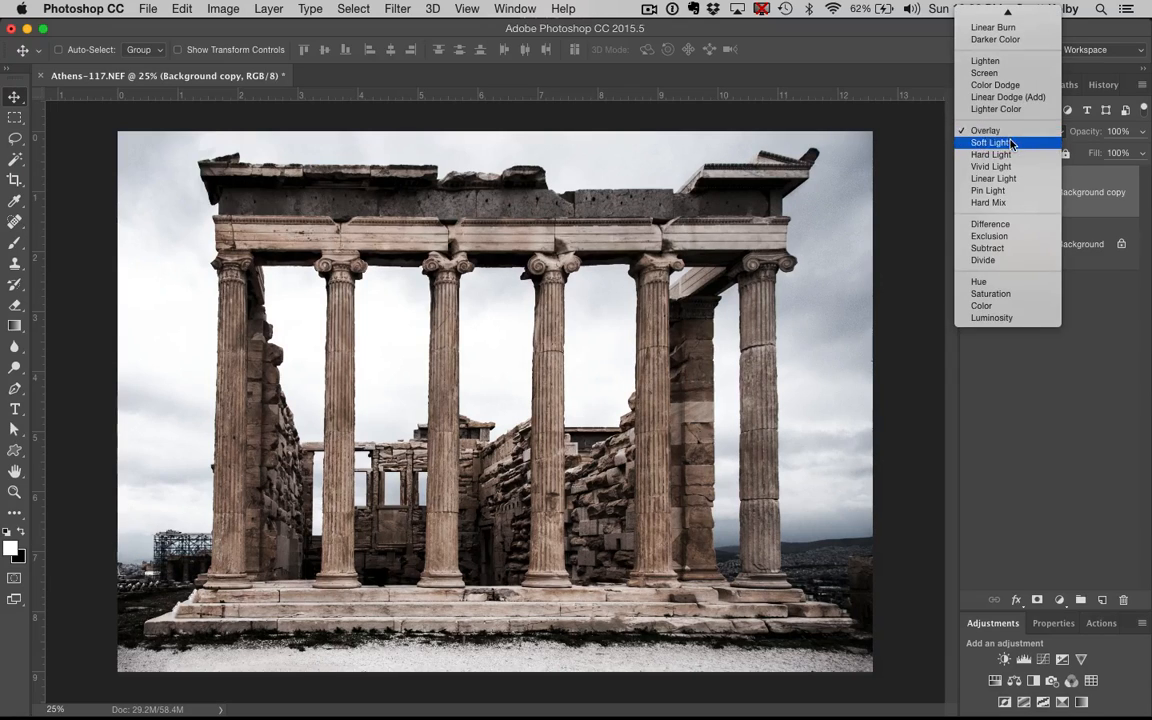
{"action": "left_click", "coordinate": [989, 142]}
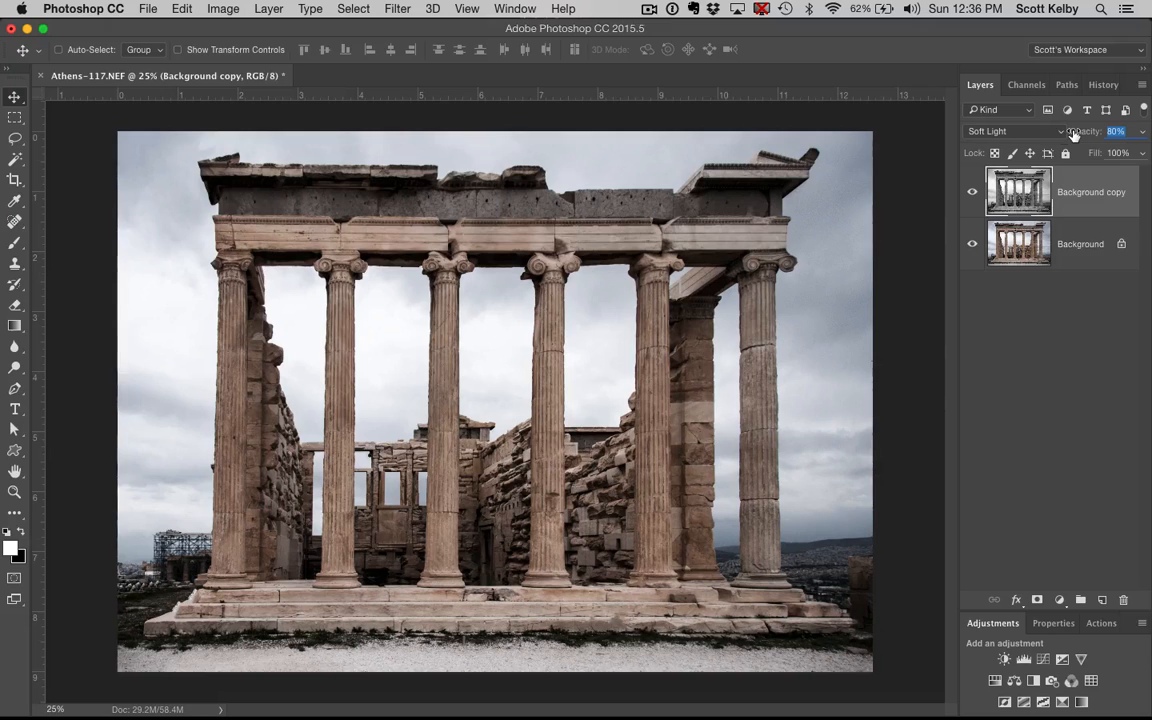
{"action": "left_click", "coordinate": [1115, 131]}
{"action": "type", "text": "100"}
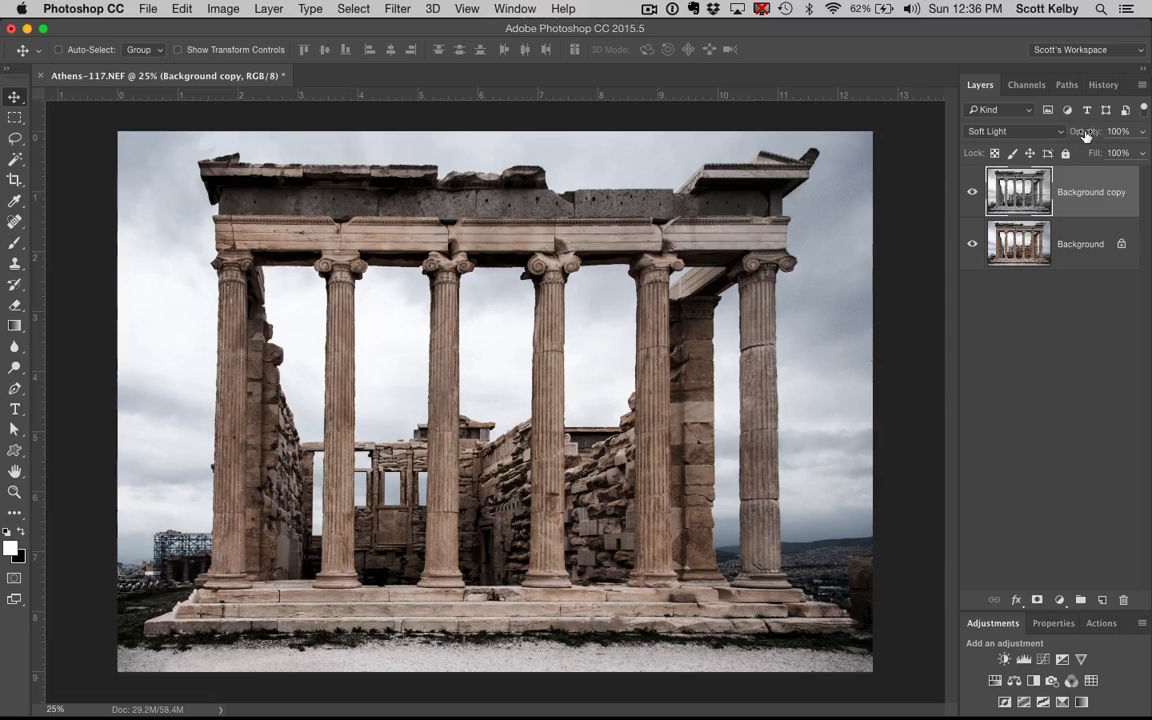
{"action": "left_click_drag", "start_coordinate": [1085, 131], "coordinate": [1048, 131]}
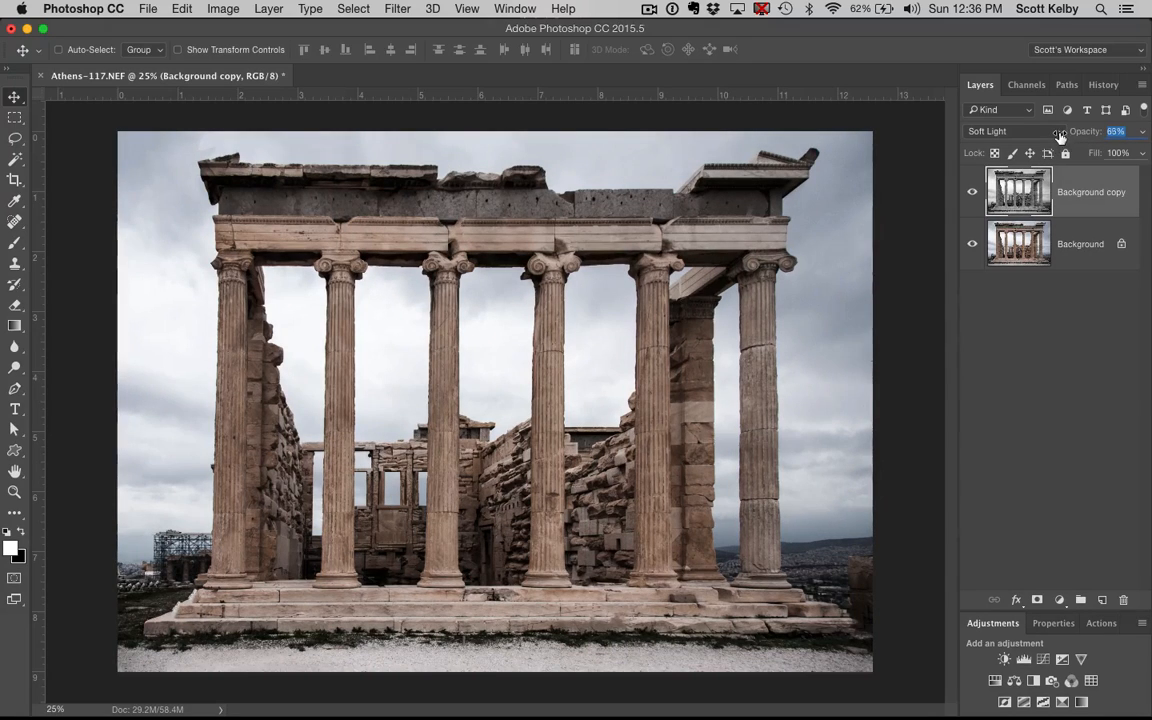
{"action": "left_click", "coordinate": [971, 192]}
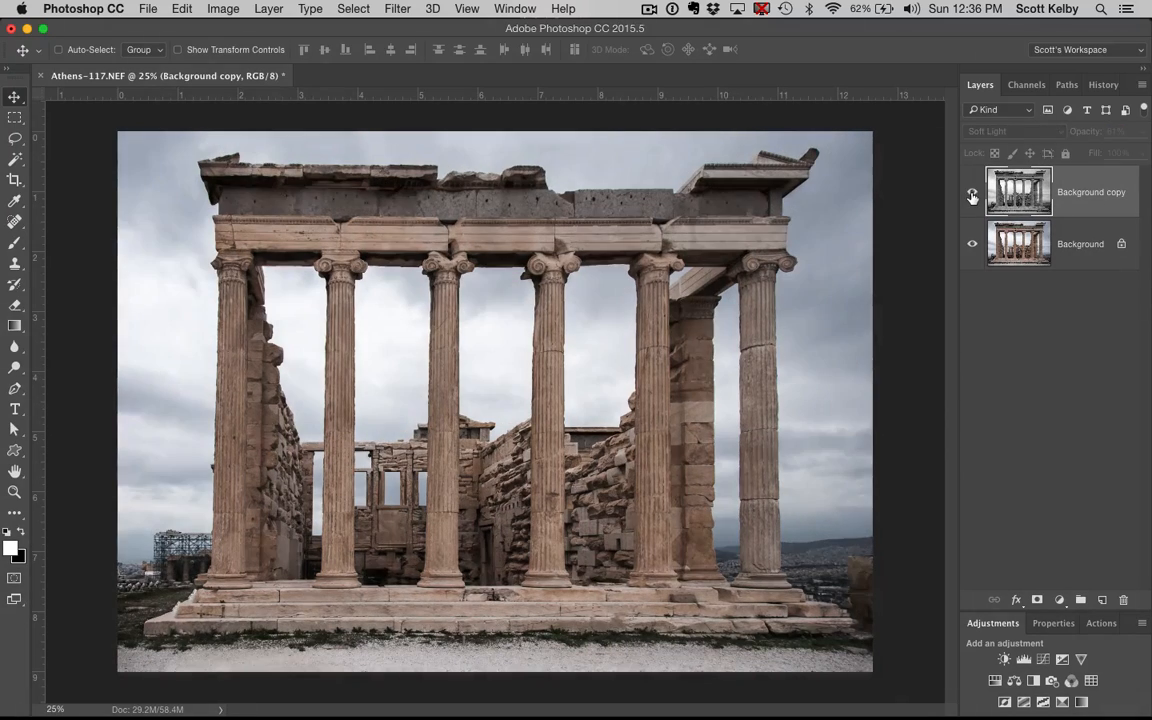
{"action": "left_click", "coordinate": [971, 192]}
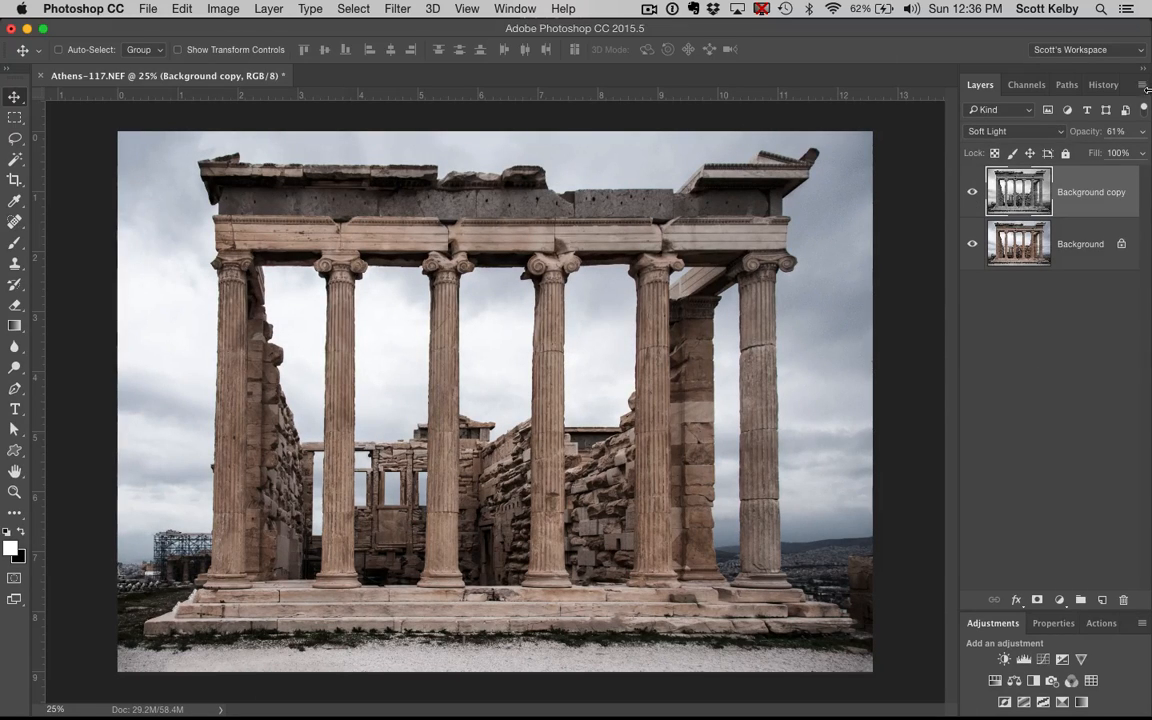
Flatten the photo and its Soft Light copy into a single Background layer.
{"action": "left_click", "coordinate": [1143, 86]}
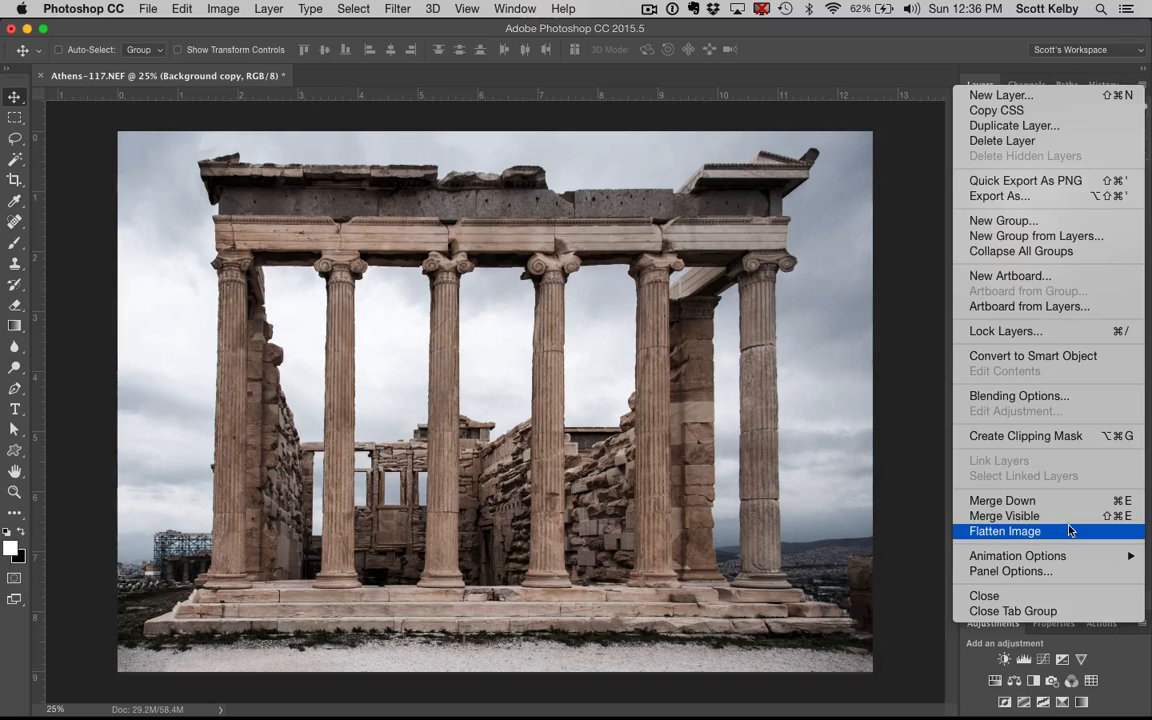
{"action": "left_click", "coordinate": [1004, 531]}
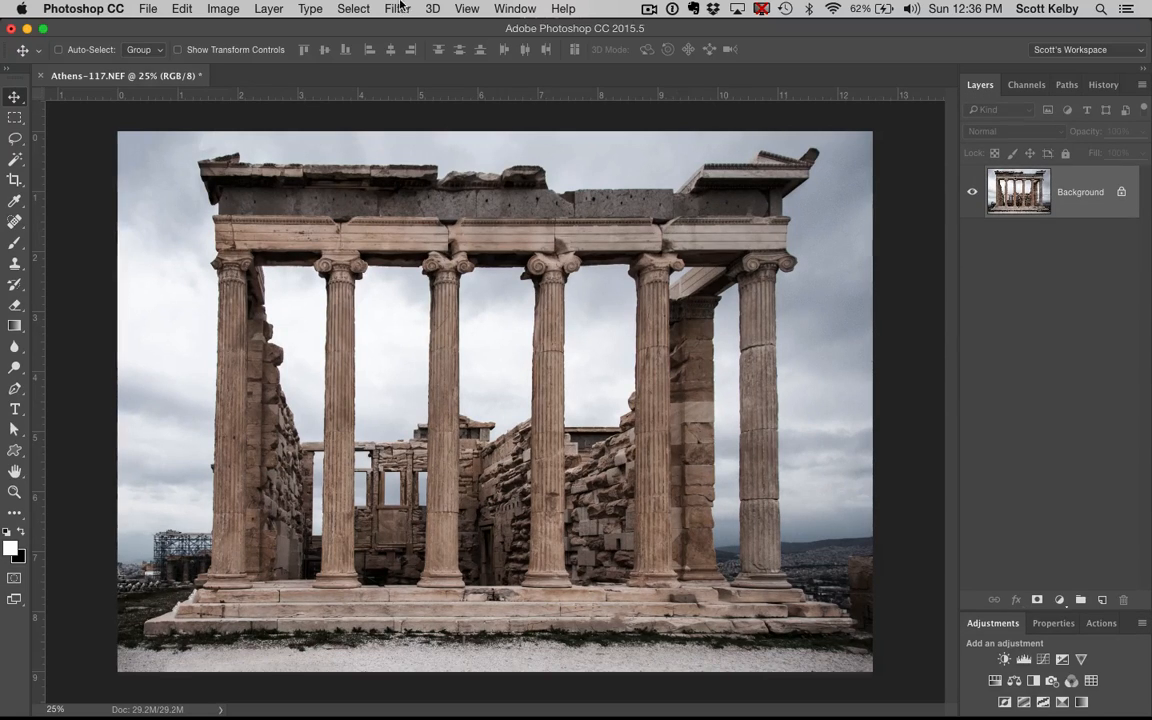
{"action": "left_click", "coordinate": [397, 8]}
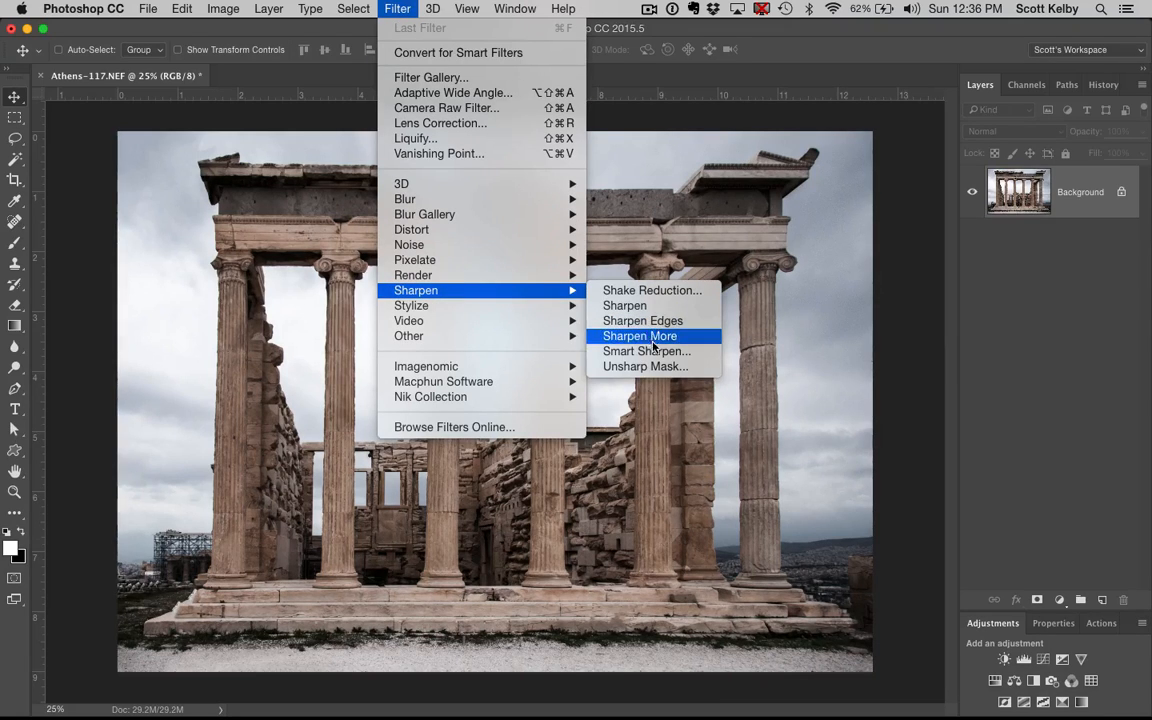
{"action": "mouse_move", "coordinate": [645, 366]}
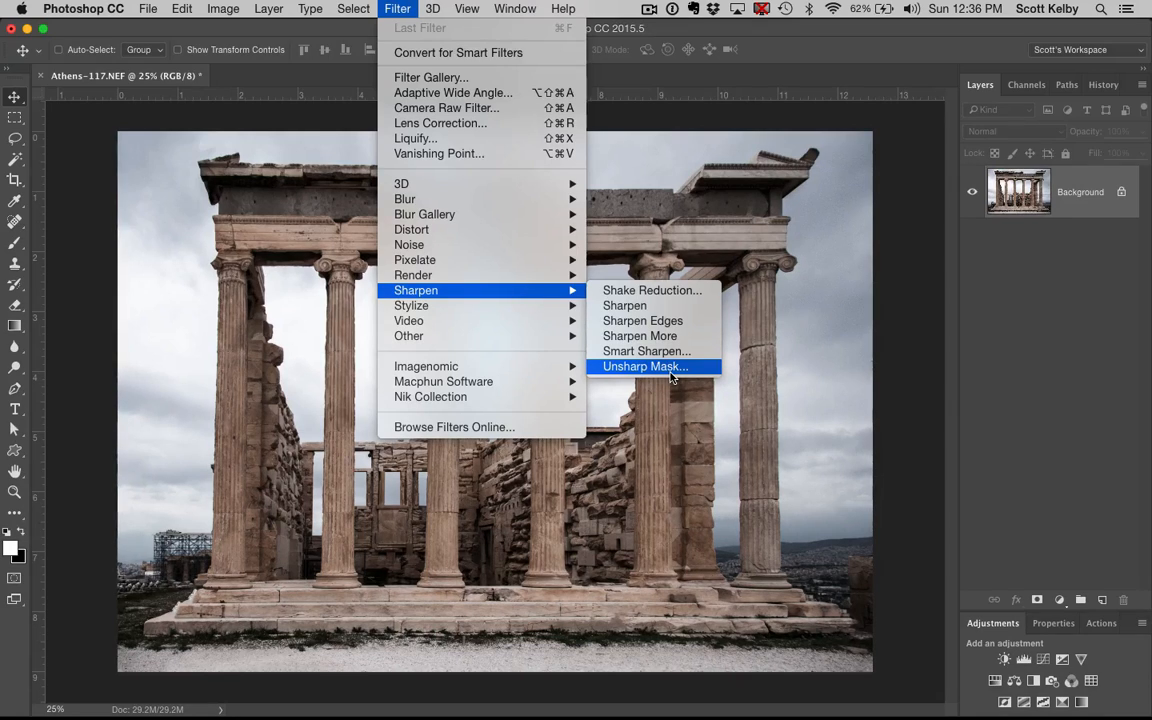
Apply Unsharp Mask with Amount 120%, Radius 1.5 px and Threshold 0.
{"action": "left_click", "coordinate": [643, 366]}
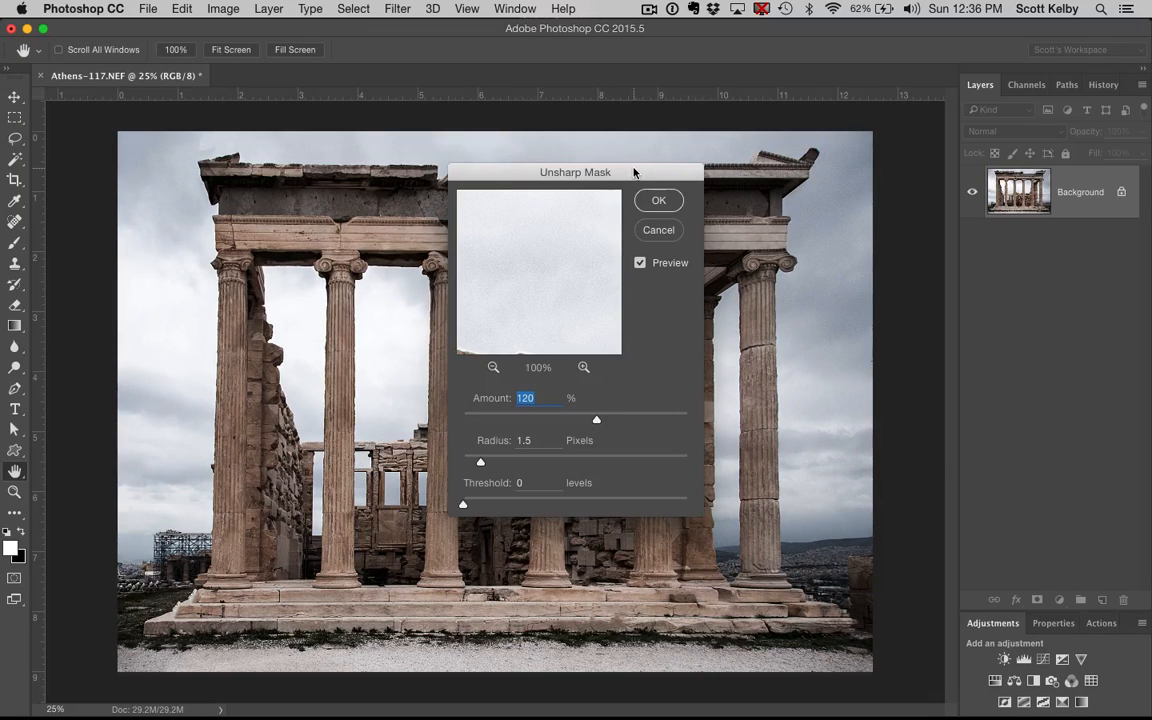
{"action": "left_click_drag", "start_coordinate": [575, 172], "coordinate": [903, 201]}
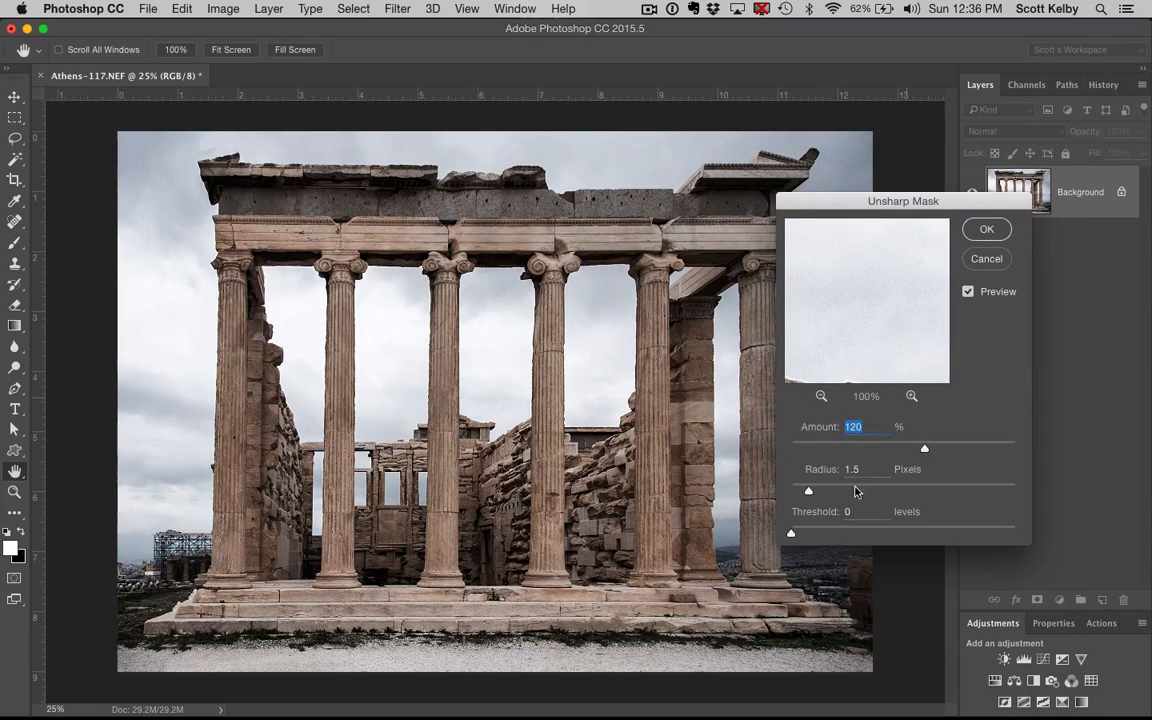
{"action": "triple_click", "coordinate": [852, 469]}
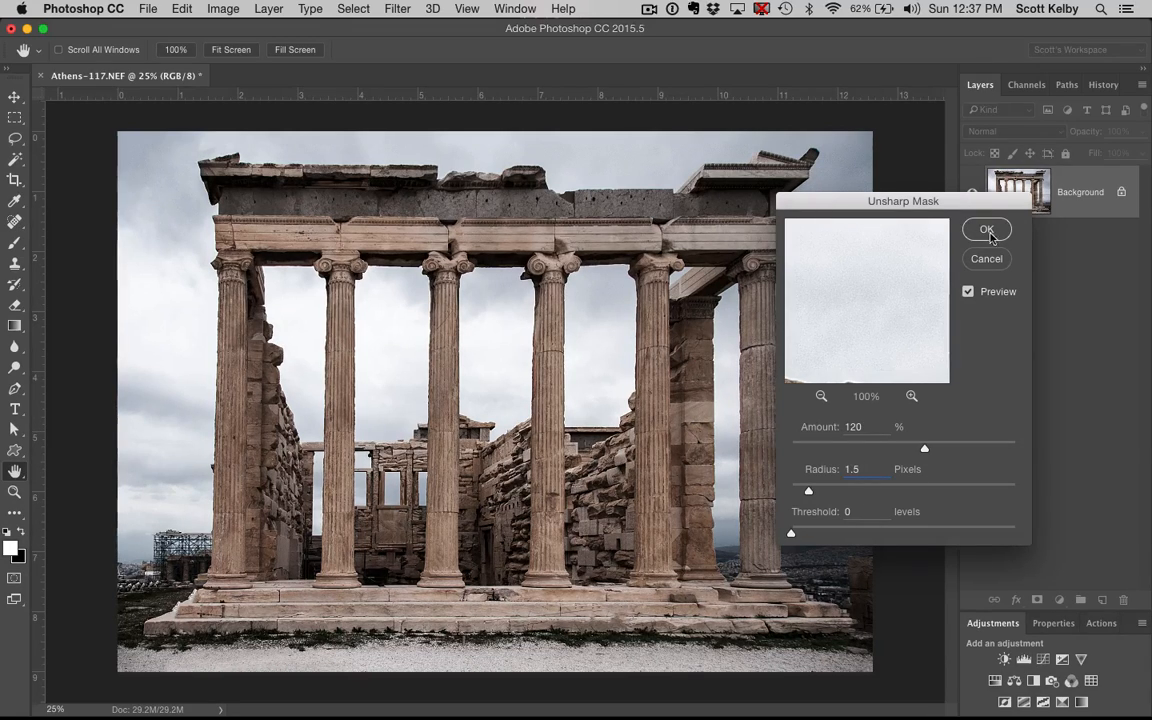
{"action": "left_click", "coordinate": [987, 229]}
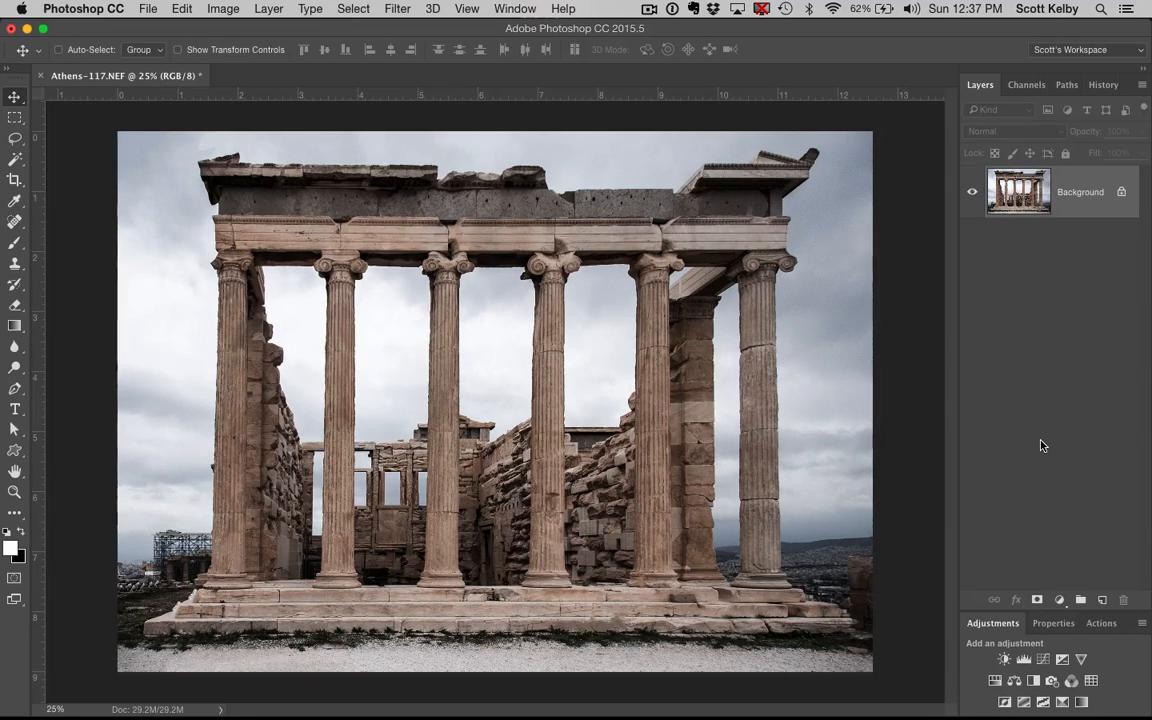
{"action": "mouse_move", "coordinate": [1003, 442]}
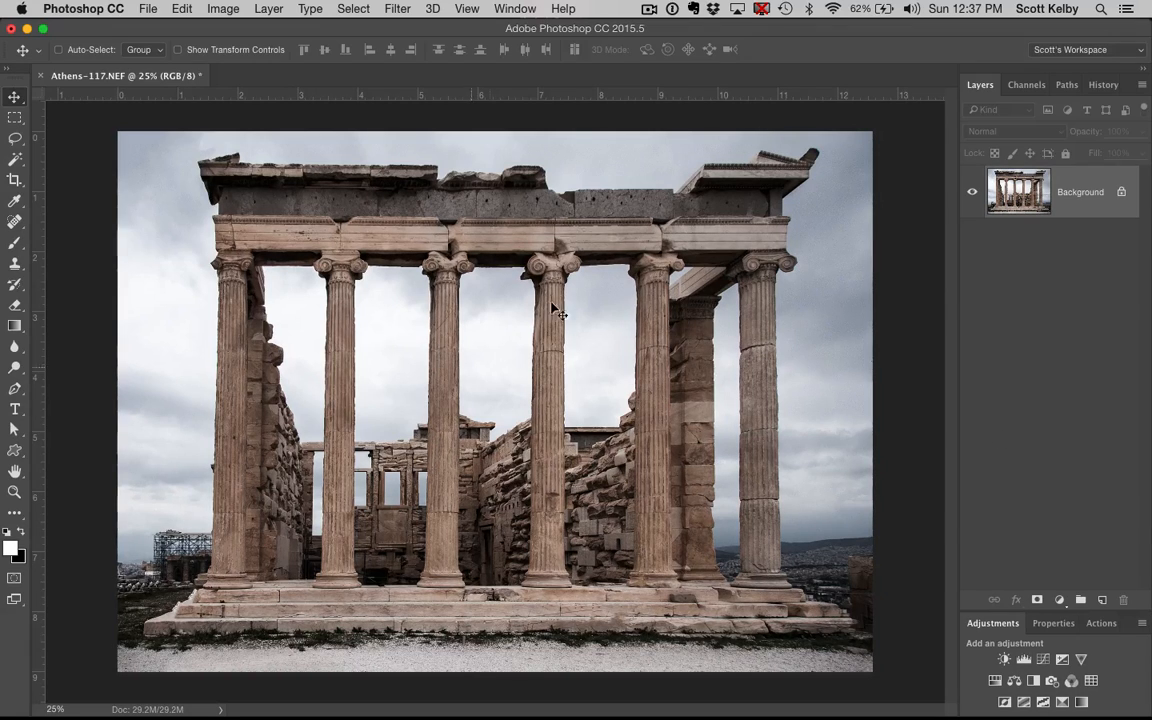
{"action": "mouse_move", "coordinate": [575, 383]}
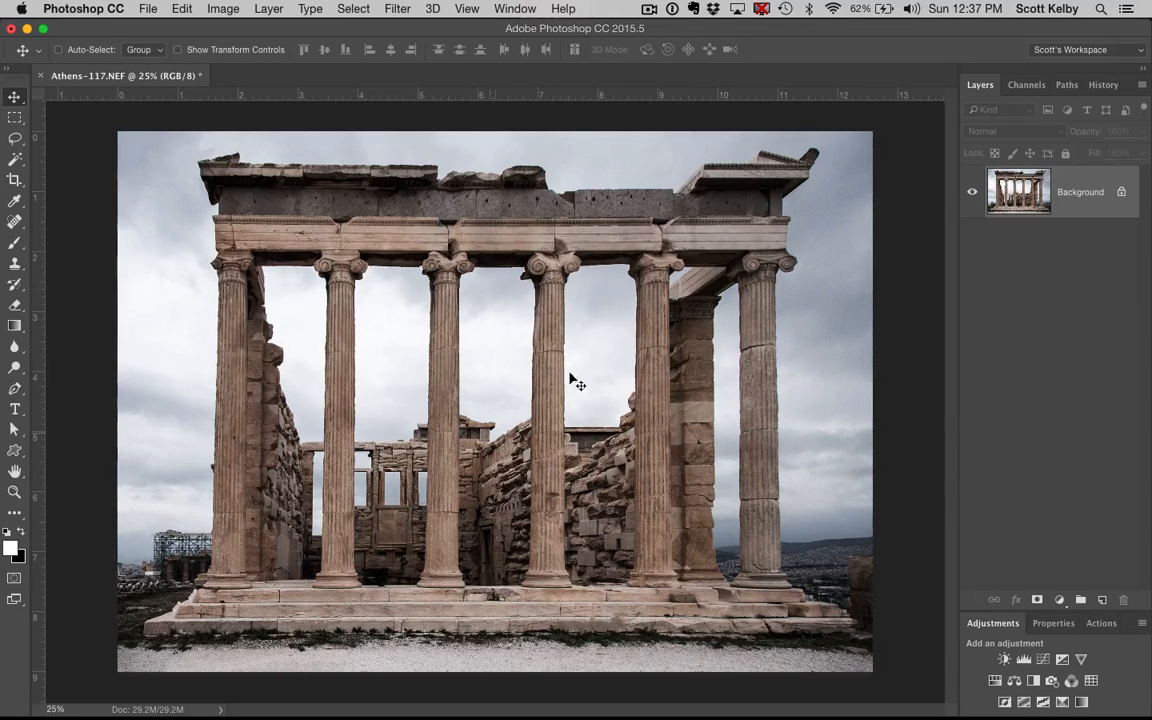
Open the original Athens-117.NEF at default raw settings, then return to the edit.
{"action": "left_click", "coordinate": [148, 8]}
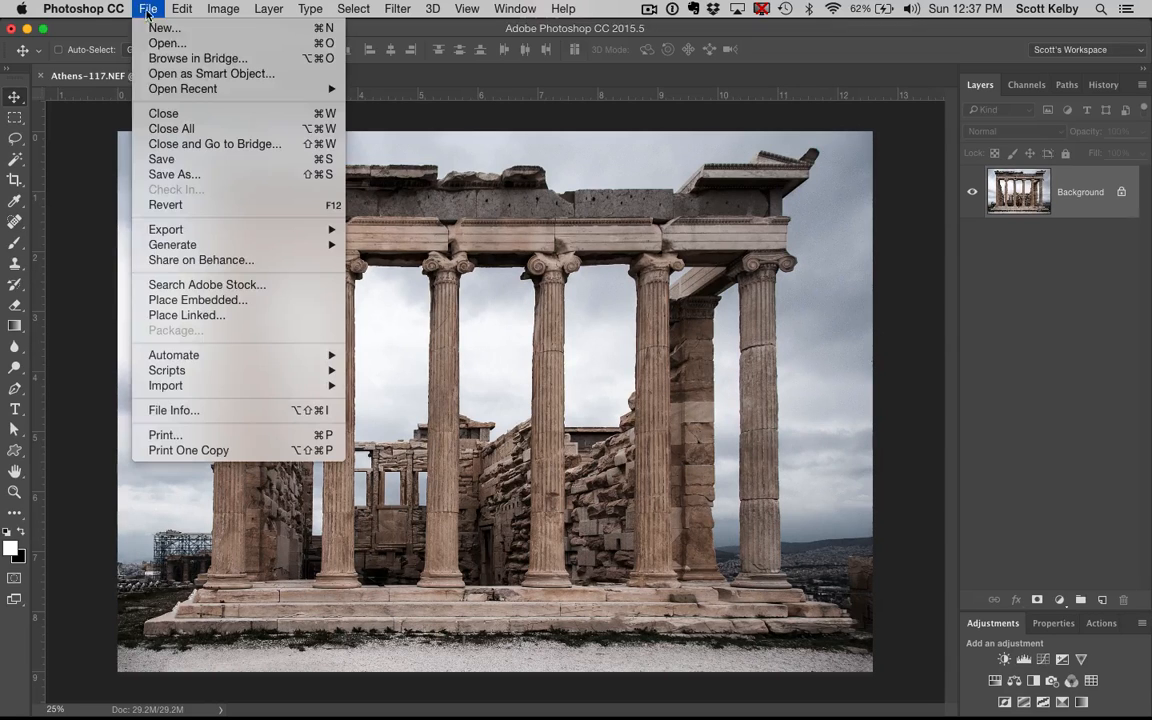
{"action": "mouse_move", "coordinate": [183, 89]}
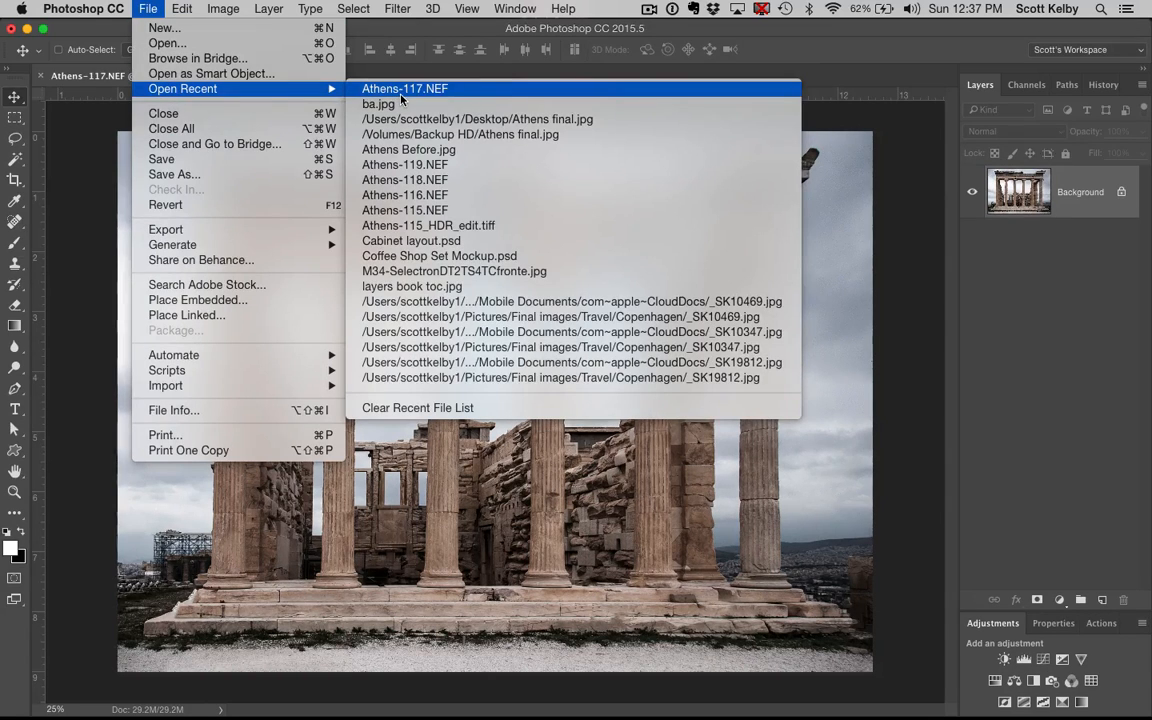
{"action": "left_click", "coordinate": [404, 88]}
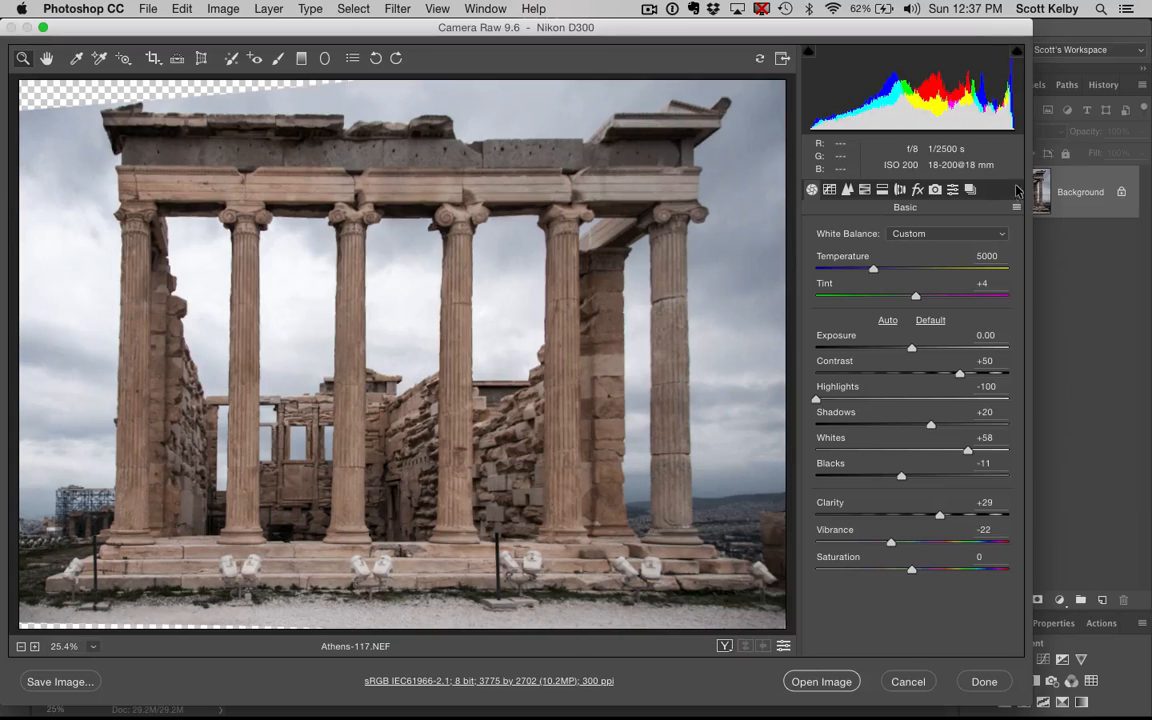
{"action": "left_click", "coordinate": [1017, 190]}
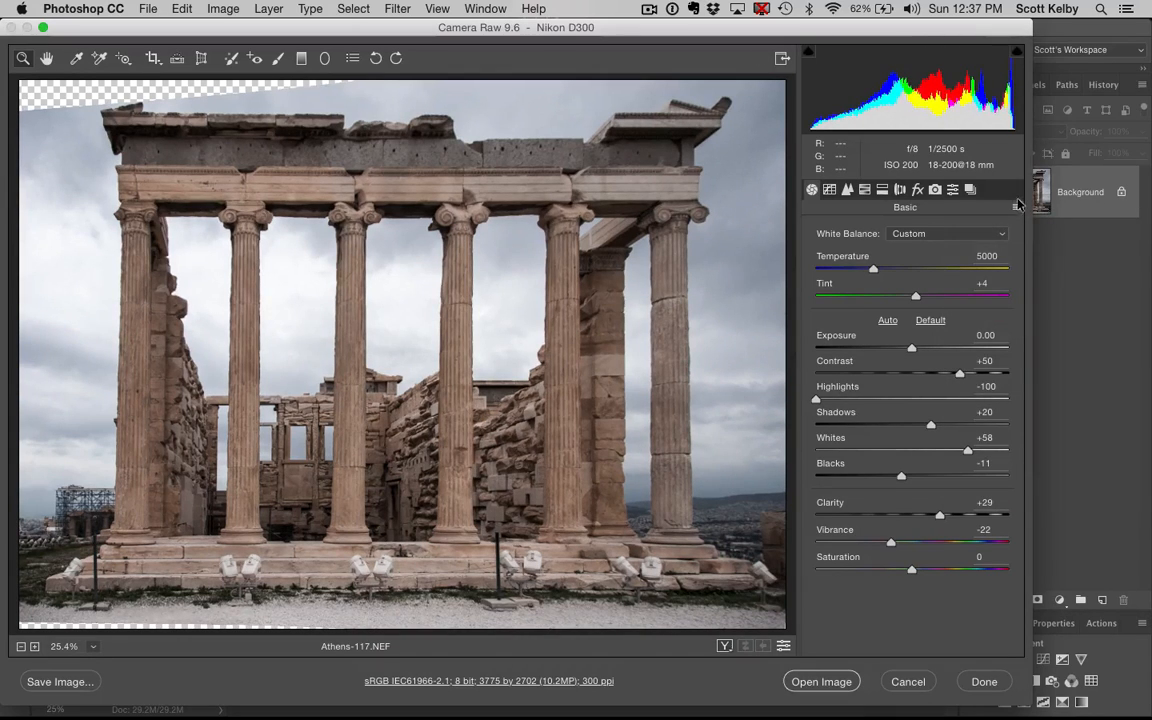
{"action": "left_click", "coordinate": [930, 319]}
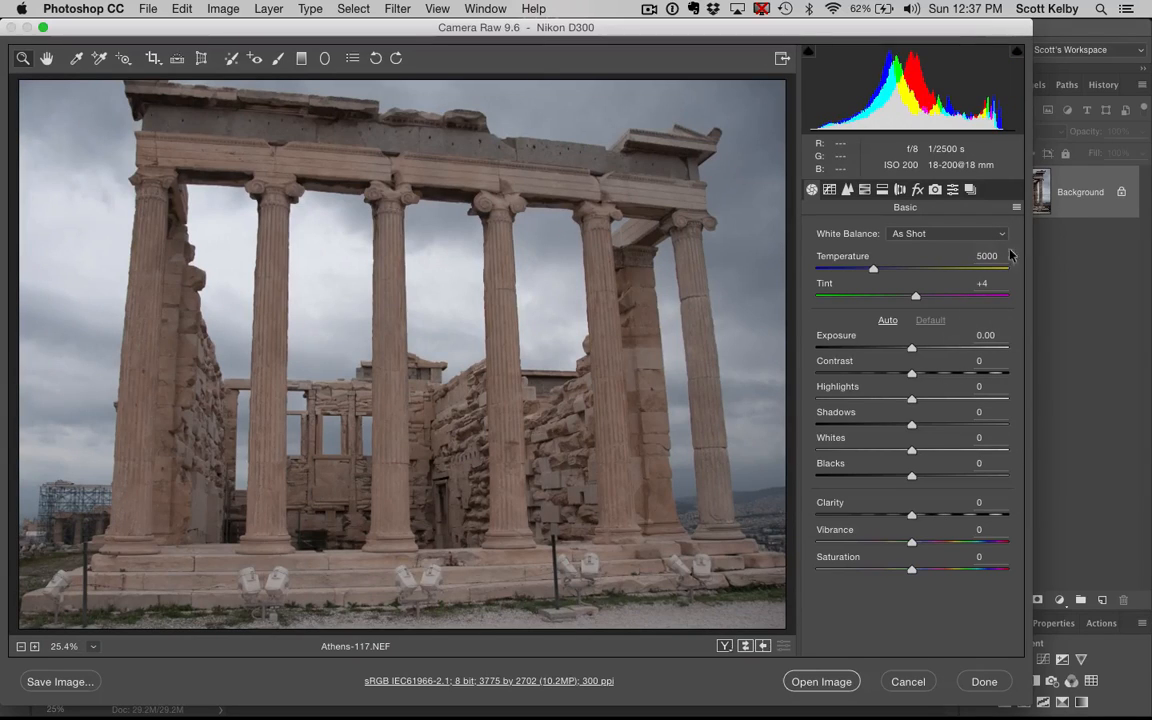
{"action": "left_click", "coordinate": [821, 681]}
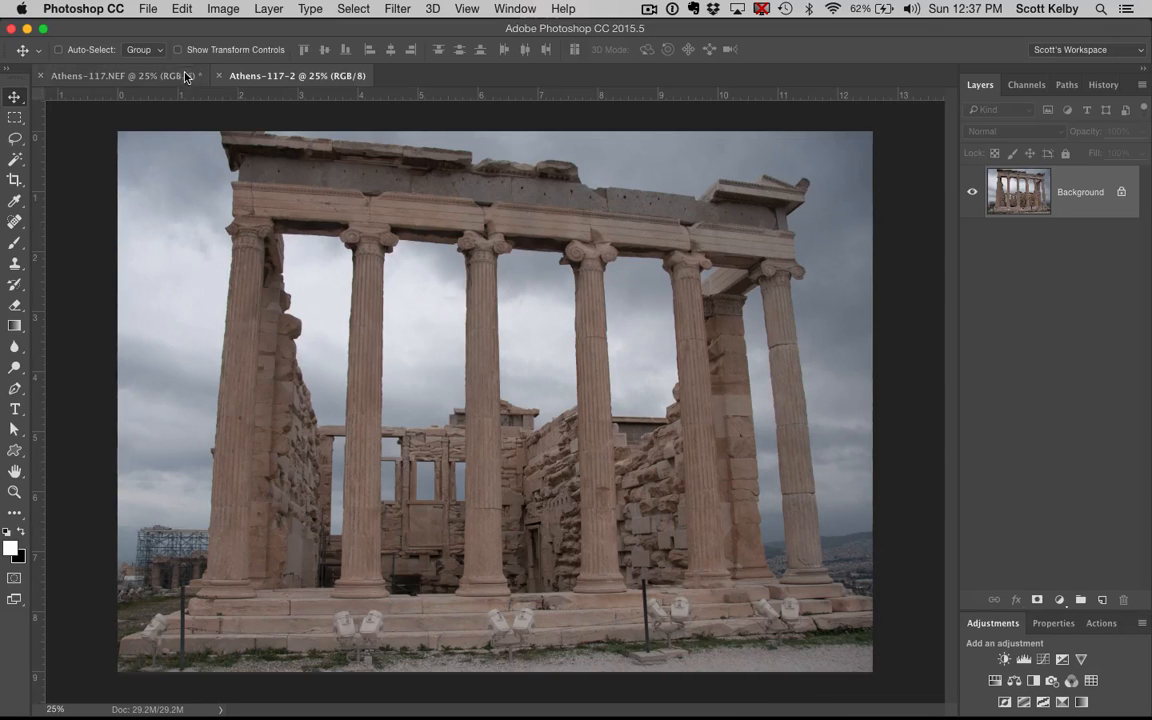
{"action": "mouse_move", "coordinate": [260, 135]}
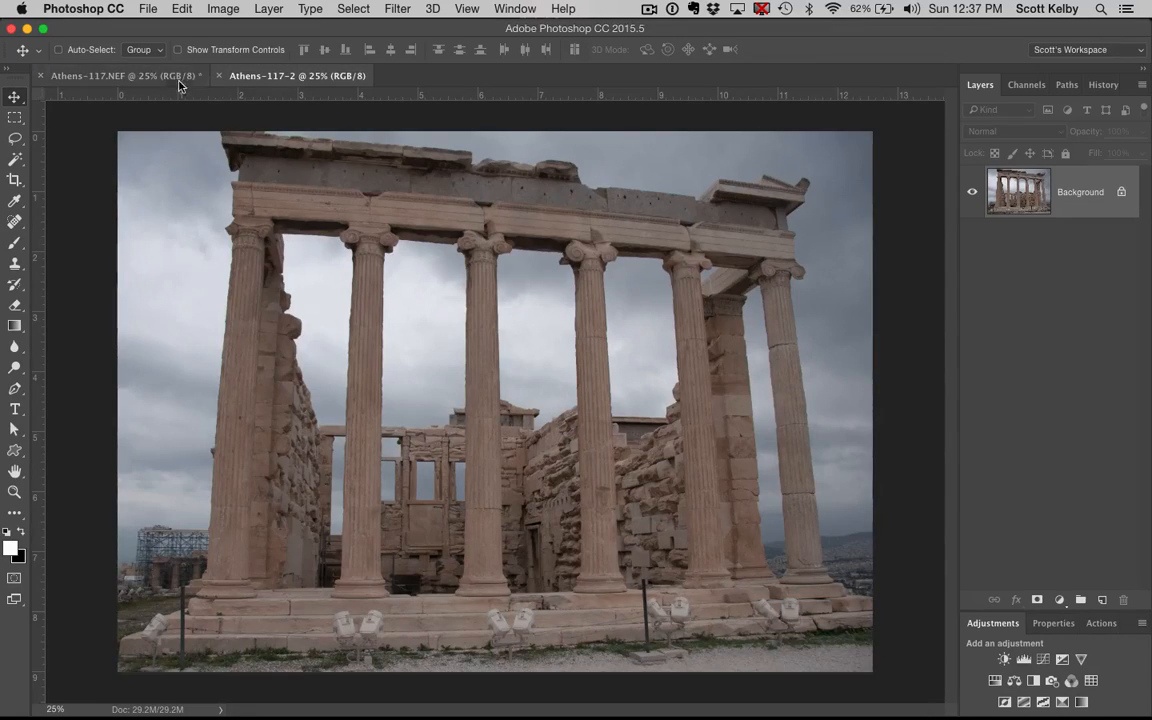
{"action": "left_click", "coordinate": [124, 75]}
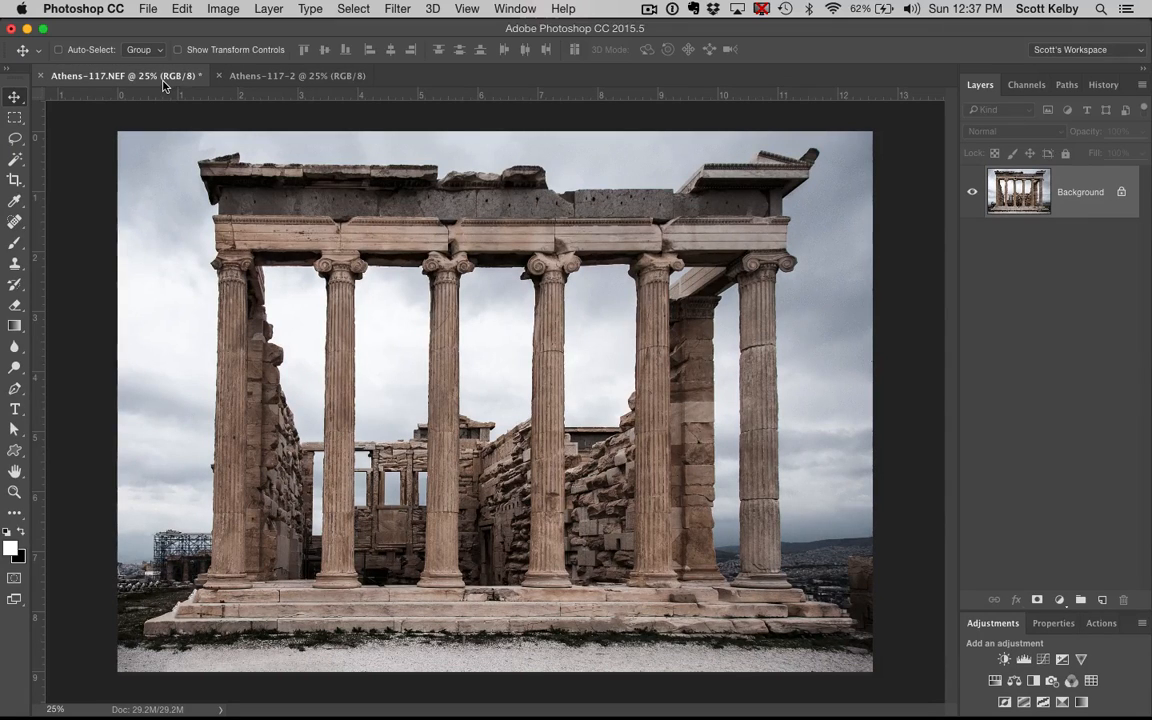
Apply a Camera Raw Filter with Contrast lowered to -32.
{"action": "left_click", "coordinate": [397, 8]}
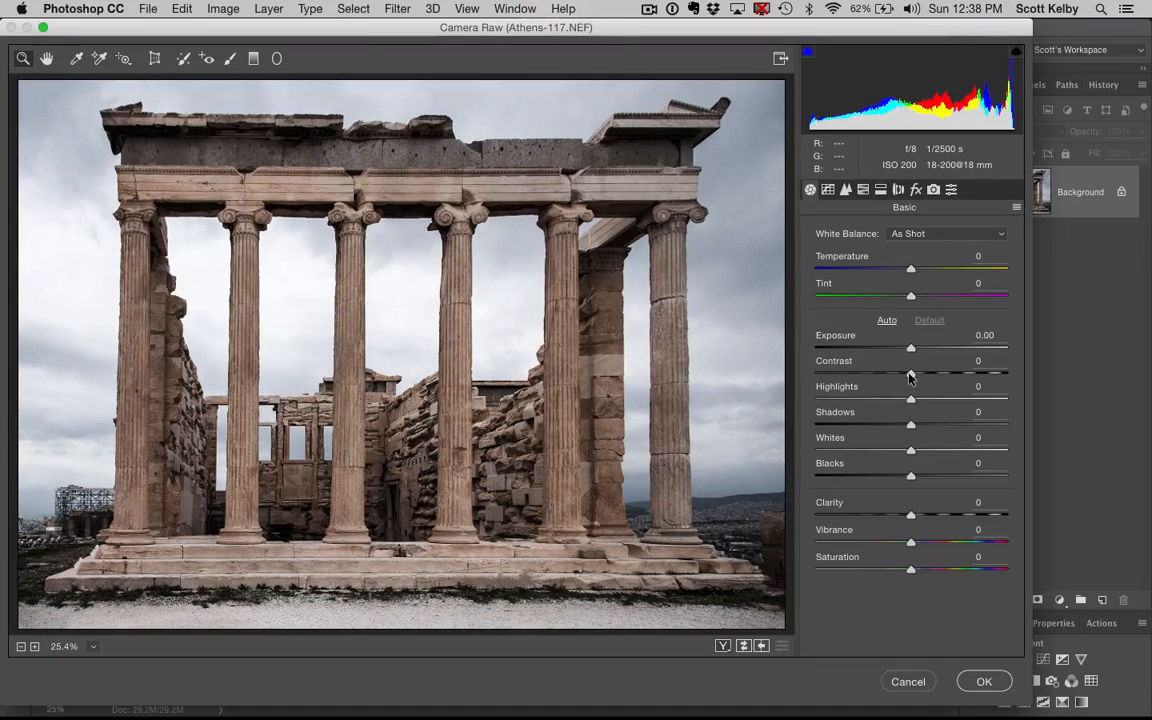
{"action": "left_click_drag", "start_coordinate": [910, 373], "coordinate": [878, 373]}
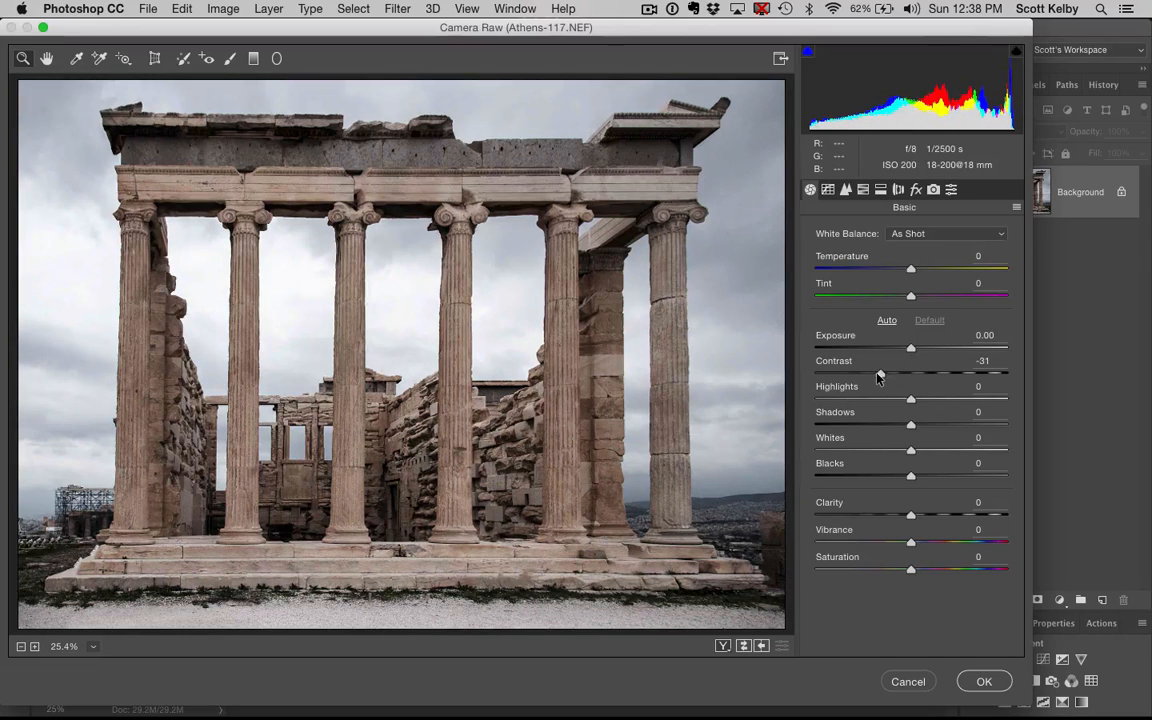
{"action": "left_click_drag", "start_coordinate": [881, 373], "coordinate": [880, 373]}
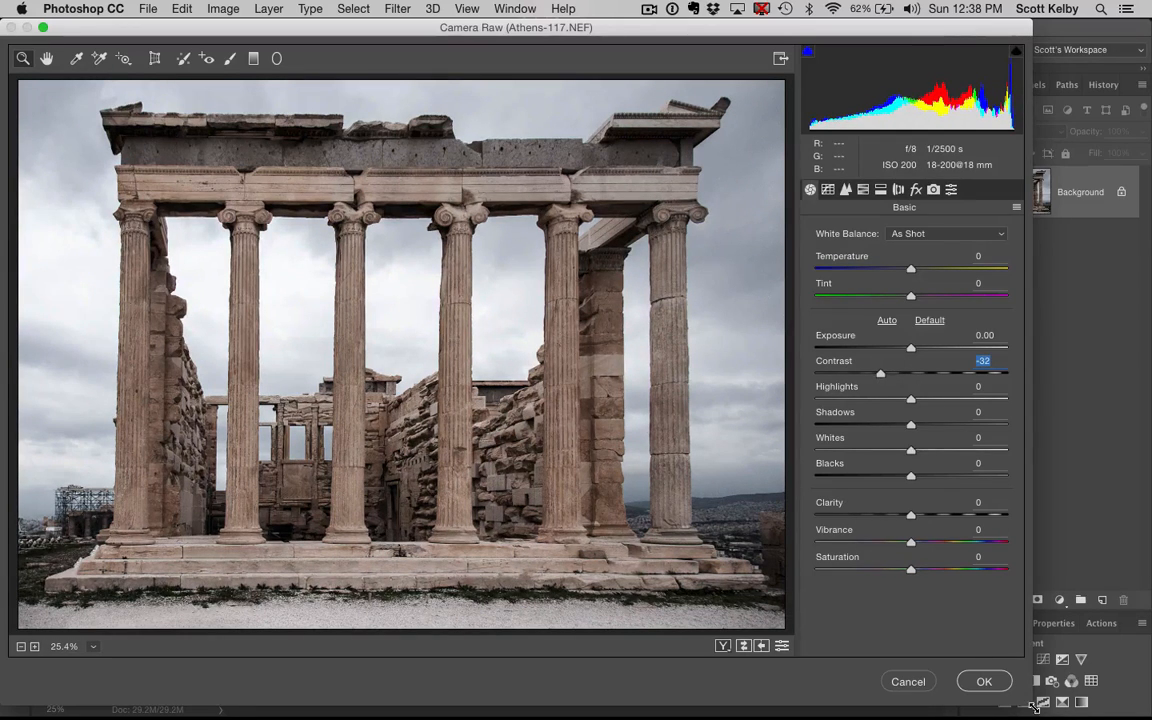
{"action": "left_click", "coordinate": [984, 681]}
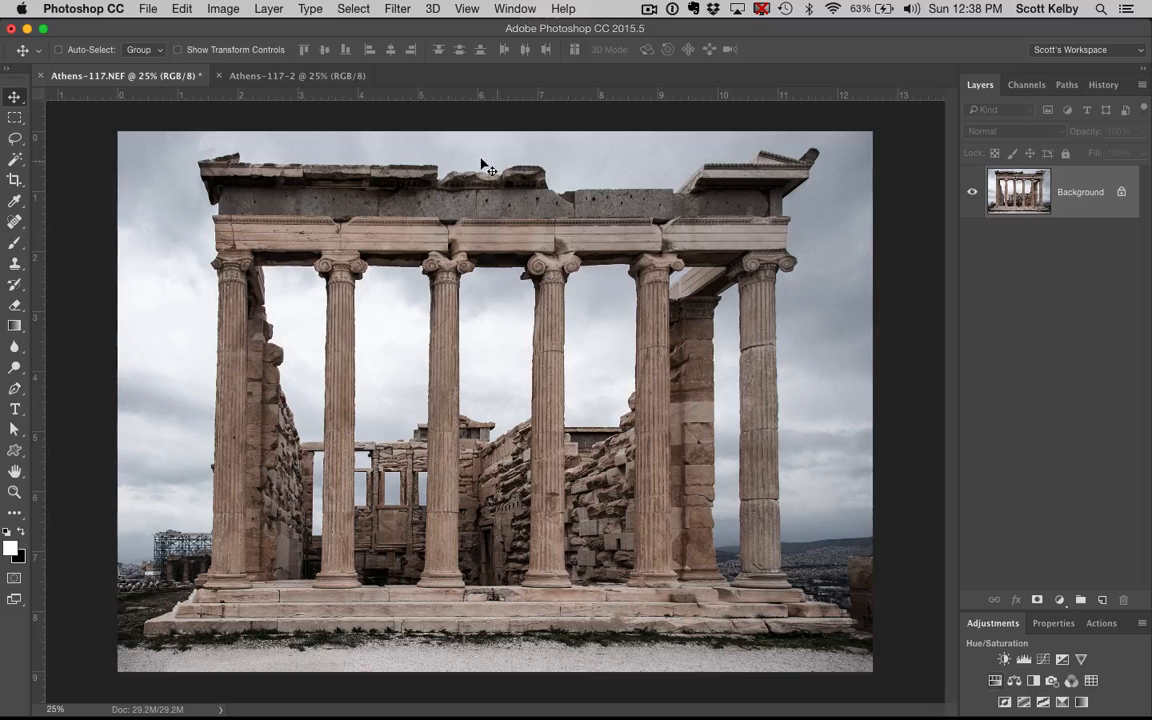